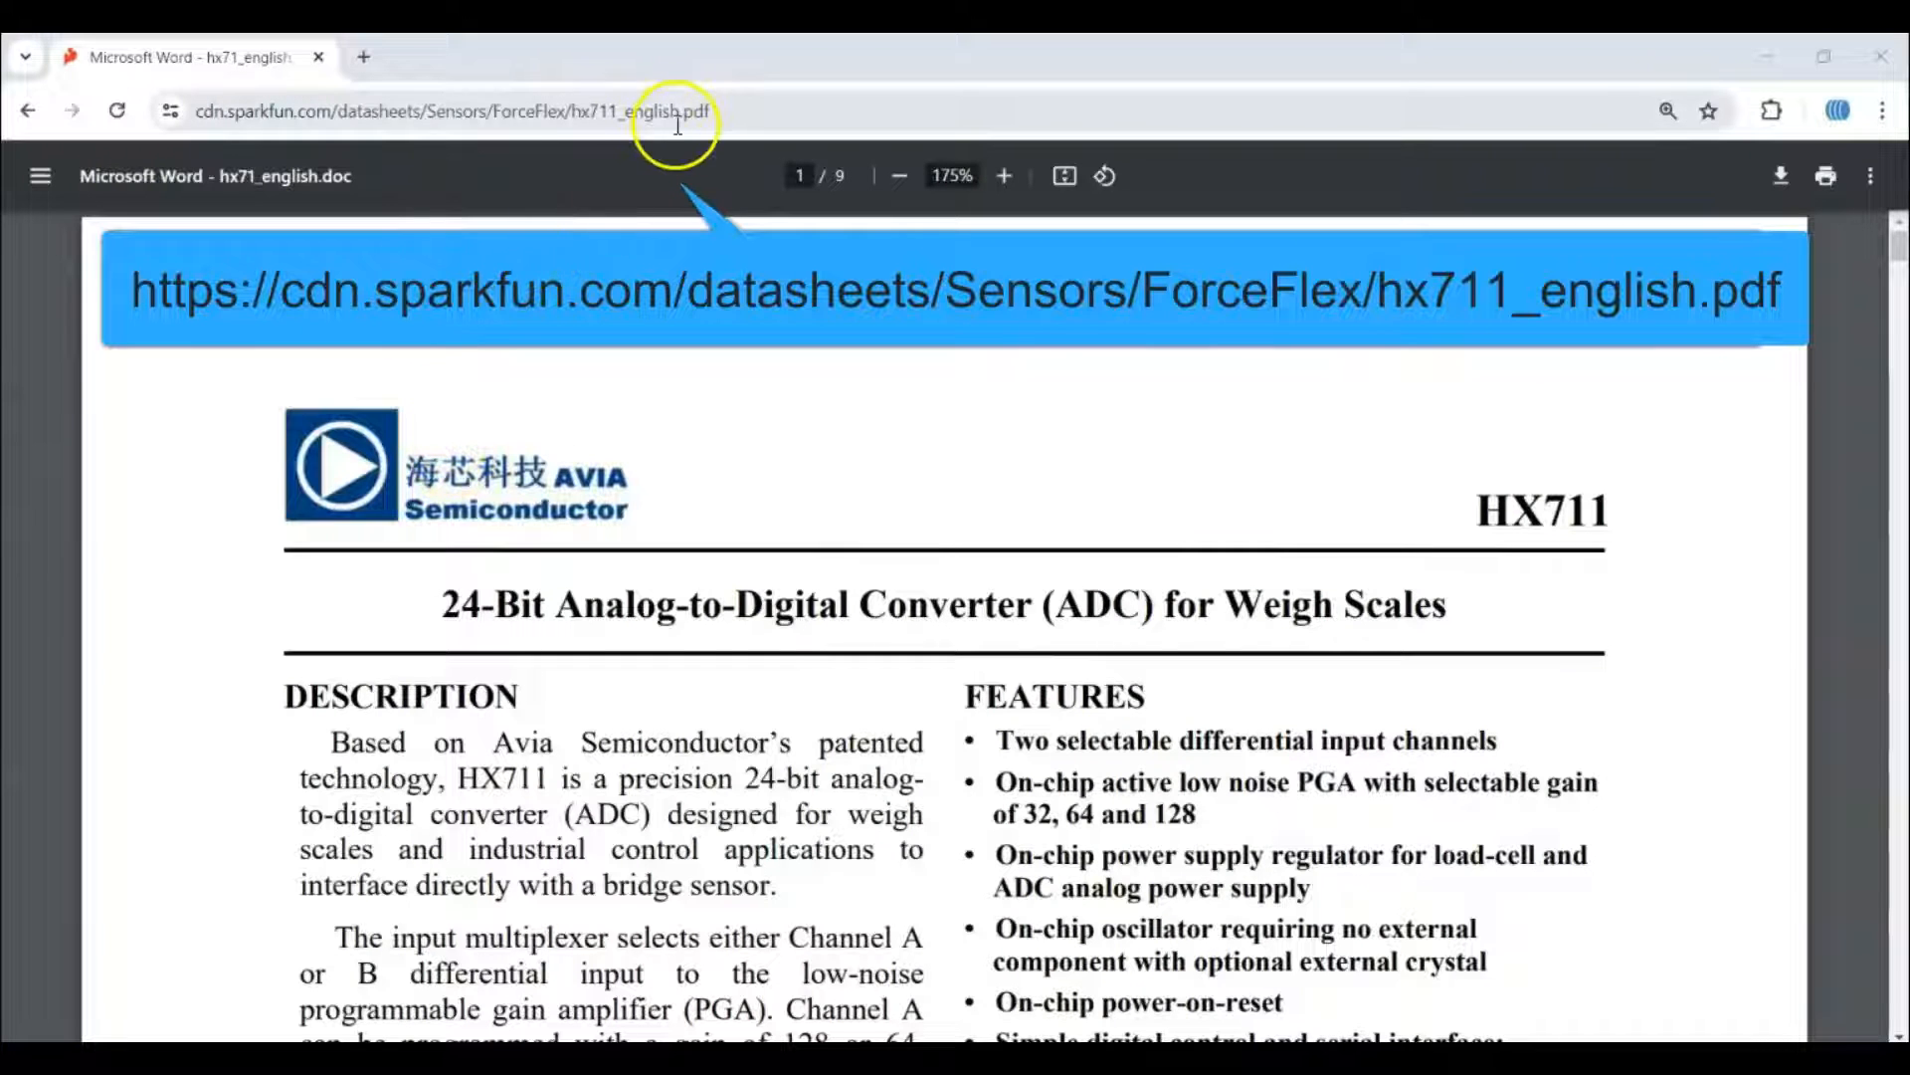
{"action": "mouse_move", "coordinate": [1264, 428]}
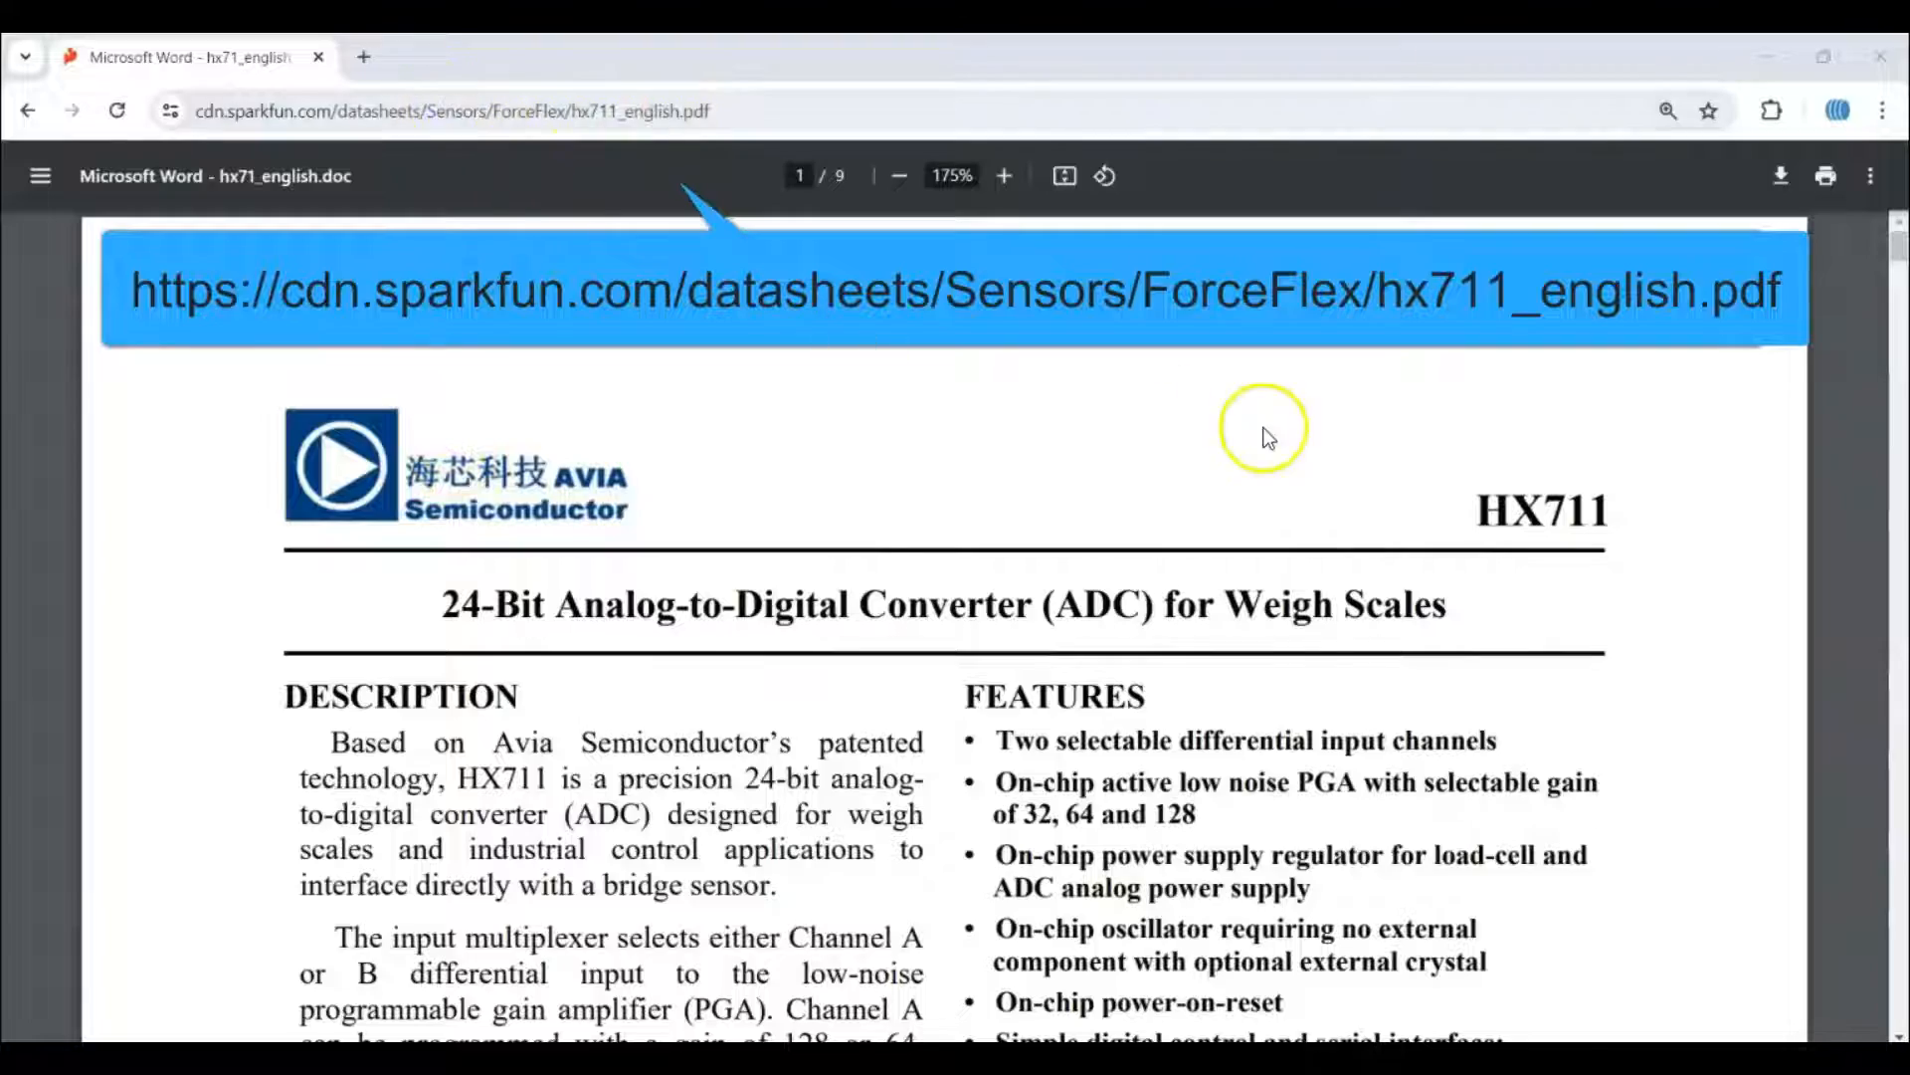
Scroll the HX711 datasheet from page 1 down to the C reference driver code on page 8
{"action": "scroll", "scroll_direction": "down", "scroll_amount": 3}
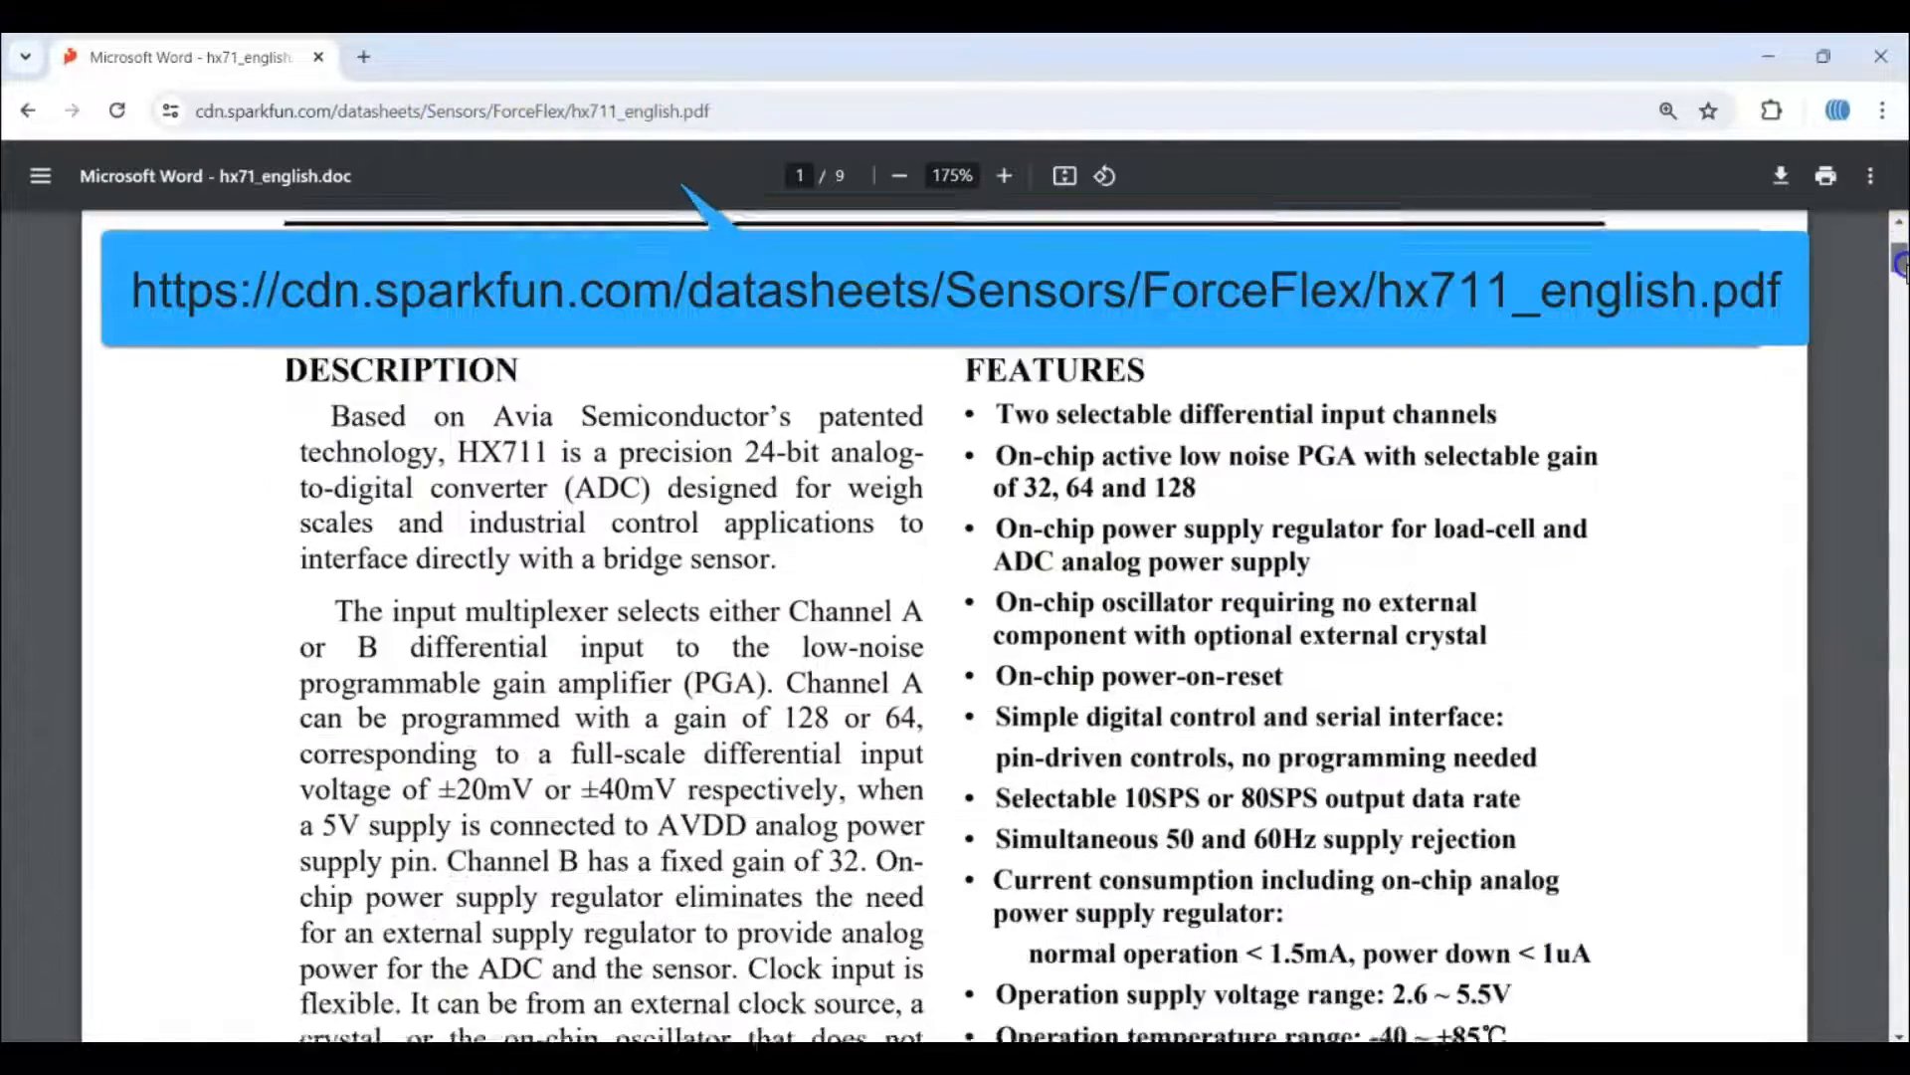
{"action": "scroll", "scroll_direction": "down", "scroll_amount": 3}
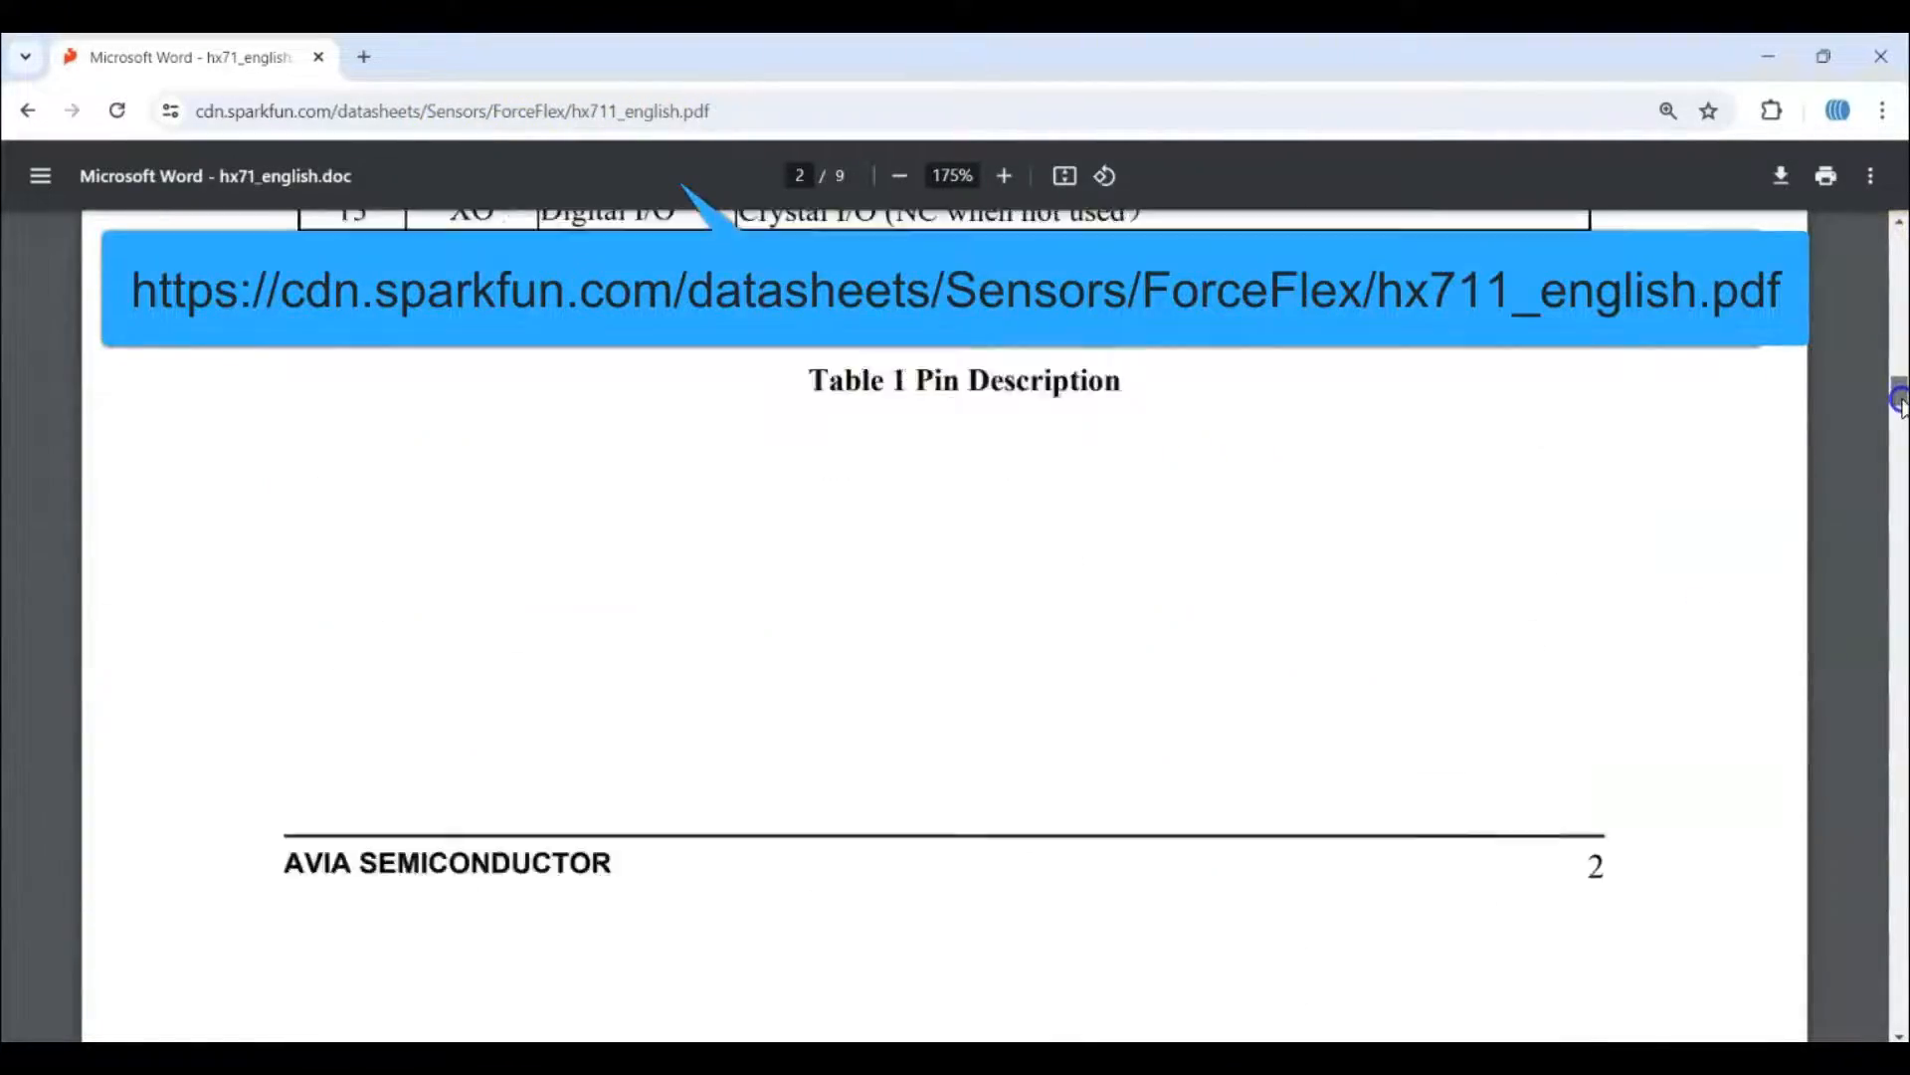
{"action": "scroll", "scroll_direction": "down", "scroll_amount": 3}
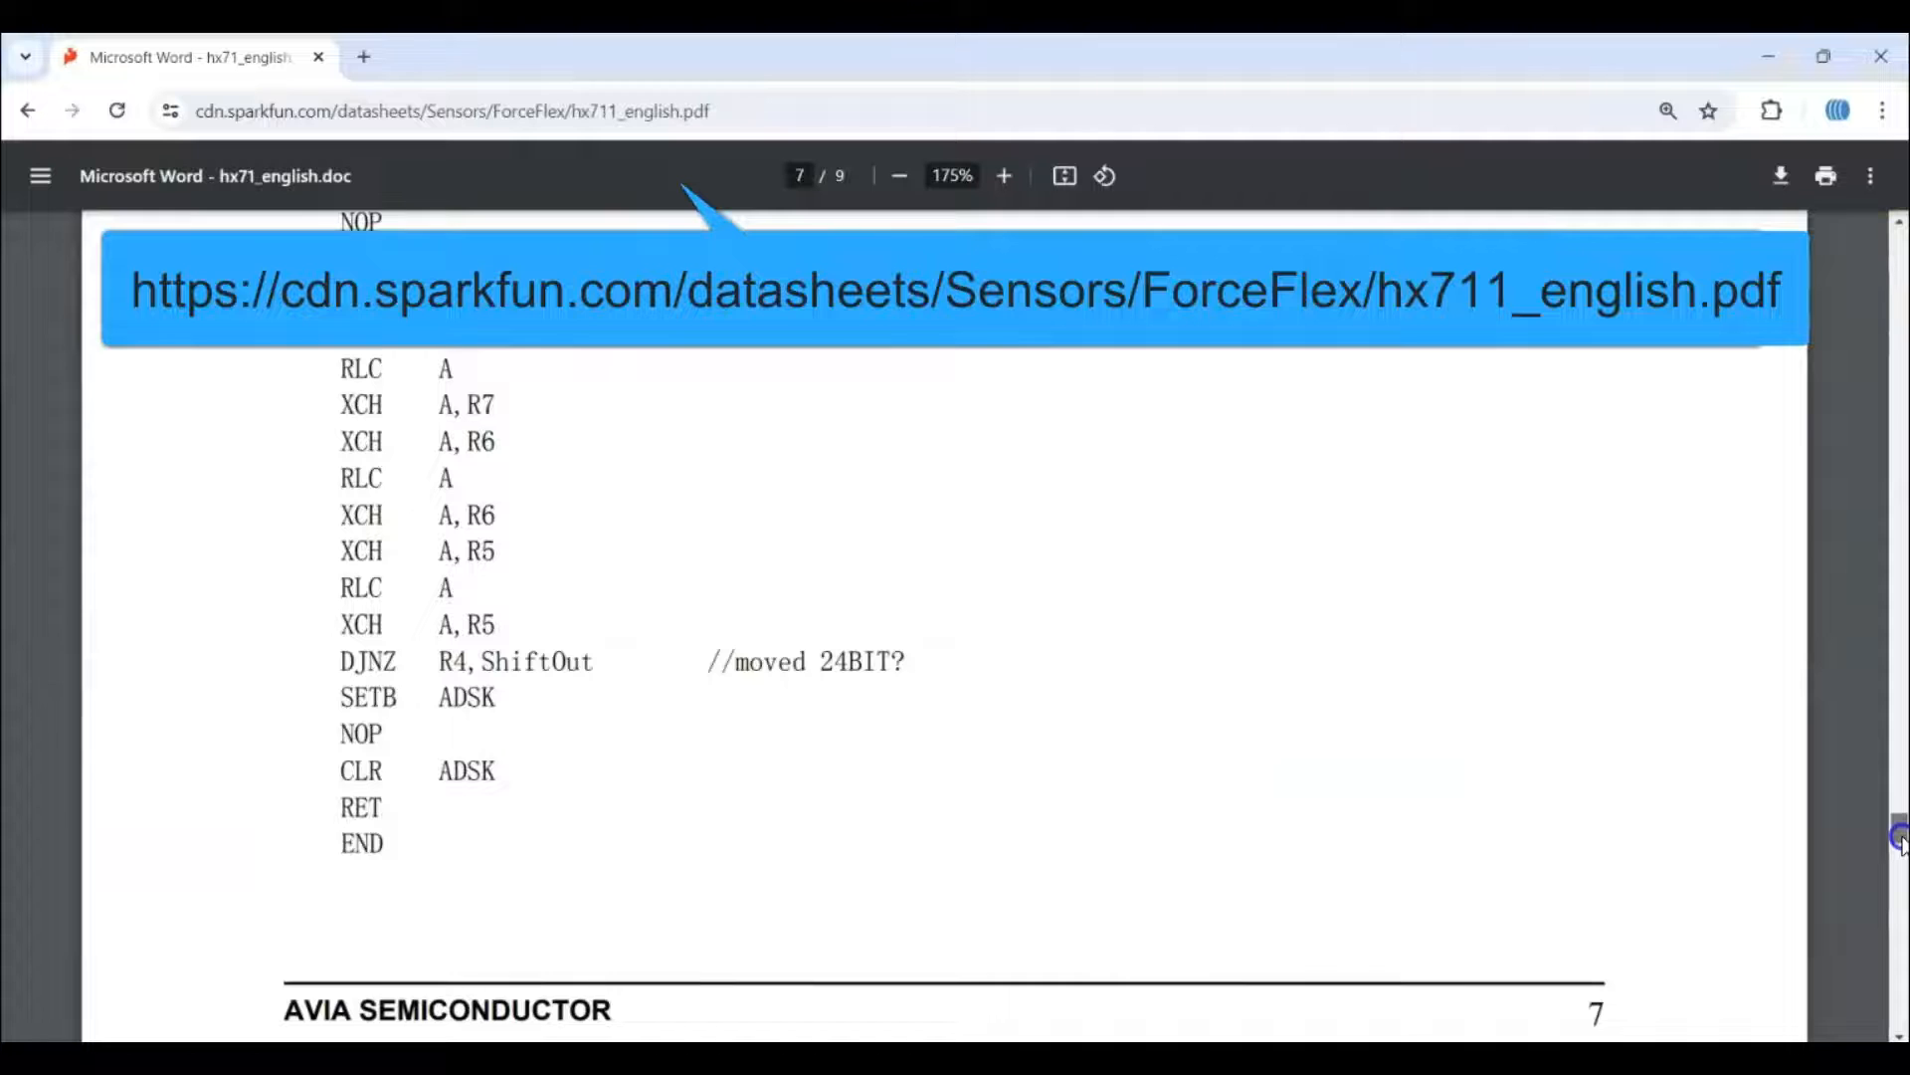
{"action": "scroll", "scroll_direction": "down", "scroll_amount": 3}
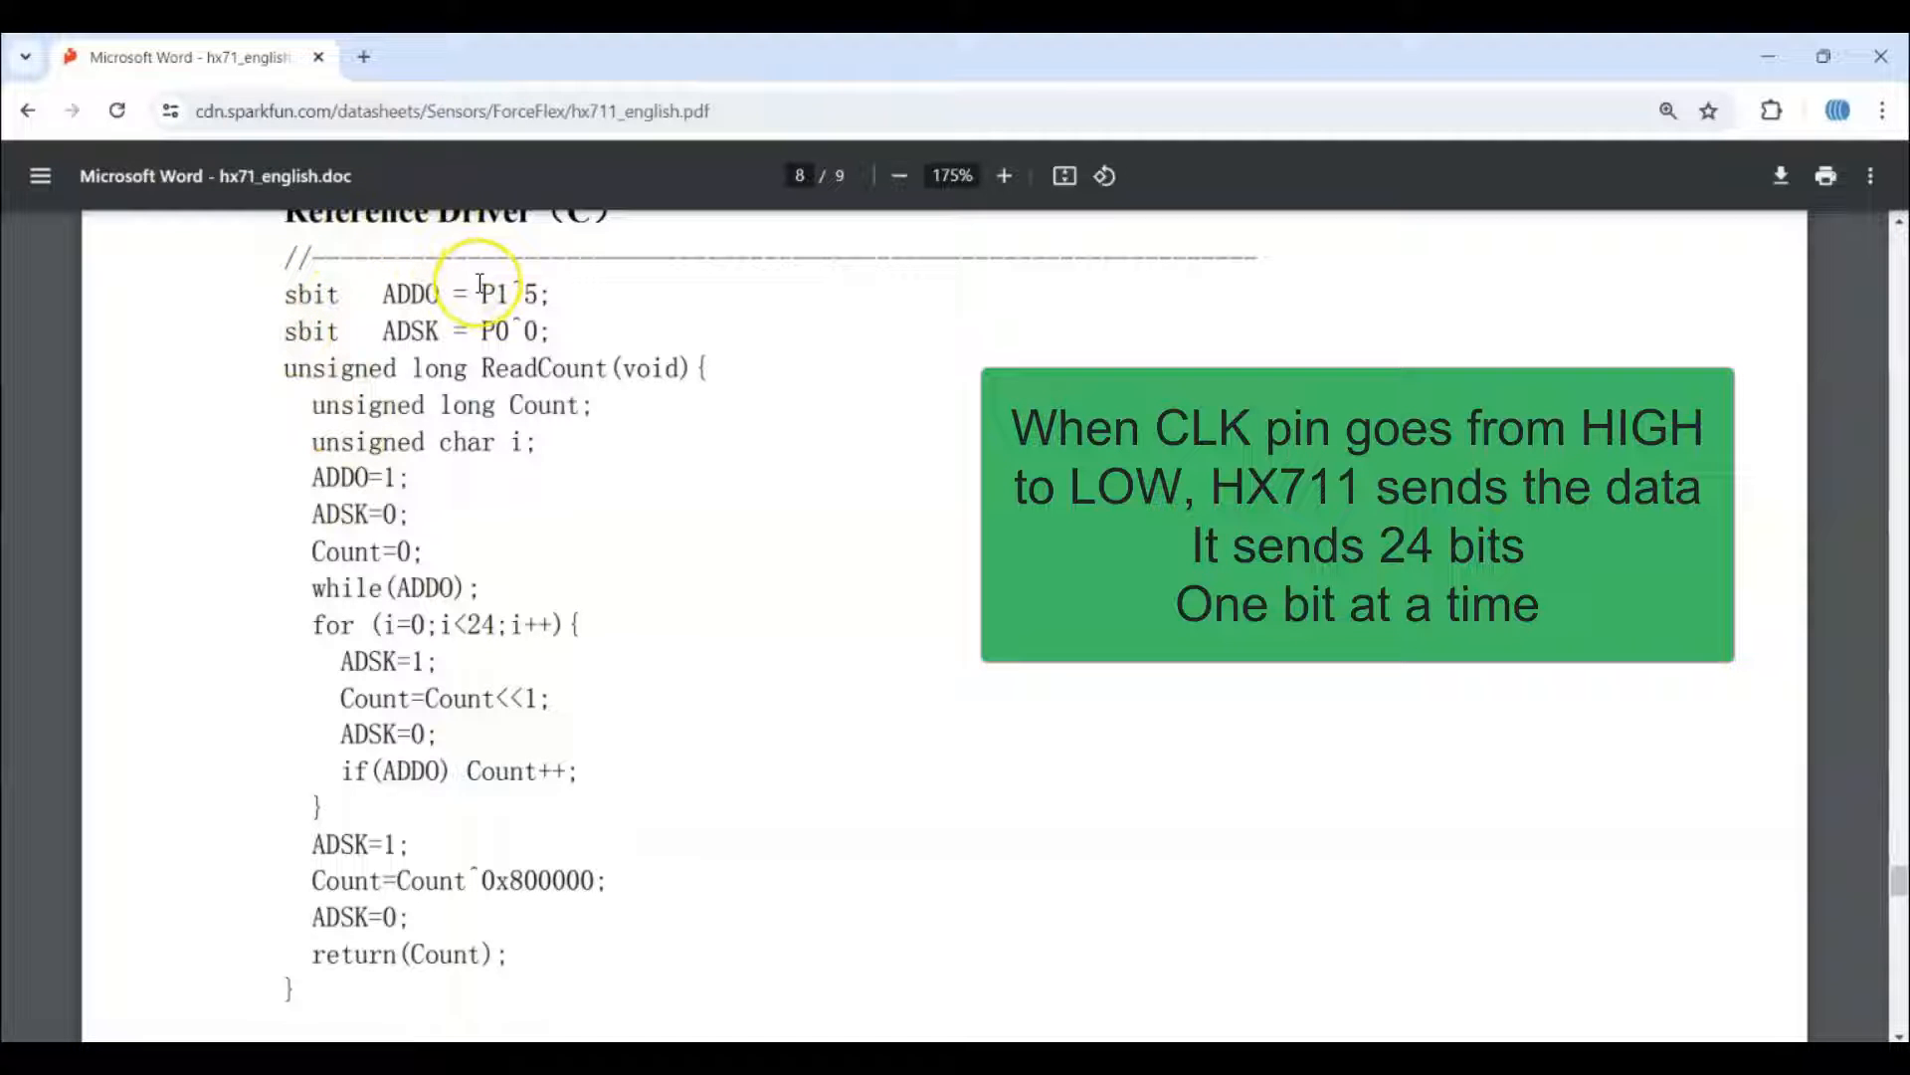
{"action": "mouse_move", "coordinate": [482, 585]}
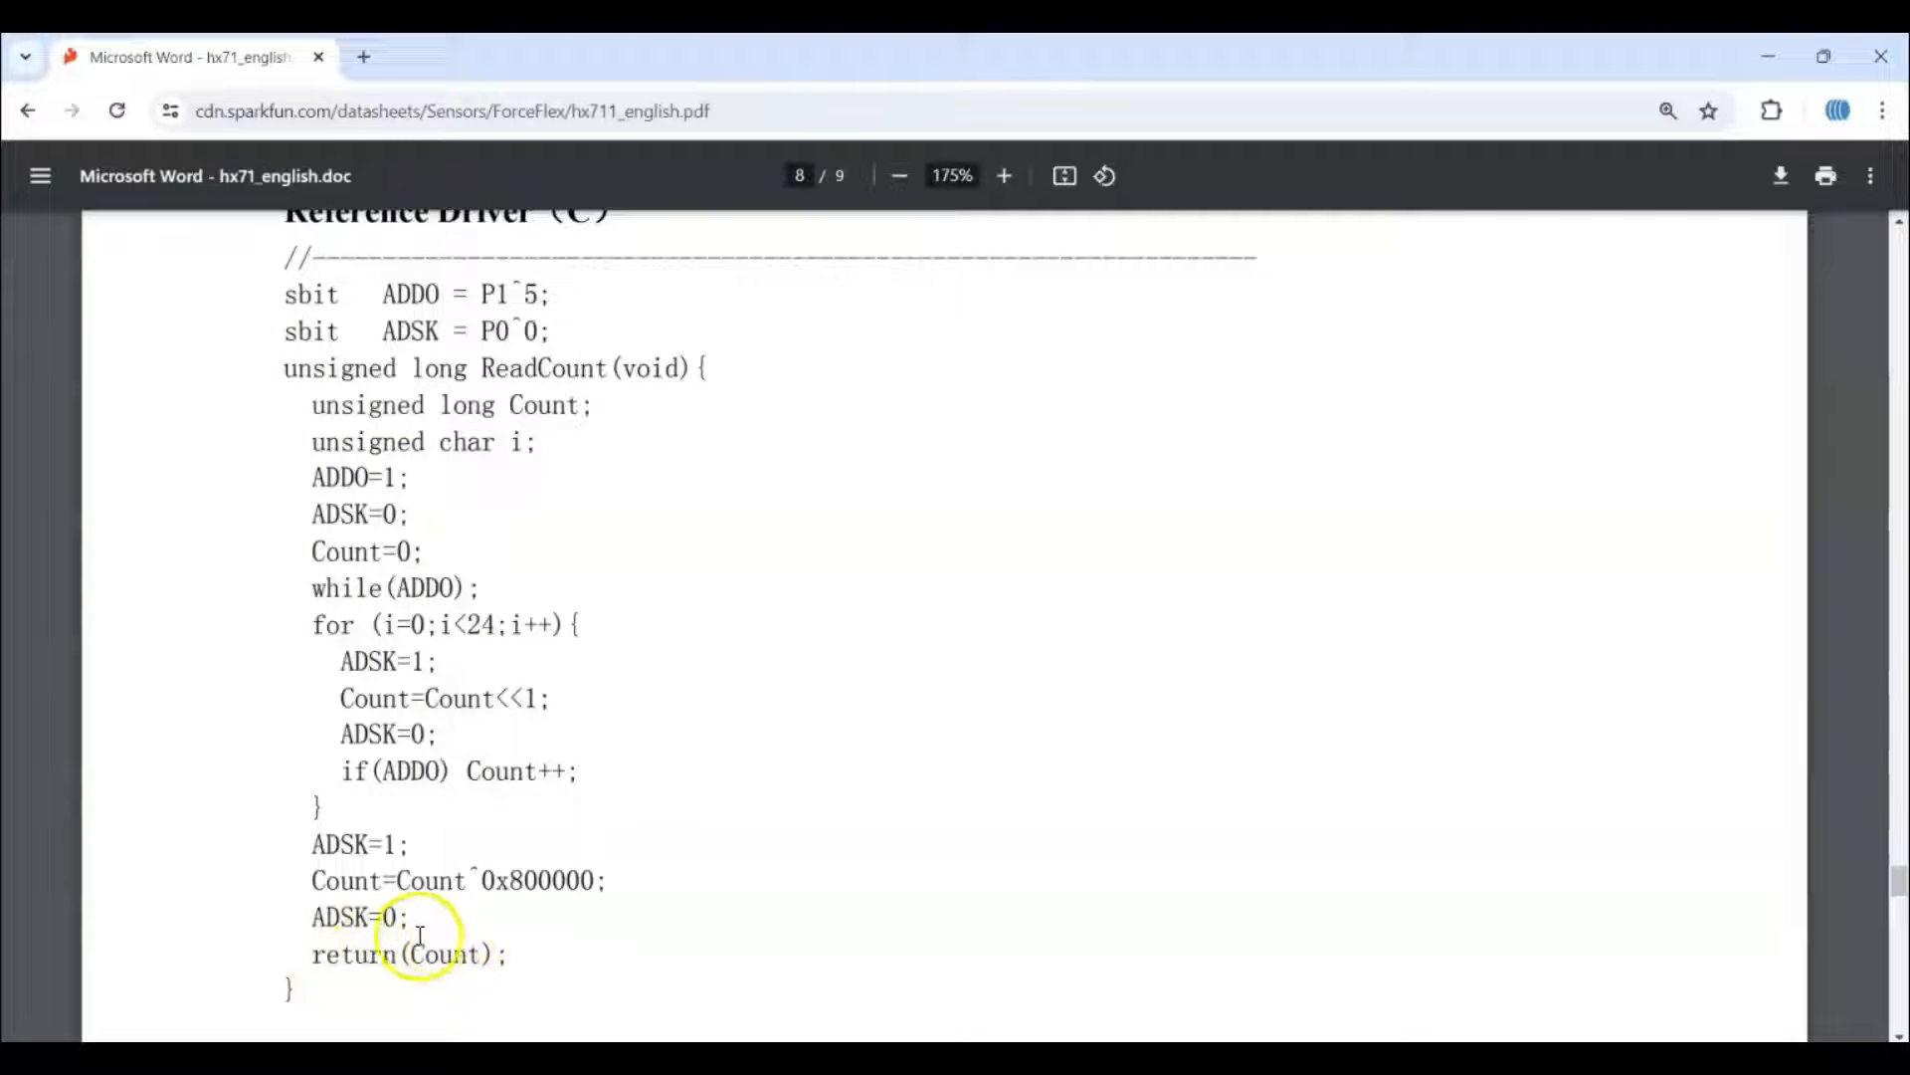
{"action": "mouse_move", "coordinate": [451, 950]}
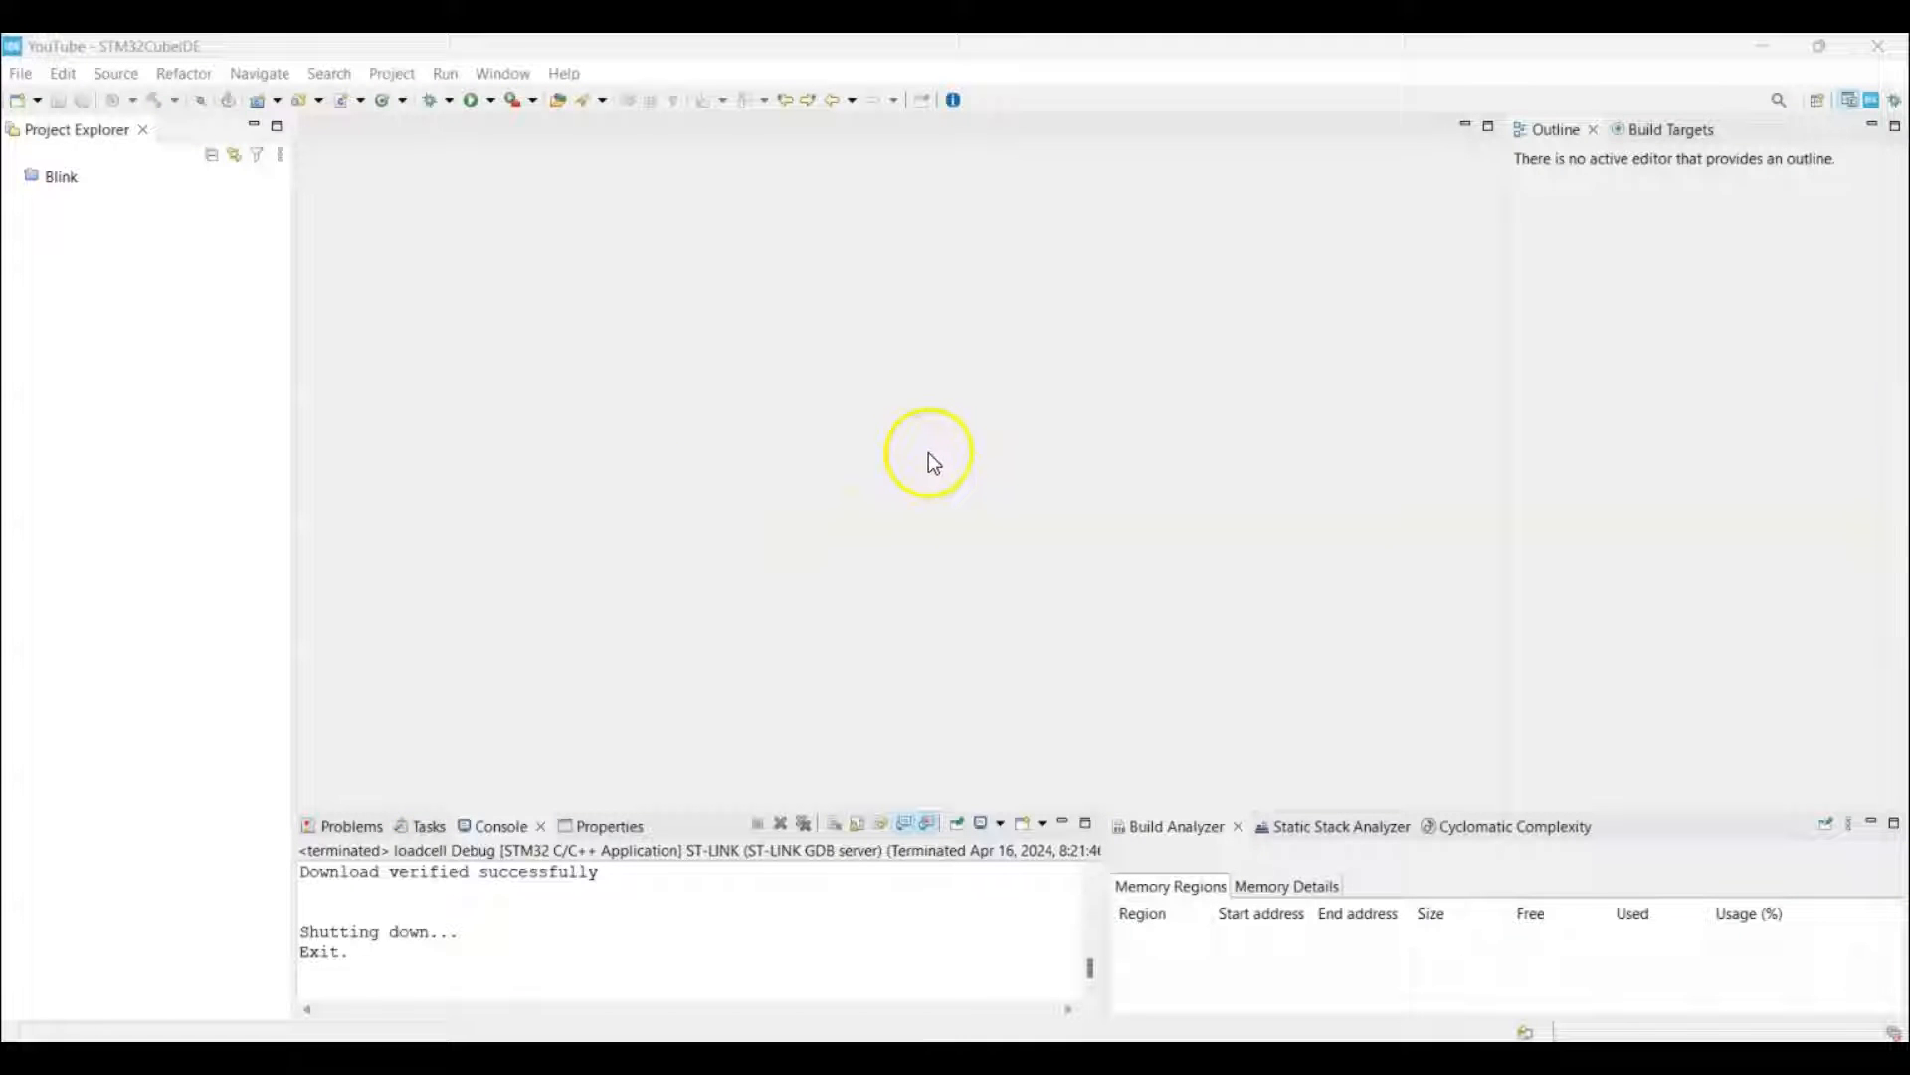
{"action": "mouse_move", "coordinate": [1485, 373]}
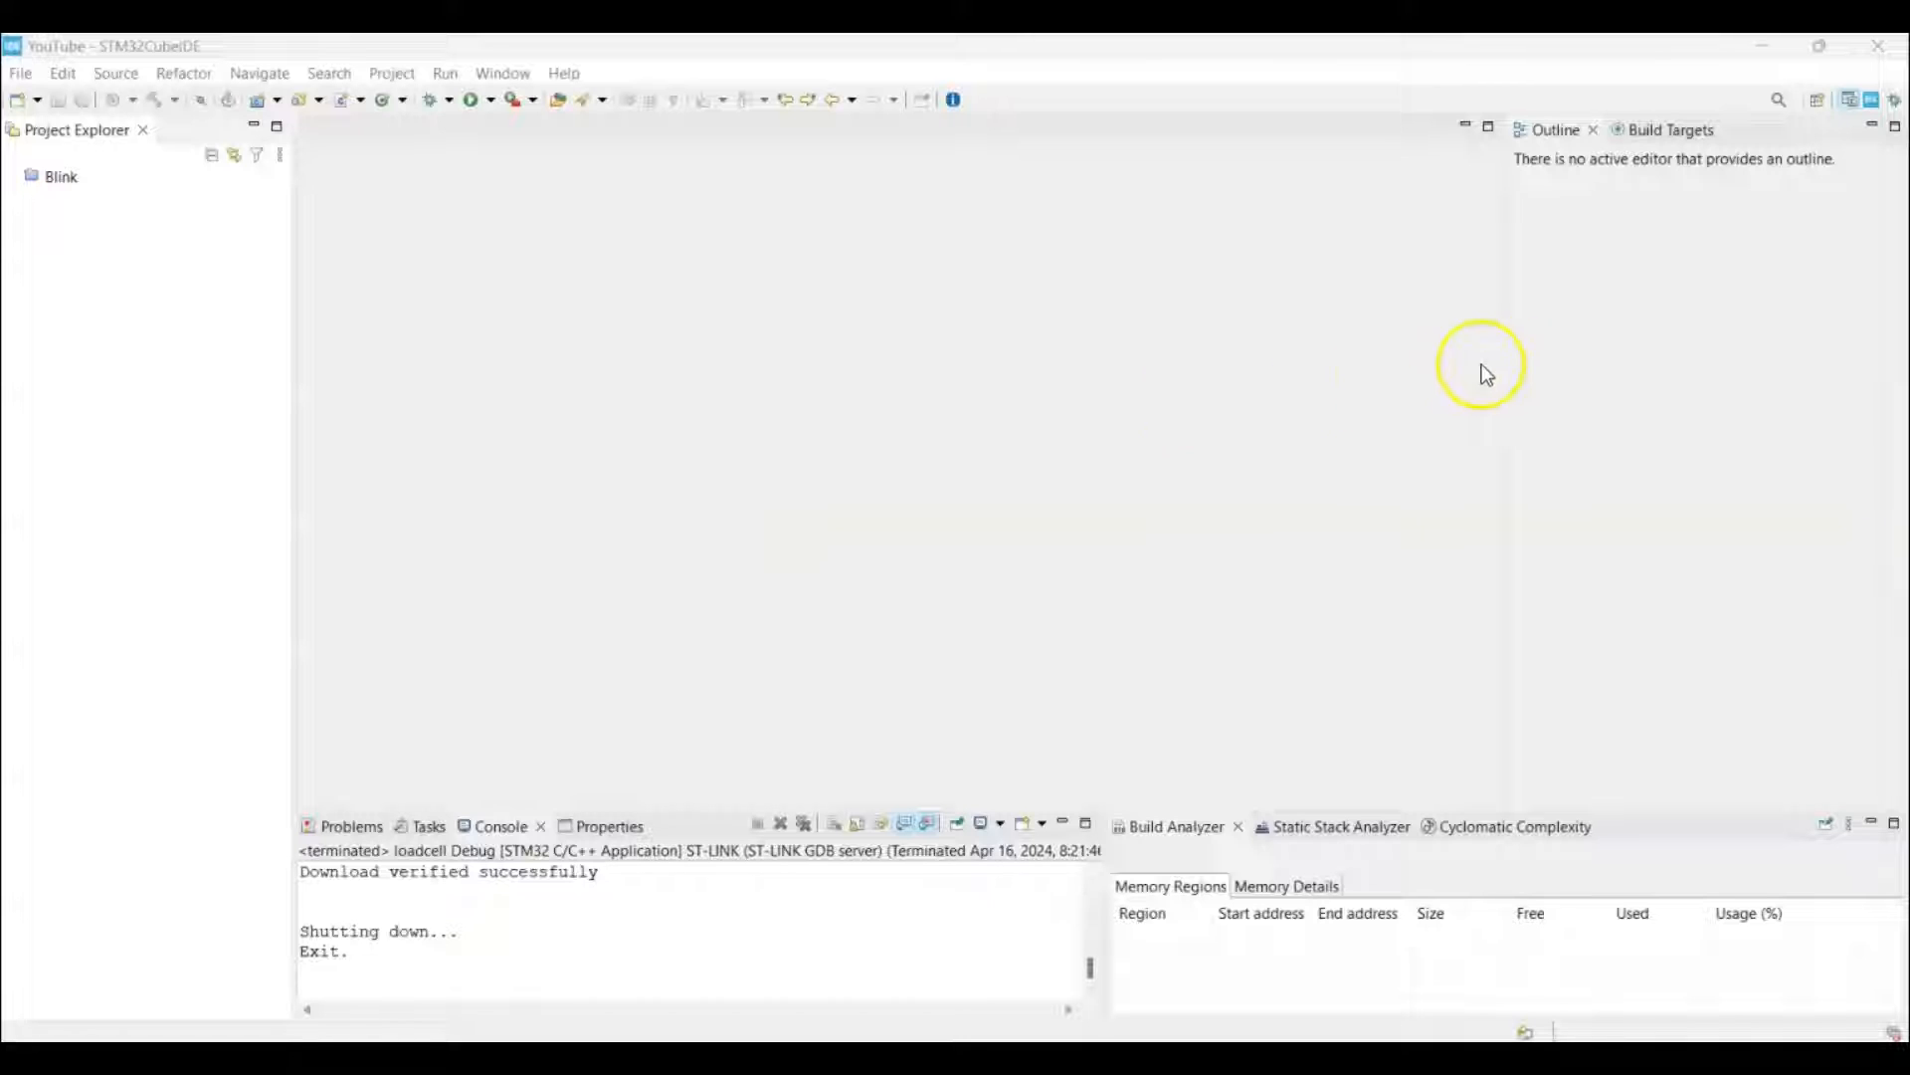
{"action": "mouse_move", "coordinate": [1483, 371]}
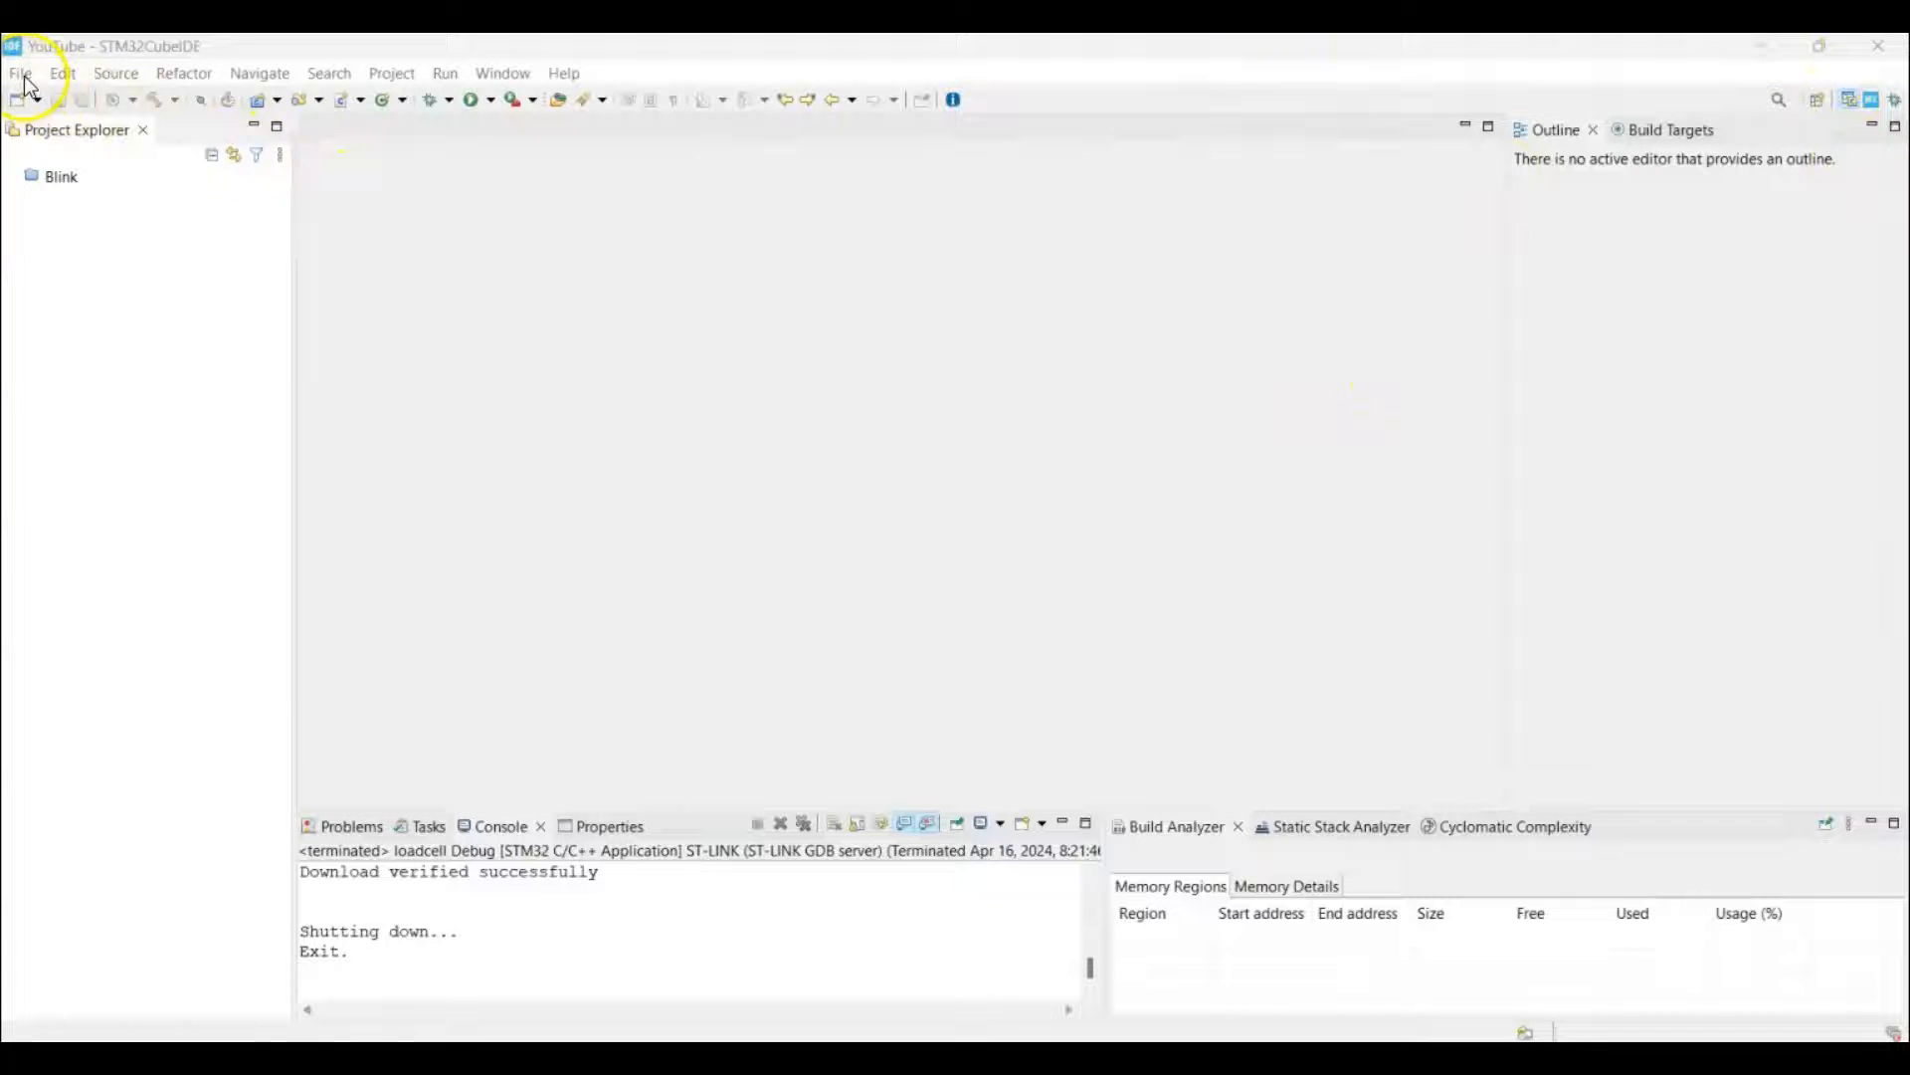
Create STM32 project 'cell' targeting the STM32F103C8T6, found by searching 103c8
{"action": "left_click", "coordinate": [20, 72]}
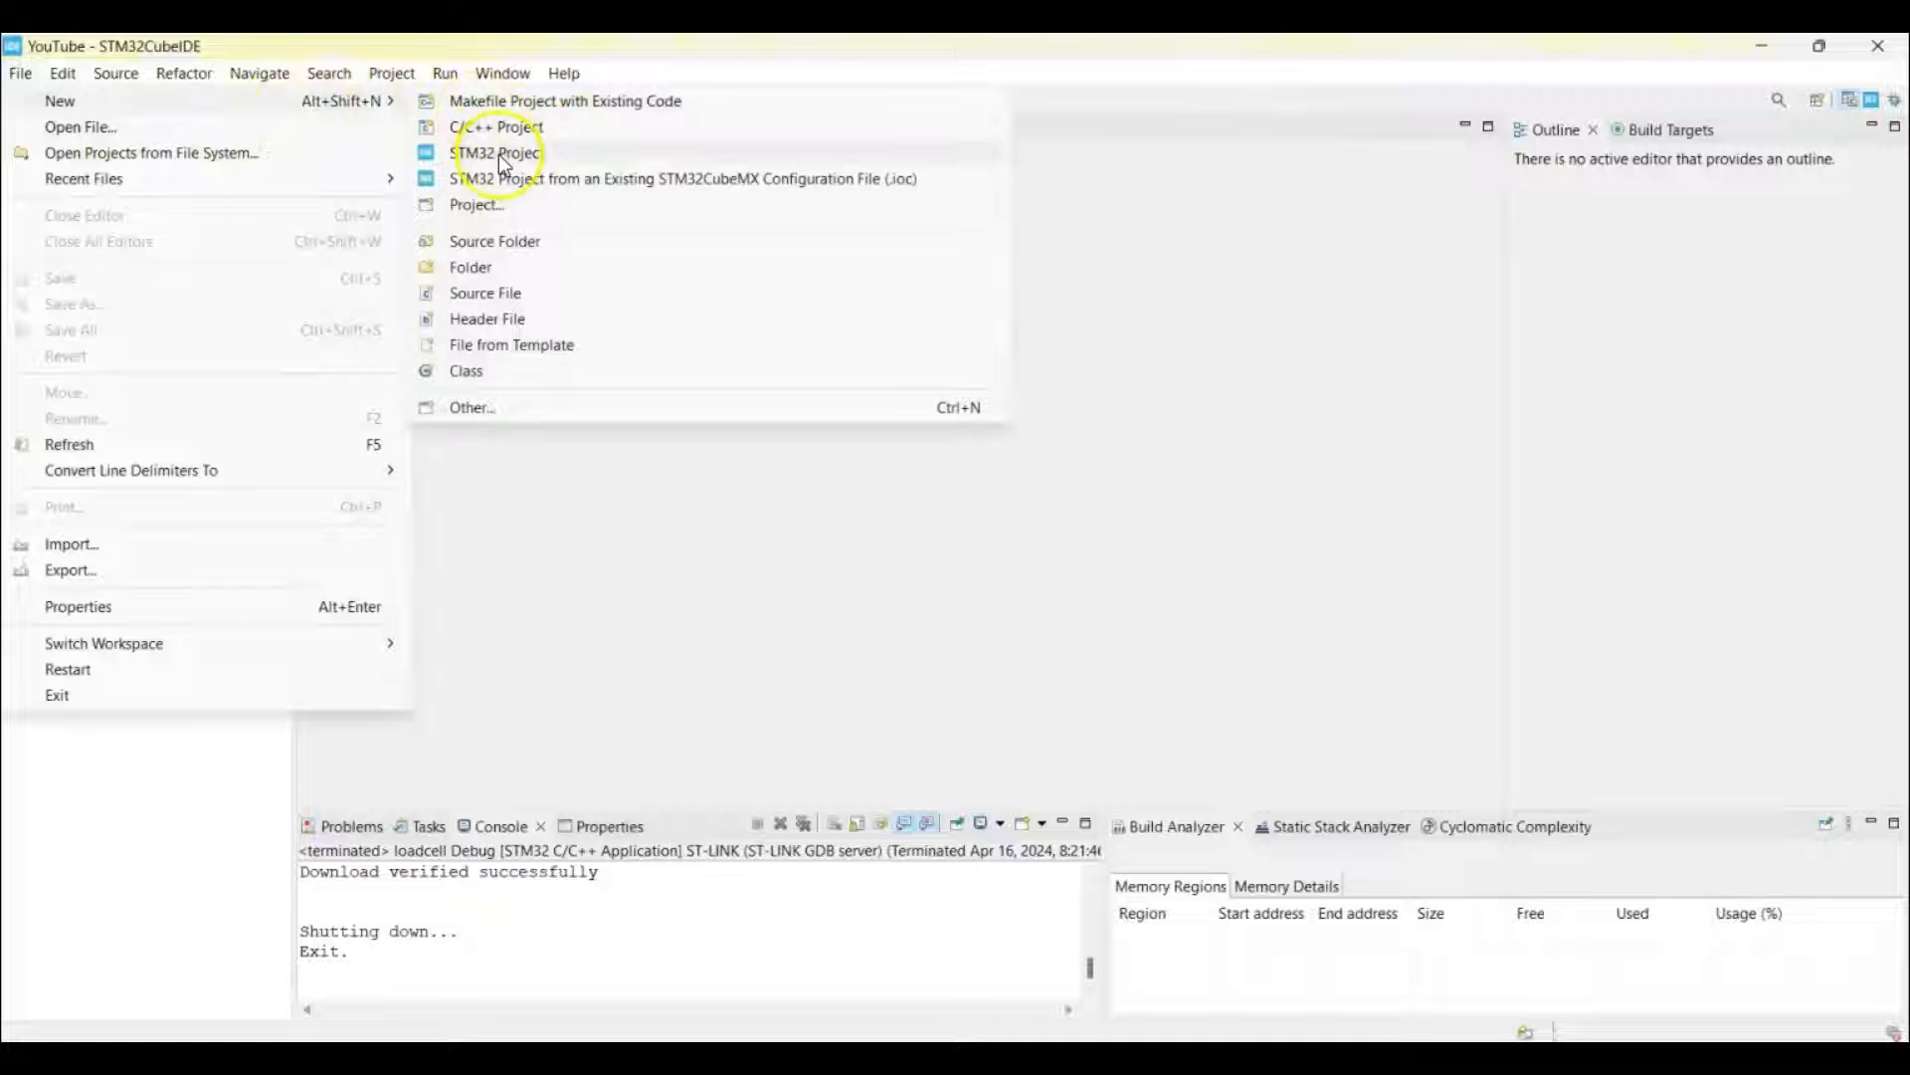
{"action": "left_click", "coordinate": [495, 152]}
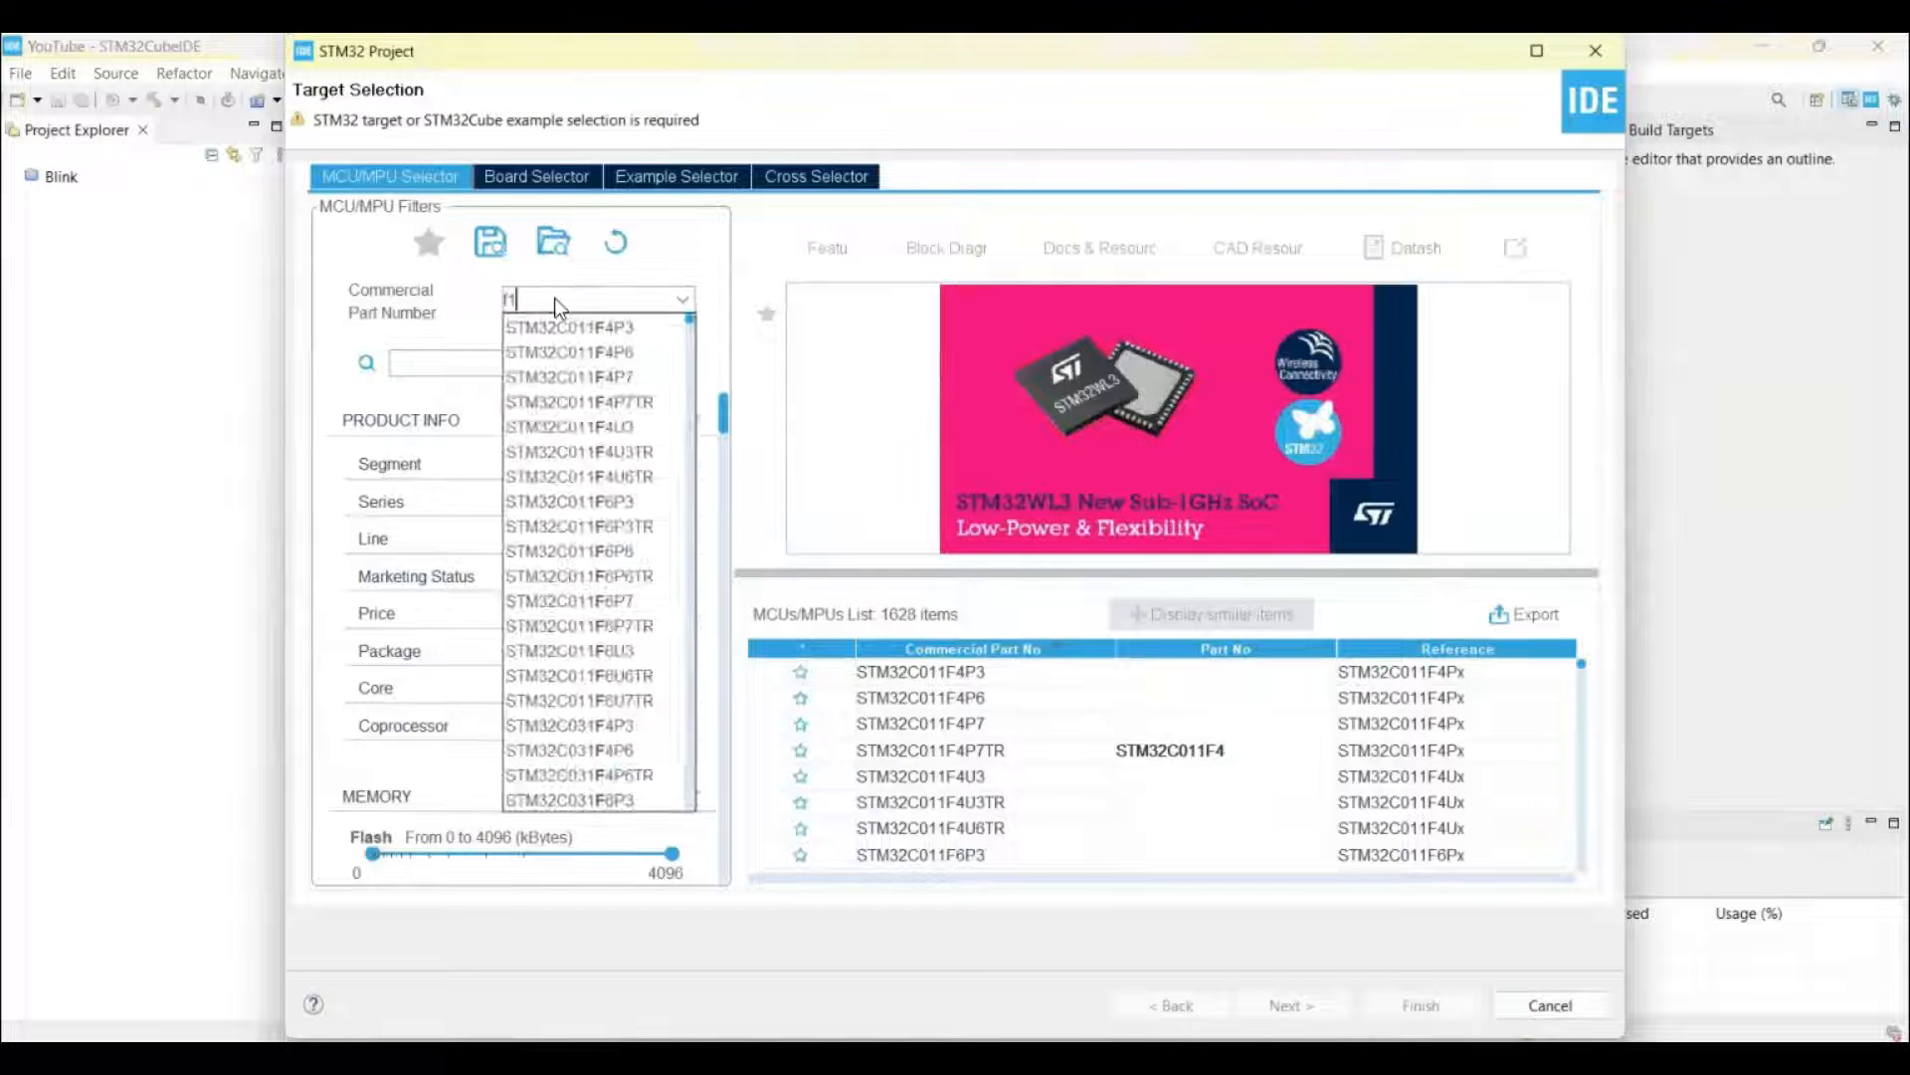
{"action": "type", "text": "103c8"}
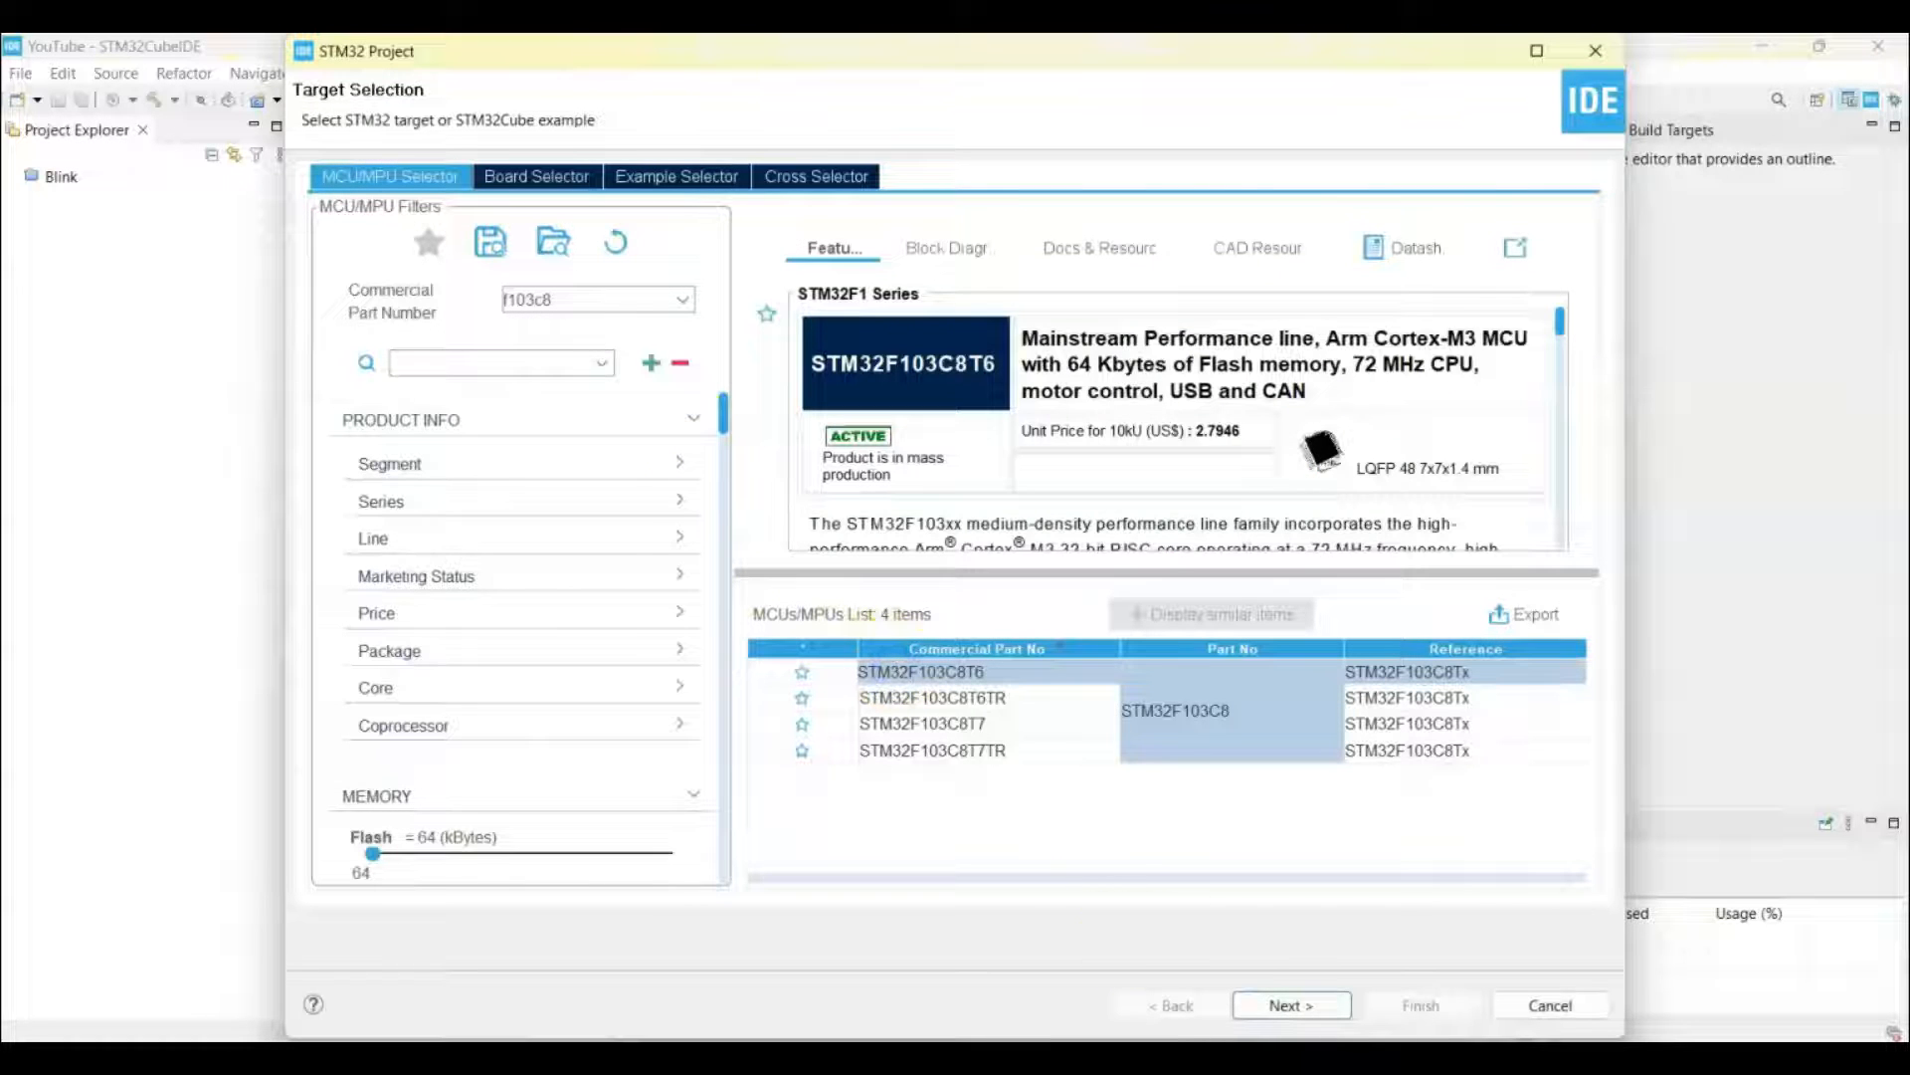
{"action": "left_click", "coordinate": [1291, 1005]}
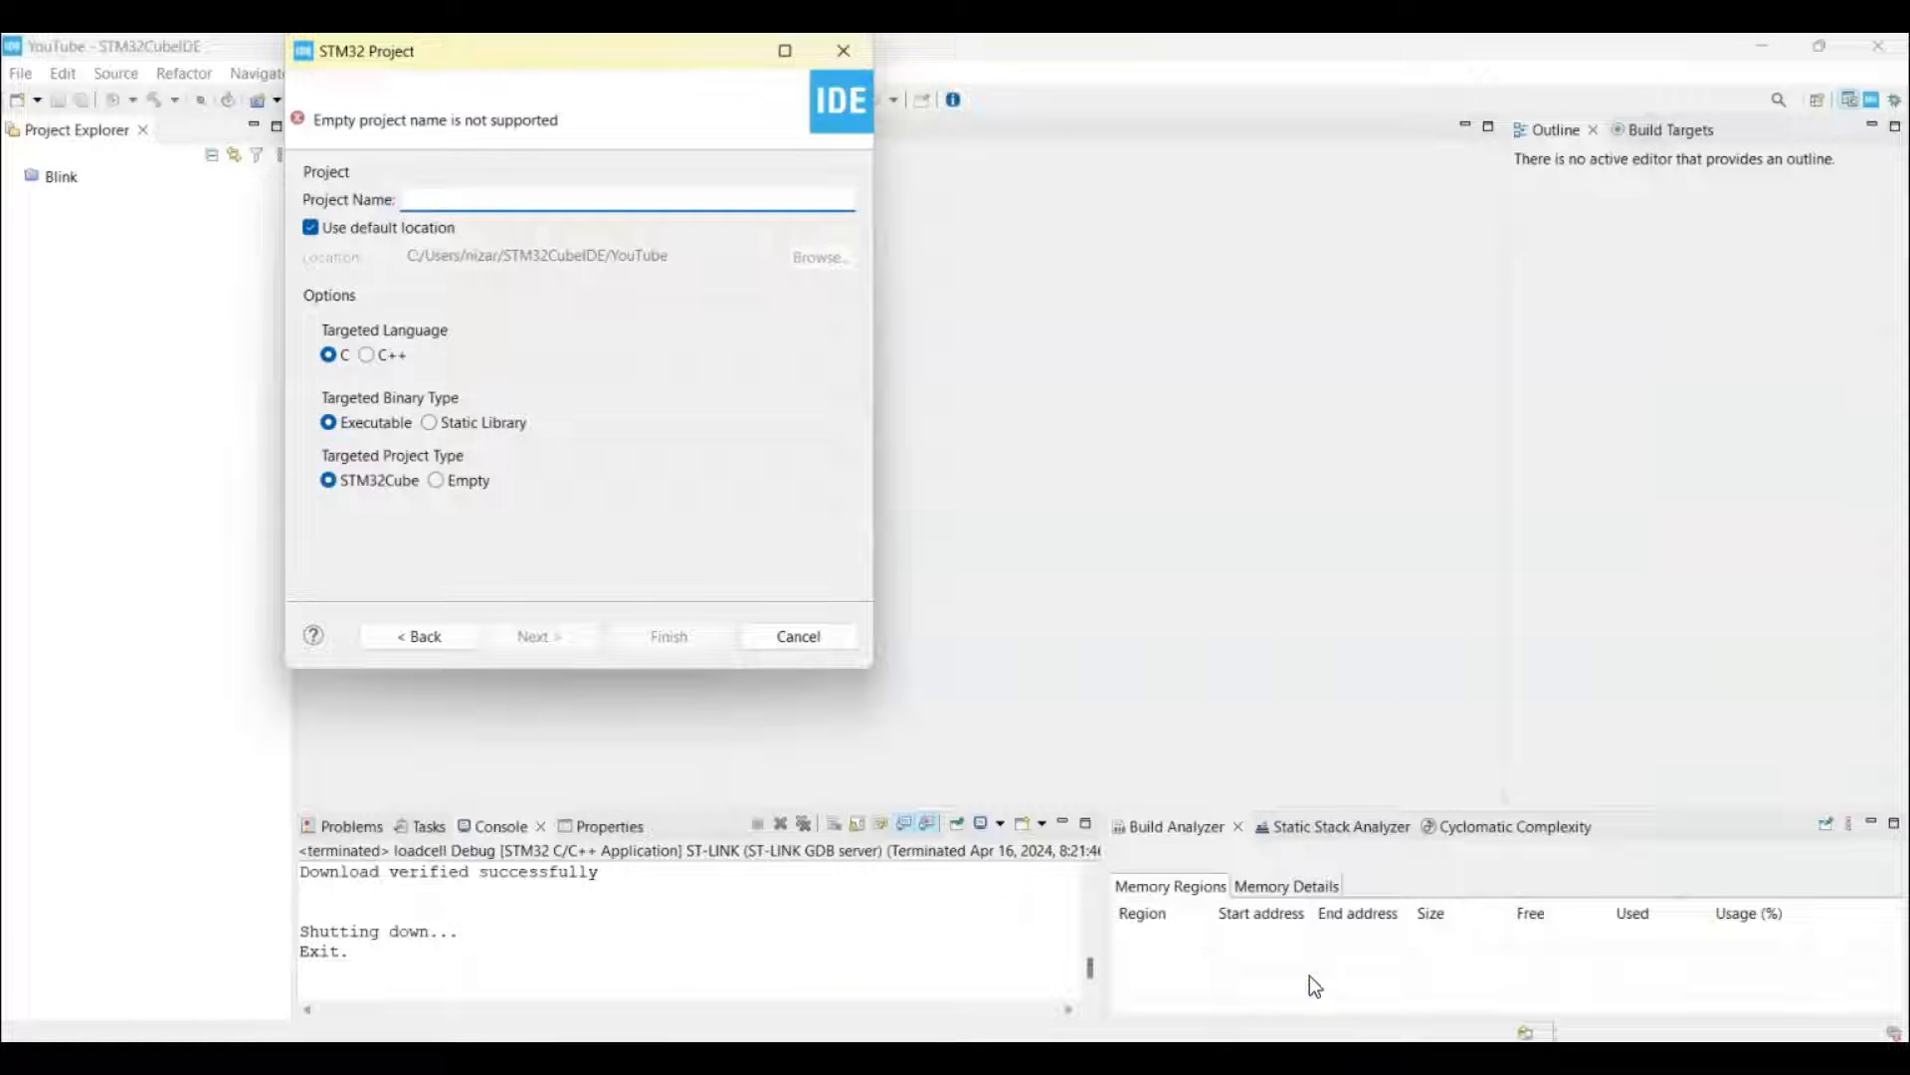
{"action": "type", "text": "cell"}
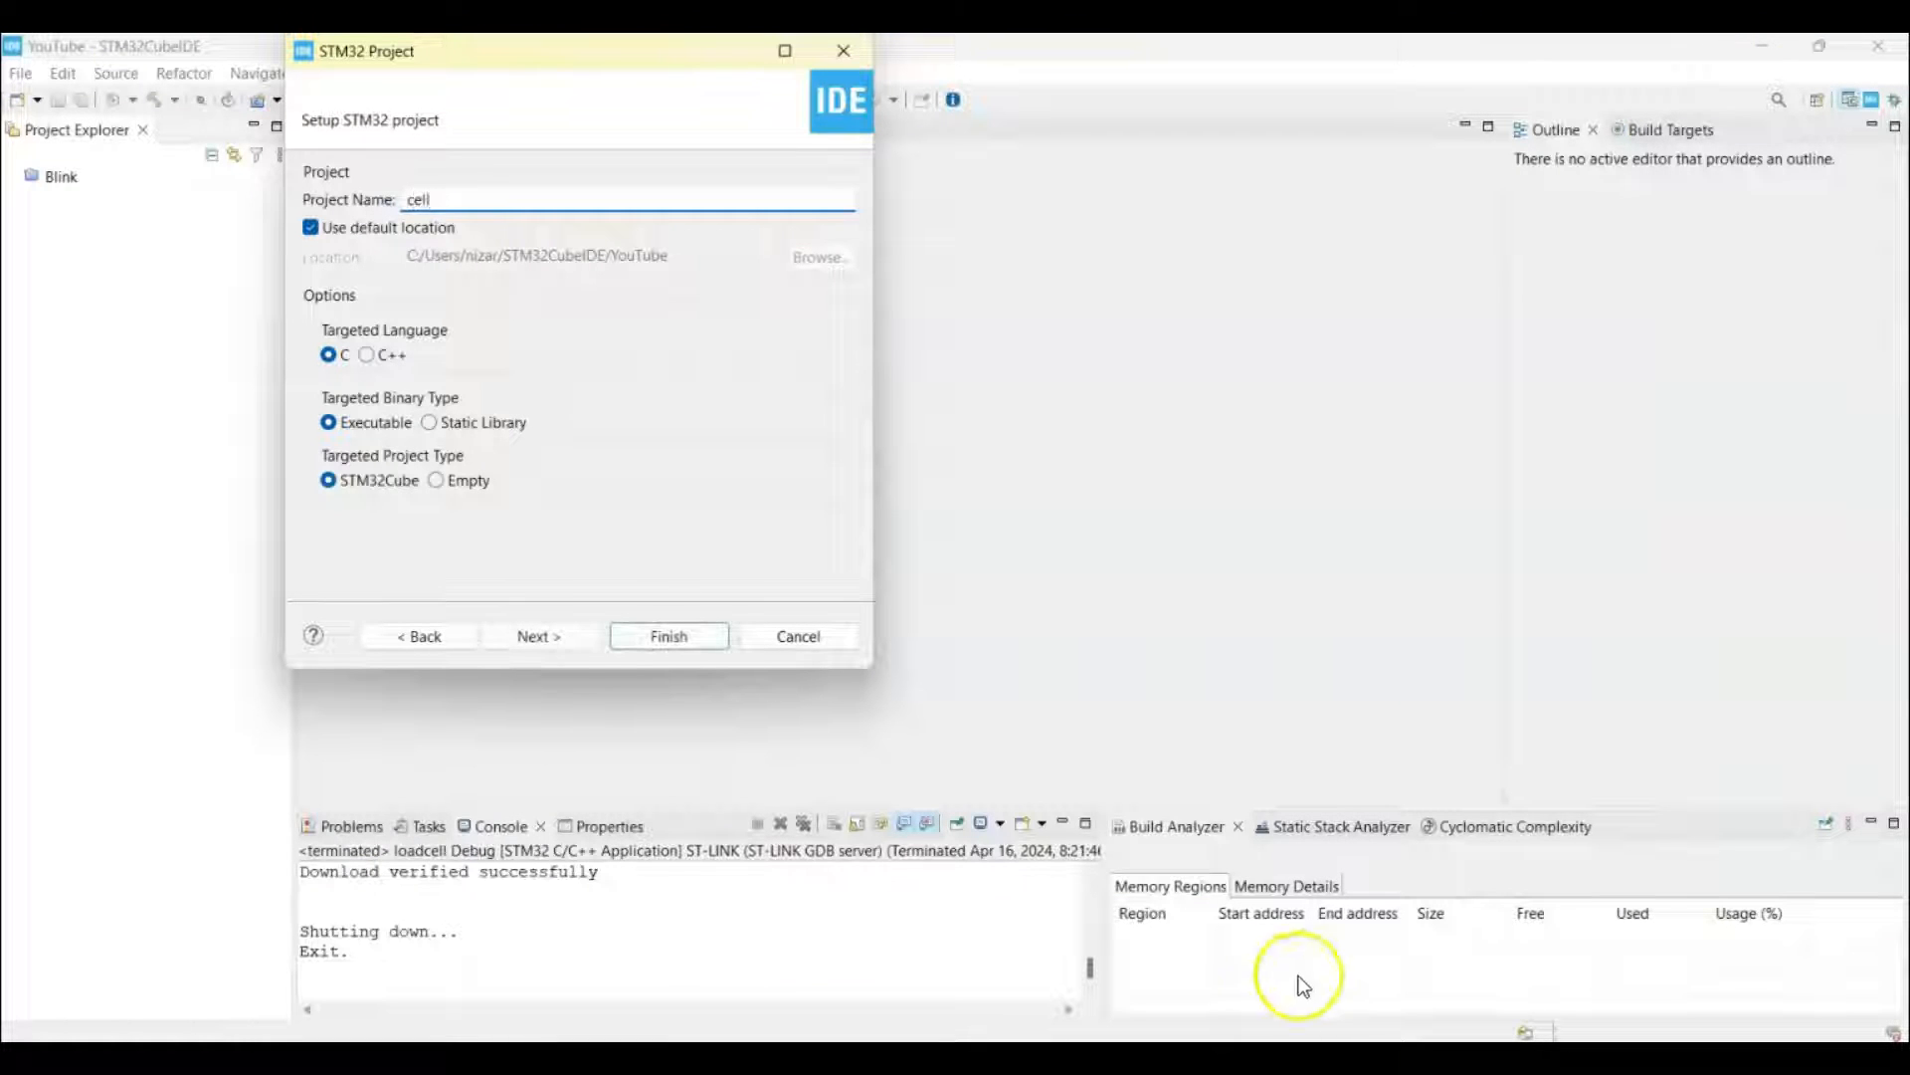
{"action": "left_click", "coordinate": [668, 636]}
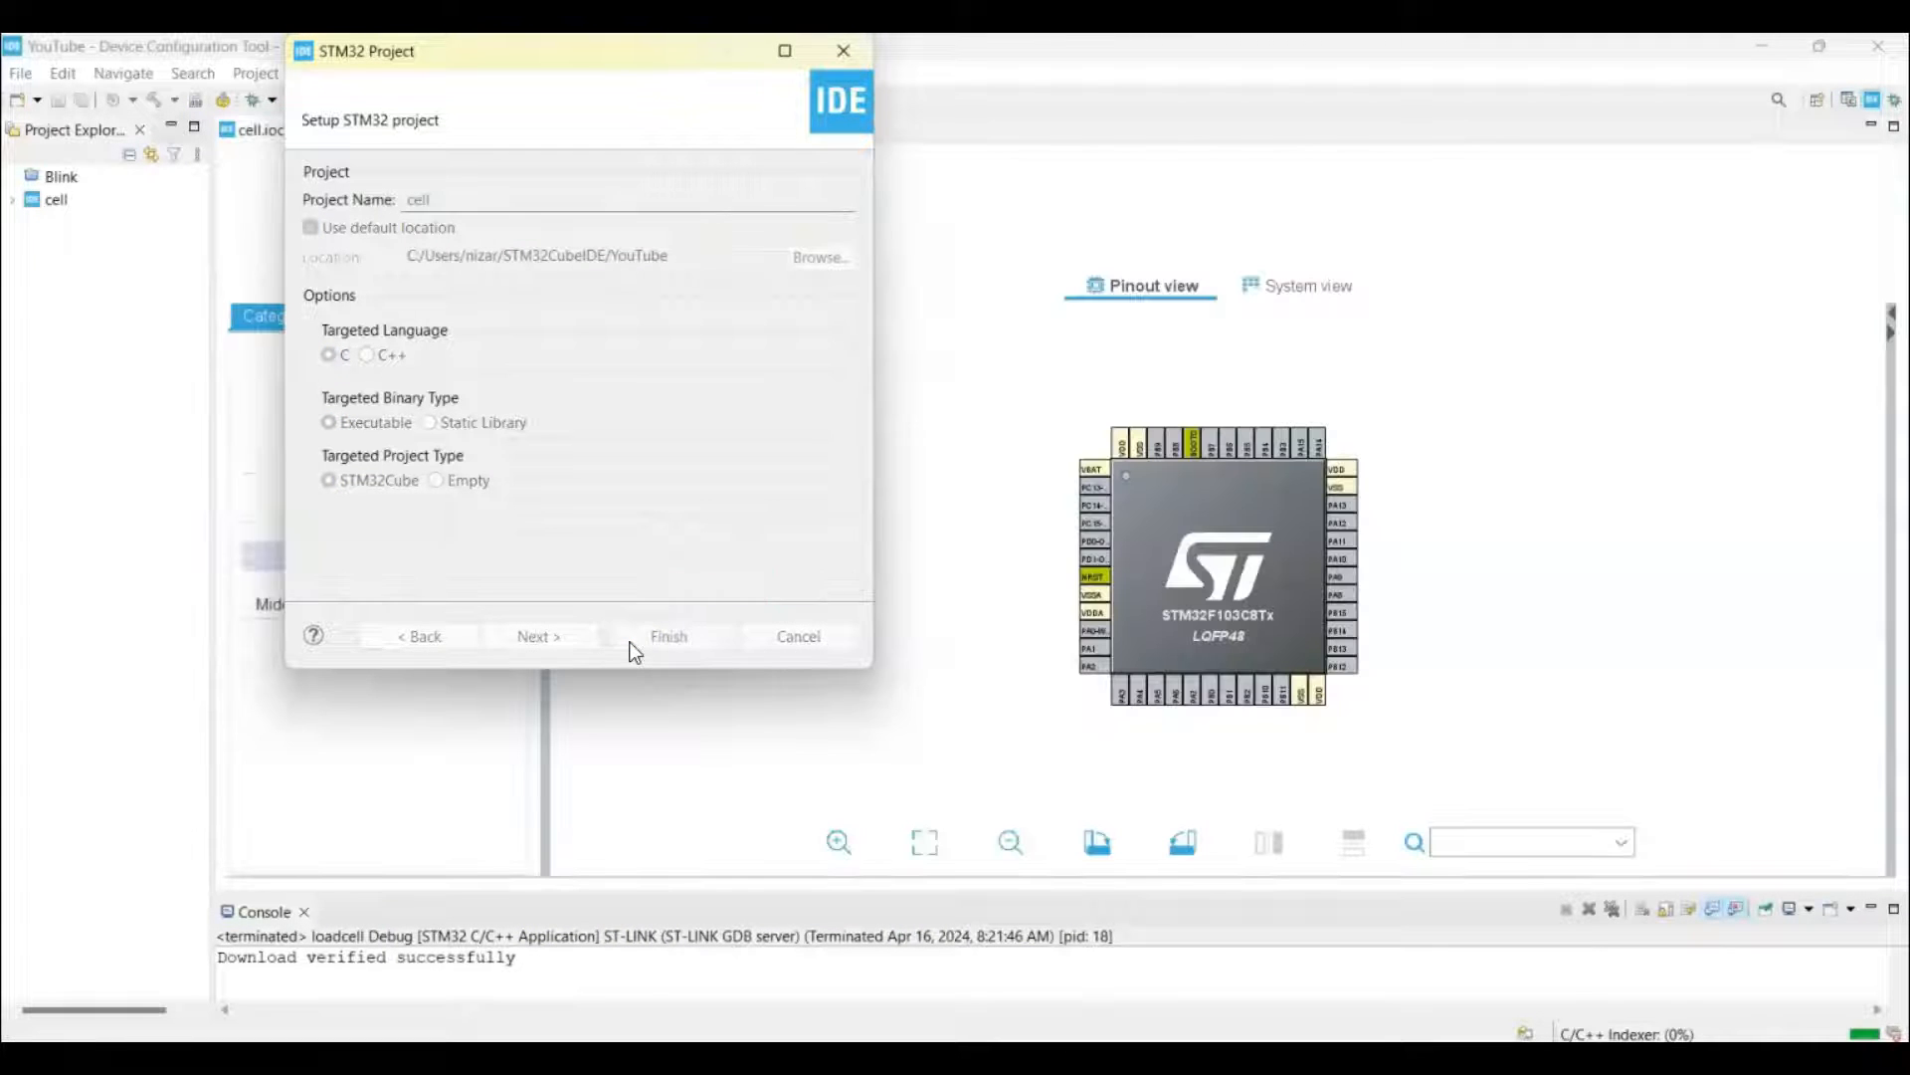
Set SYS debug to Serial Wire and RCC HSE to Crystal/Ceramic Resonator
{"action": "left_click", "coordinate": [668, 636]}
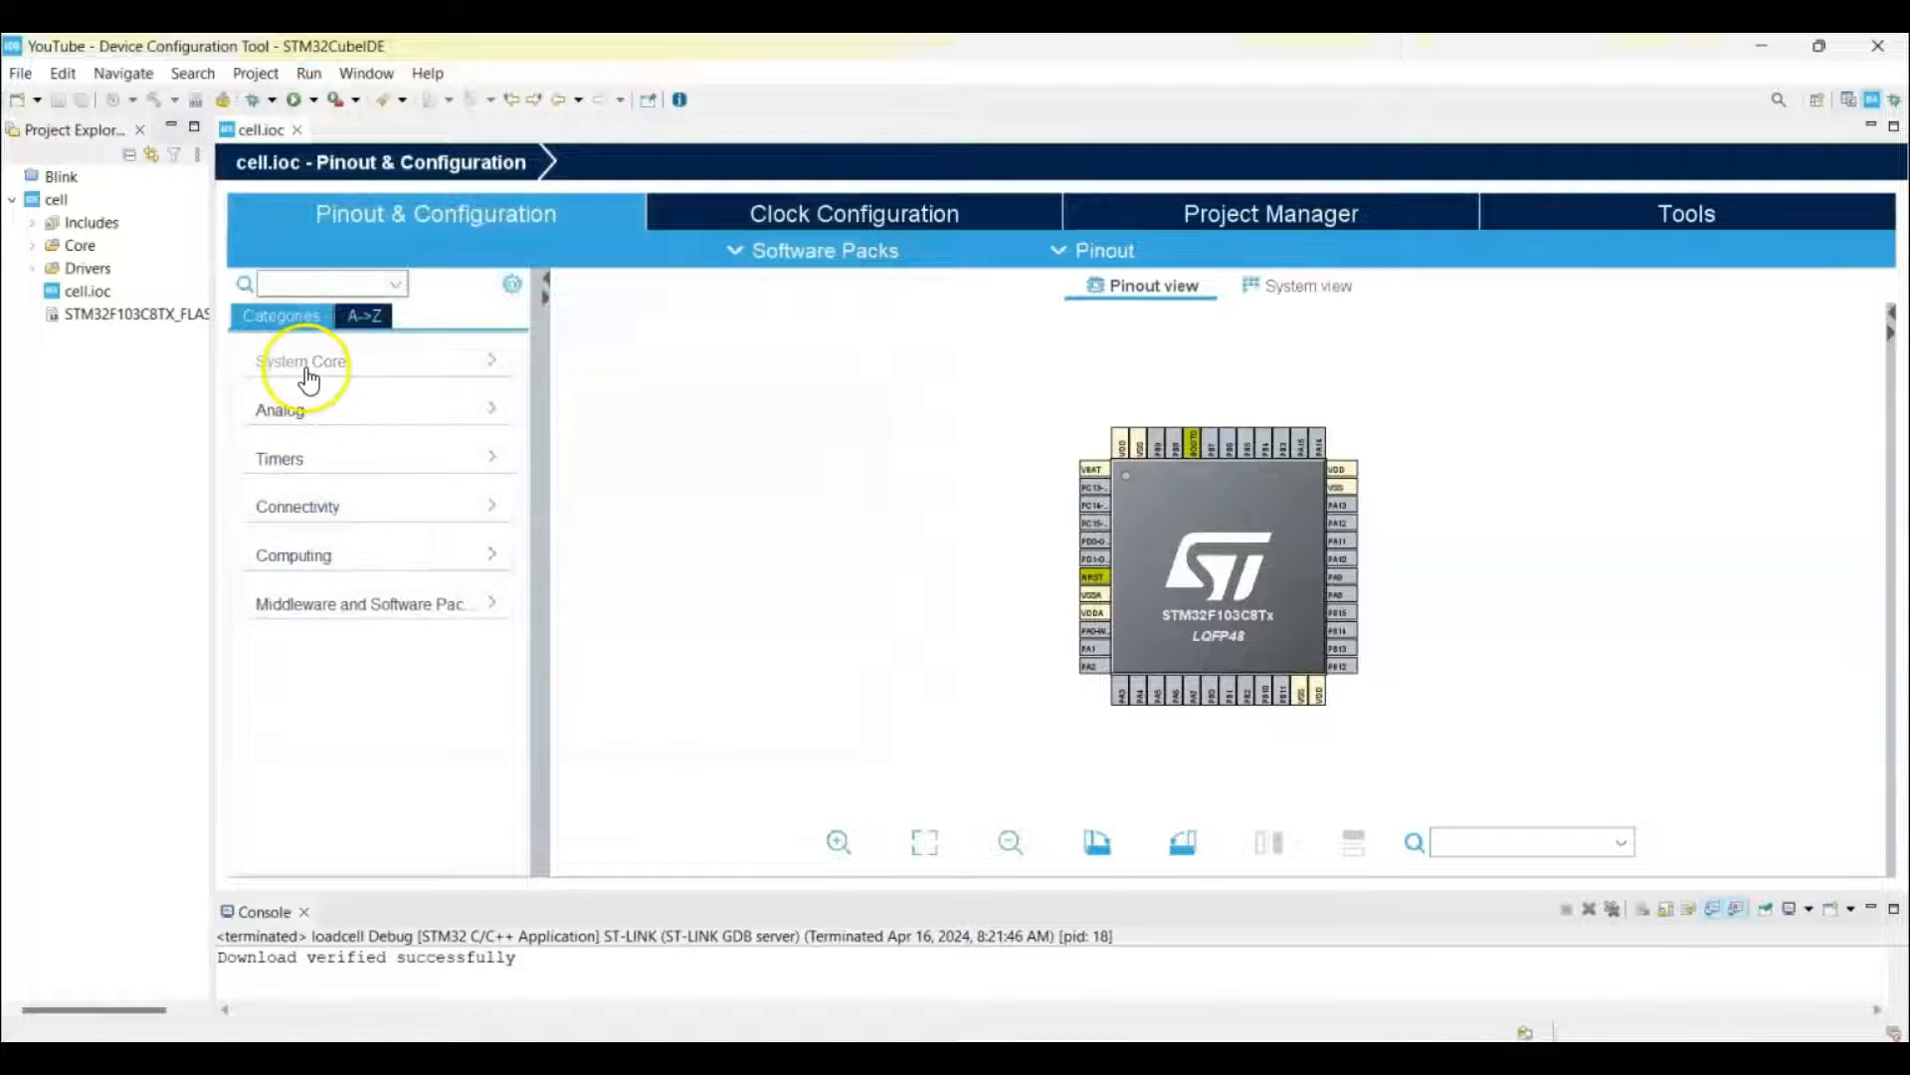
{"action": "left_click", "coordinate": [301, 360]}
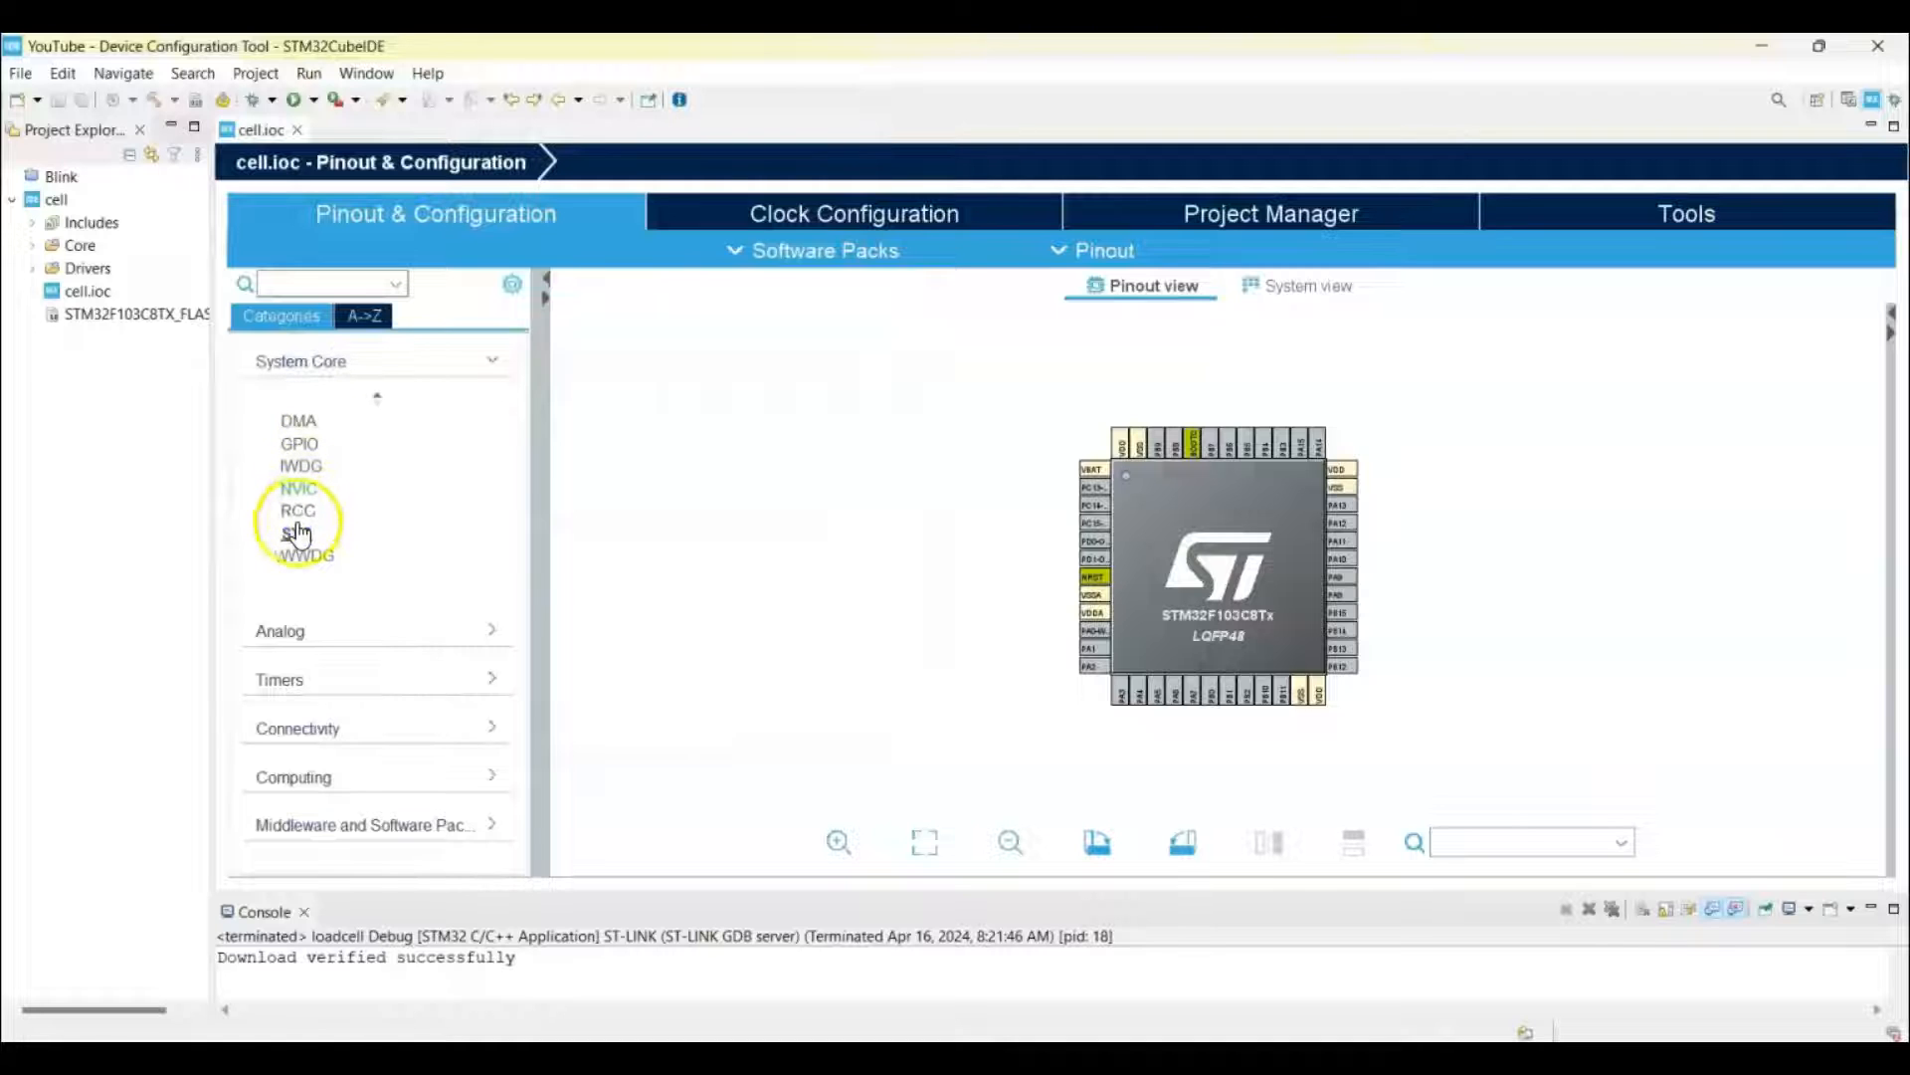
{"action": "left_click", "coordinate": [297, 532]}
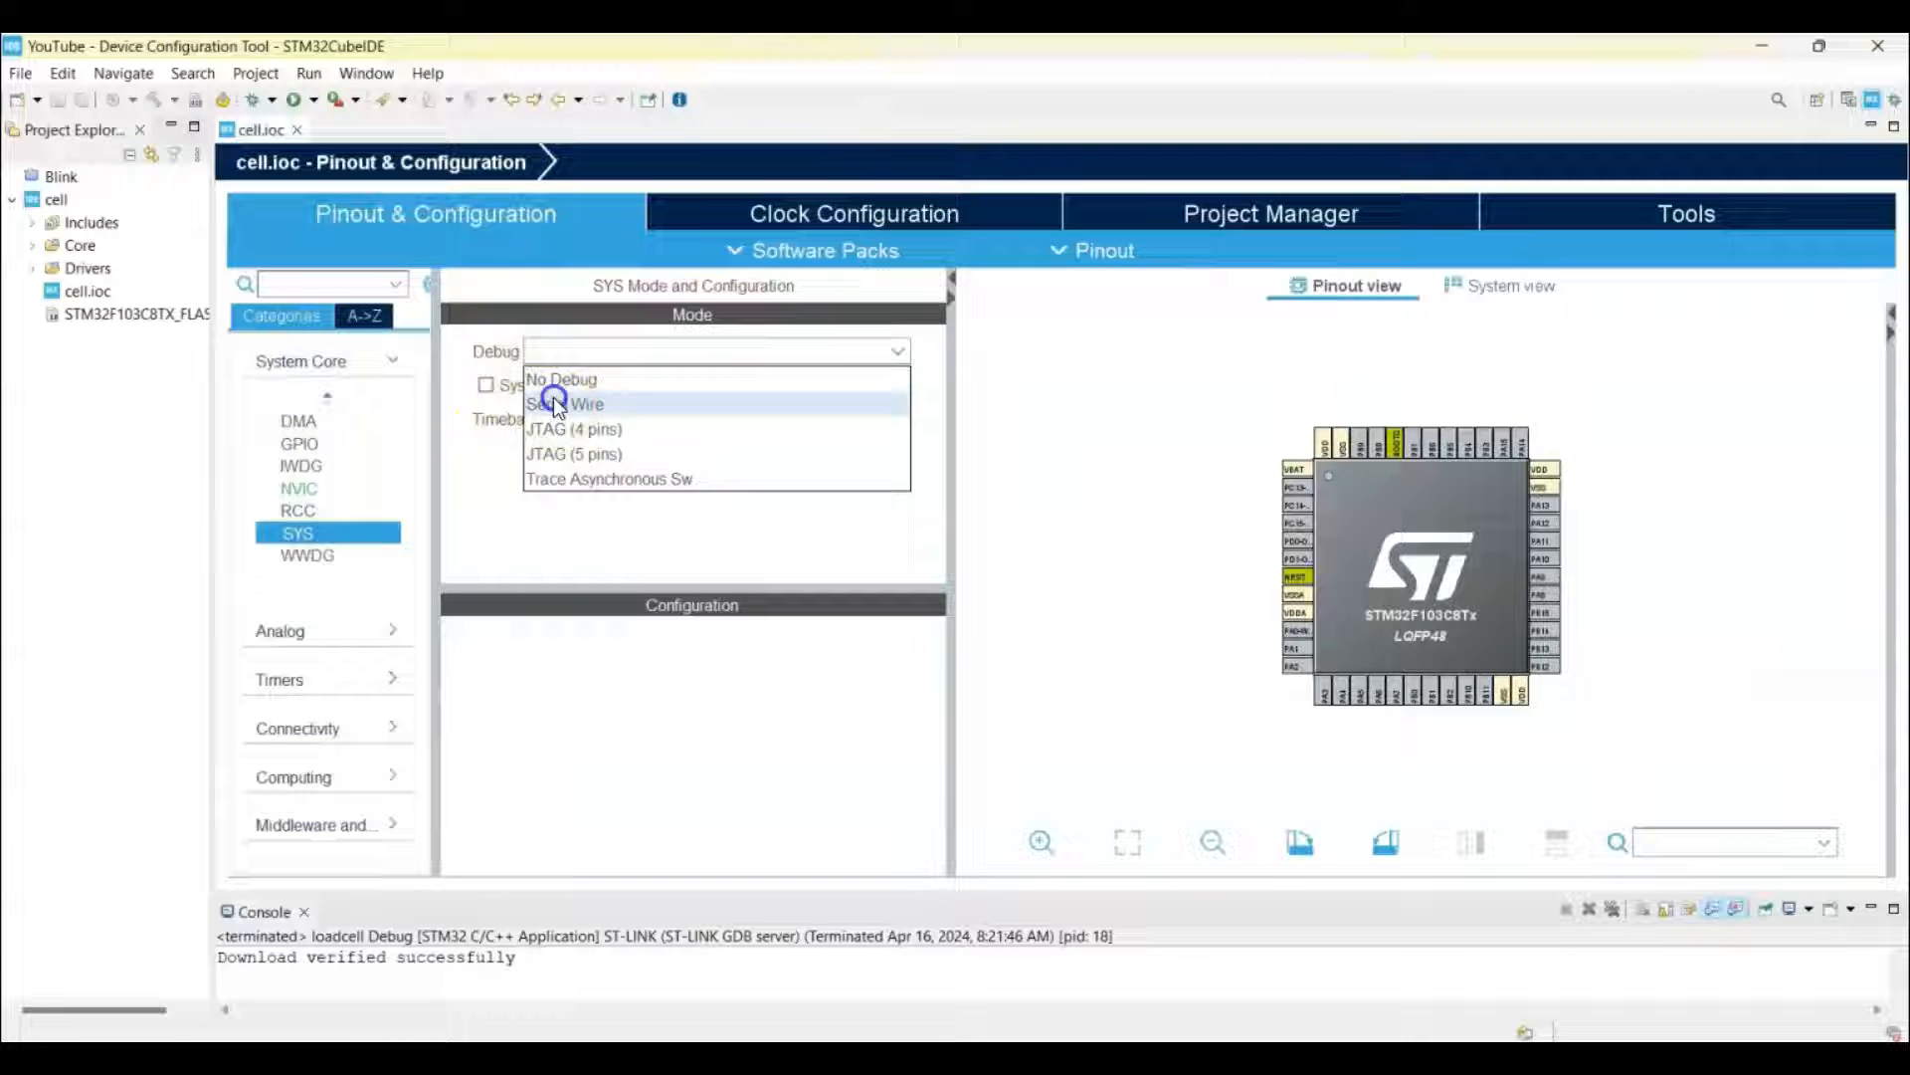
{"action": "left_click", "coordinate": [570, 403]}
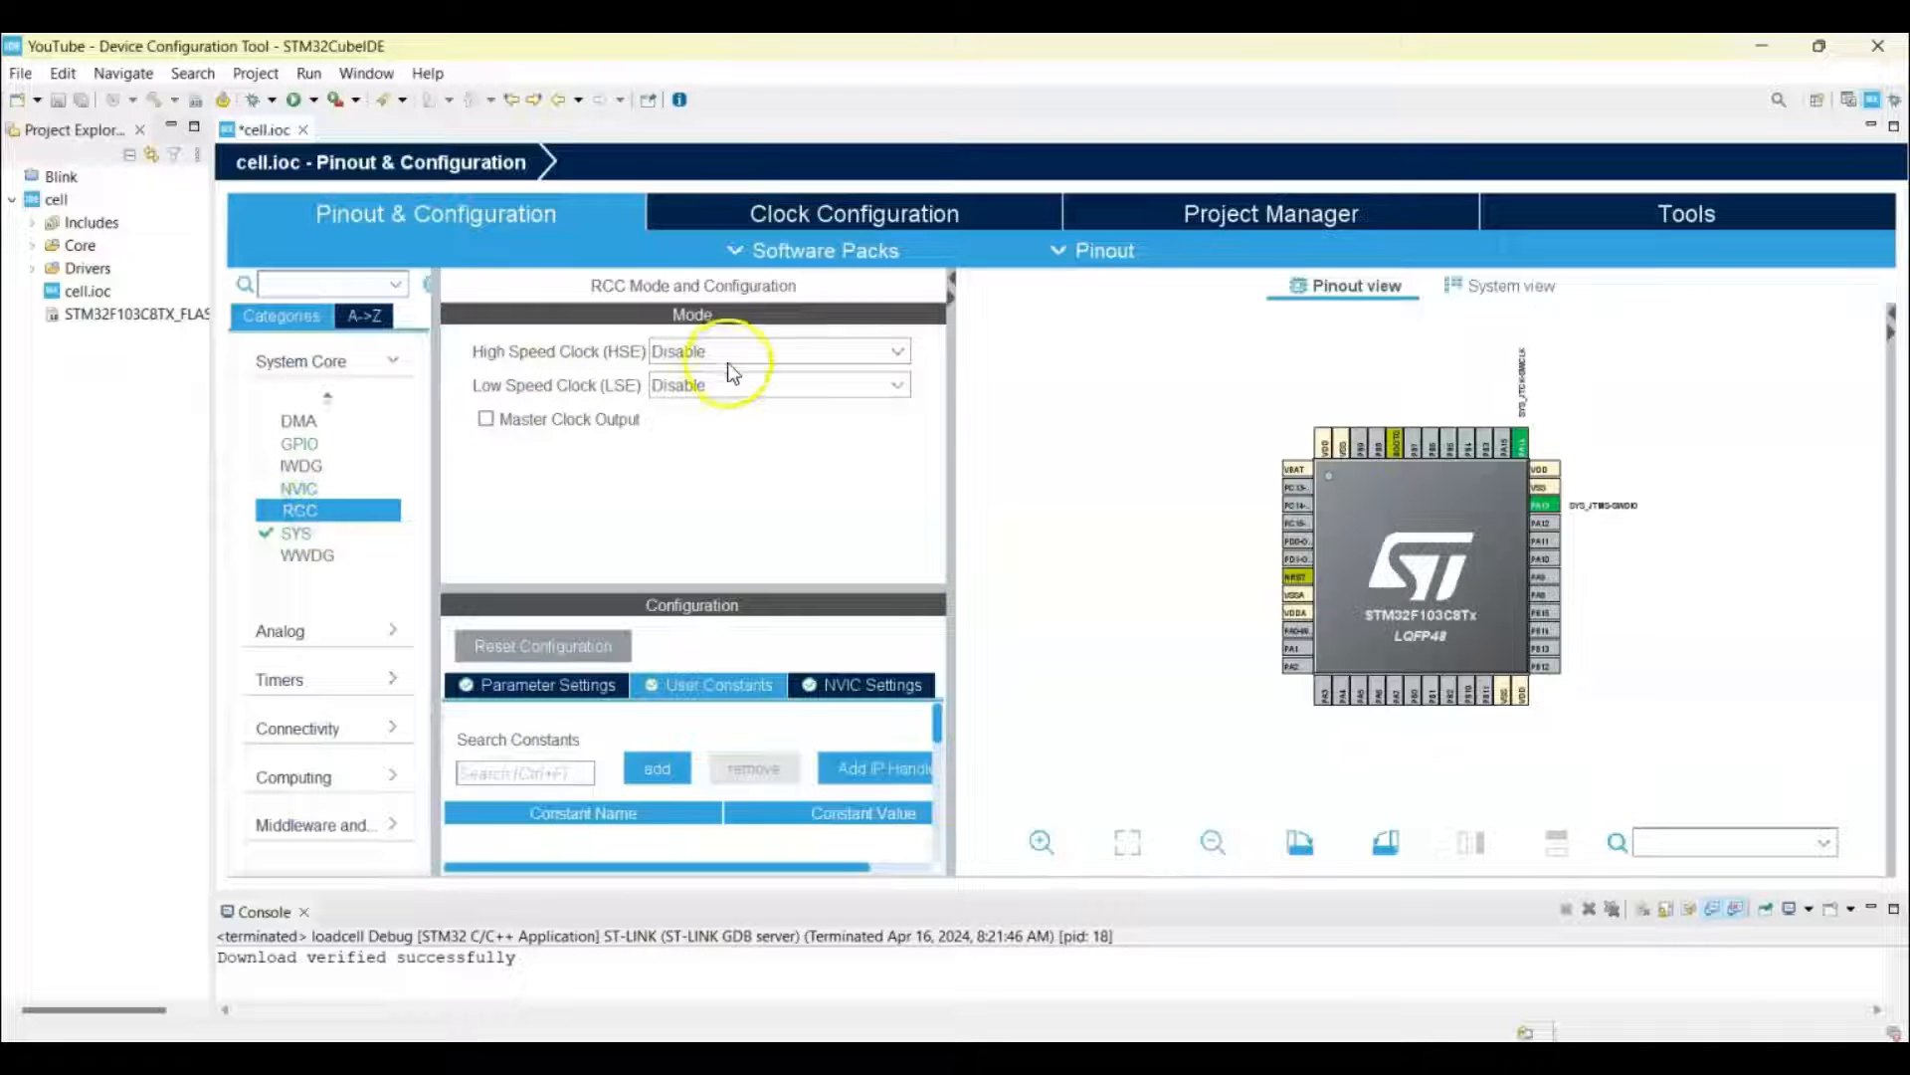
{"action": "left_click", "coordinate": [777, 352]}
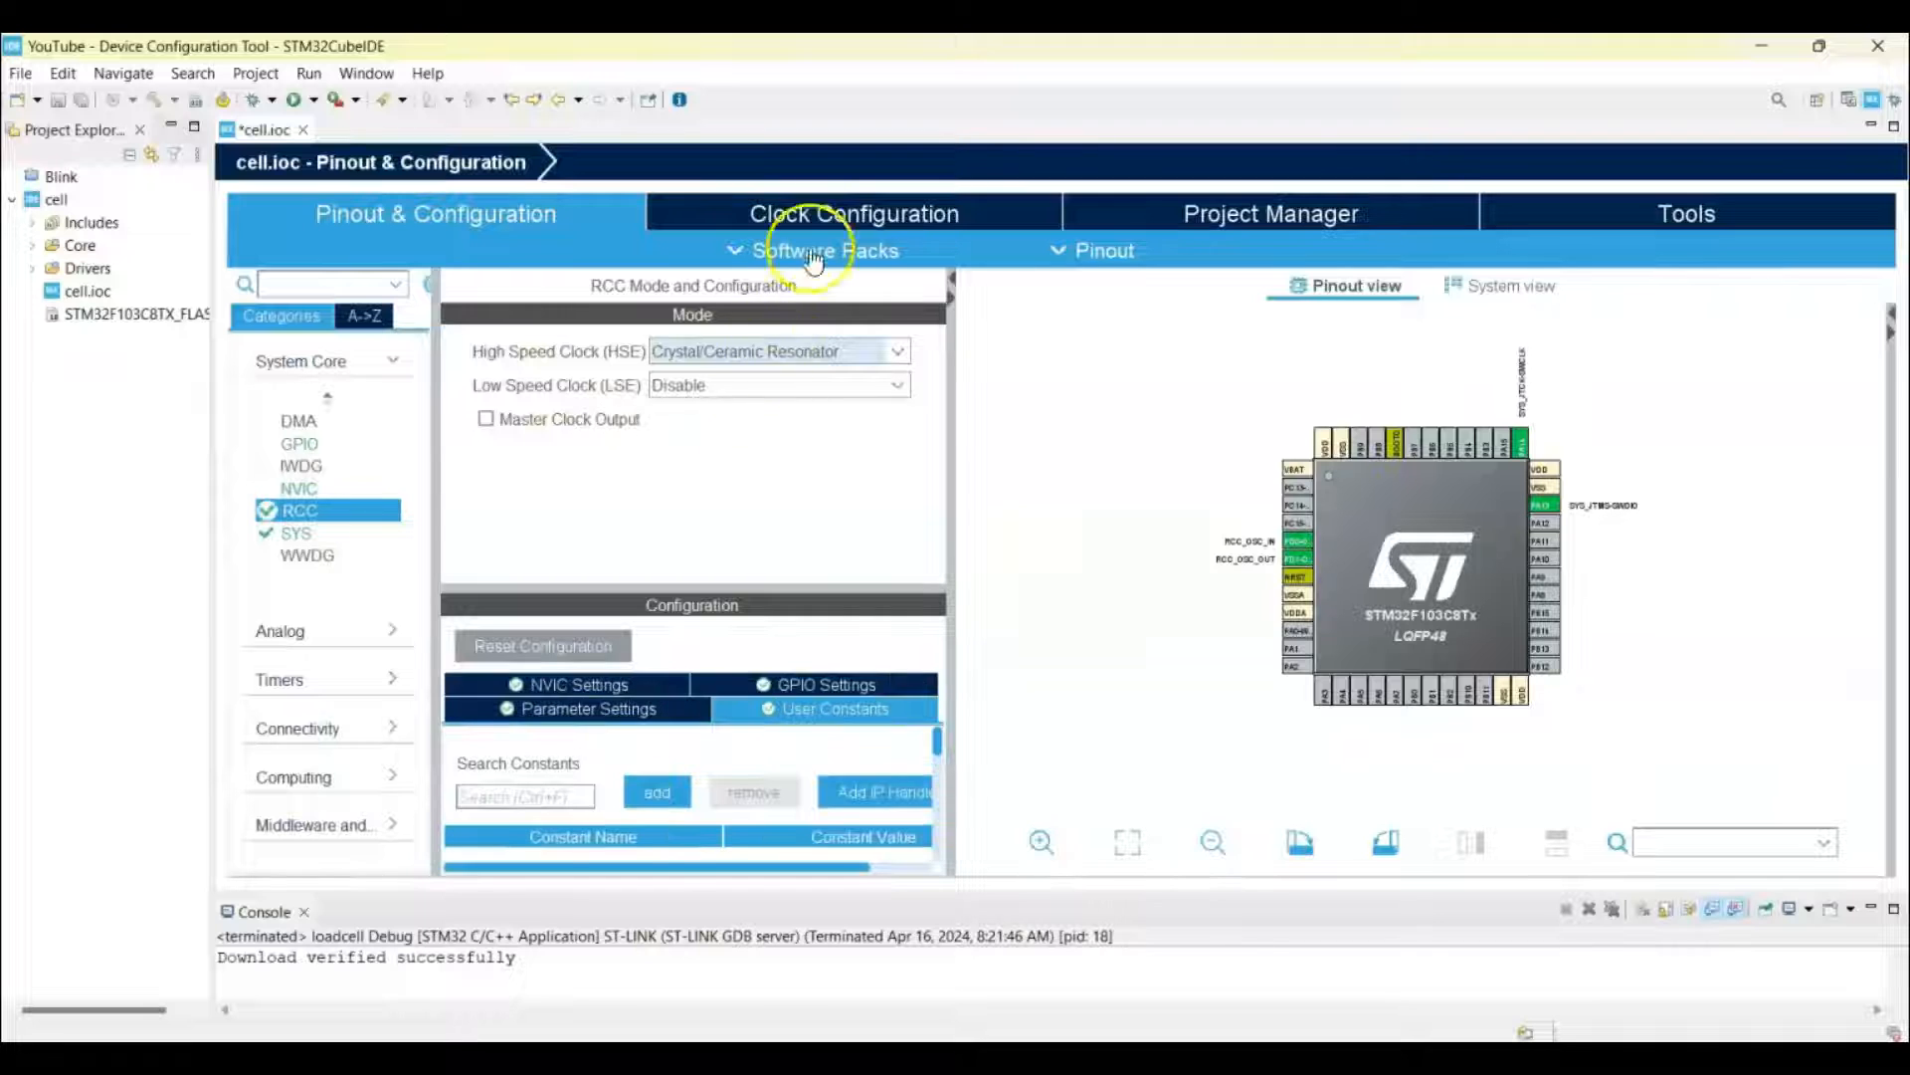
Set HCLK to 72 MHz in Clock Configuration and return to Pinout & Configuration
{"action": "left_click", "coordinate": [854, 213]}
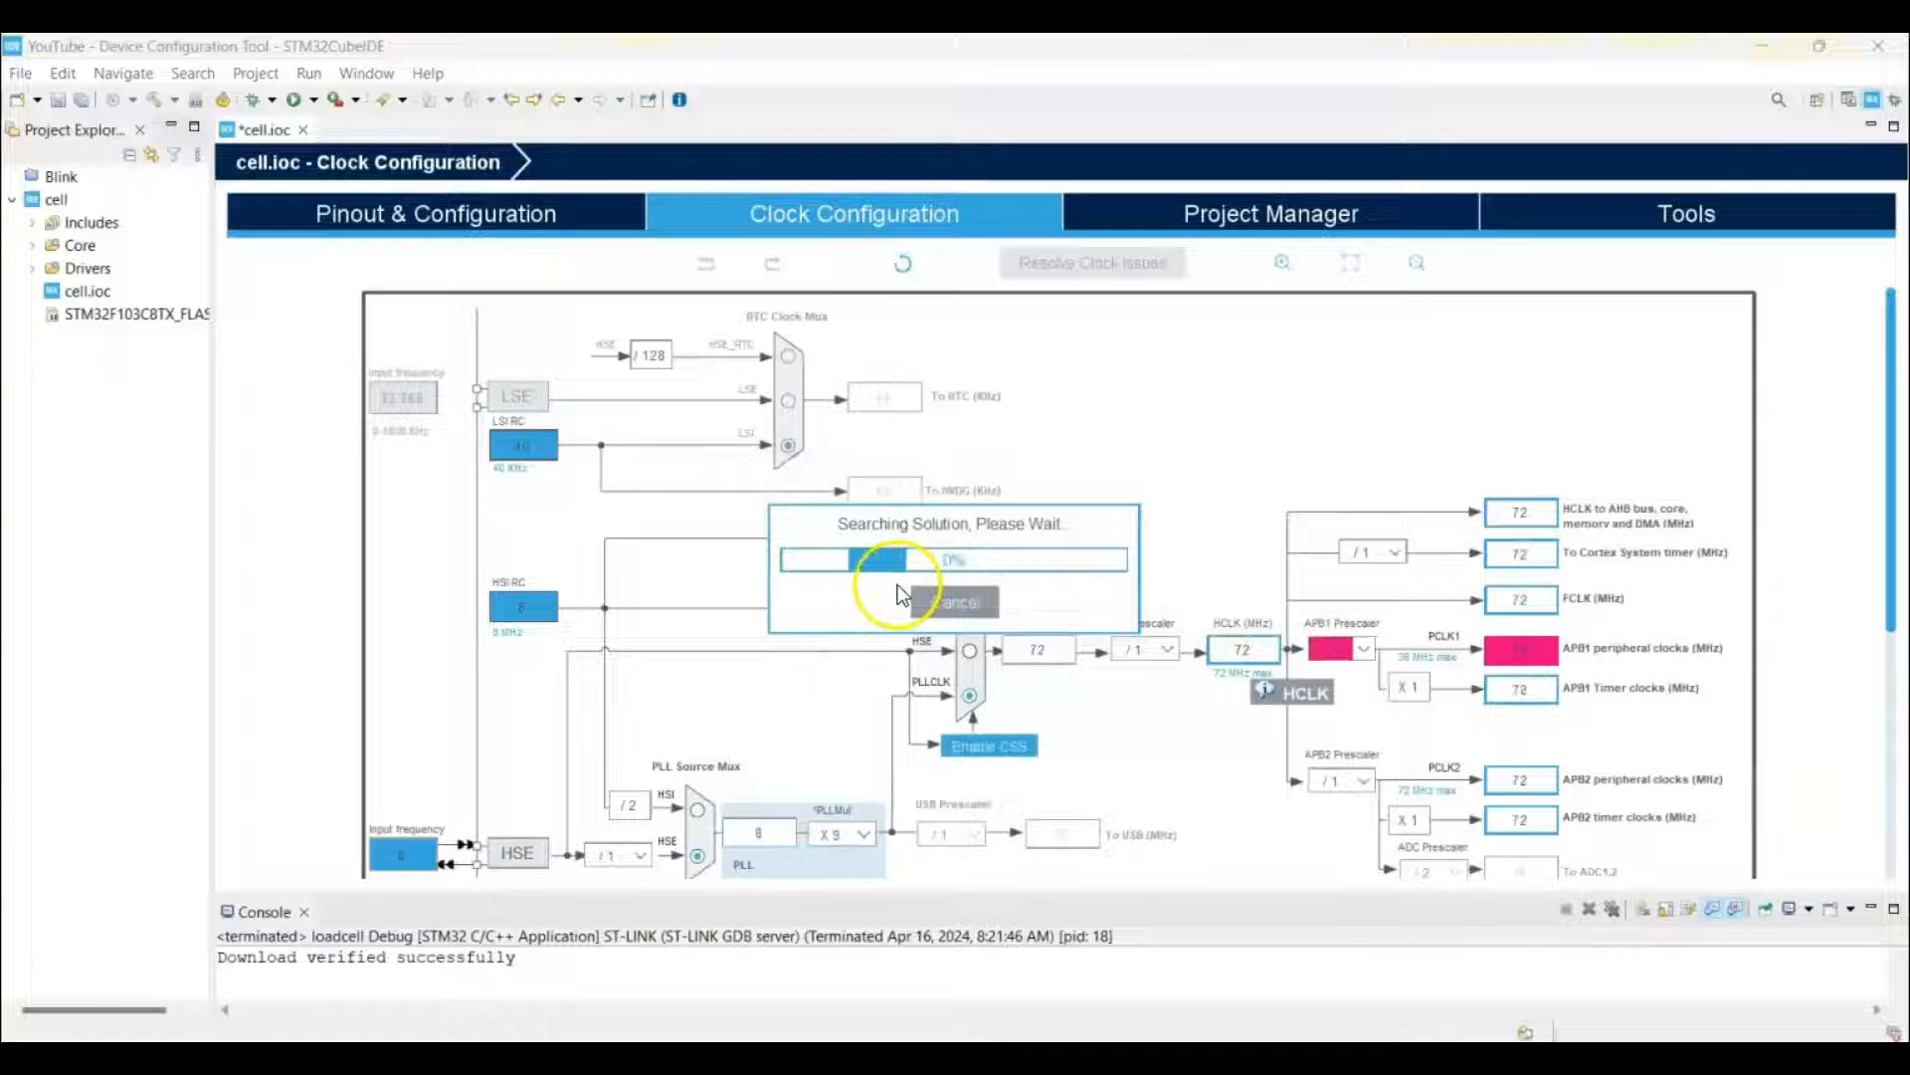
{"action": "left_click", "coordinate": [955, 602]}
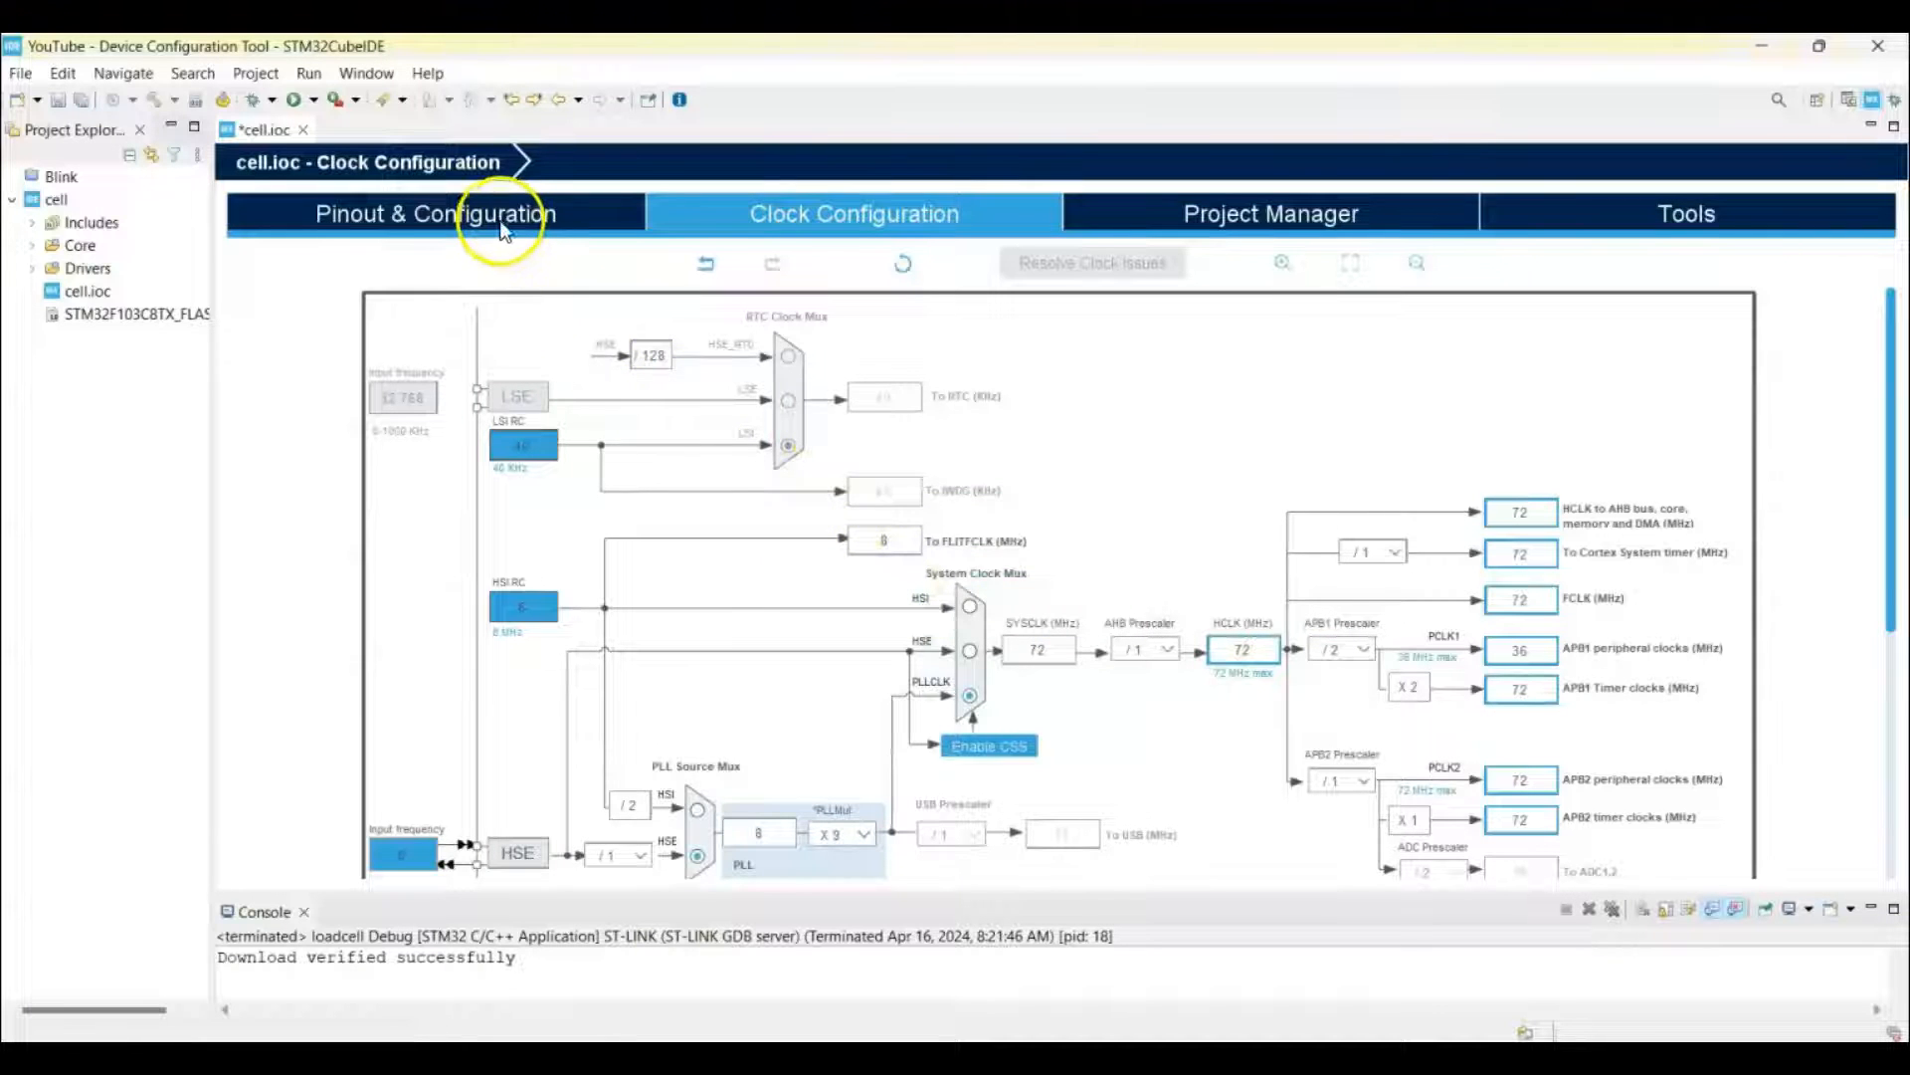
{"action": "left_click", "coordinate": [434, 213]}
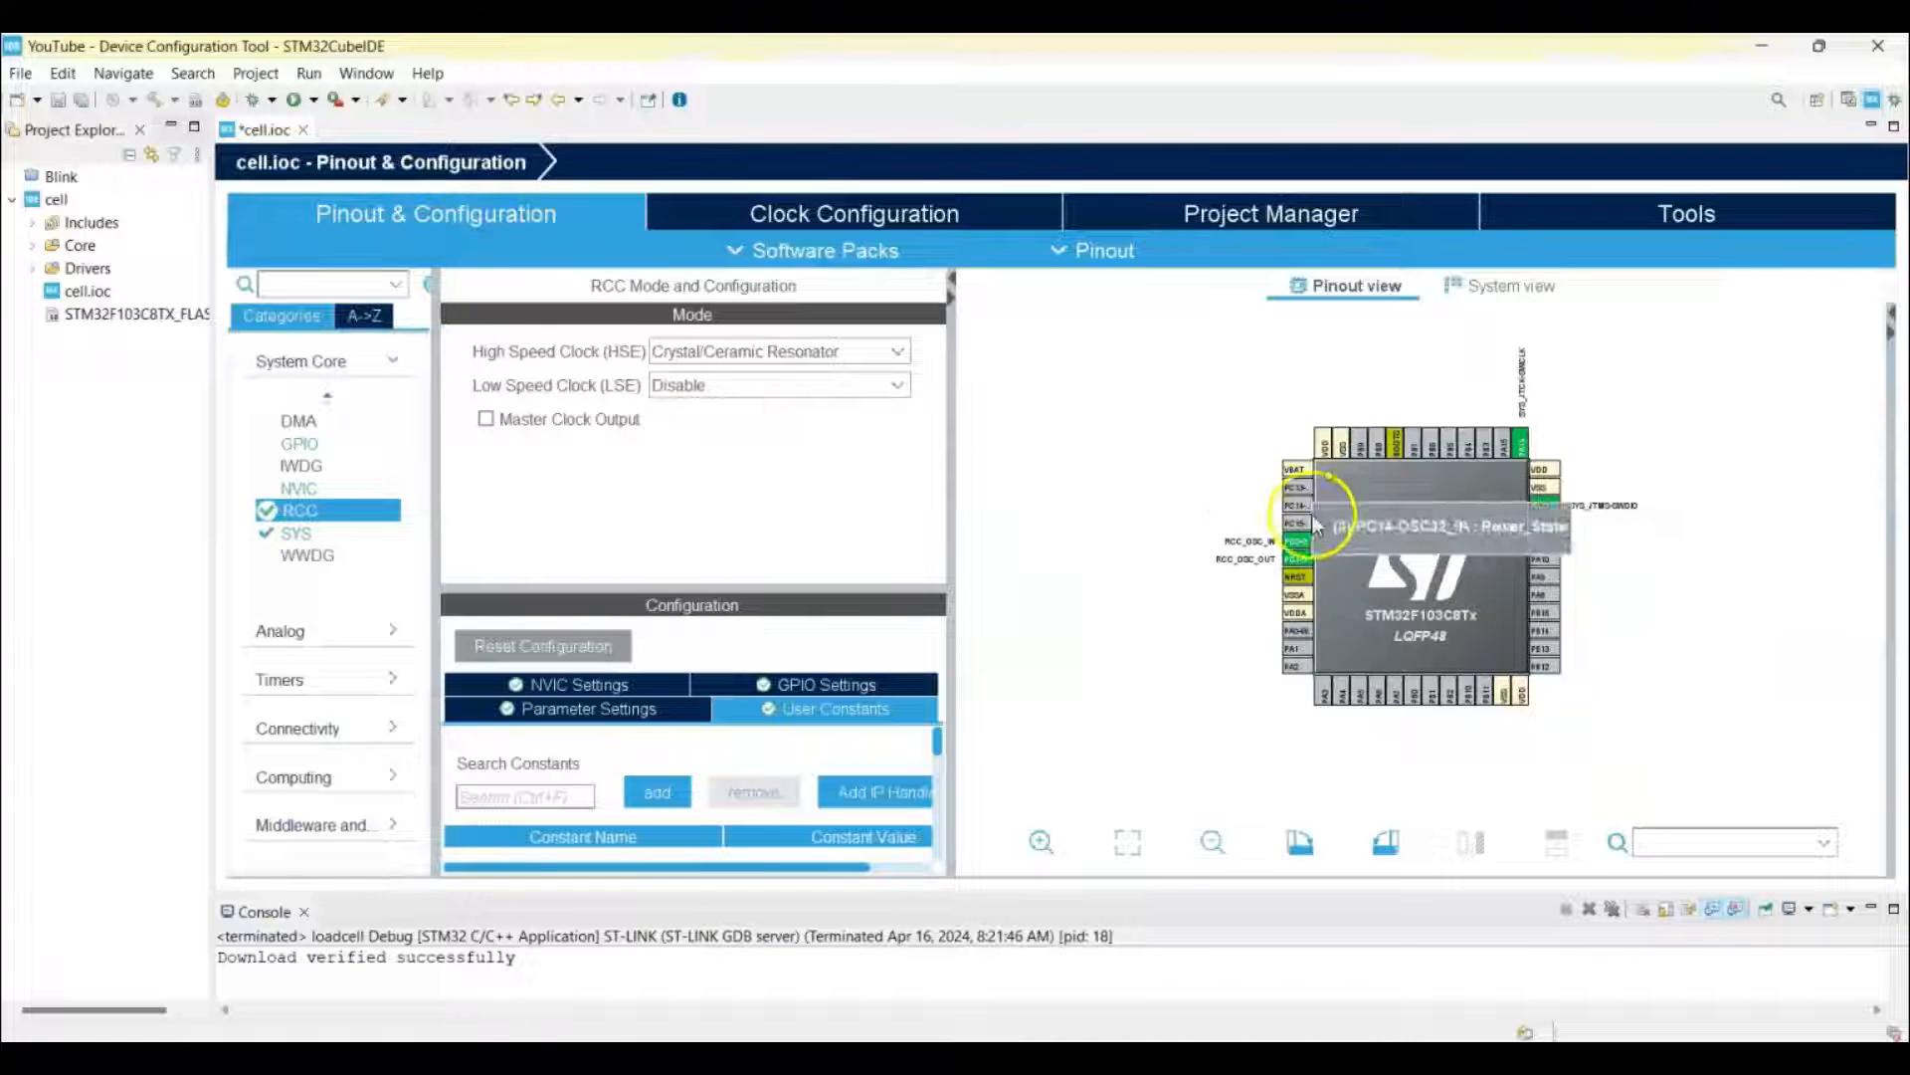
Make PB9 a GPIO output and PB8 a GPIO input
{"action": "left_click", "coordinate": [1039, 842]}
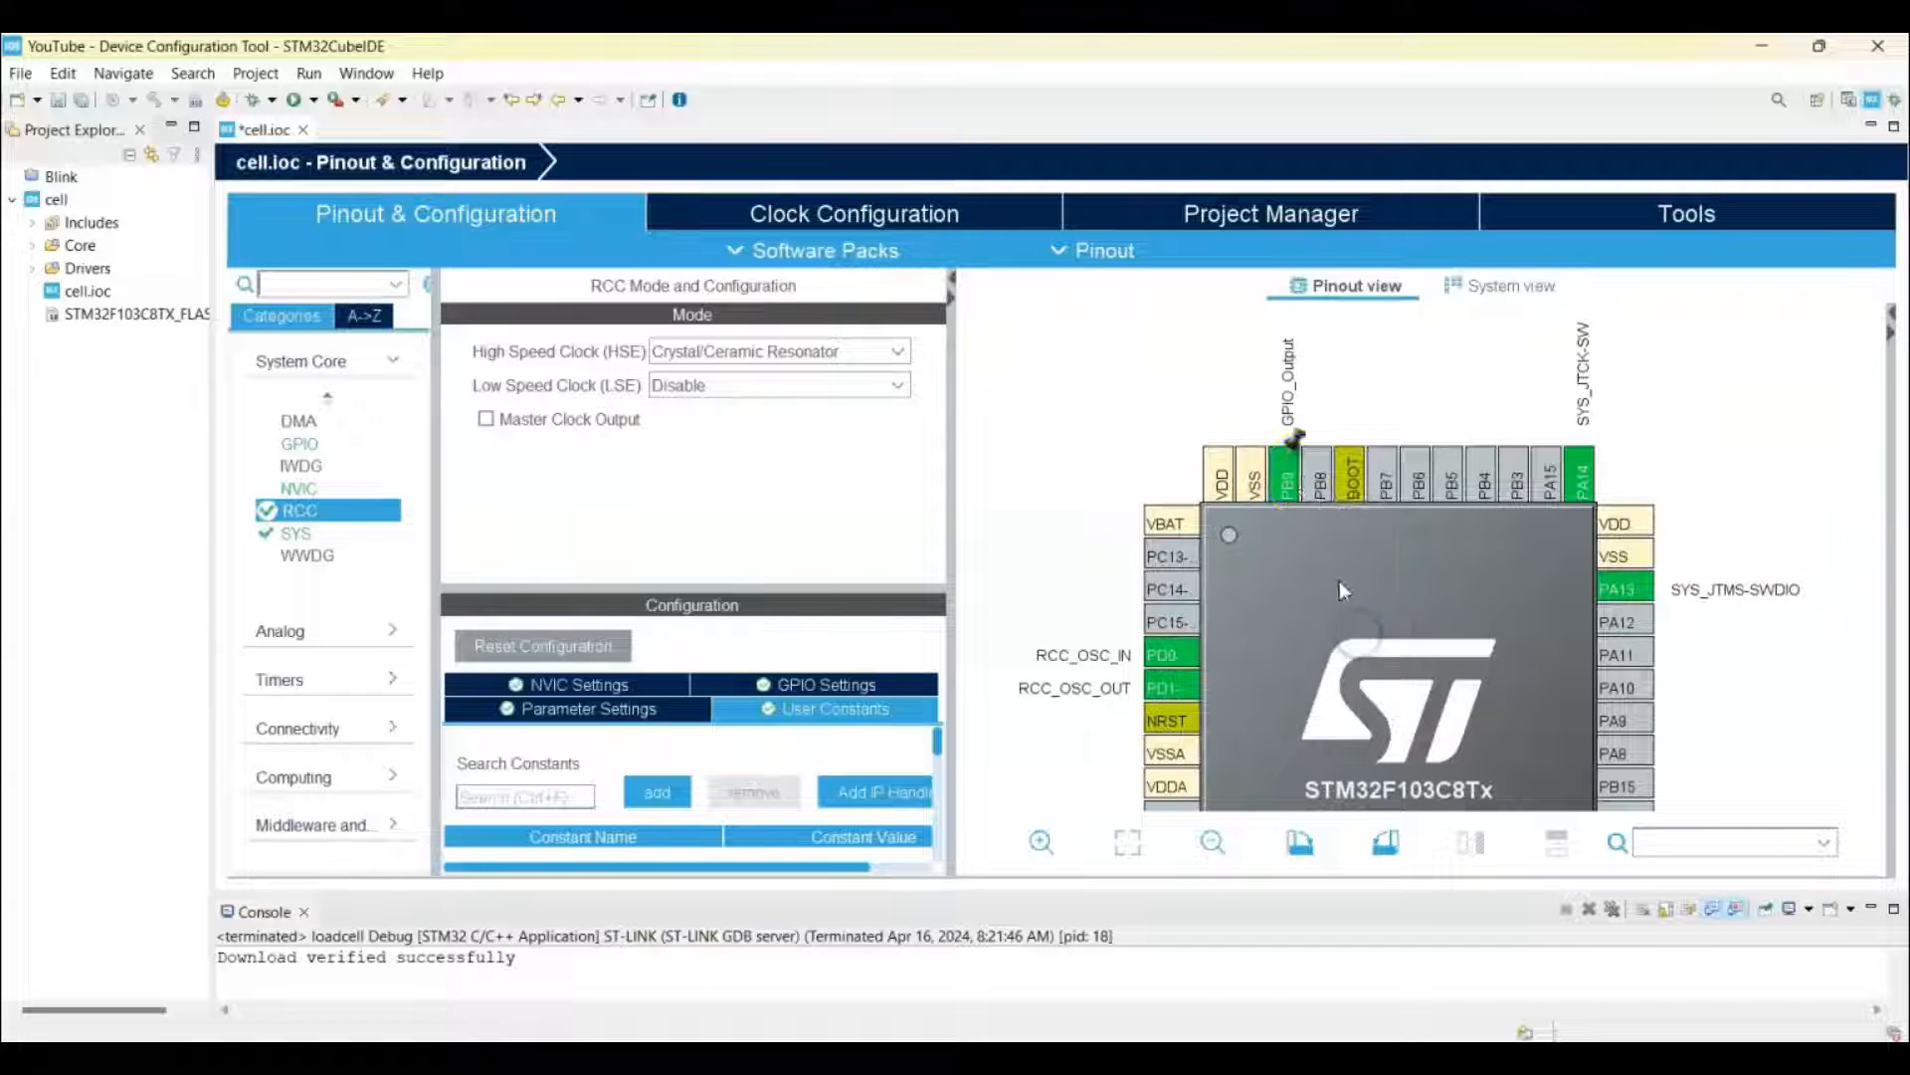
{"action": "left_click", "coordinate": [1349, 467]}
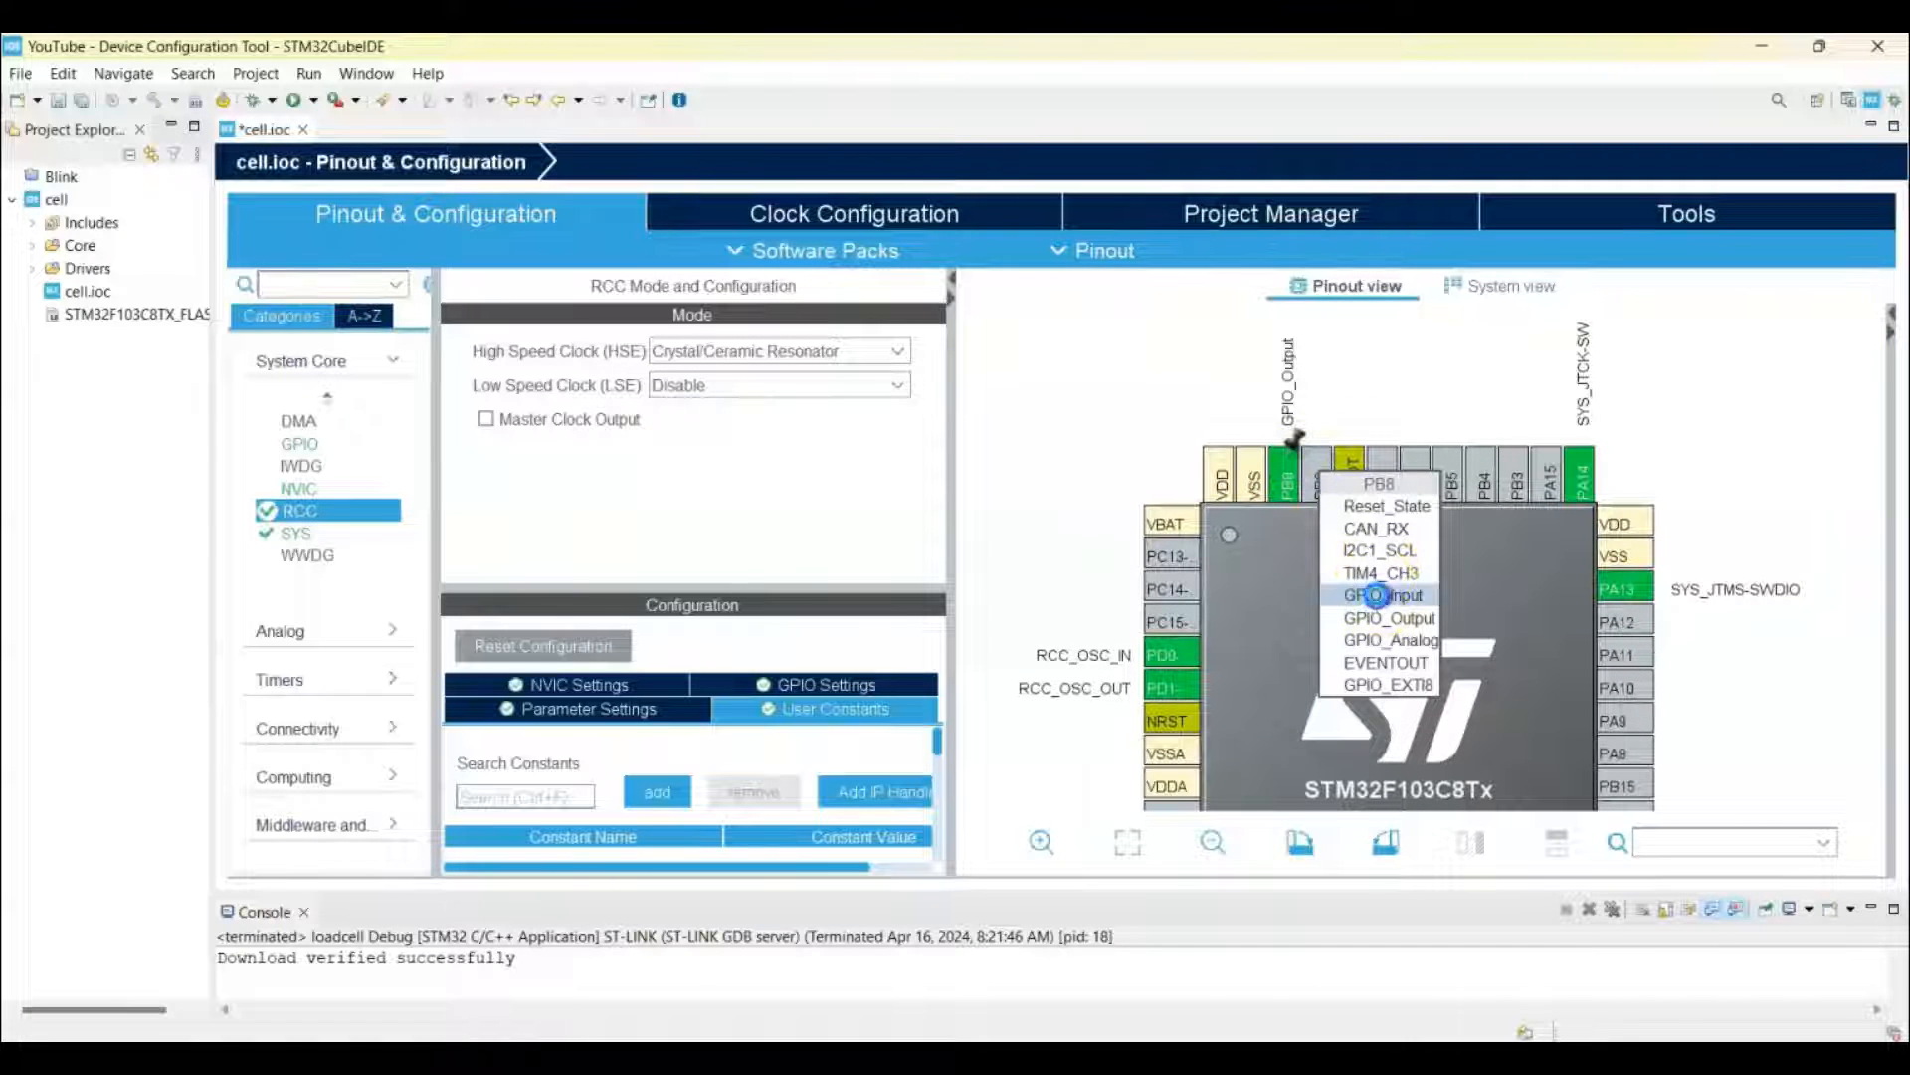
{"action": "left_click", "coordinate": [1379, 595]}
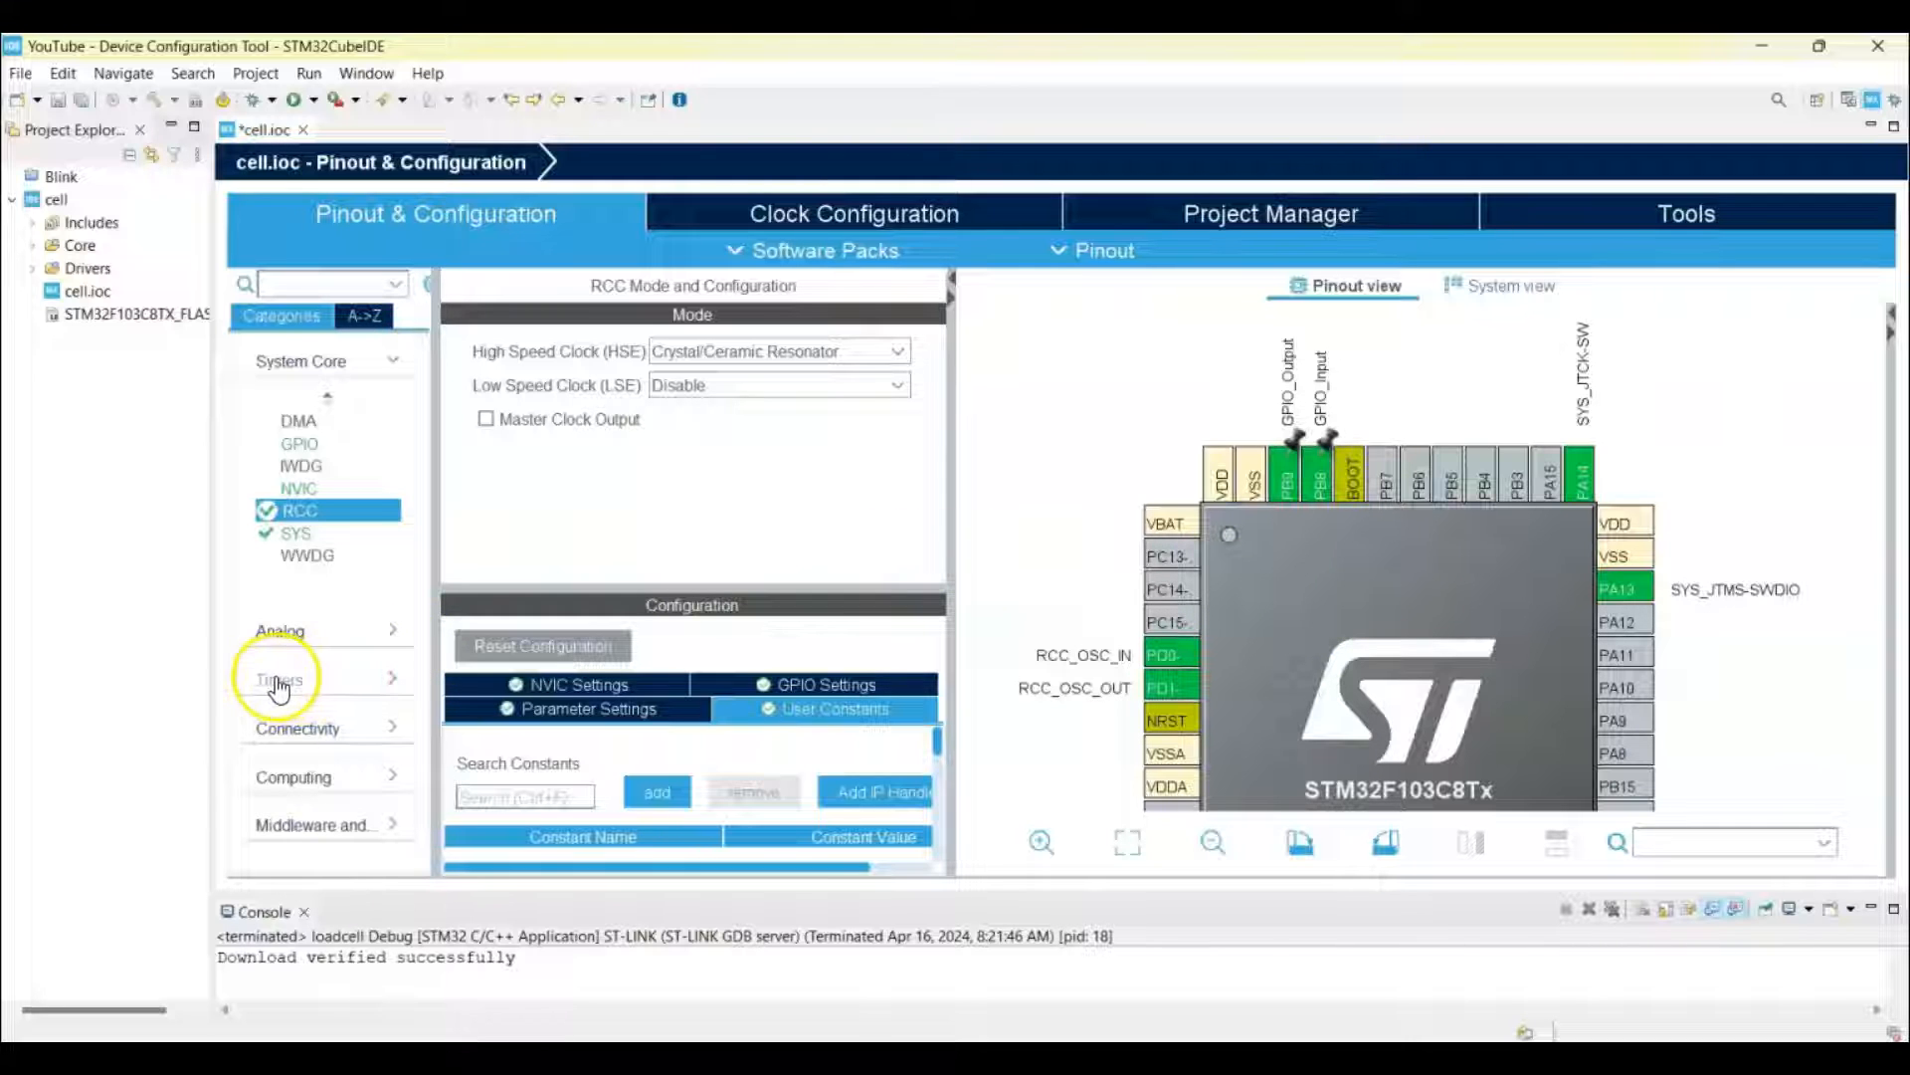
Run TIM2 on the internal clock with prescaler 71, then save the configuration
{"action": "left_click", "coordinate": [278, 679]}
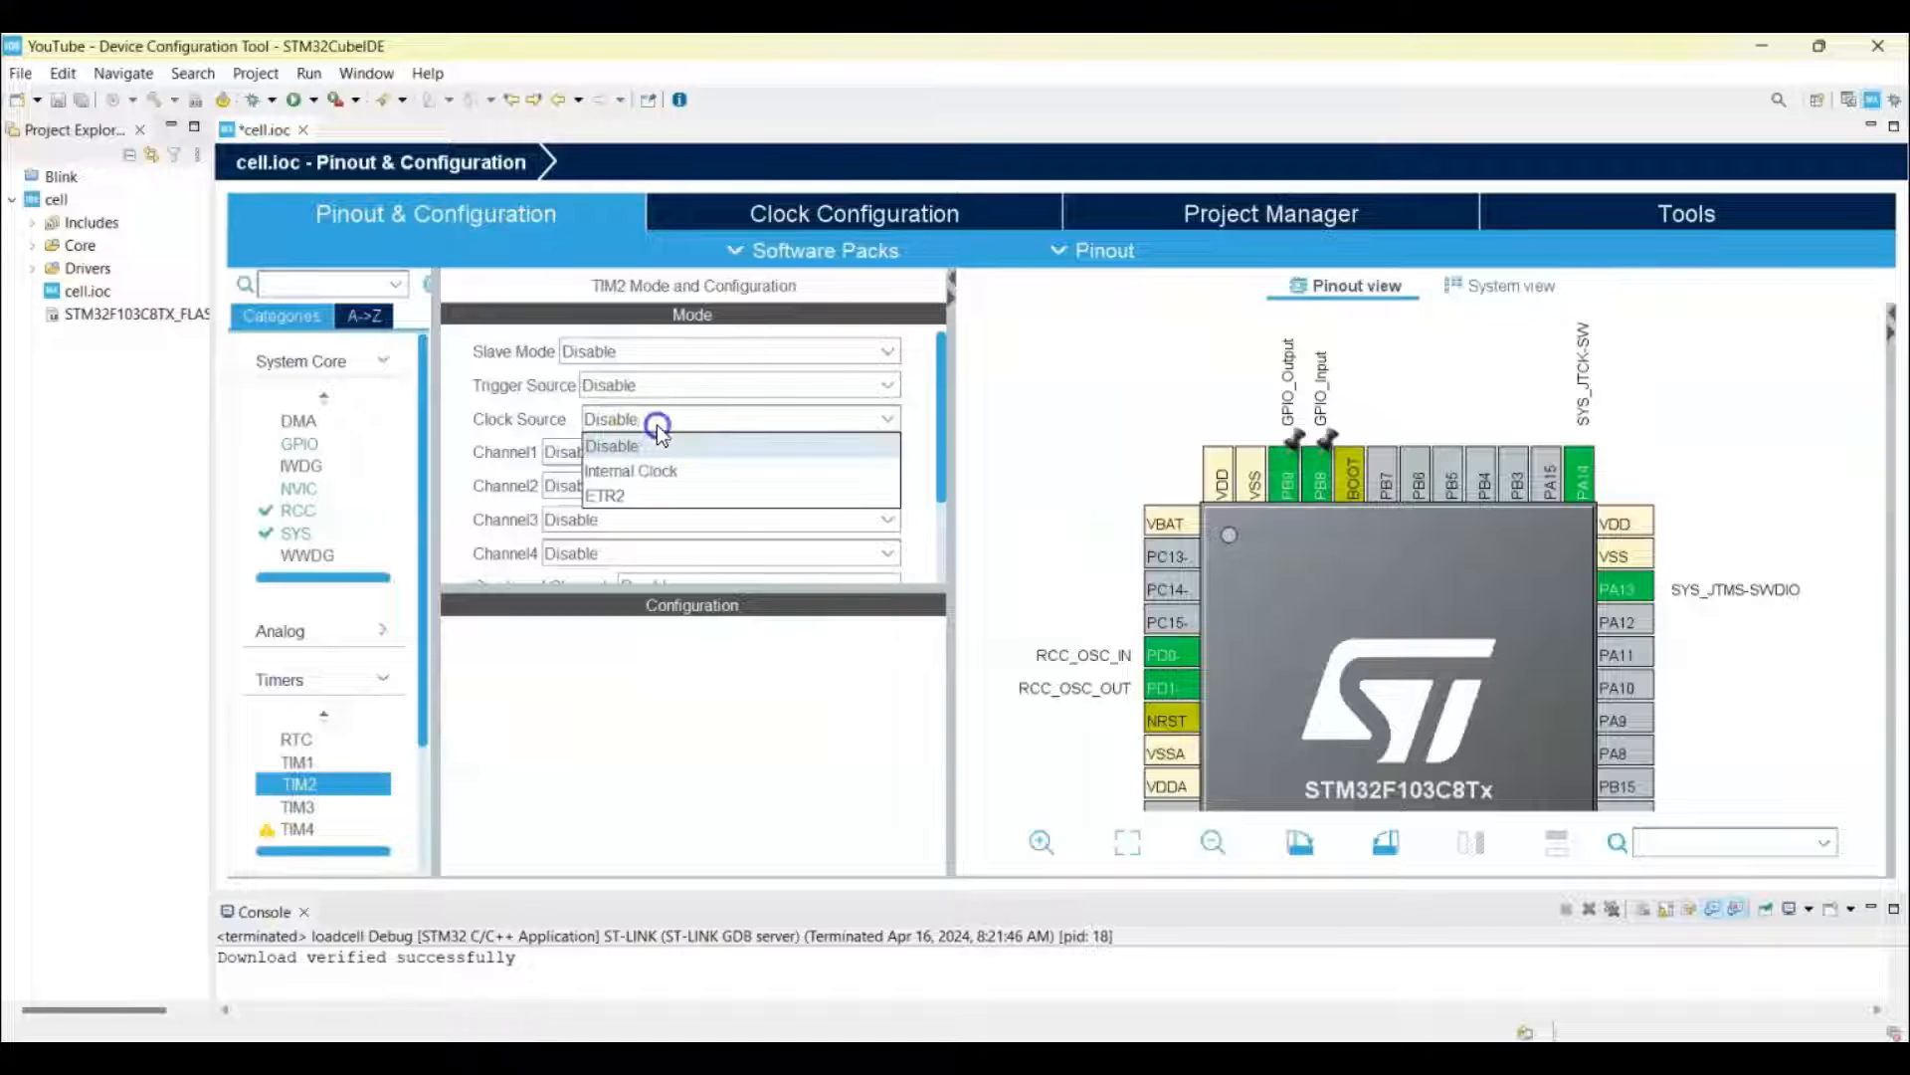
{"action": "left_click", "coordinate": [631, 471]}
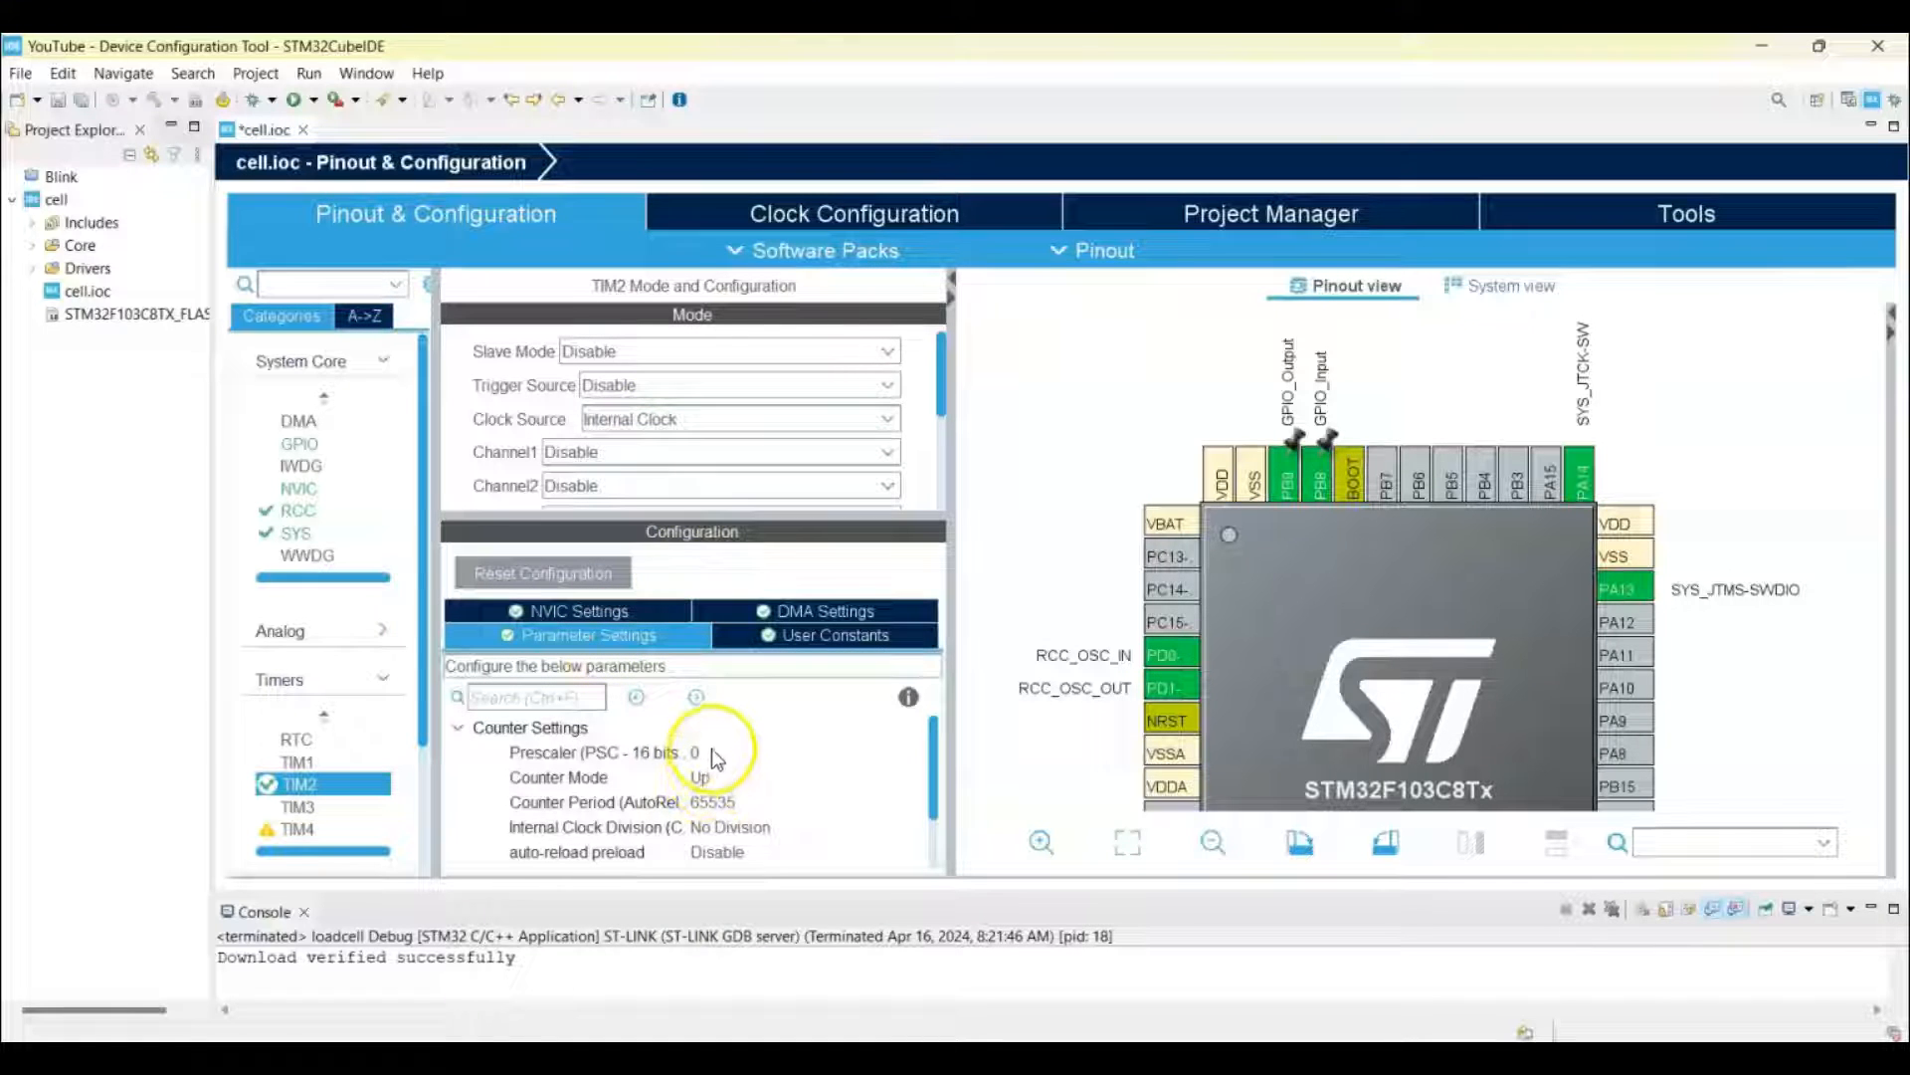
{"action": "left_click", "coordinate": [698, 752]}
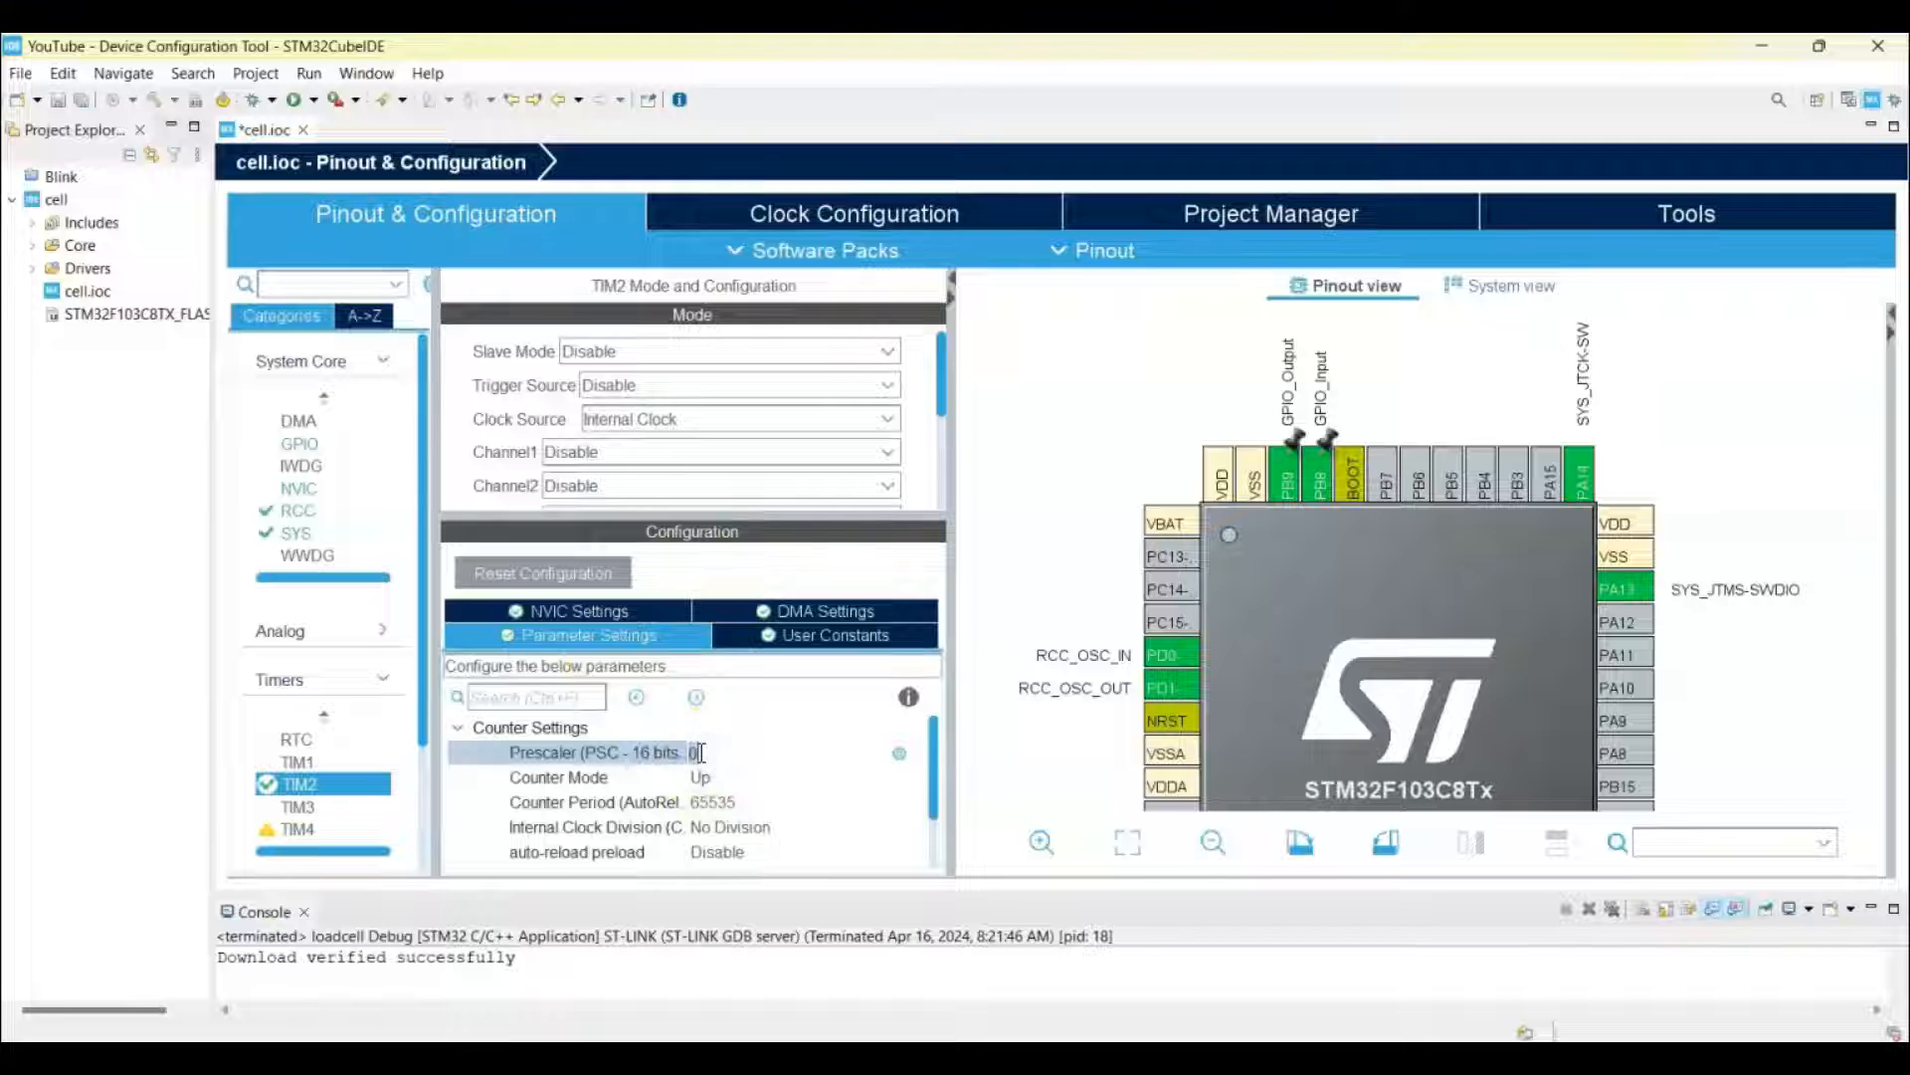
{"action": "type", "text": "71"}
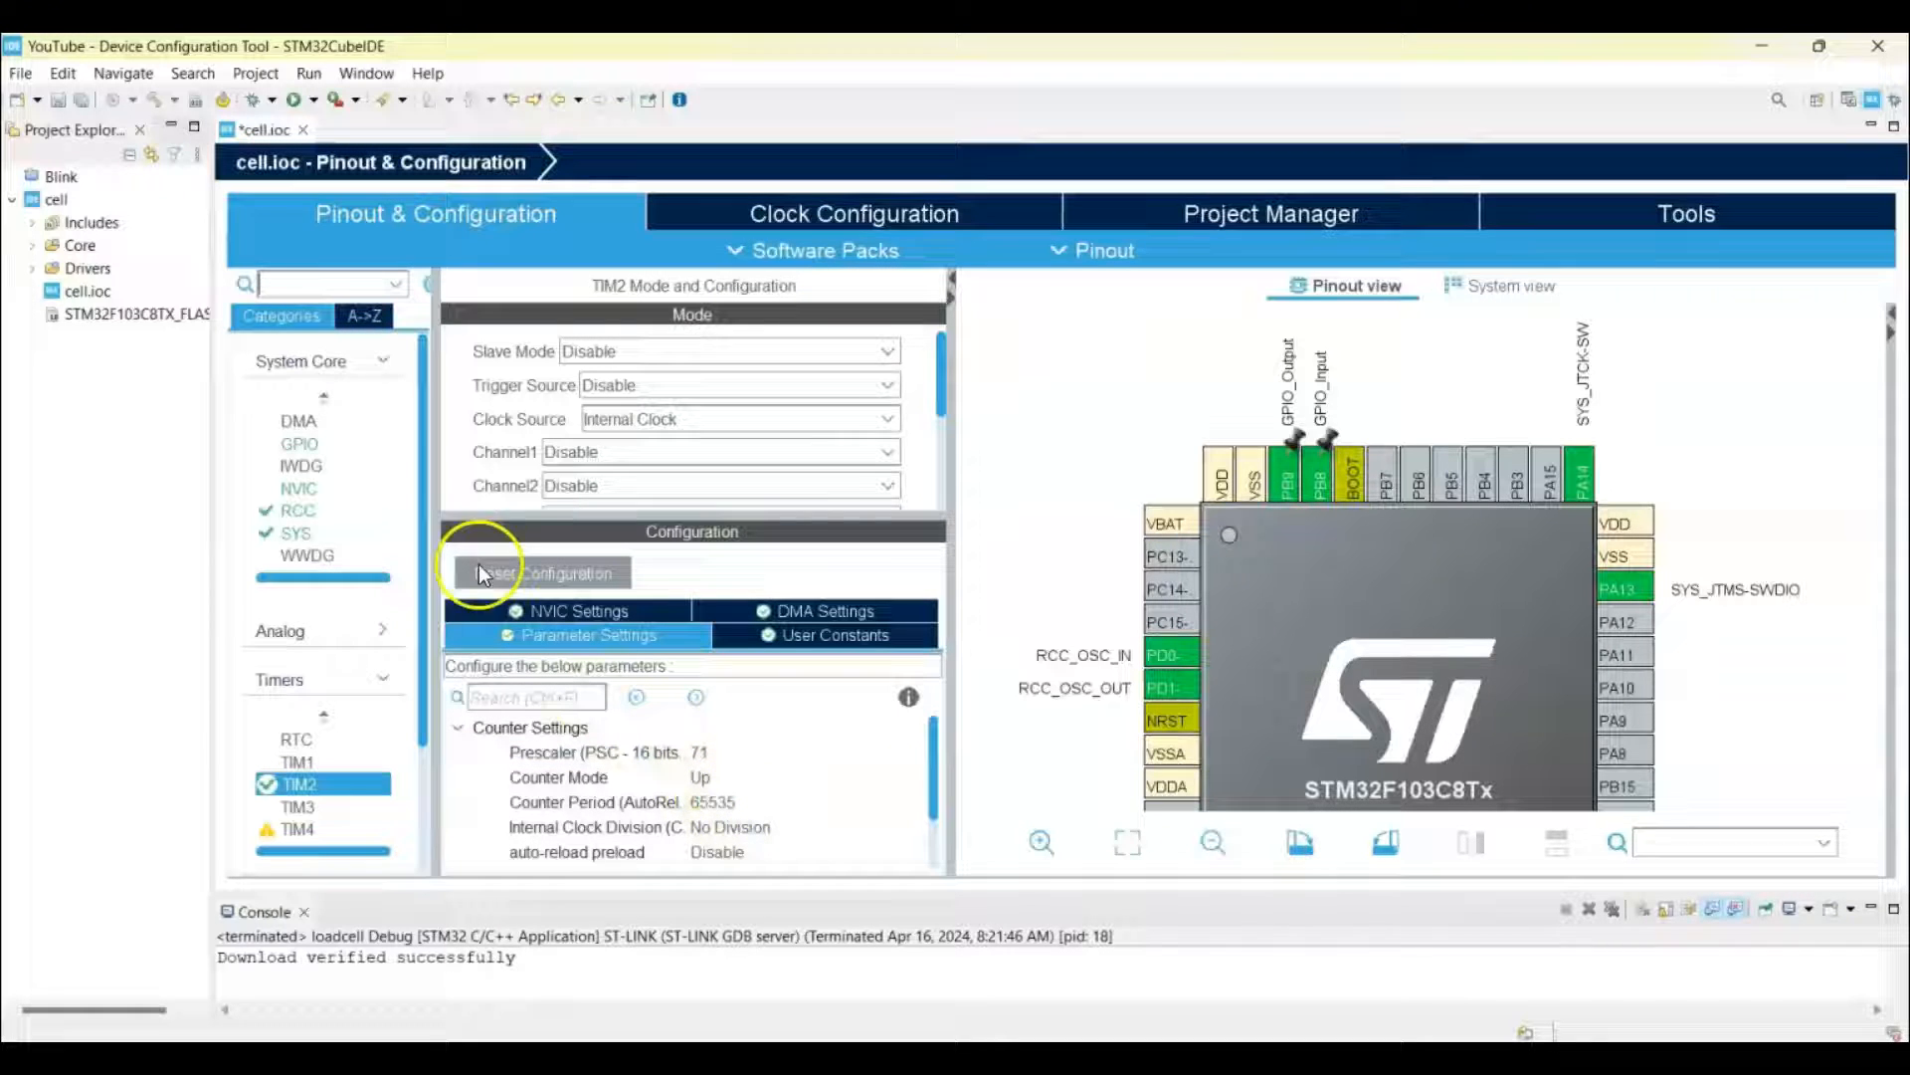
{"action": "left_click", "coordinate": [75, 100]}
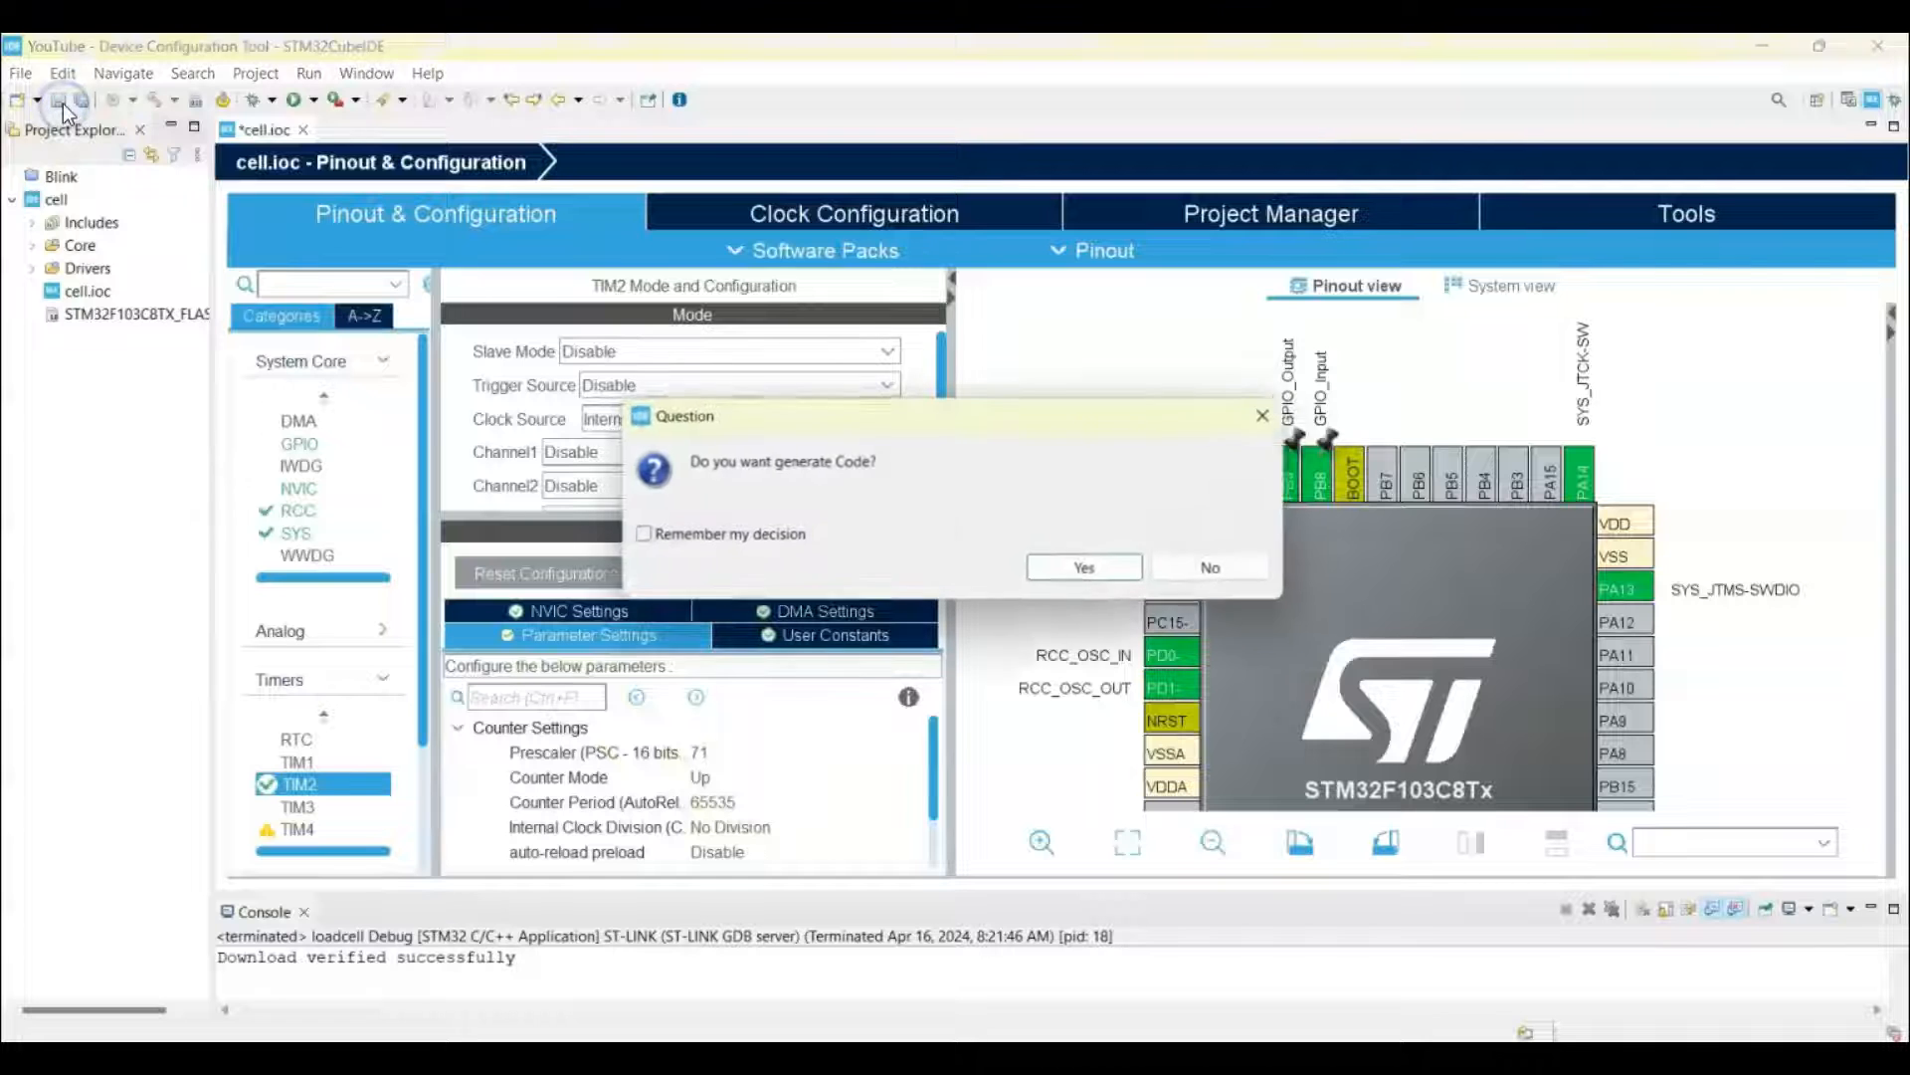
Confirm code generation and accept opening the associated C/C++ perspective
{"action": "left_click", "coordinate": [1082, 566]}
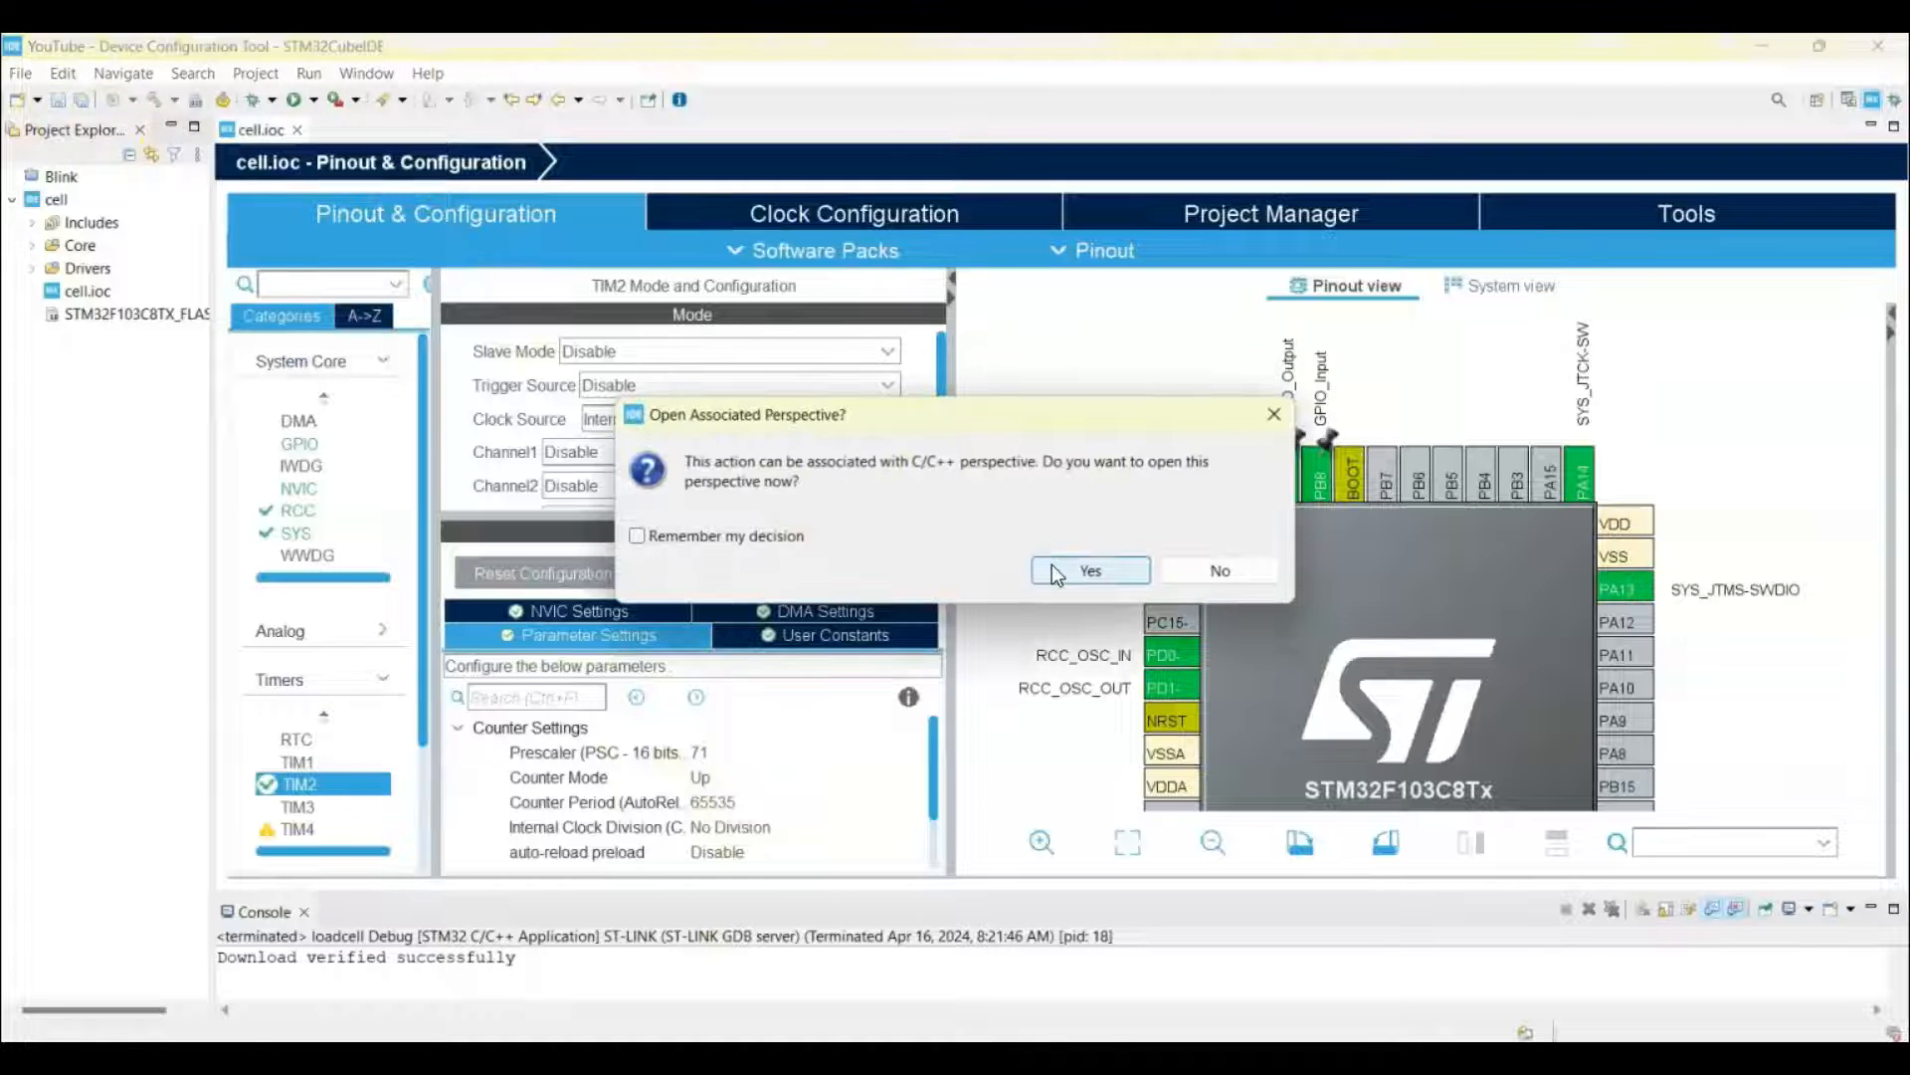
{"action": "left_click", "coordinate": [1088, 570]}
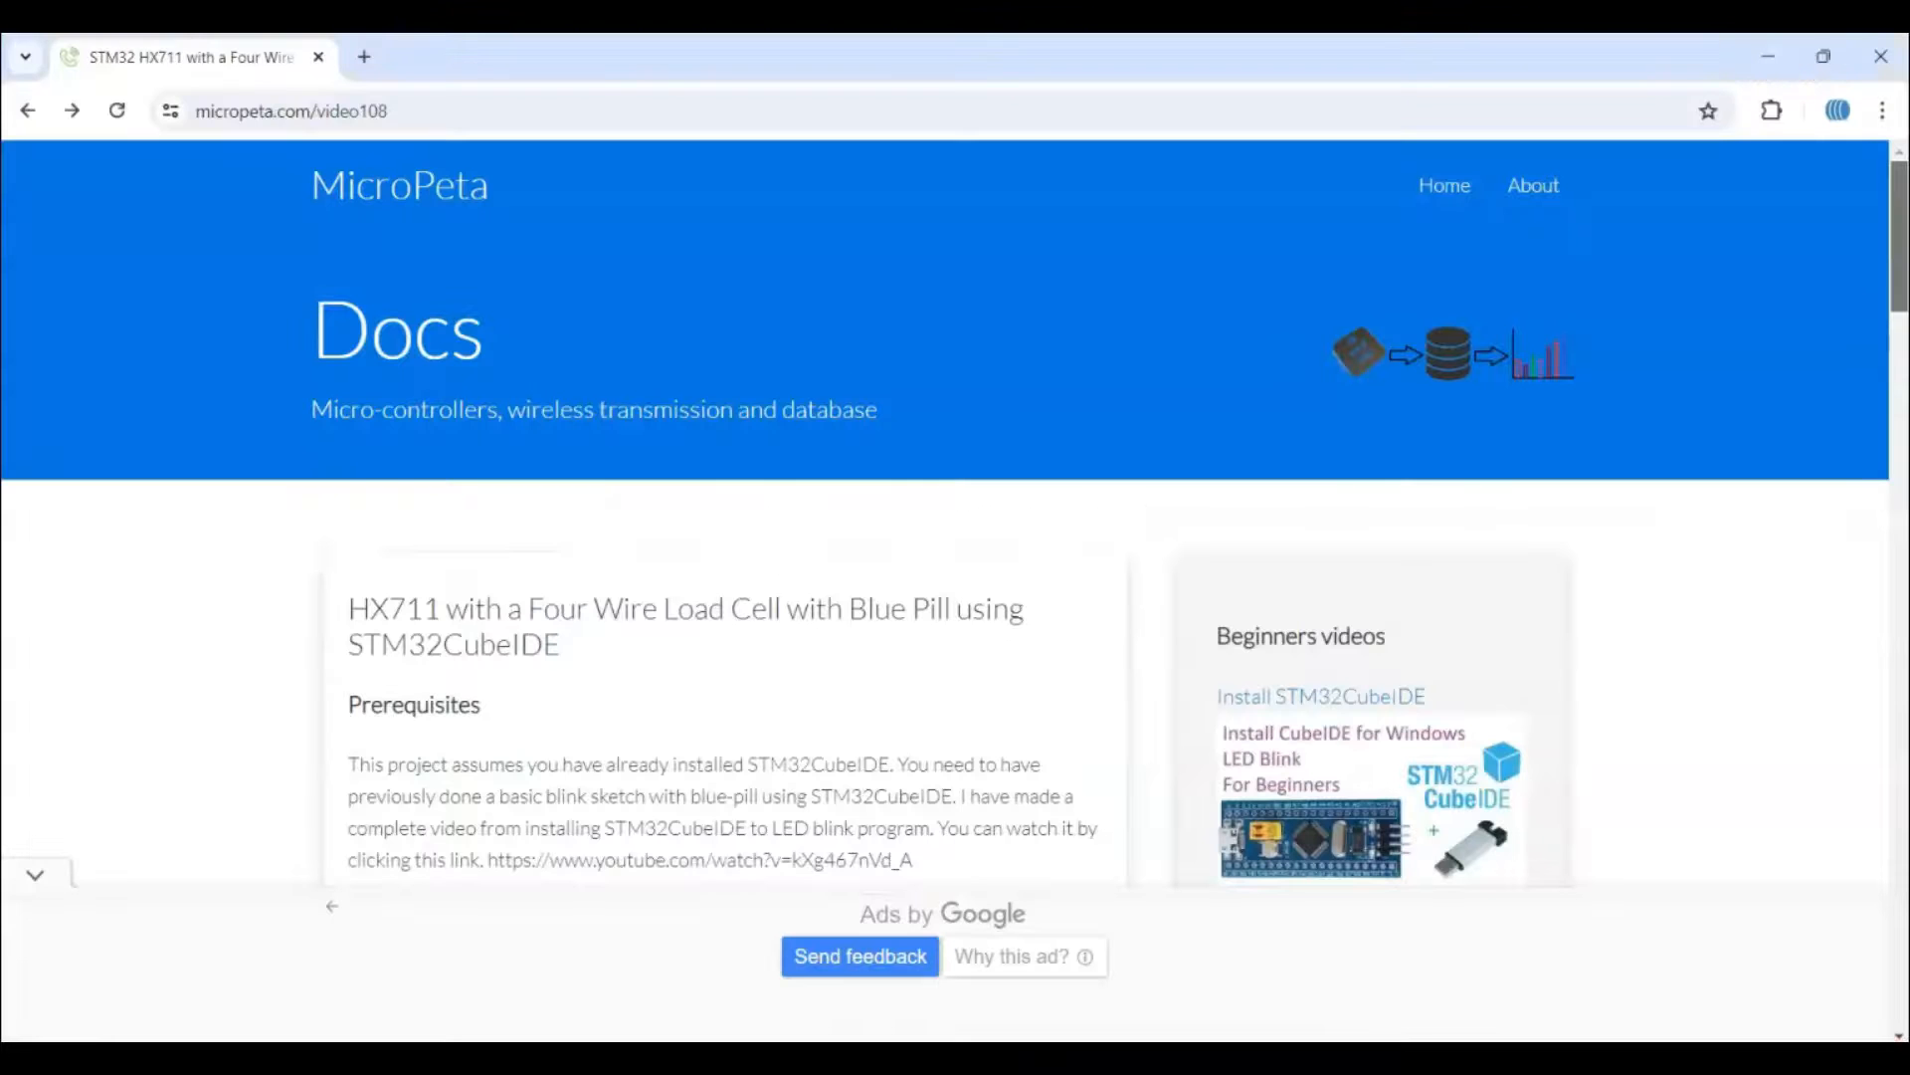
Select and copy the tutorial's 'Additional code' USER CODE BEGIN 0 block
{"action": "scroll", "scroll_direction": "down", "scroll_amount": 3}
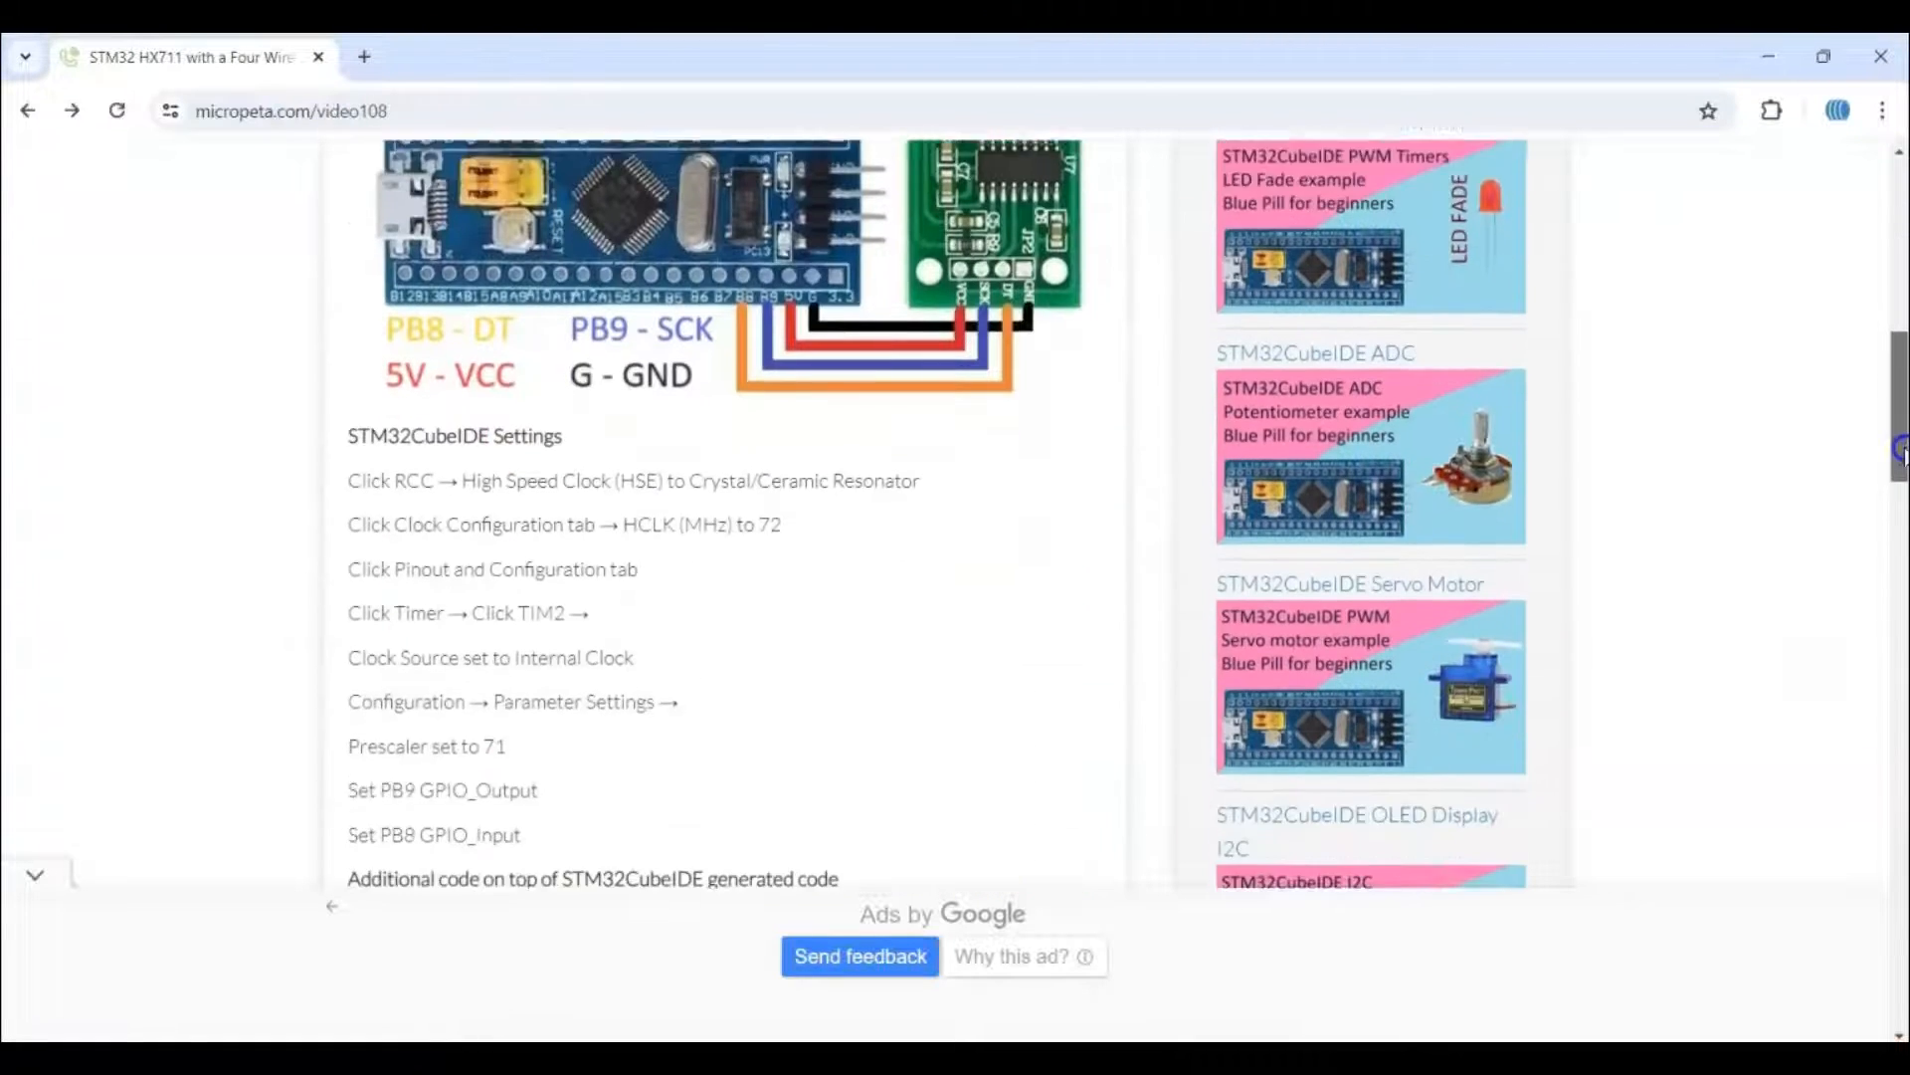
{"action": "scroll", "scroll_direction": "down", "scroll_amount": 3}
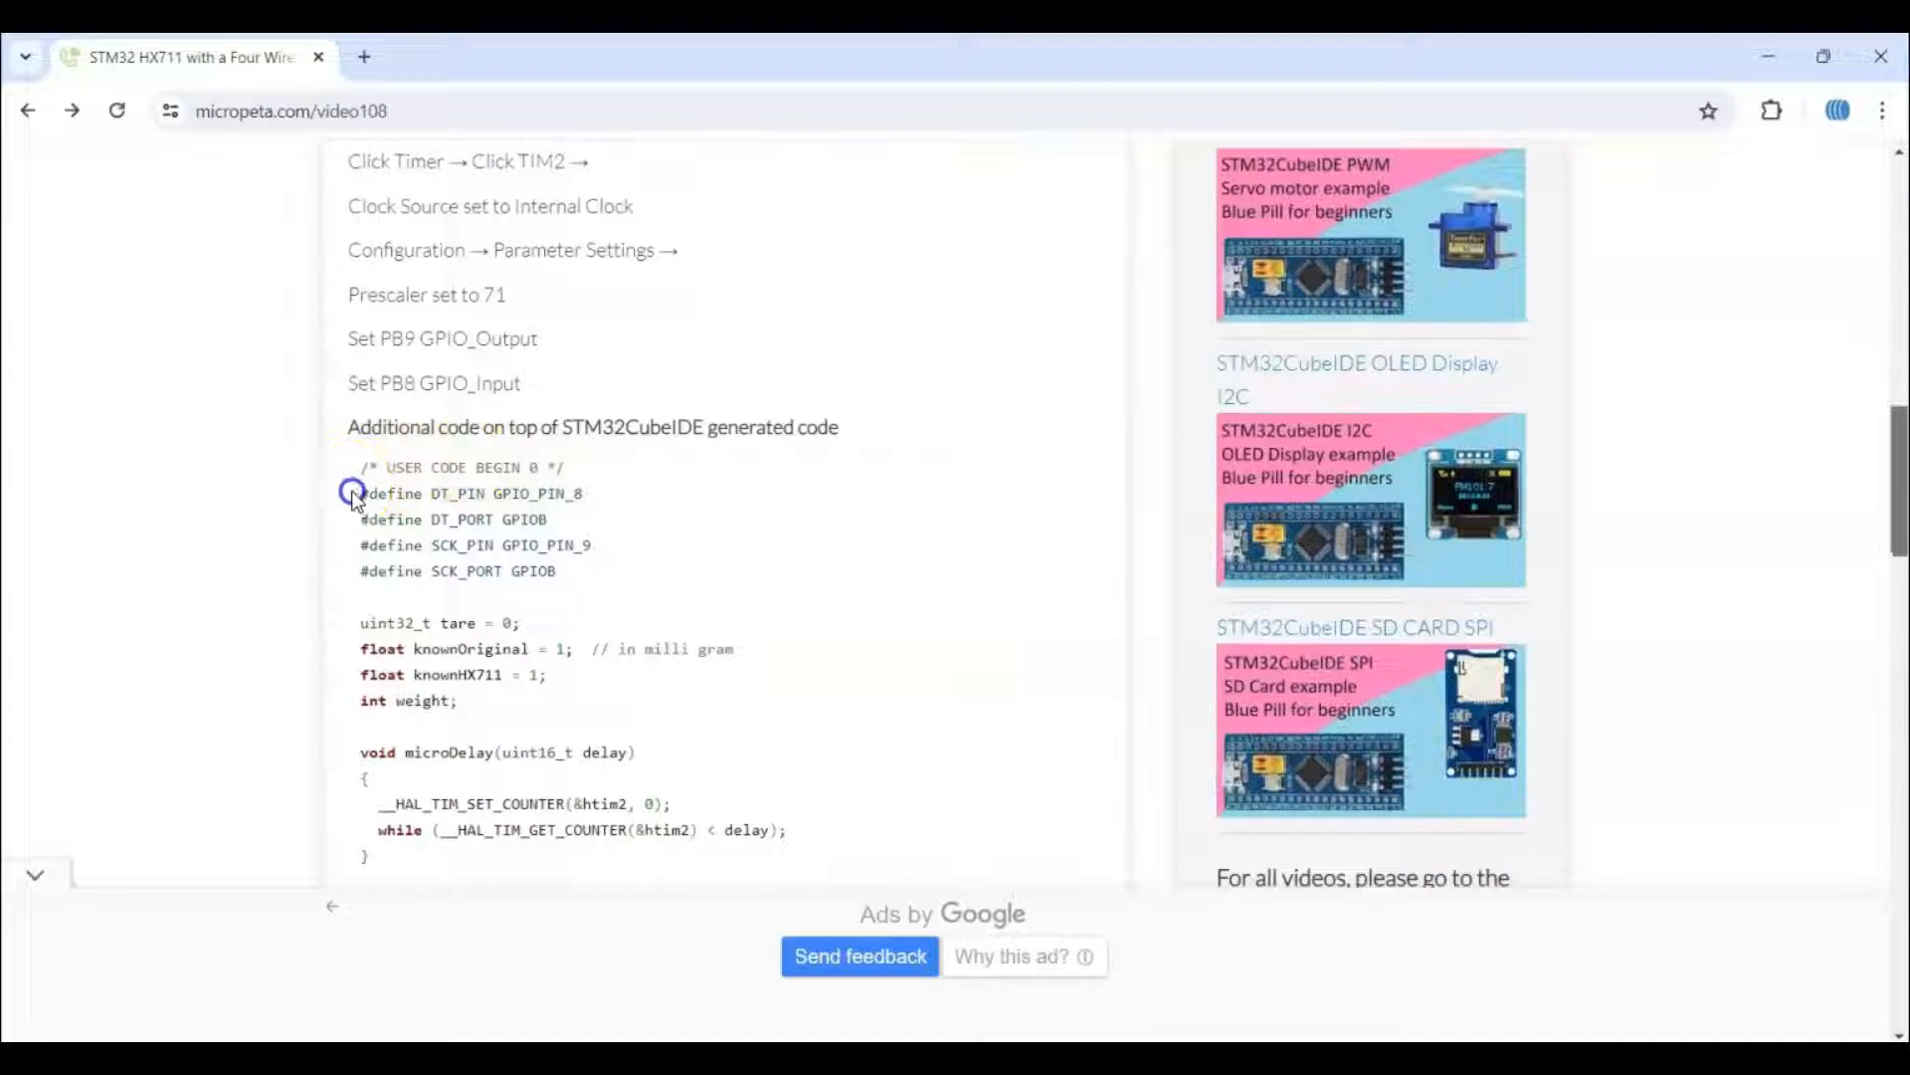
{"action": "double_click", "coordinate": [473, 492]}
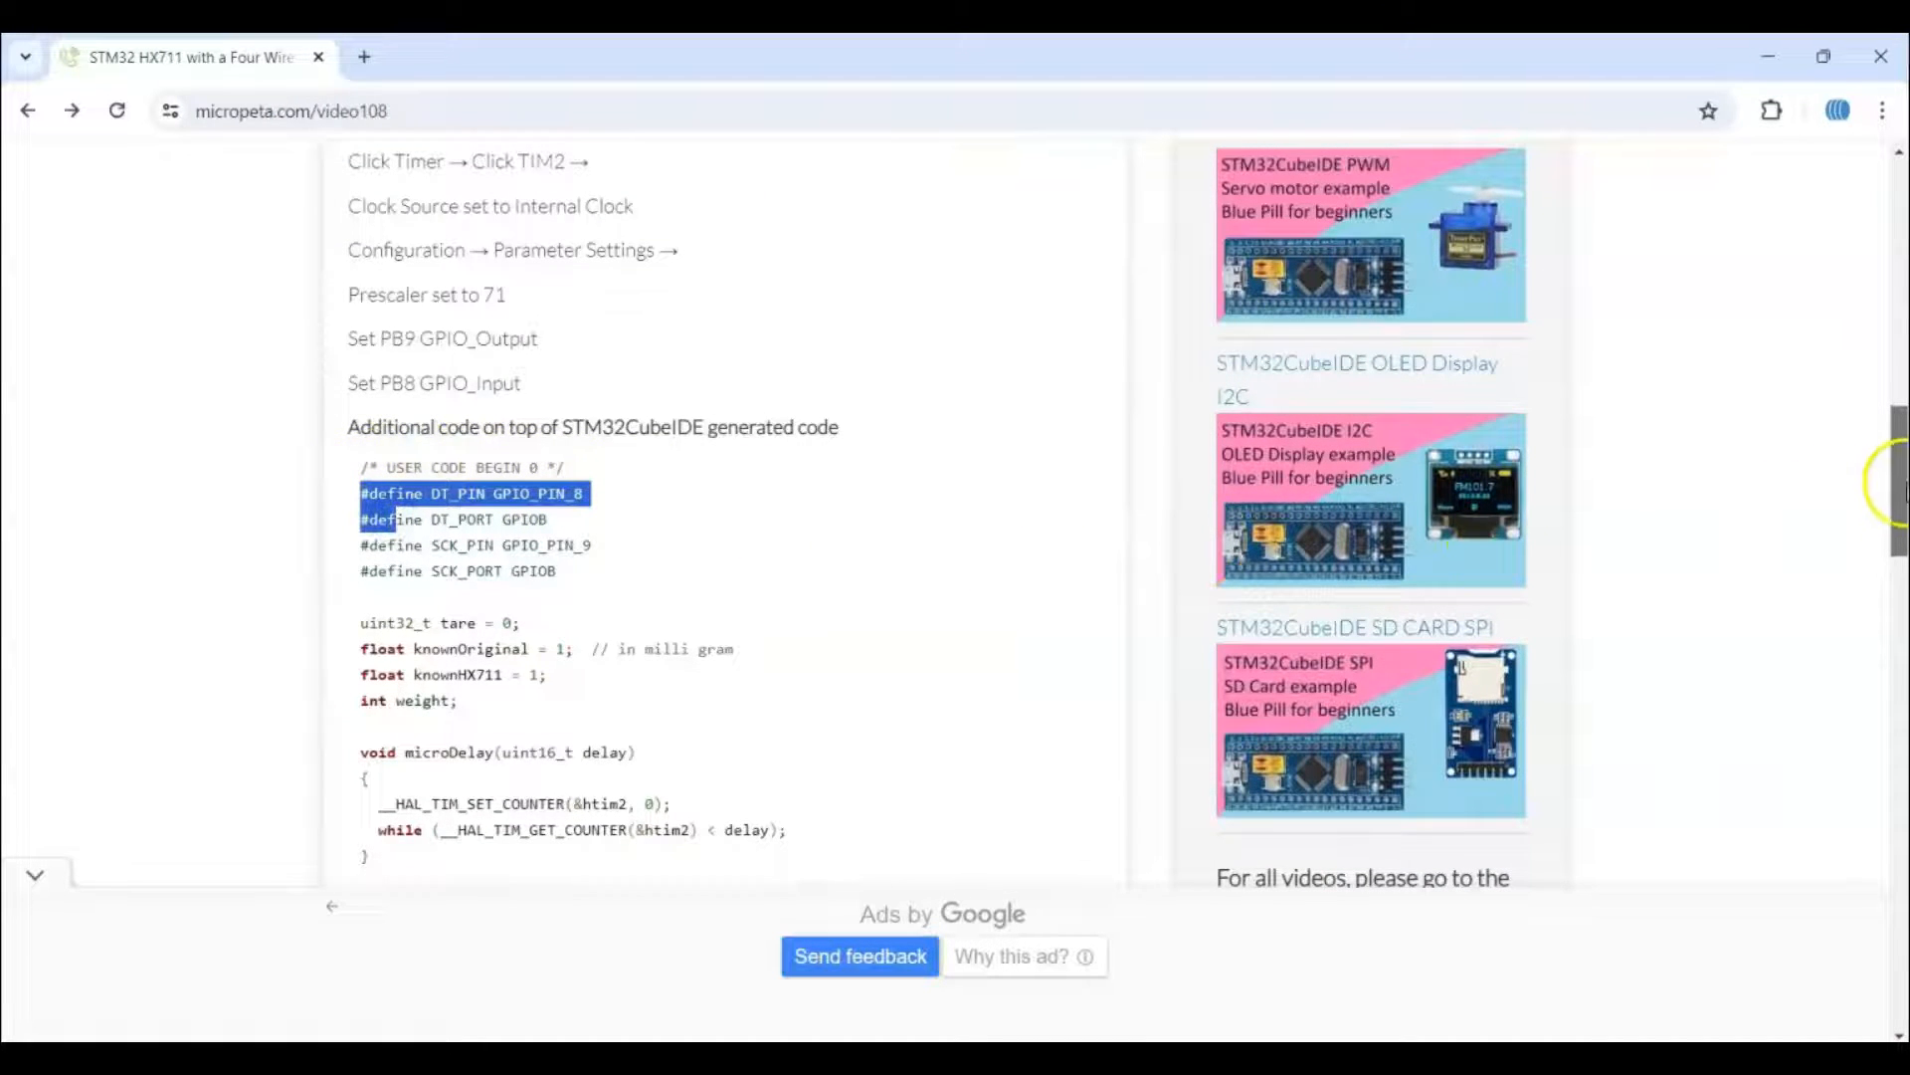
{"action": "scroll", "scroll_direction": "down", "scroll_amount": 3}
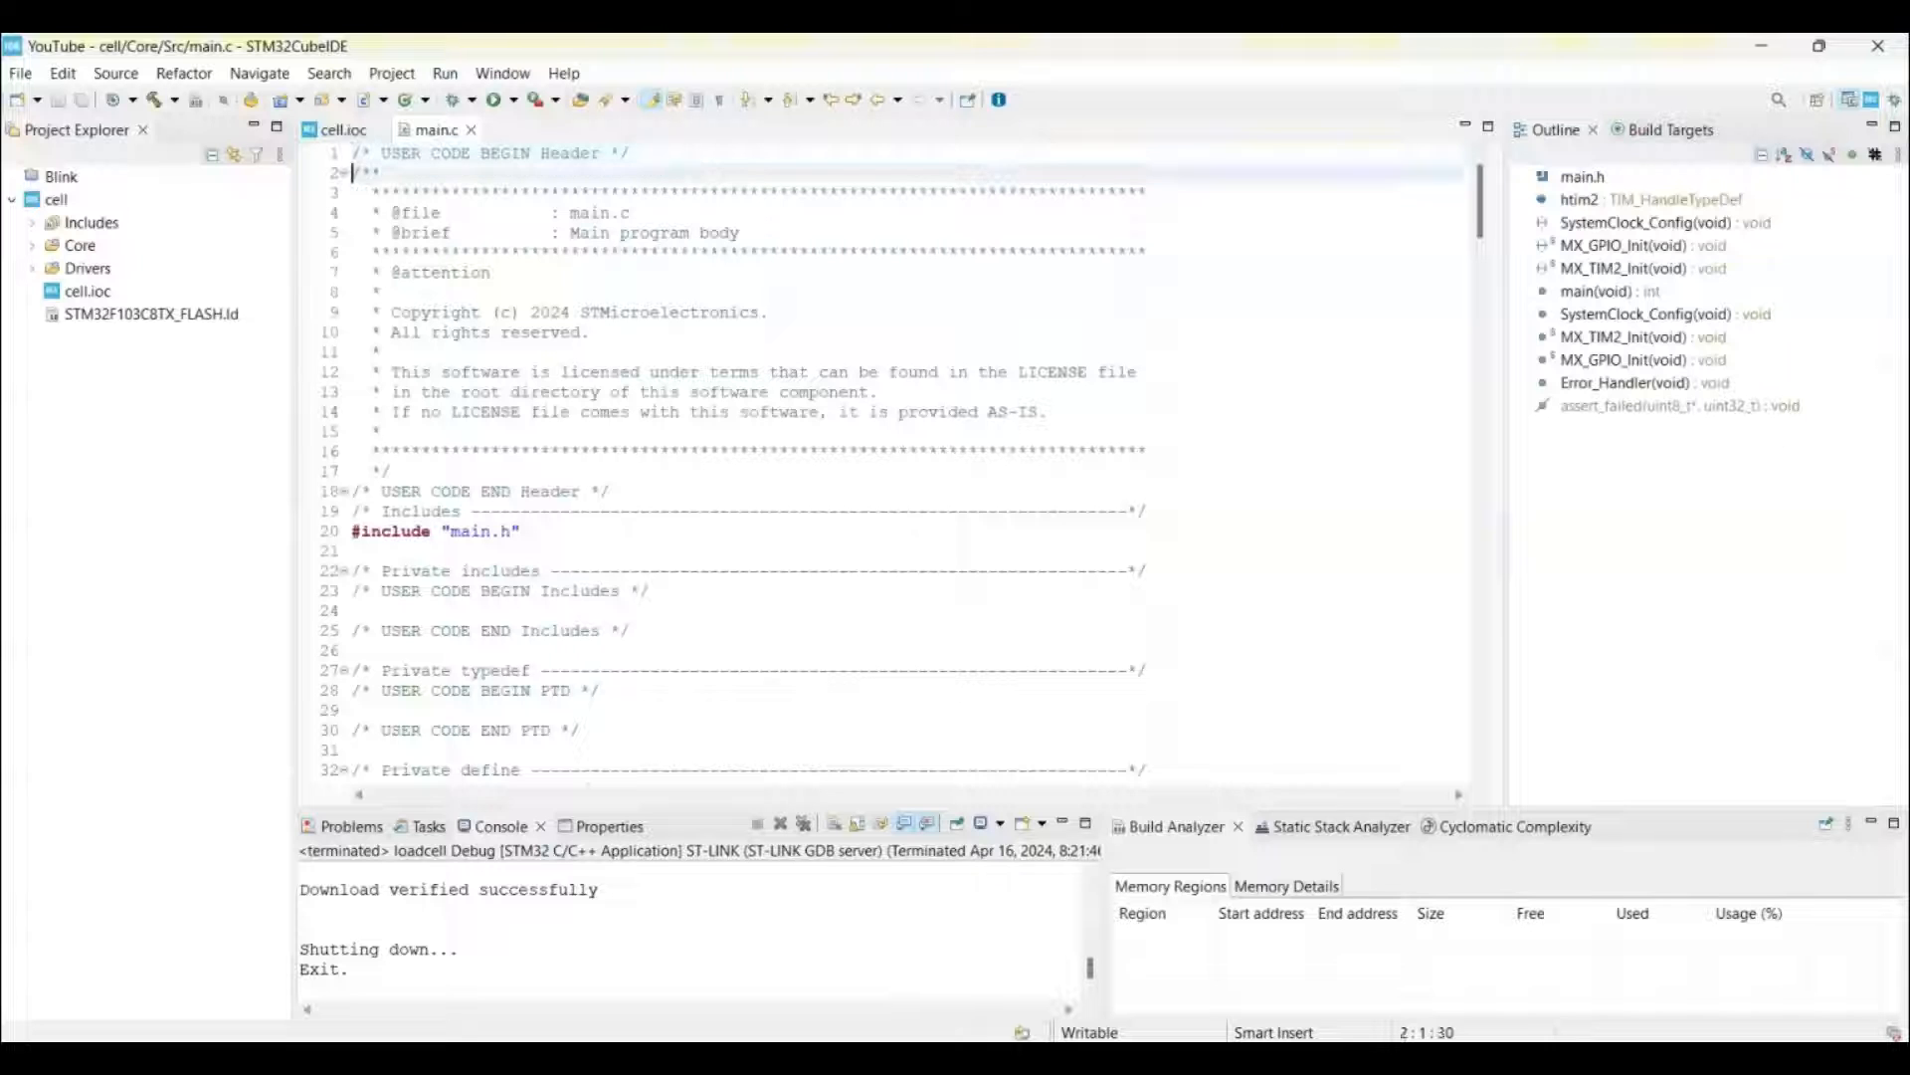
Paste the HX711 block into USER CODE 0 and add the USER CODE 2 timer and SCK lines
{"action": "scroll", "scroll_direction": "down", "scroll_amount": 3}
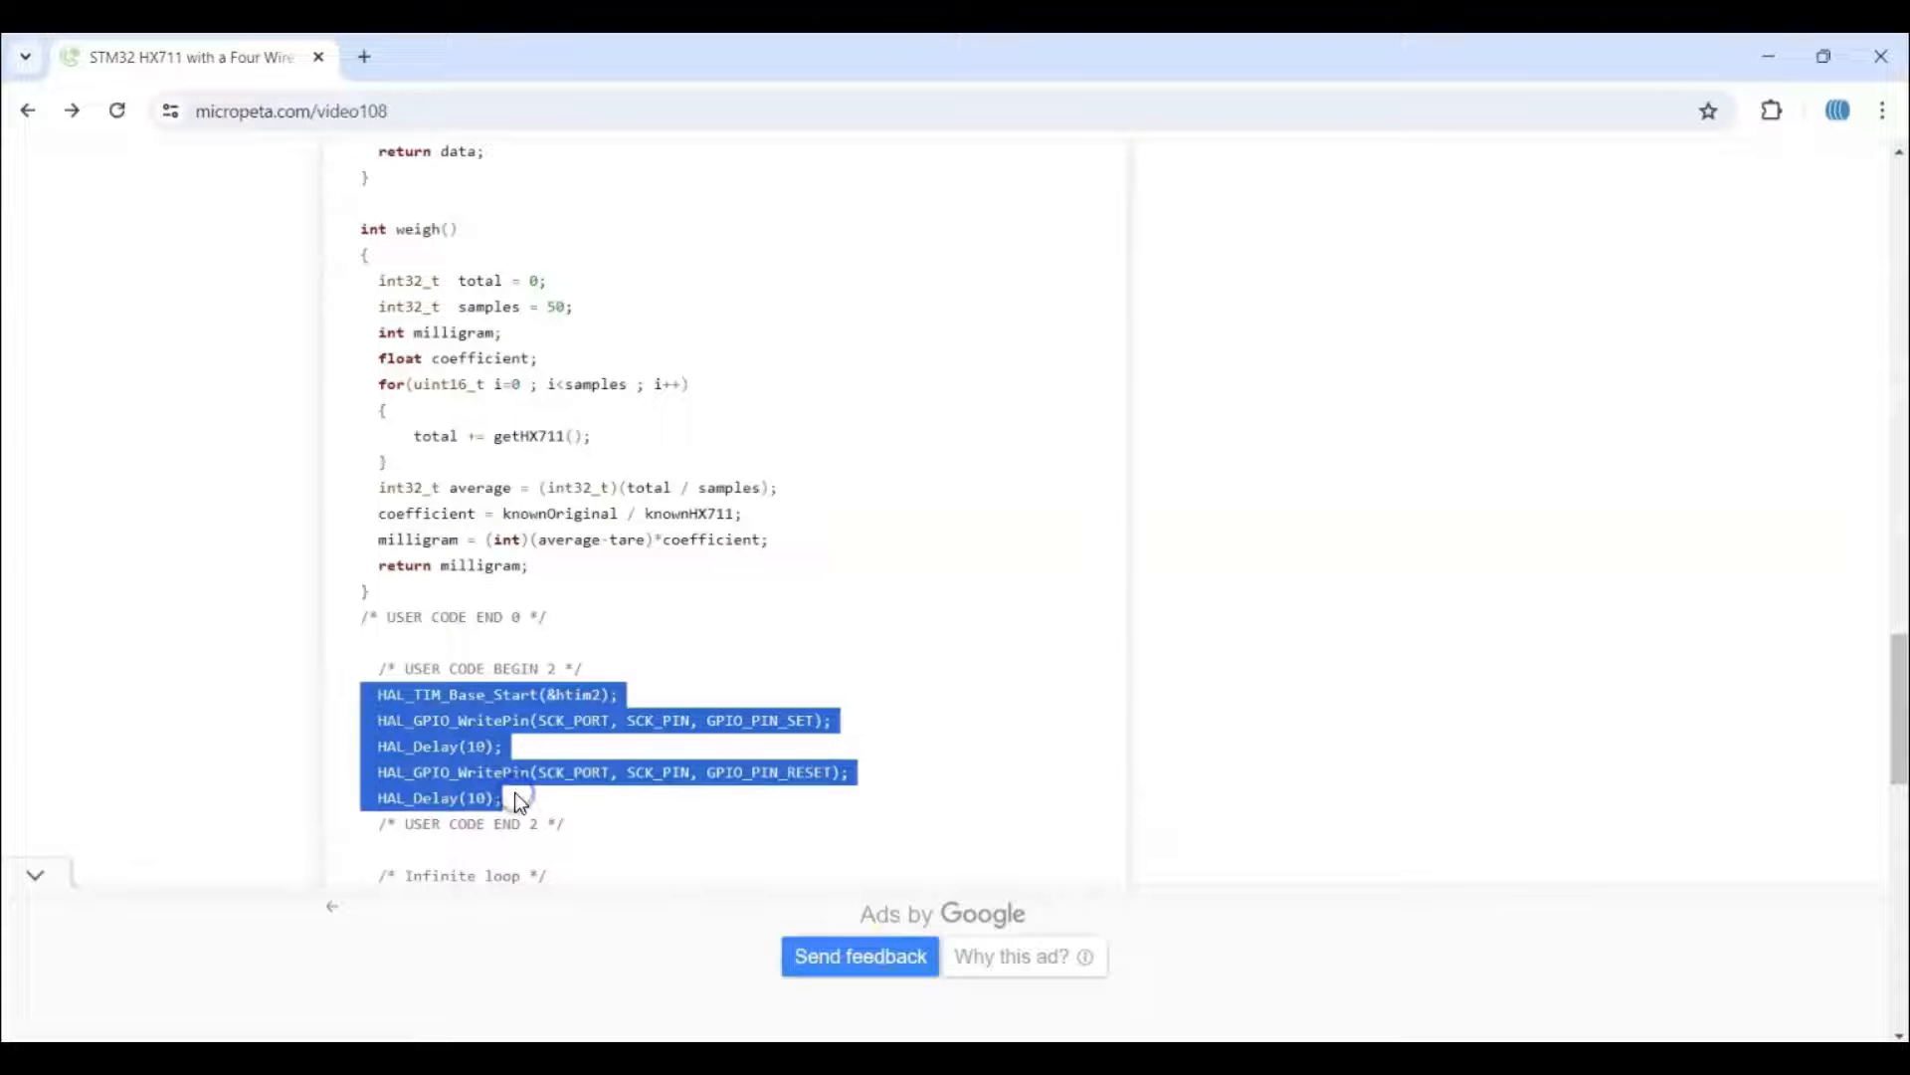
{"action": "mouse_move", "coordinate": [1027, 1020]}
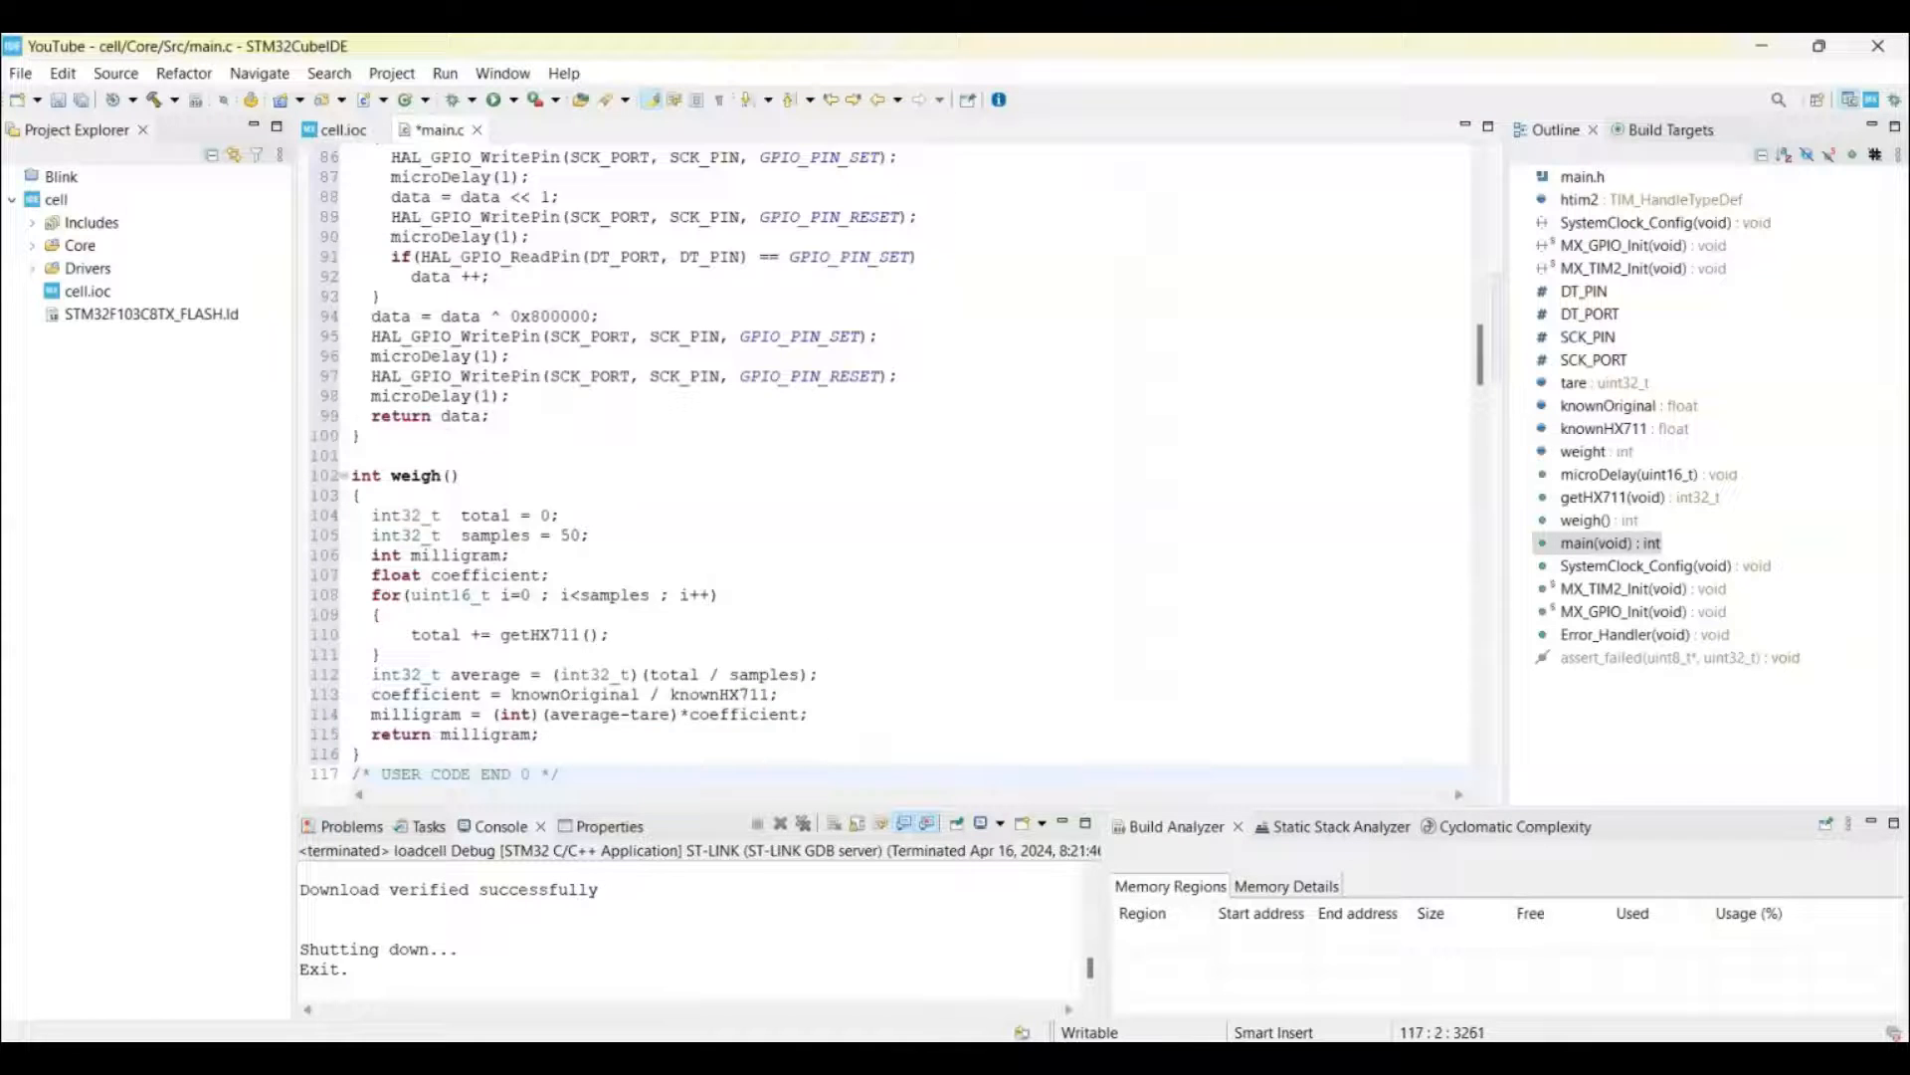
{"action": "scroll", "scroll_direction": "down", "scroll_amount": 3}
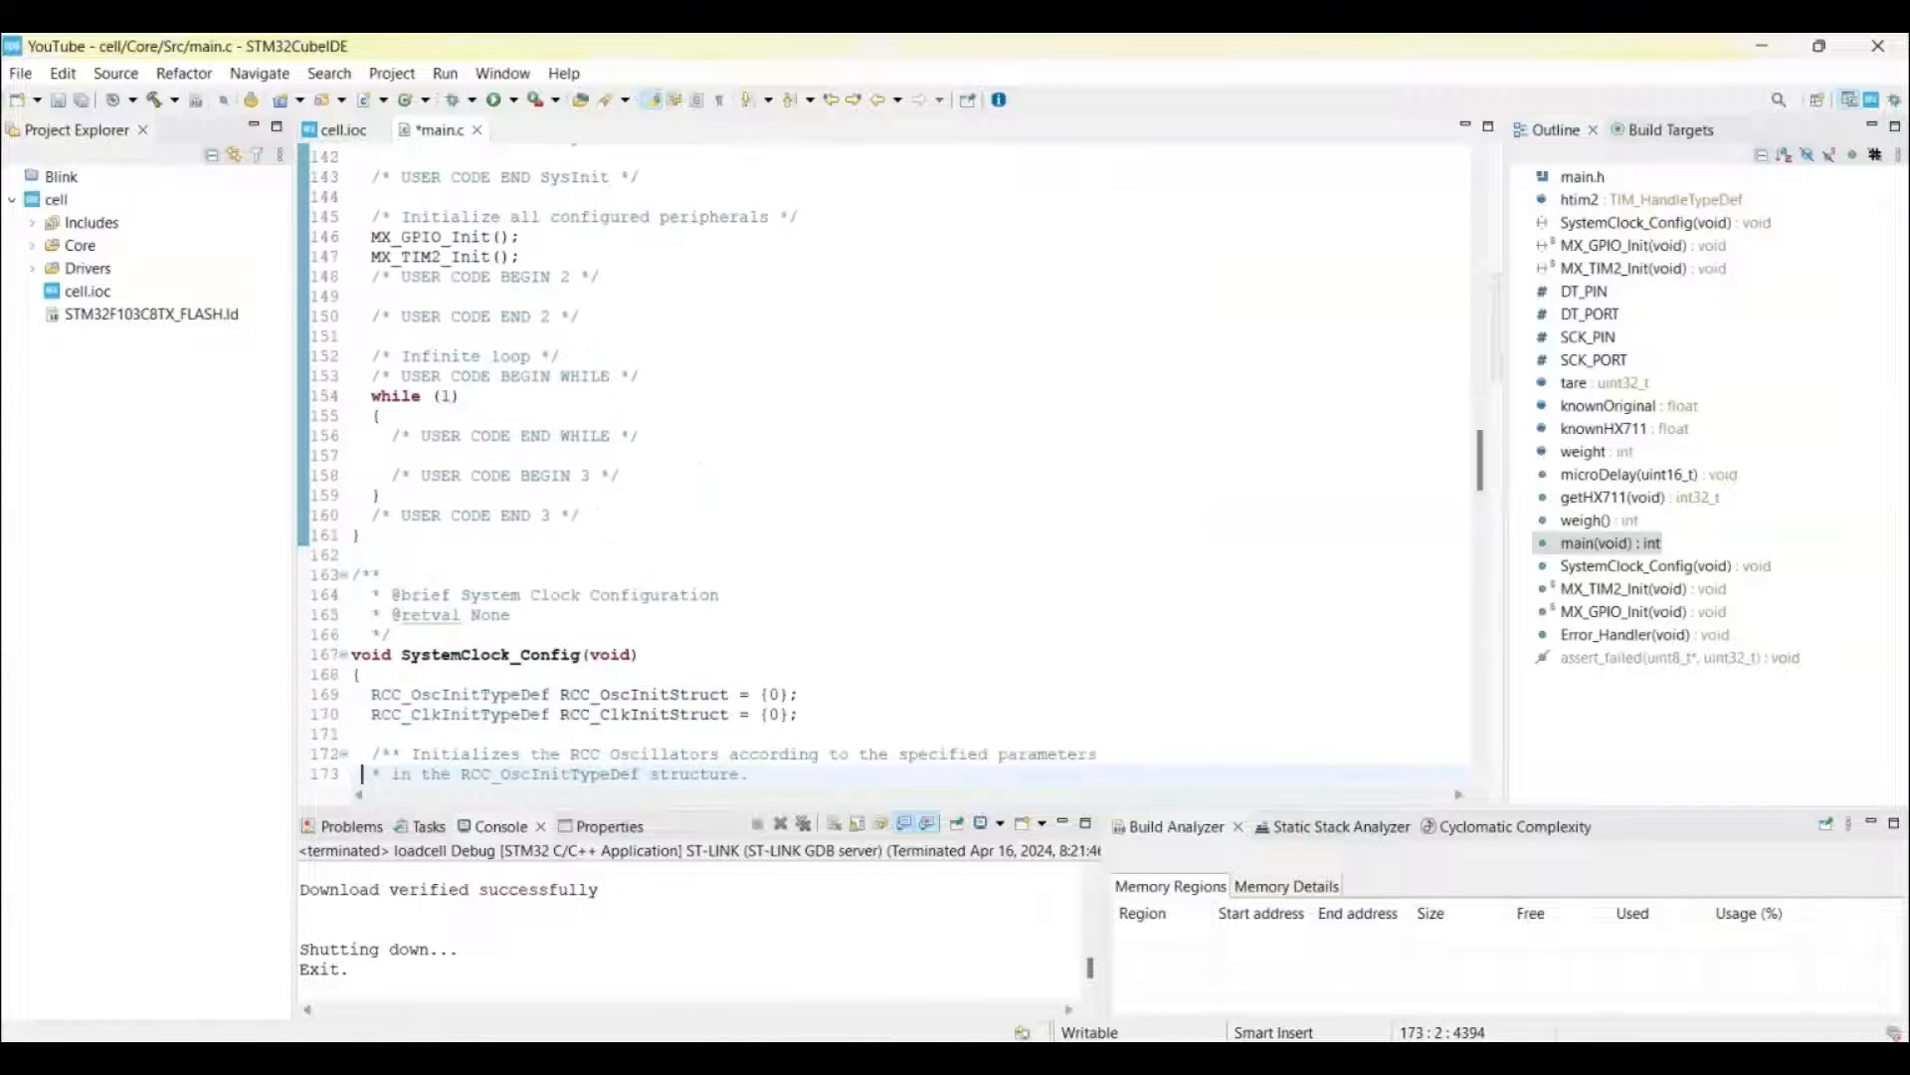
{"action": "left_click", "coordinate": [434, 300]}
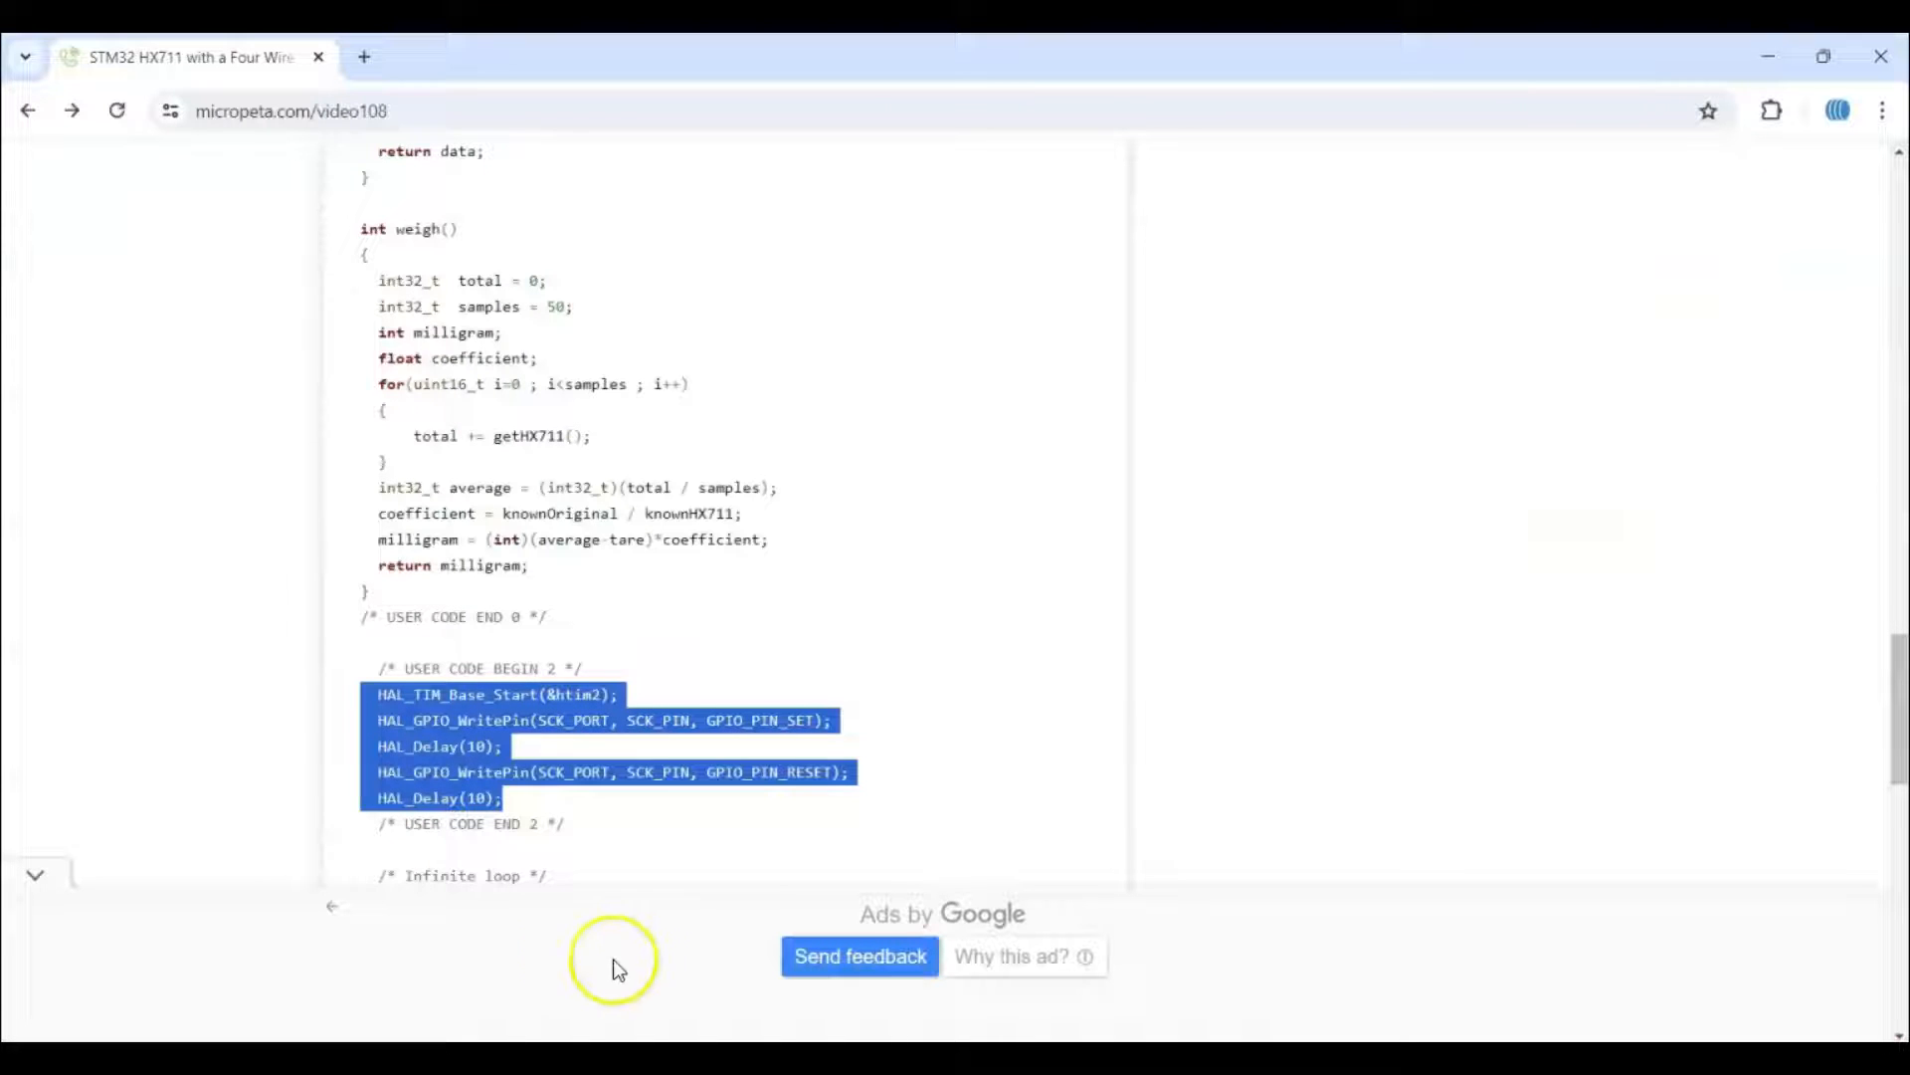
{"action": "scroll", "scroll_direction": "down", "scroll_amount": 3}
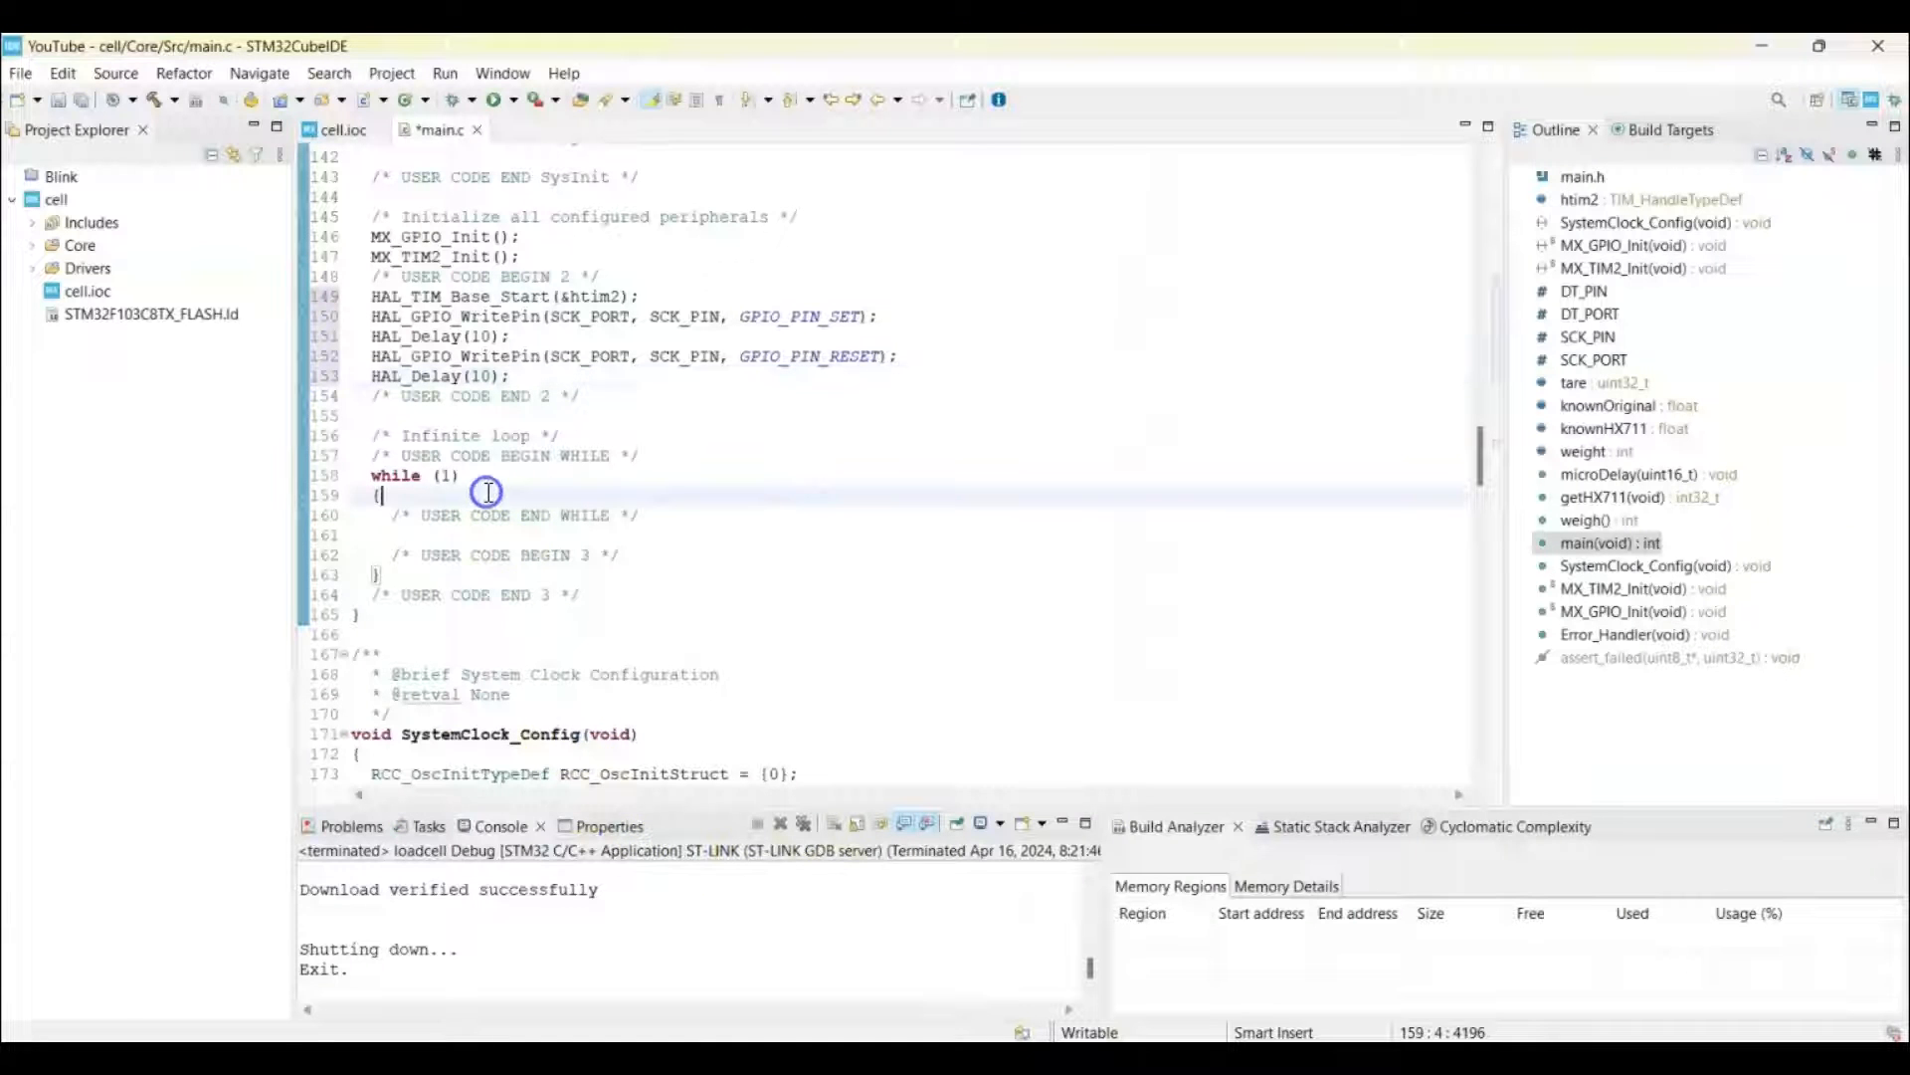
Add 'weight = weigh(); // in milligram' inside while(1), then review the HX711 code
{"action": "key", "text": "Enter"}
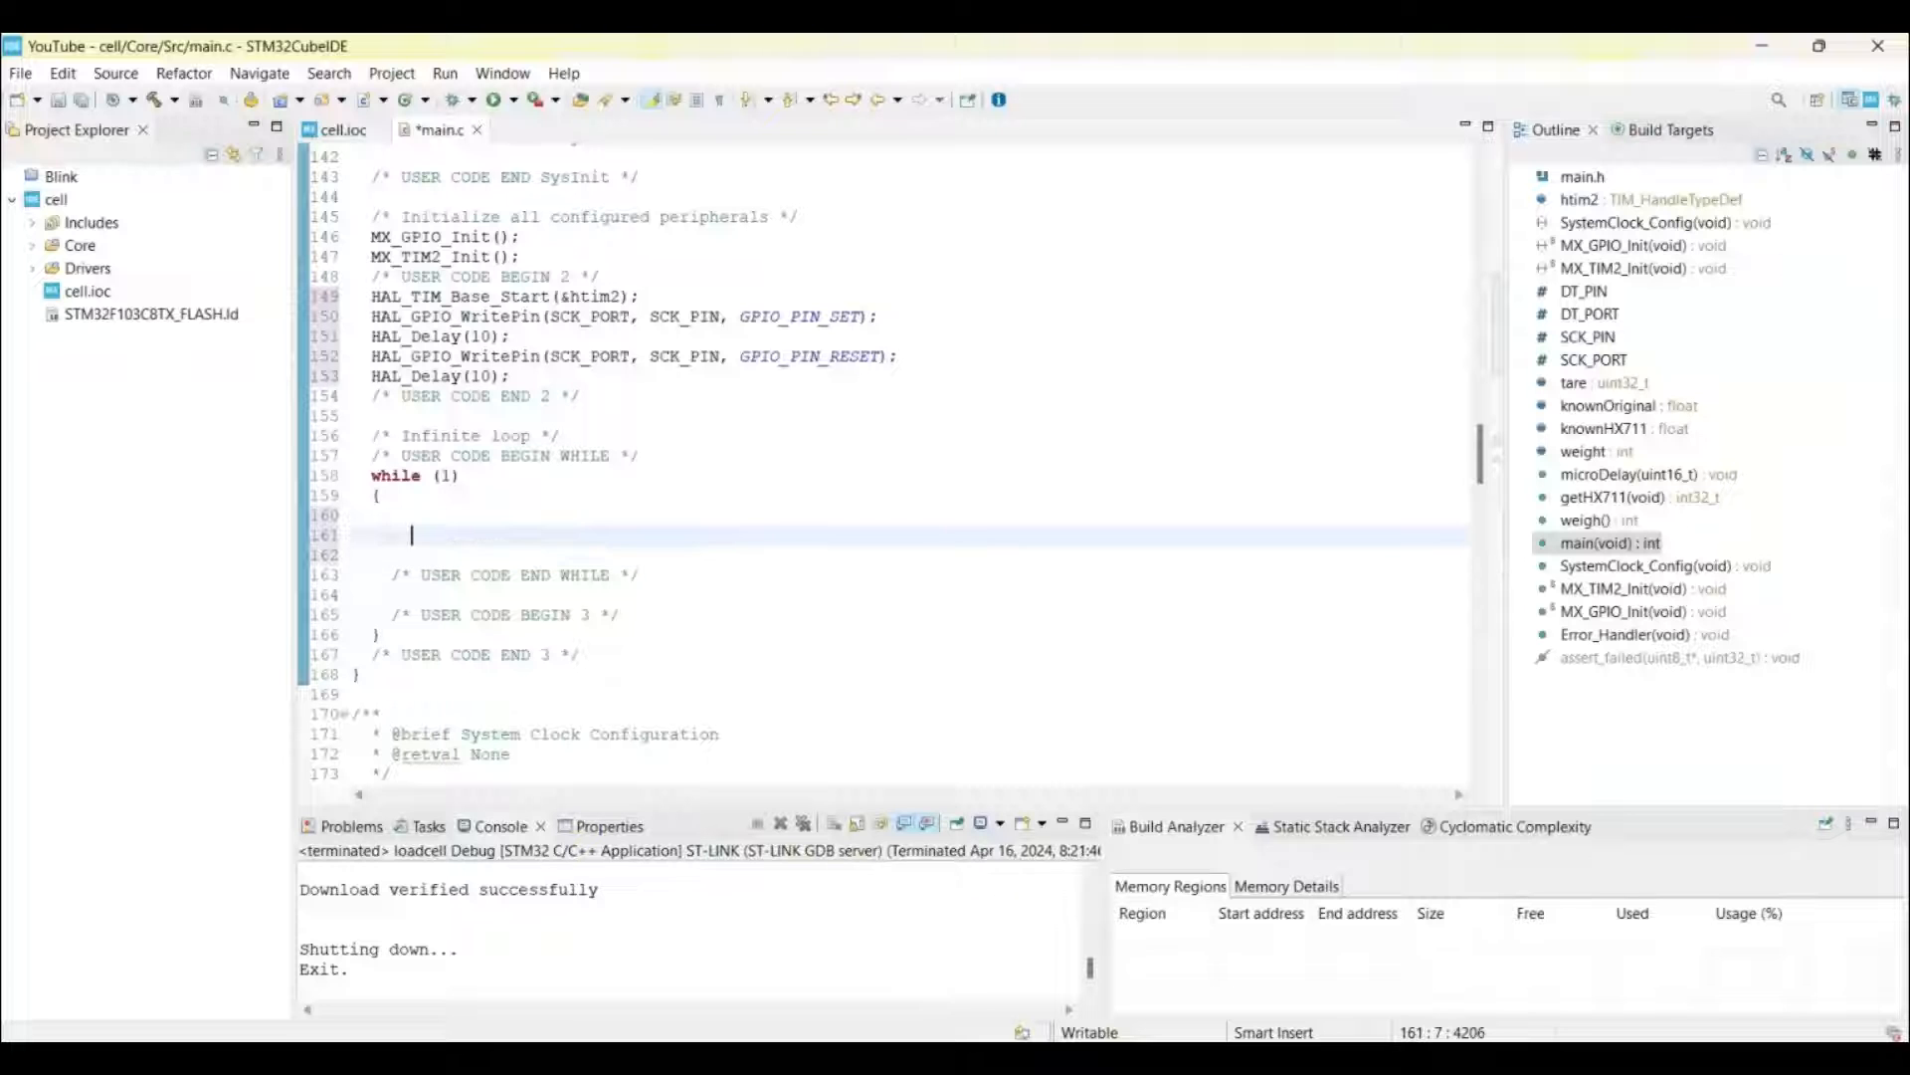
{"action": "type", "text": "weight = weigh(); // in milligram"}
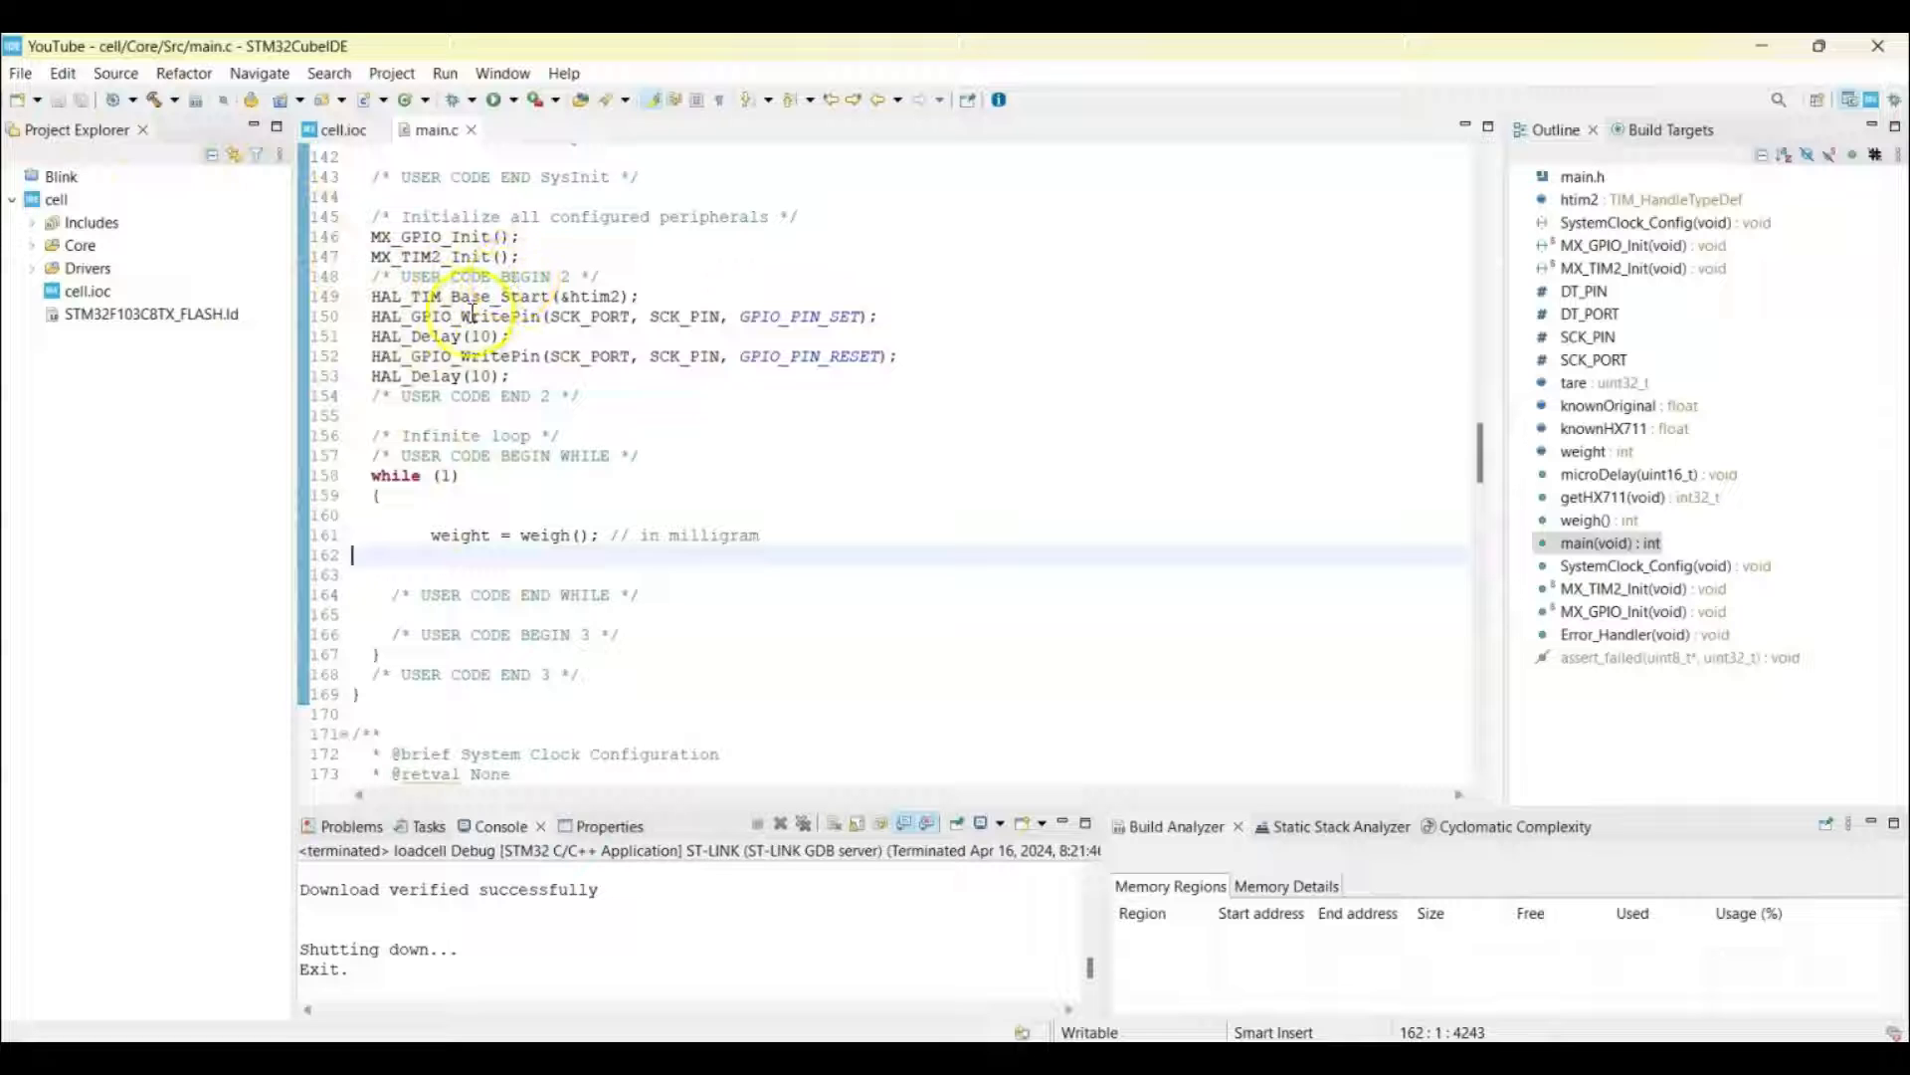
{"action": "mouse_move", "coordinate": [463, 317]}
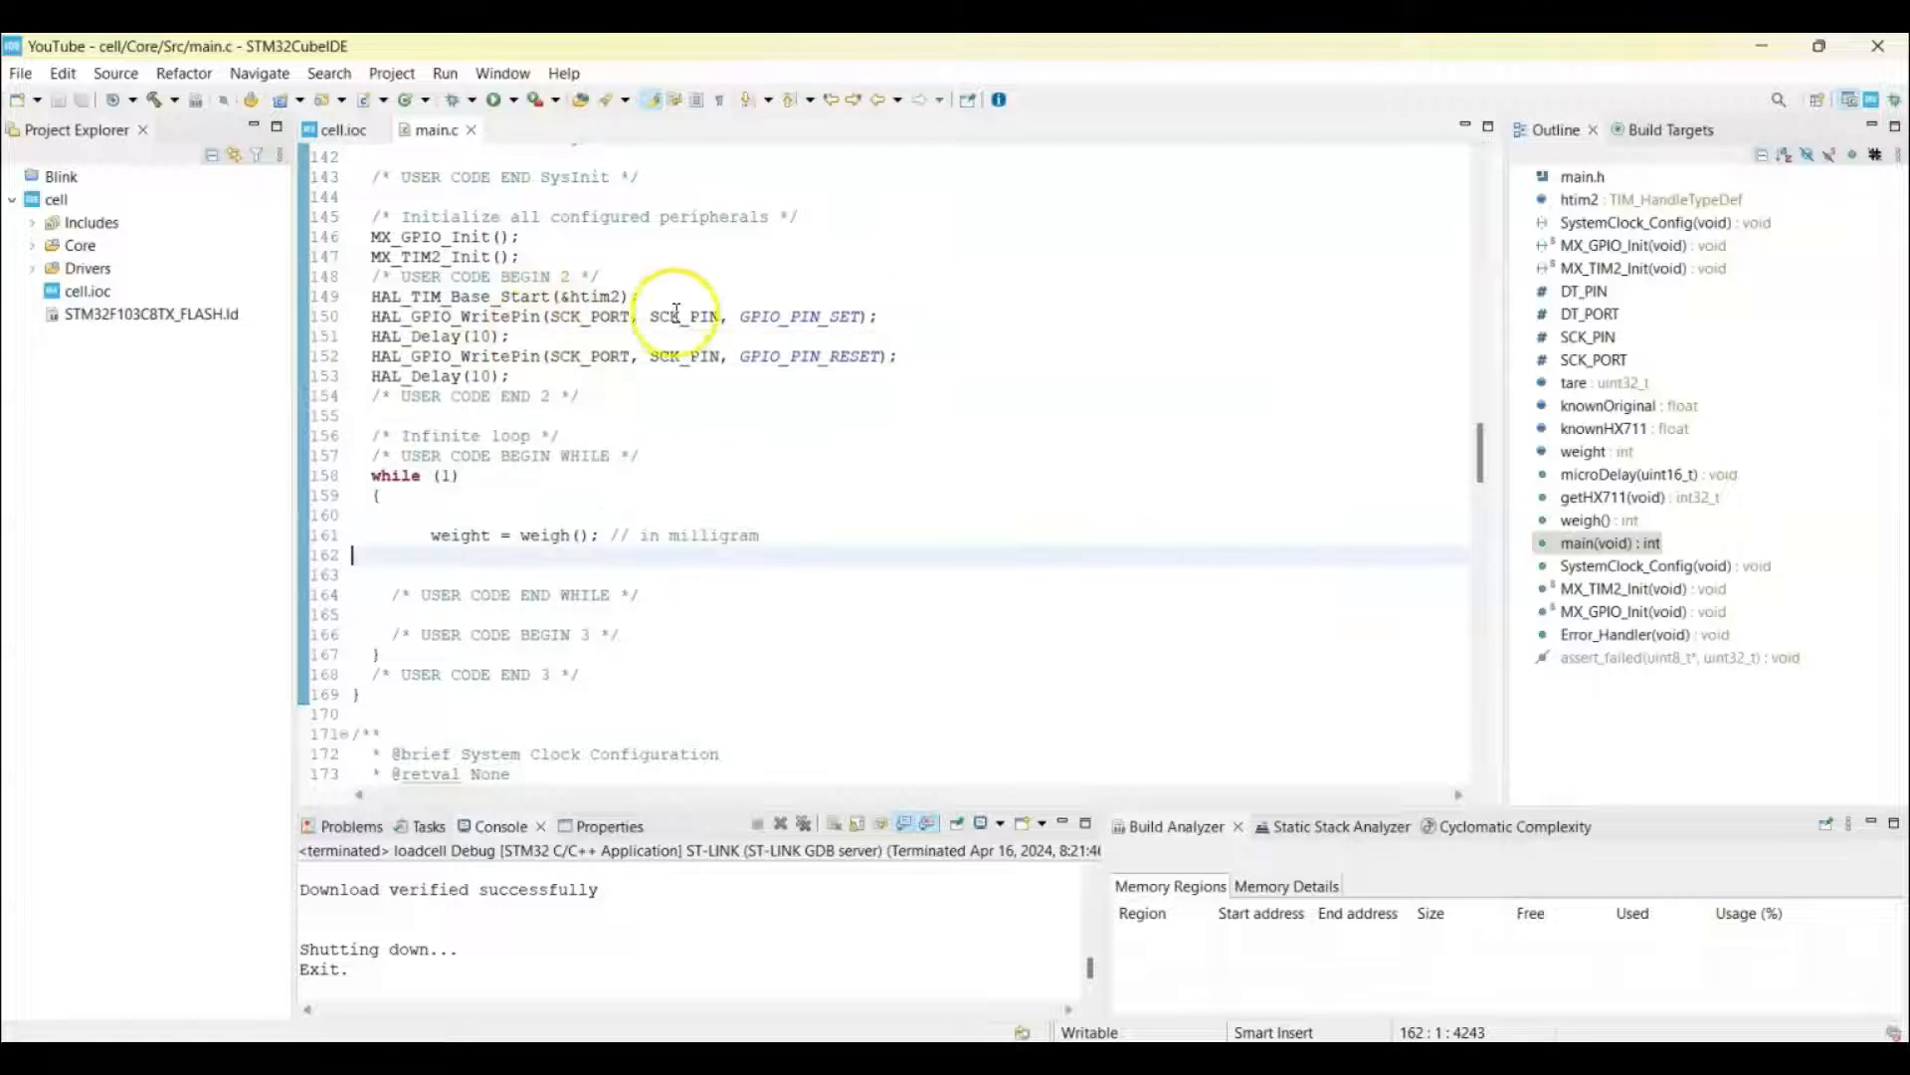
{"action": "mouse_move", "coordinate": [810, 356]}
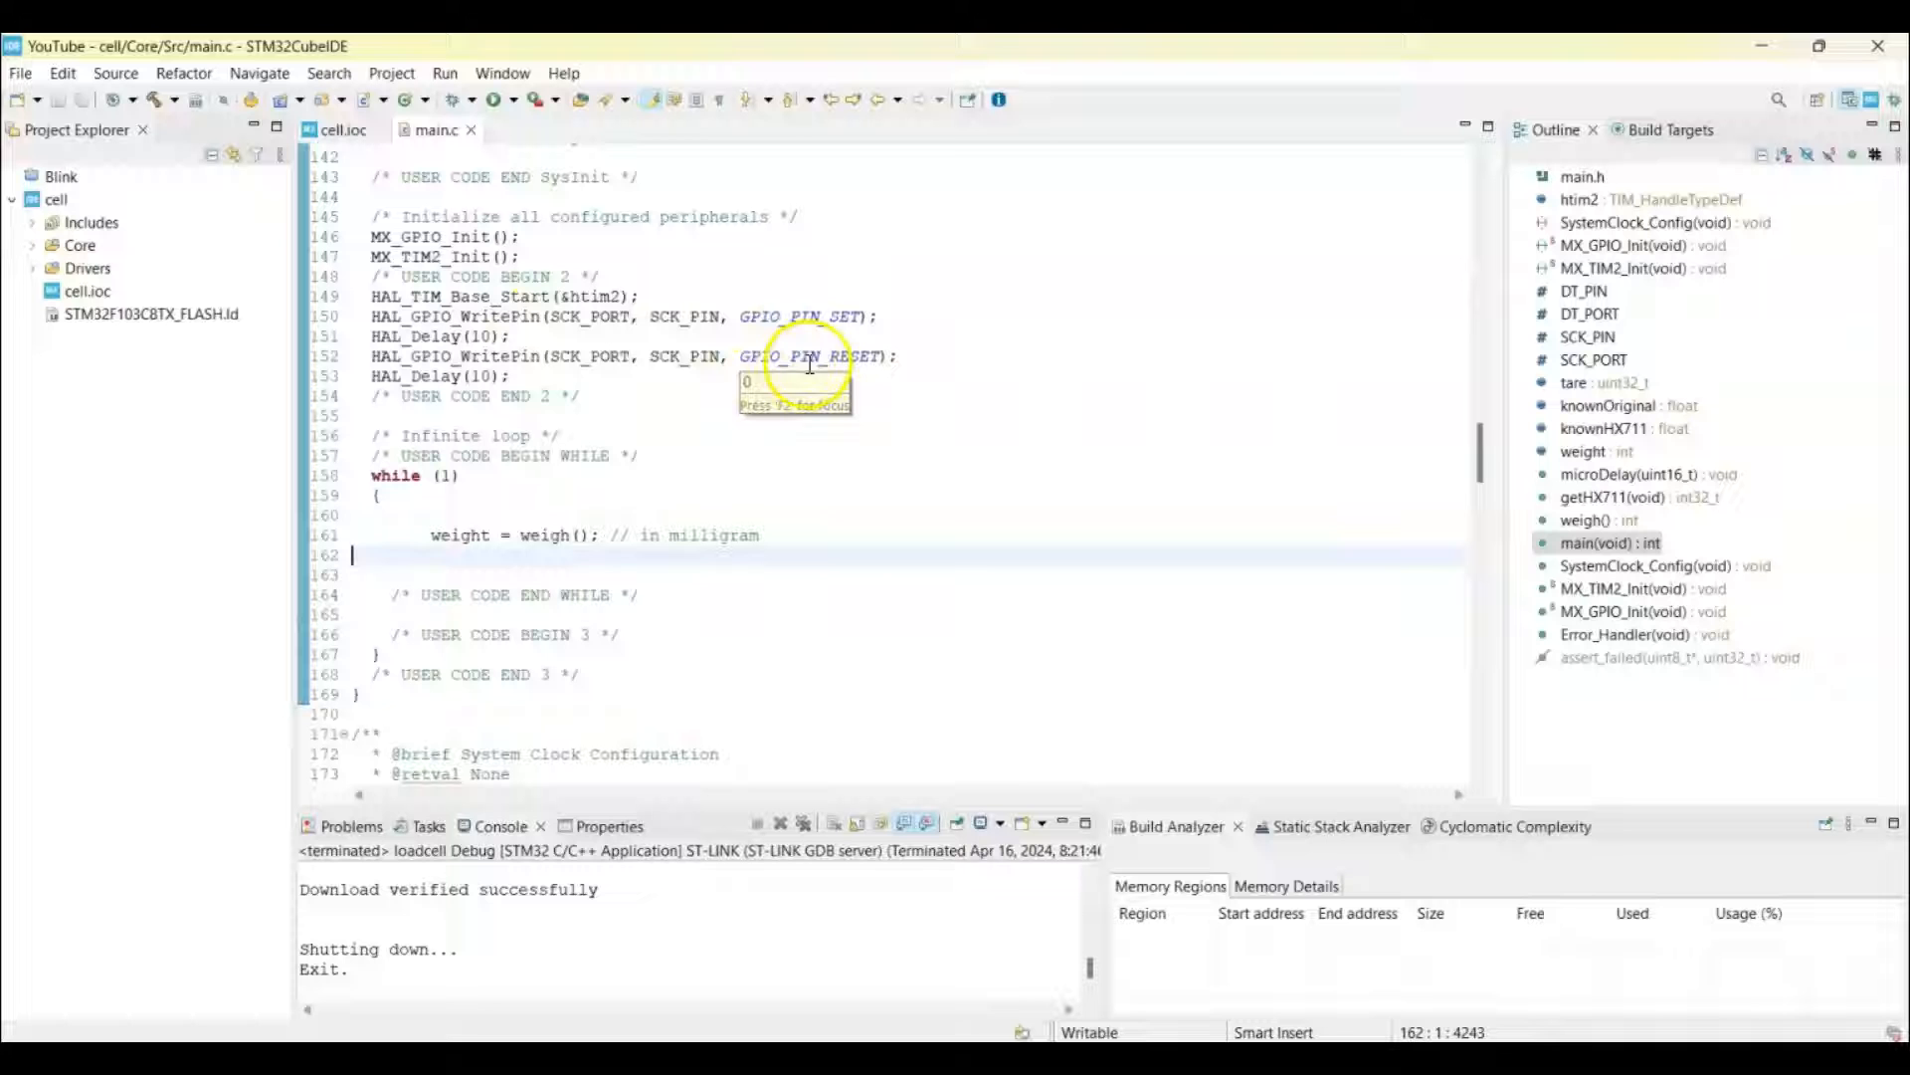
{"action": "mouse_move", "coordinate": [1478, 499]}
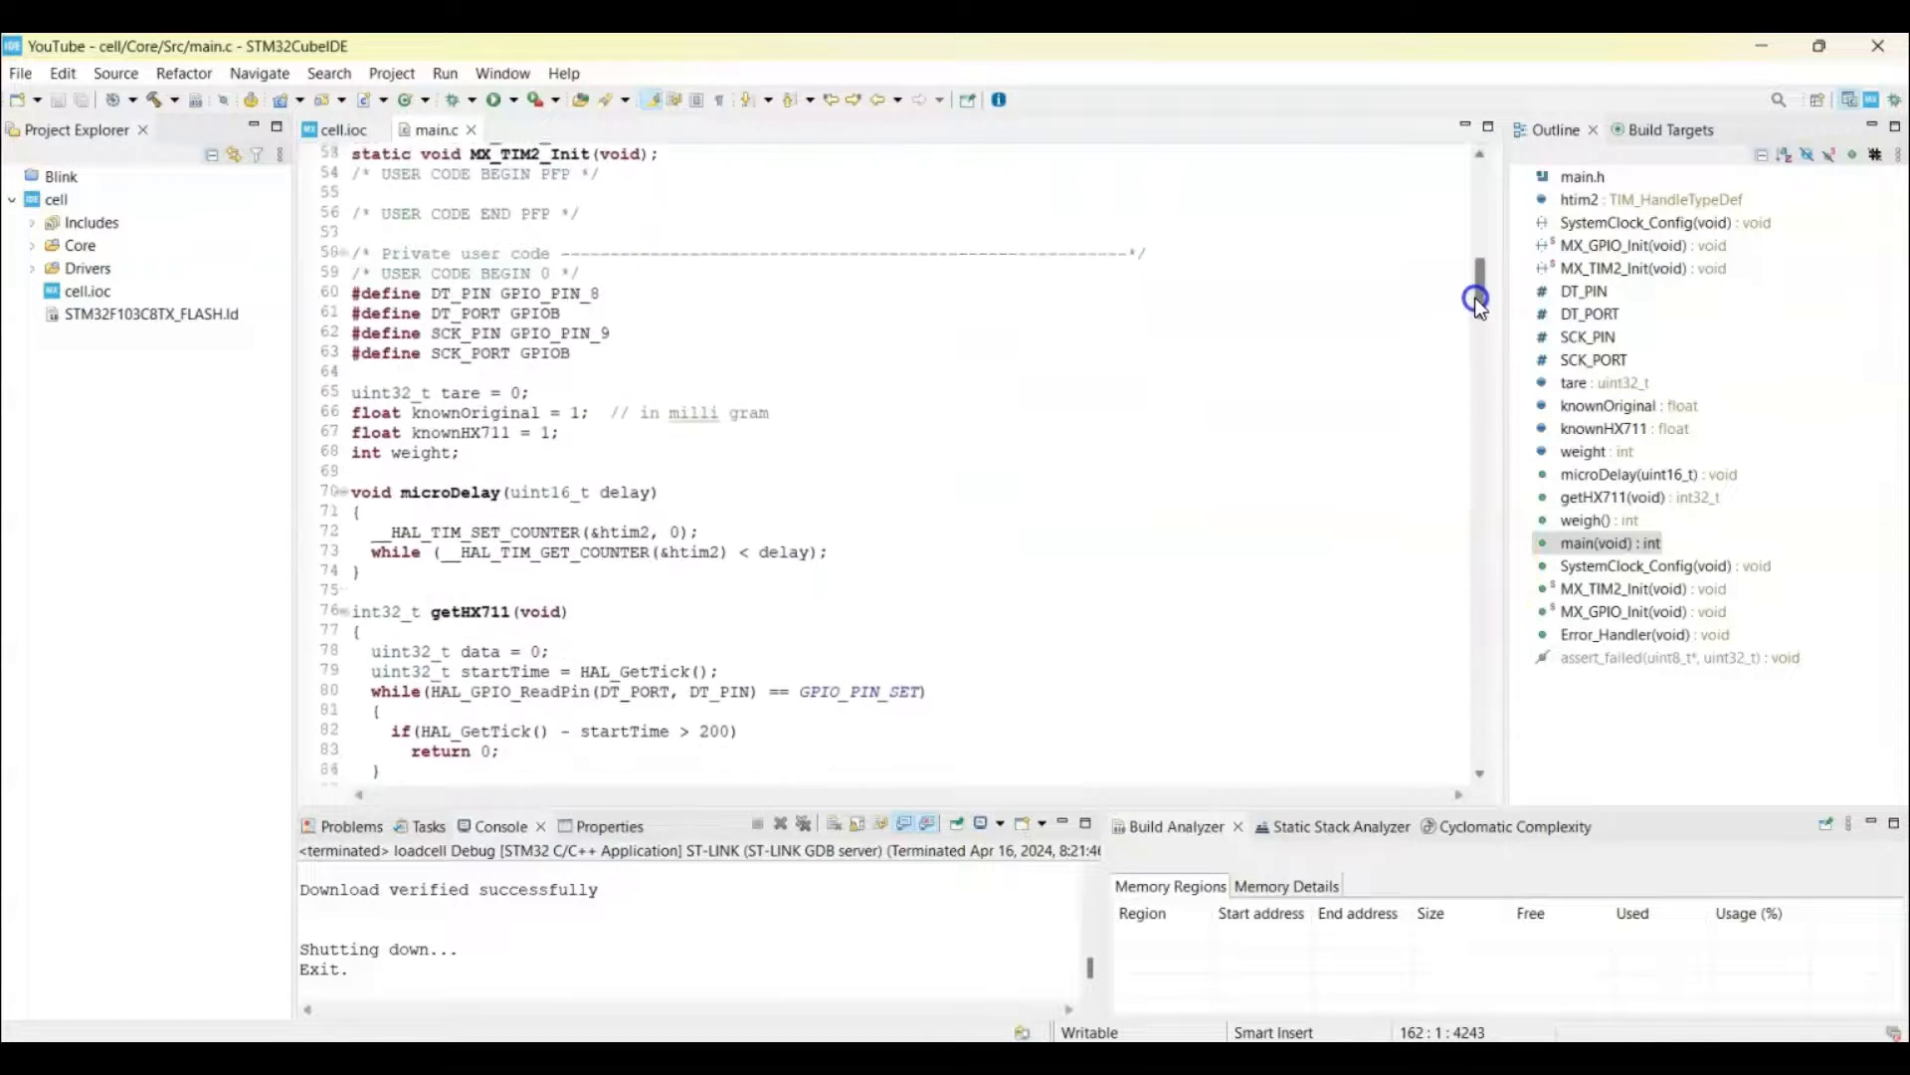
{"action": "scroll", "scroll_direction": "up", "scroll_amount": 3}
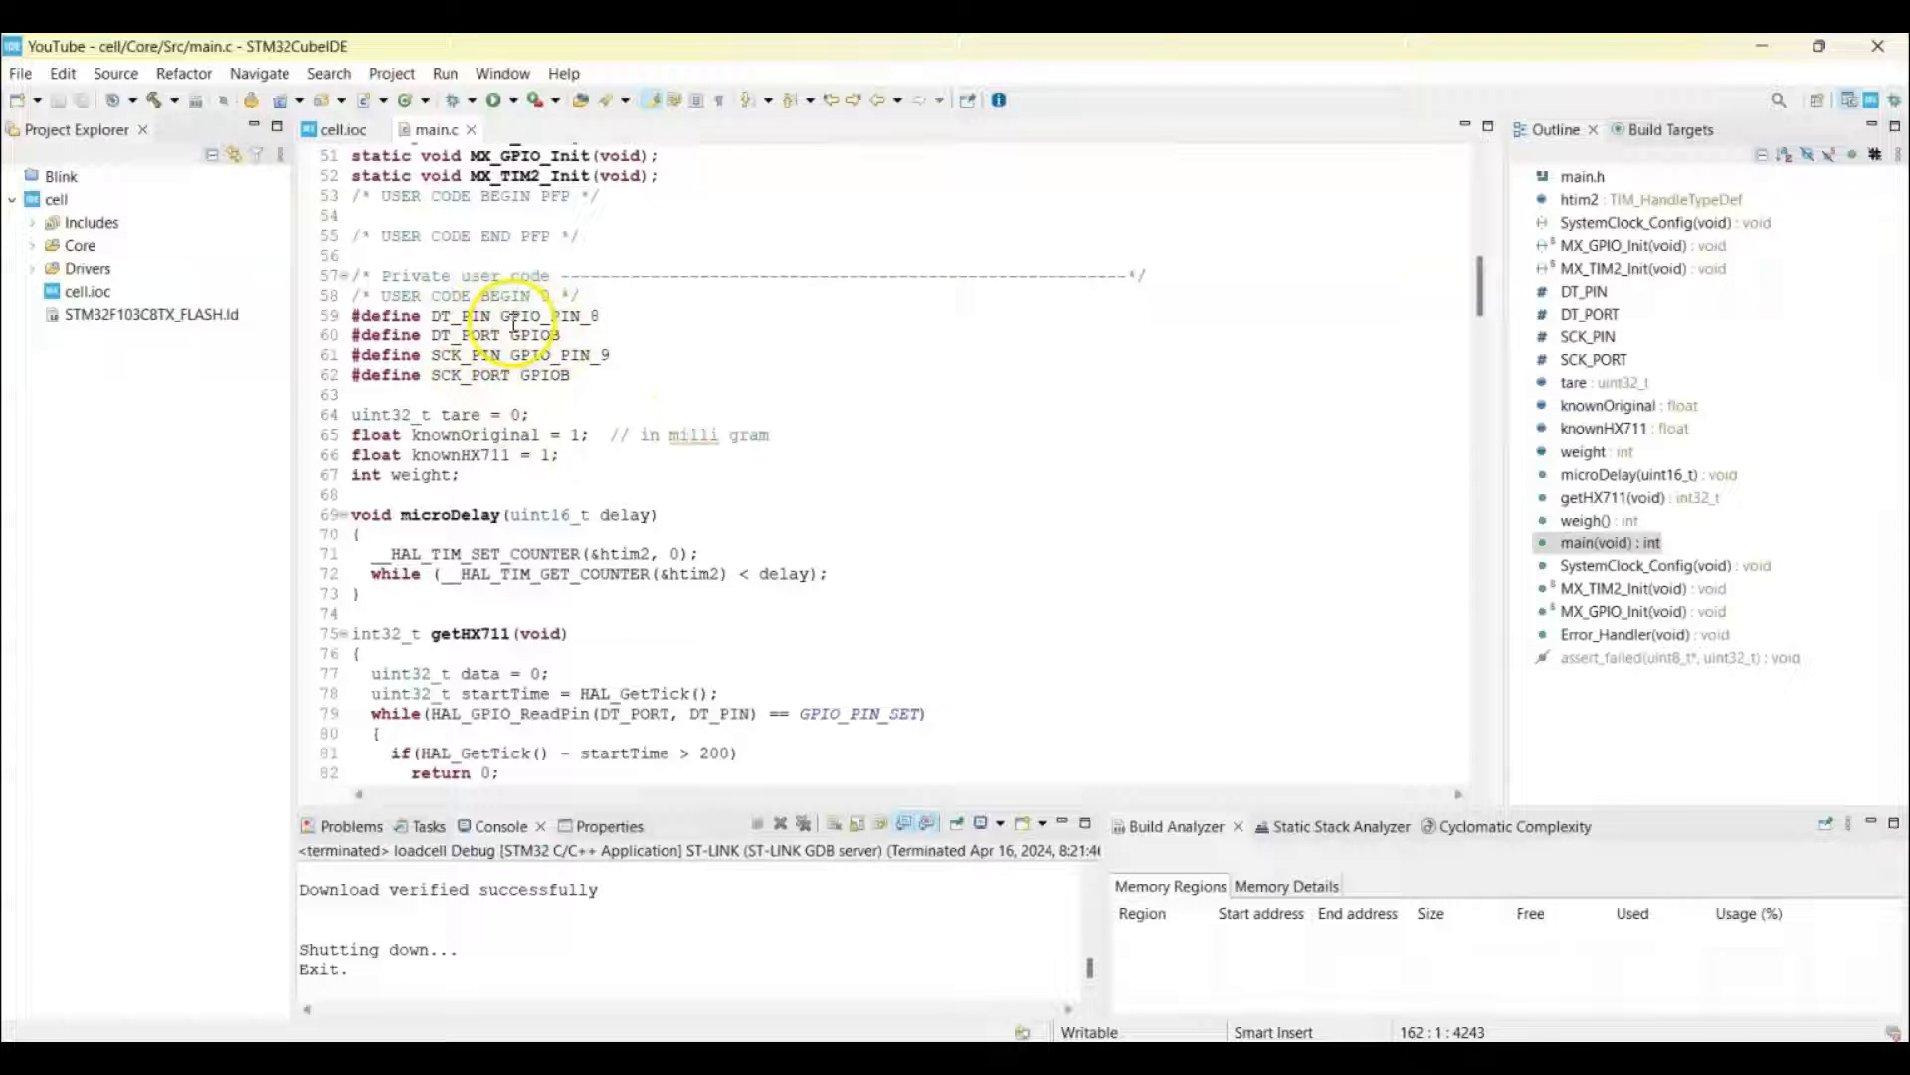
{"action": "mouse_move", "coordinate": [543, 423]}
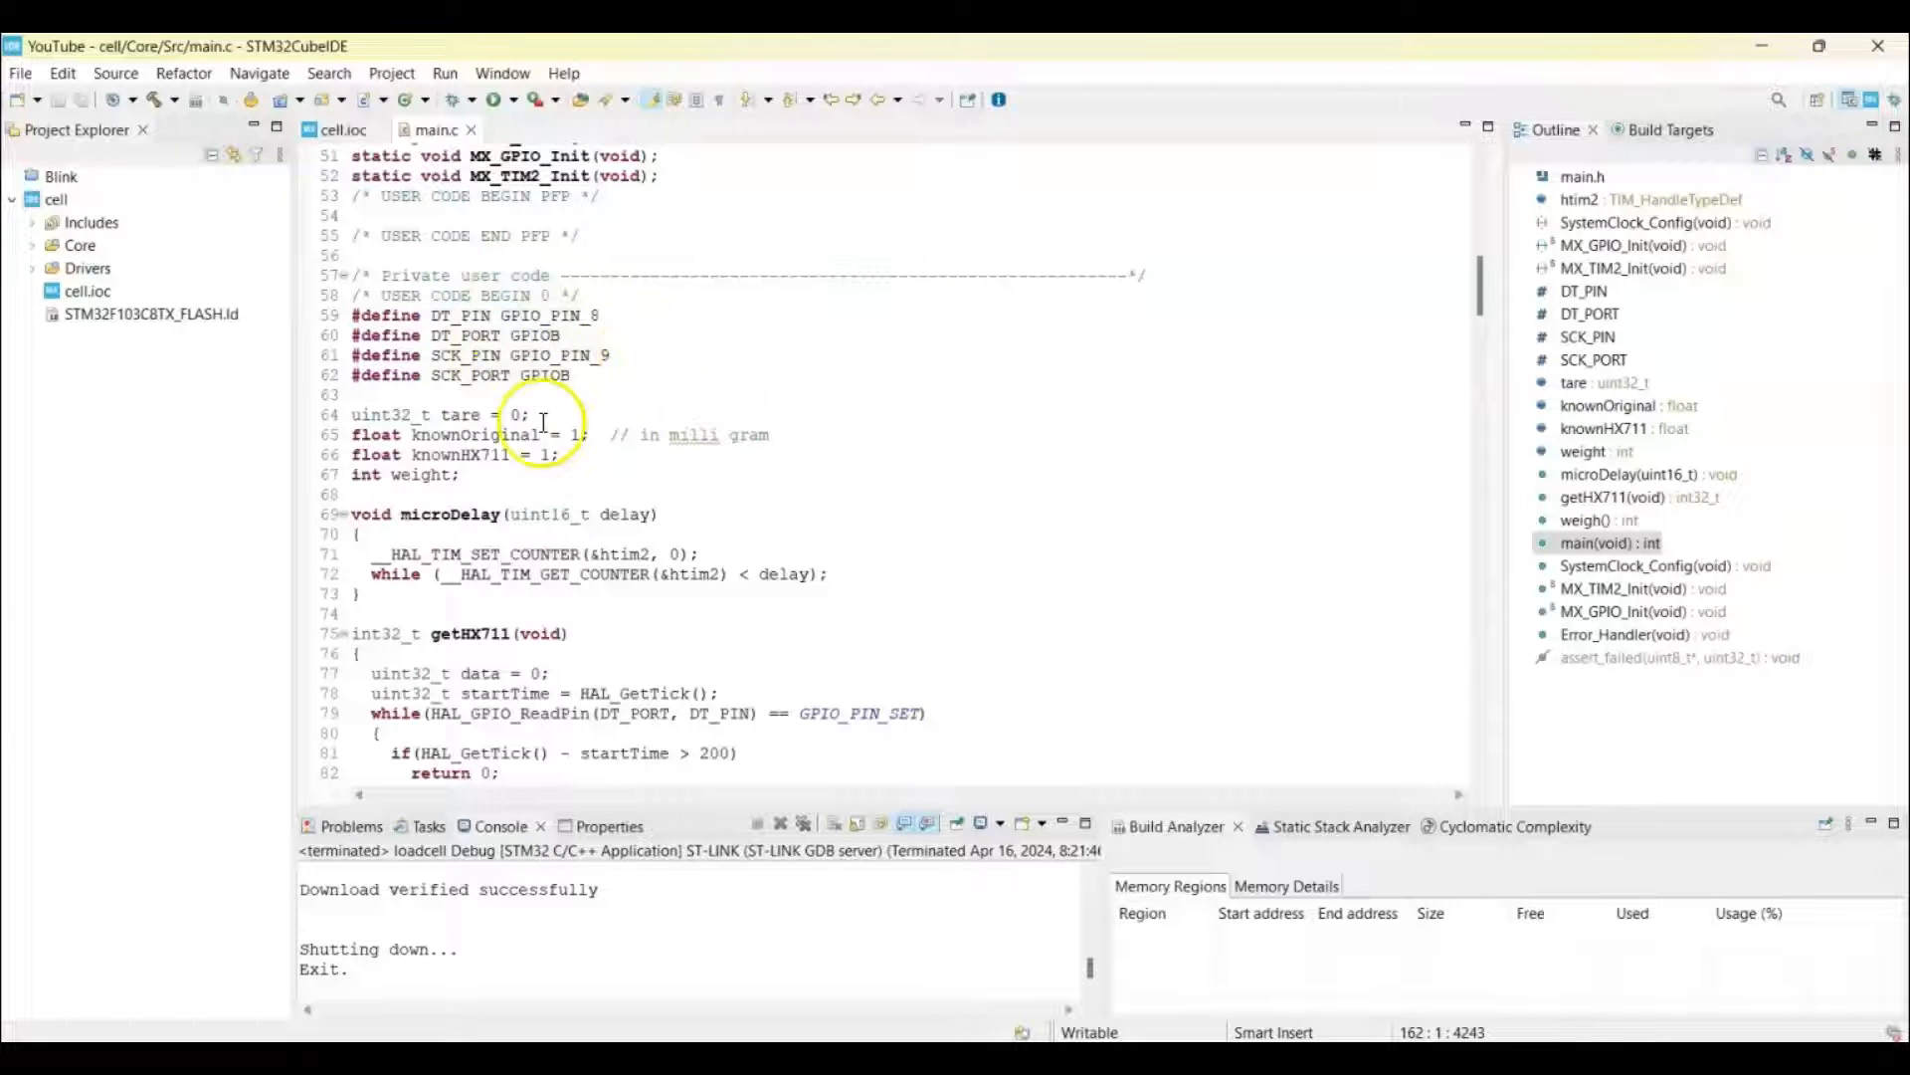
{"action": "mouse_move", "coordinate": [465, 414]}
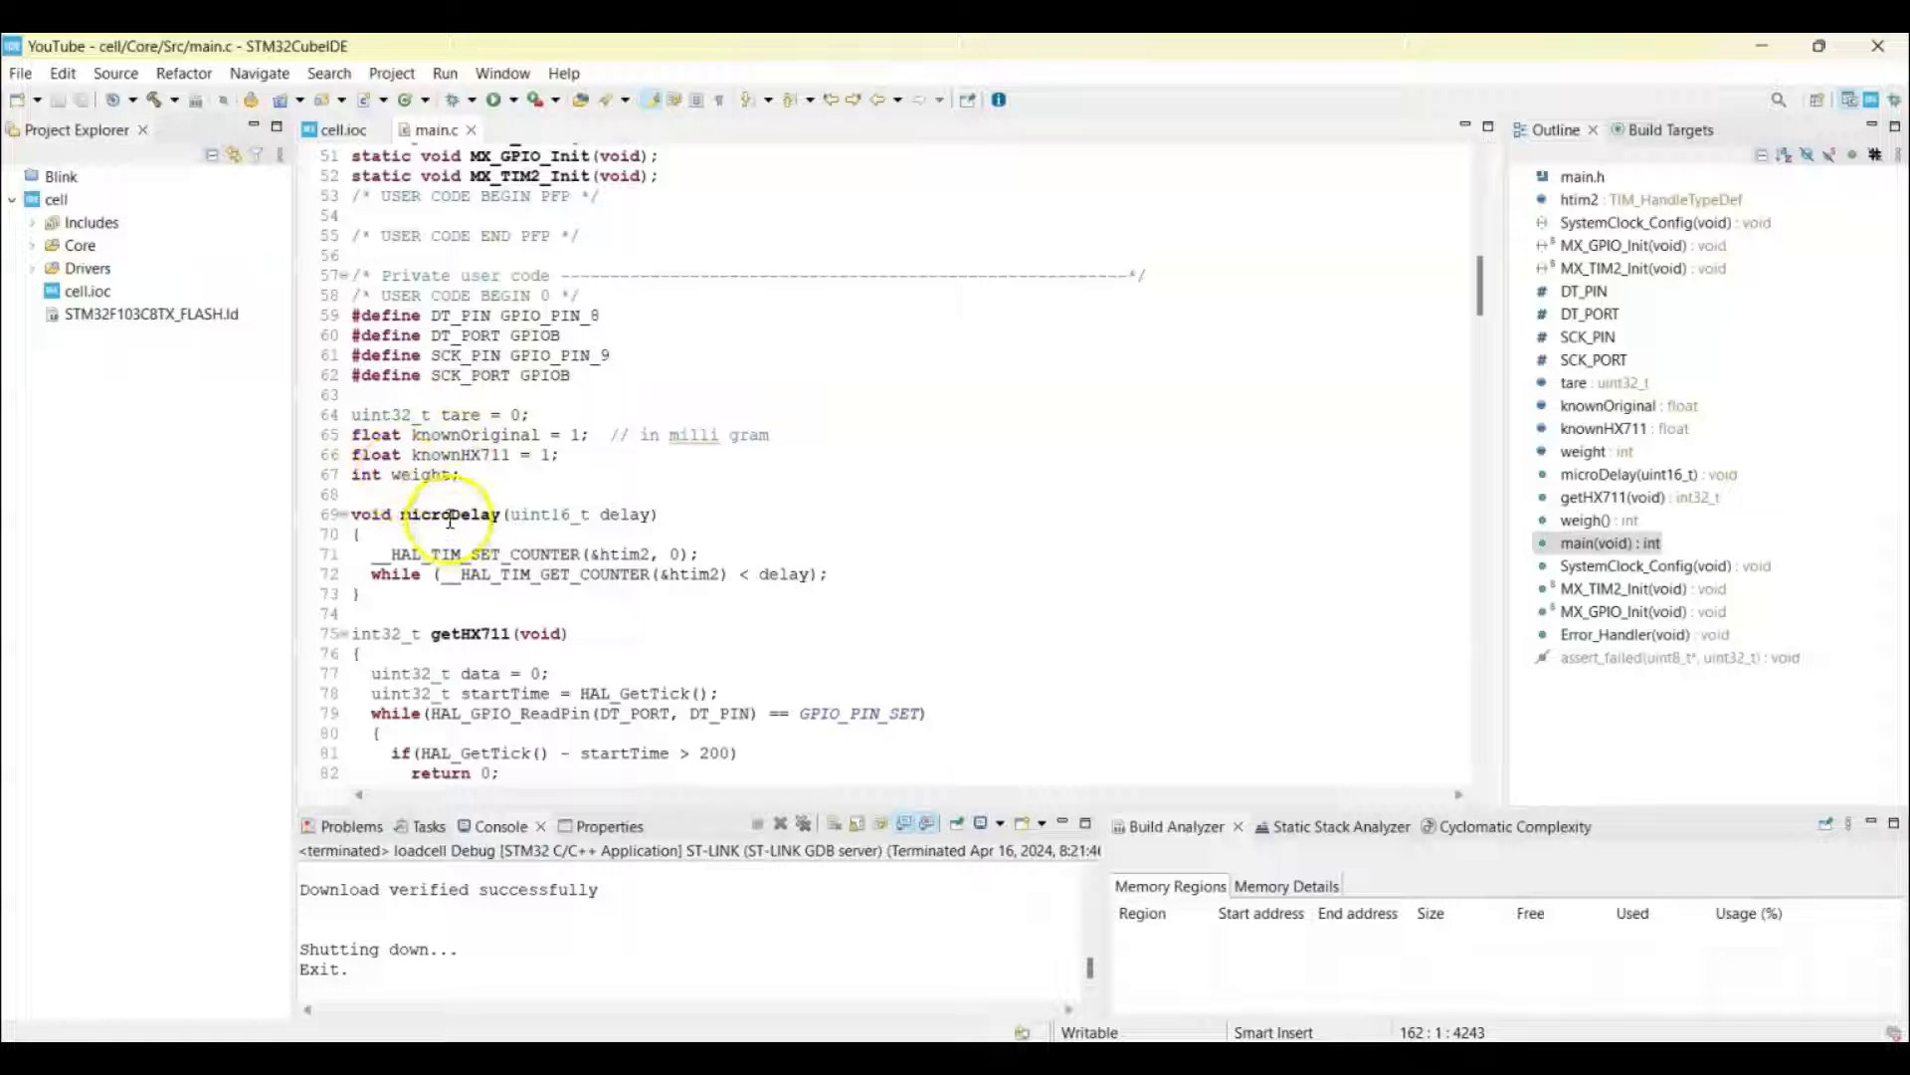
{"action": "mouse_move", "coordinate": [1462, 318]}
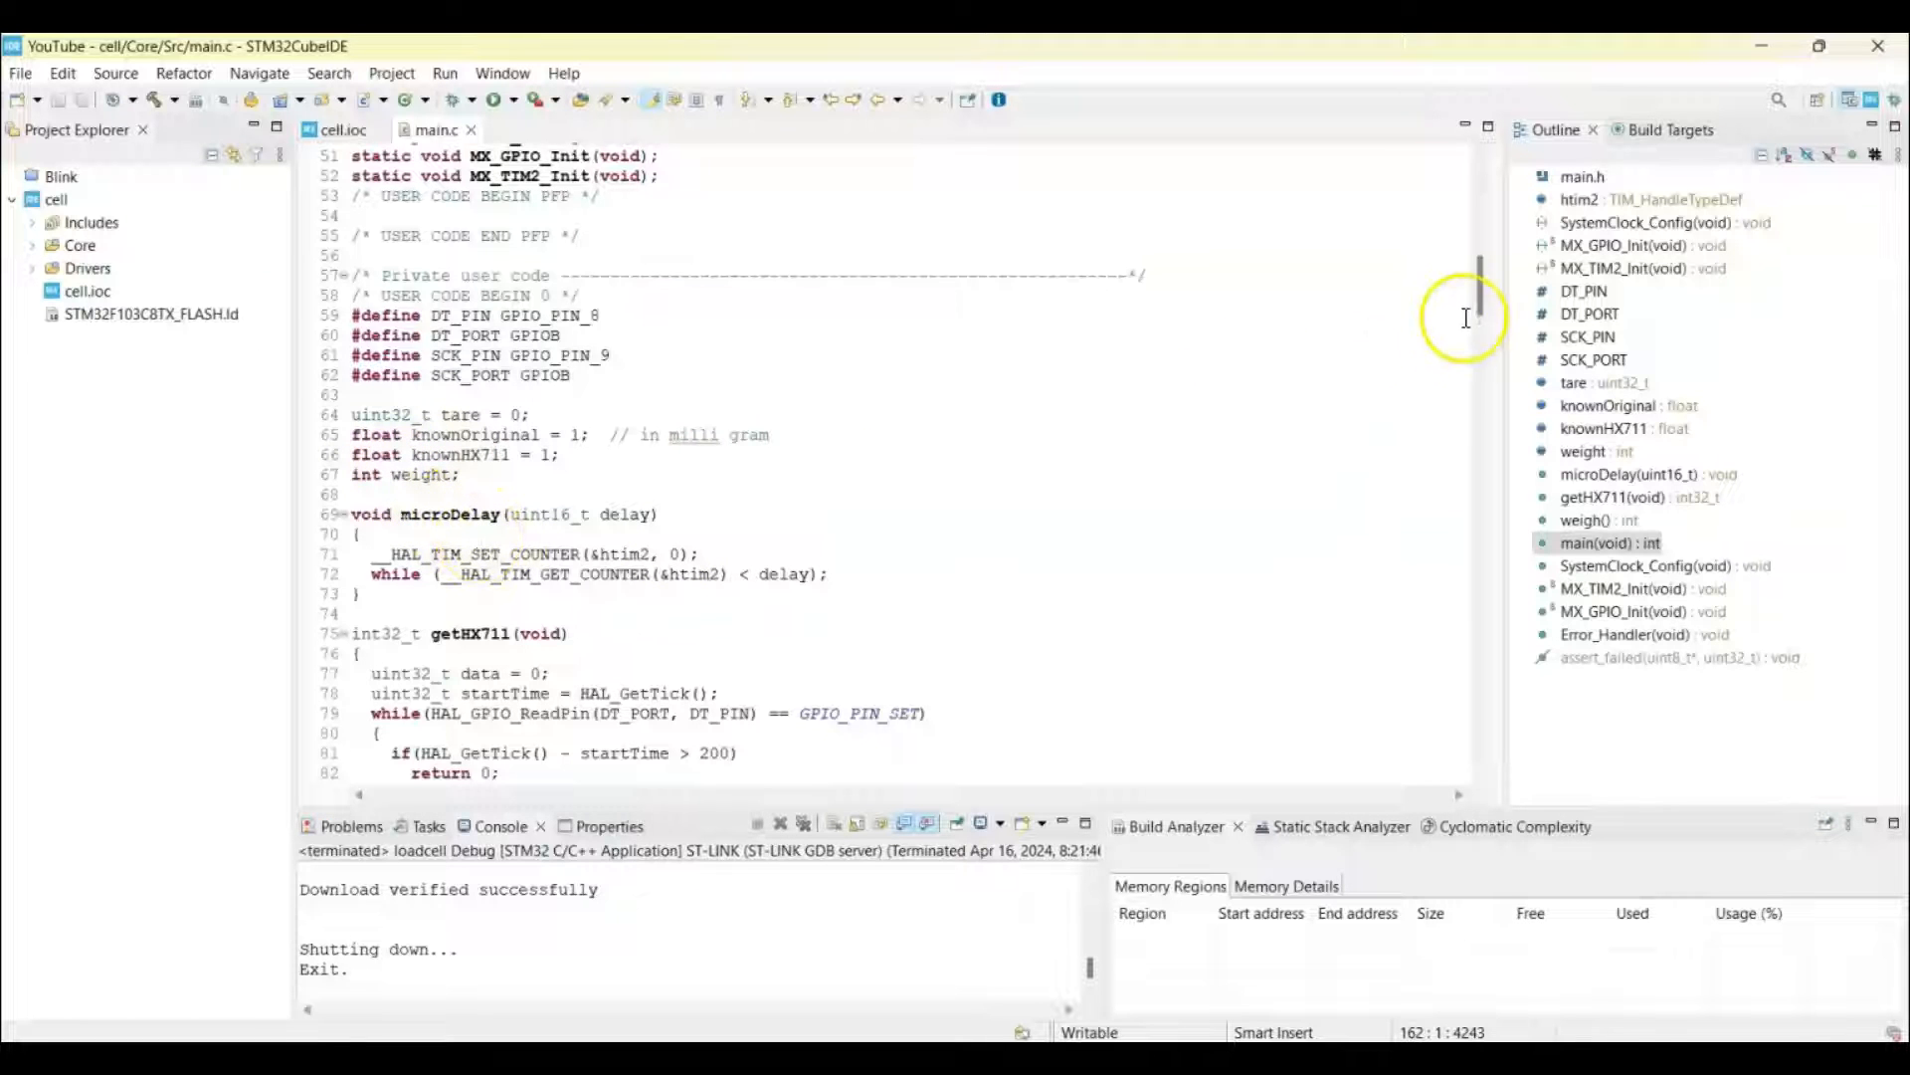
{"action": "scroll", "scroll_direction": "down", "scroll_amount": 3}
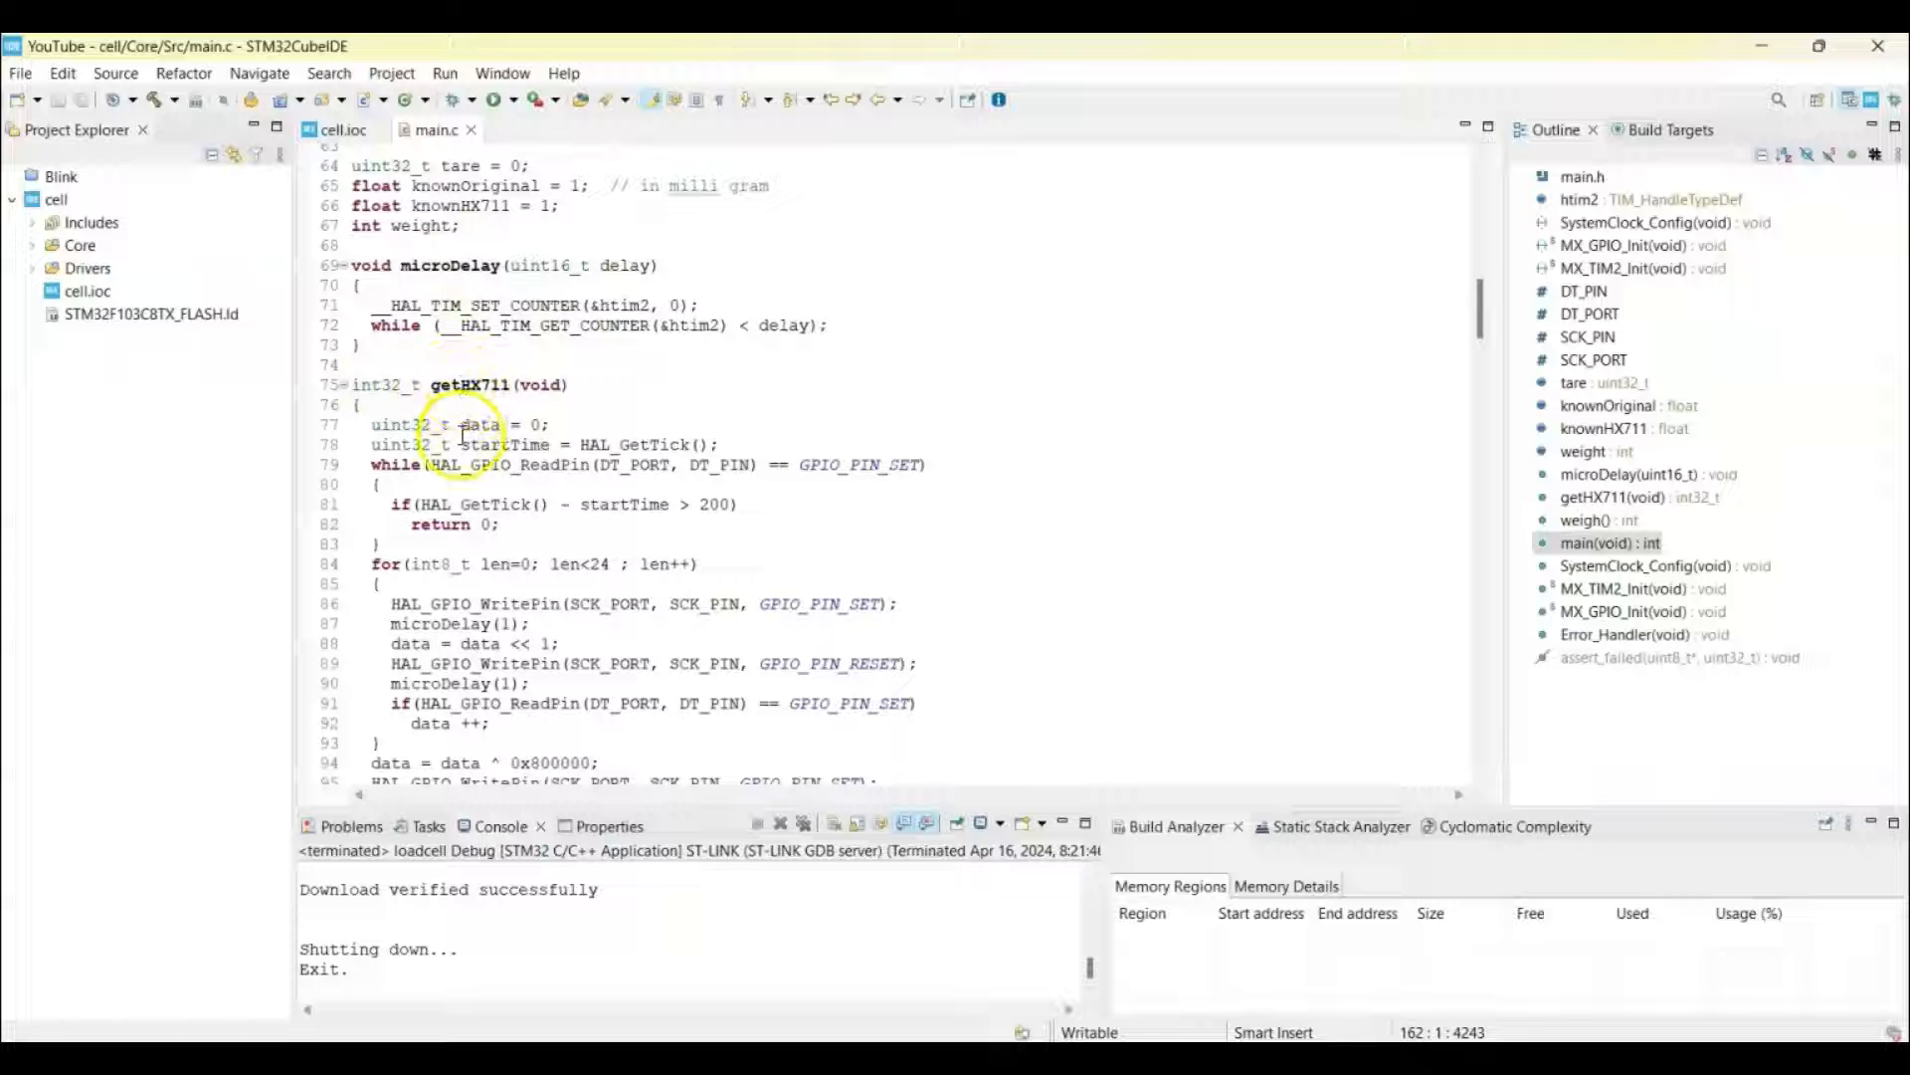
{"action": "mouse_move", "coordinate": [1336, 423]}
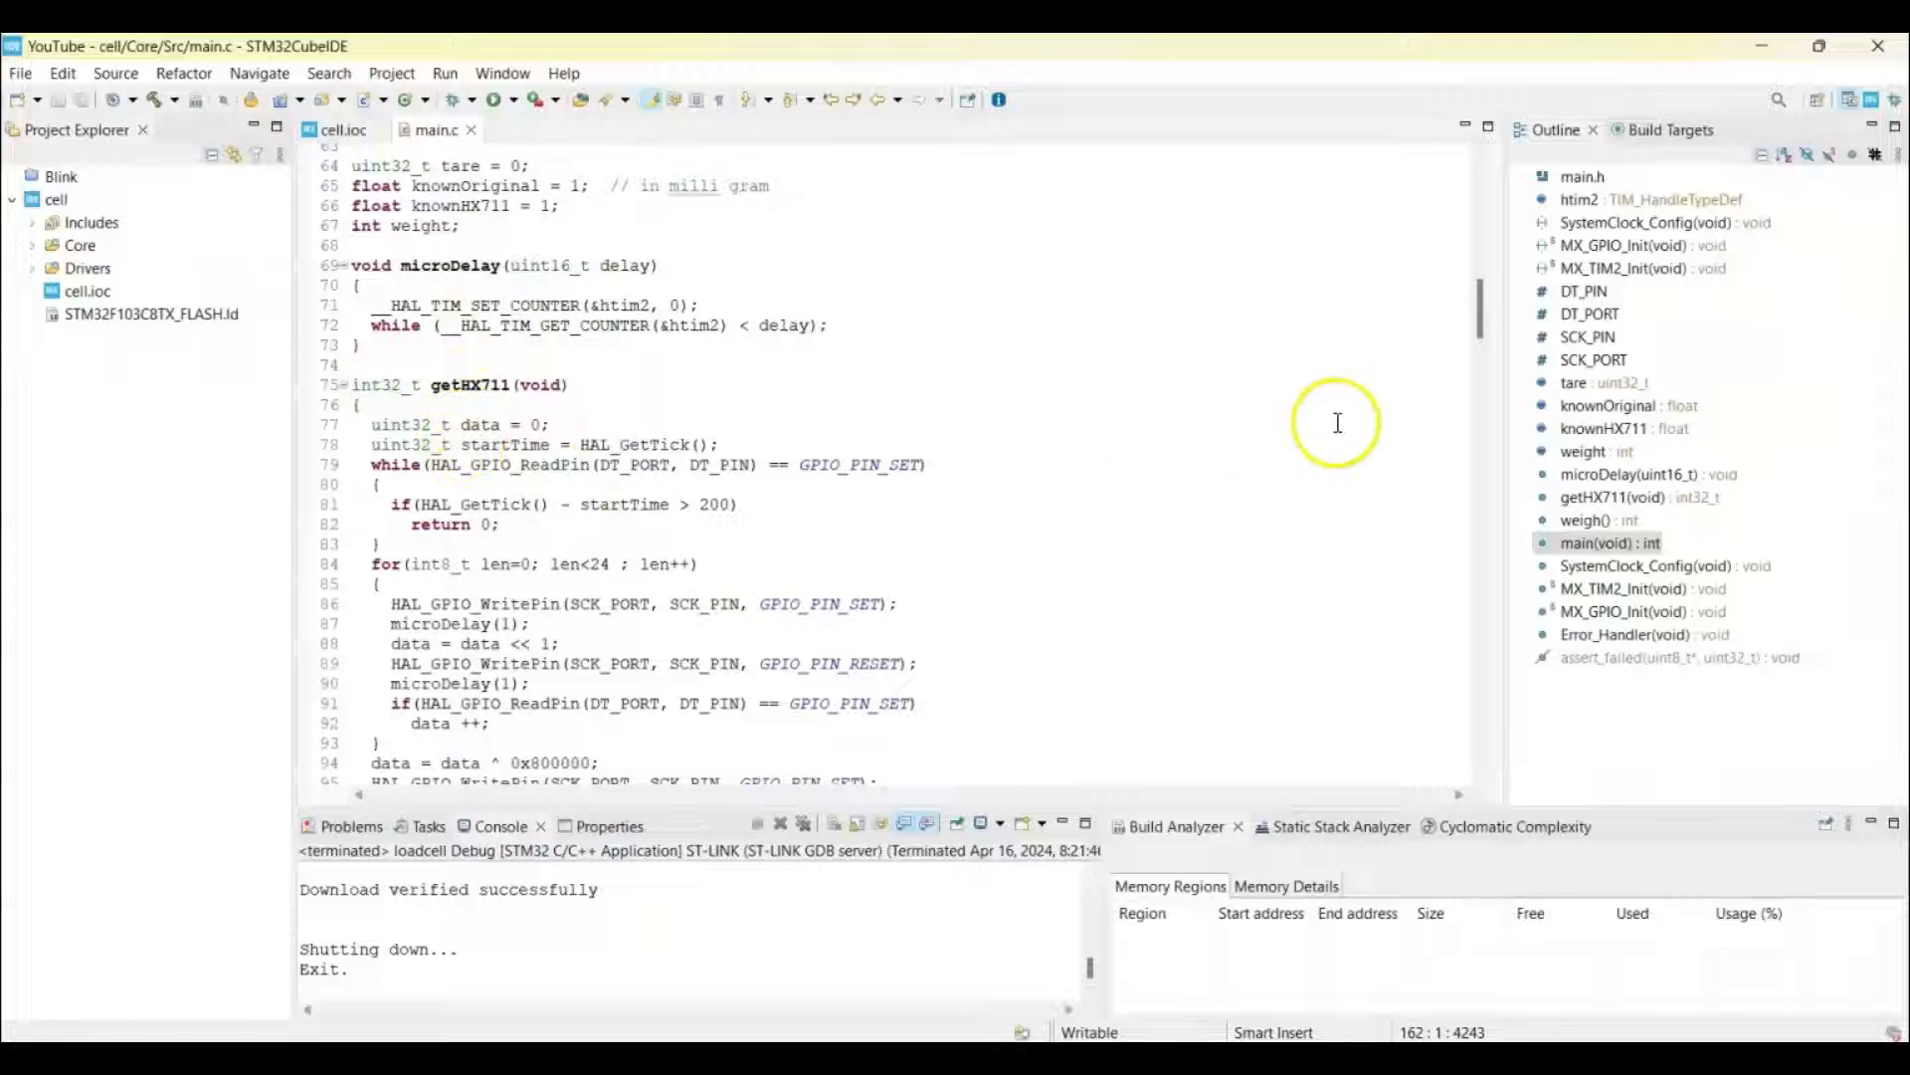
{"action": "scroll", "scroll_direction": "down", "scroll_amount": 3}
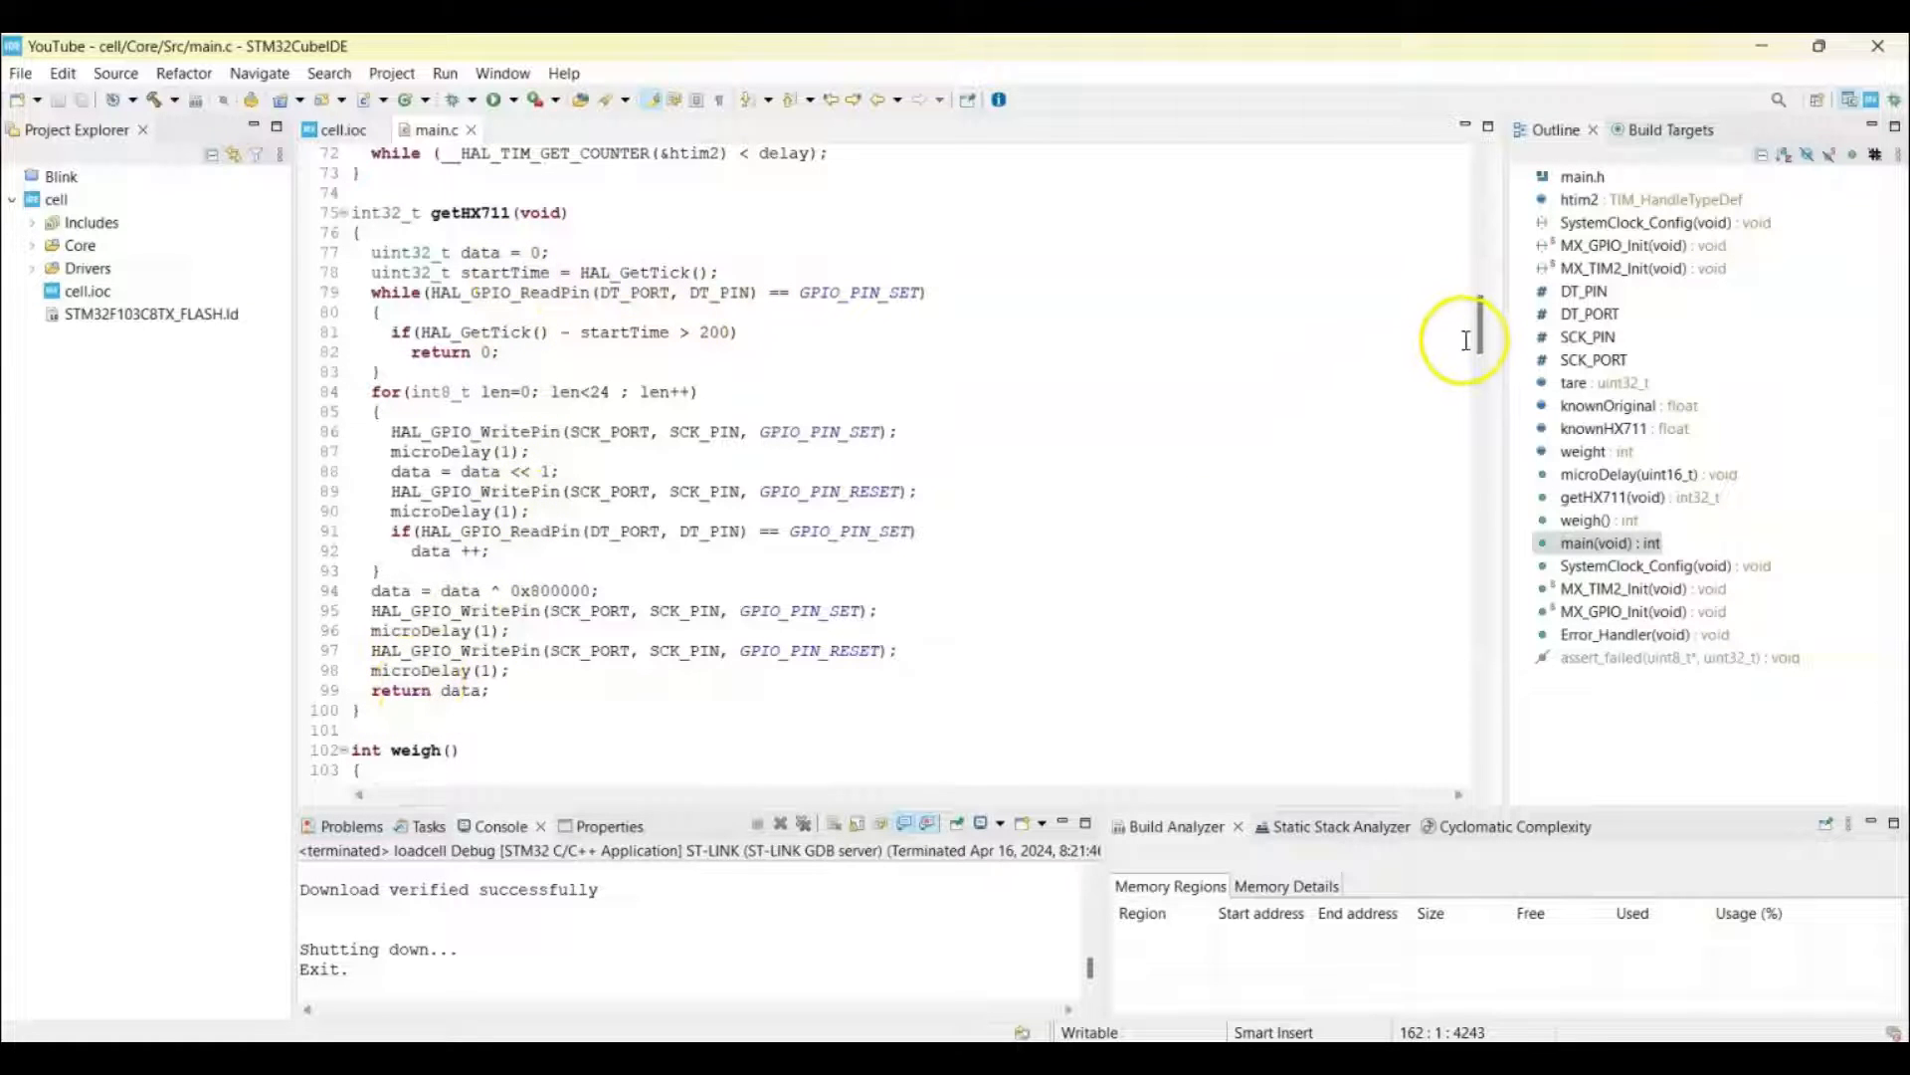
{"action": "scroll", "scroll_direction": "down", "scroll_amount": 3}
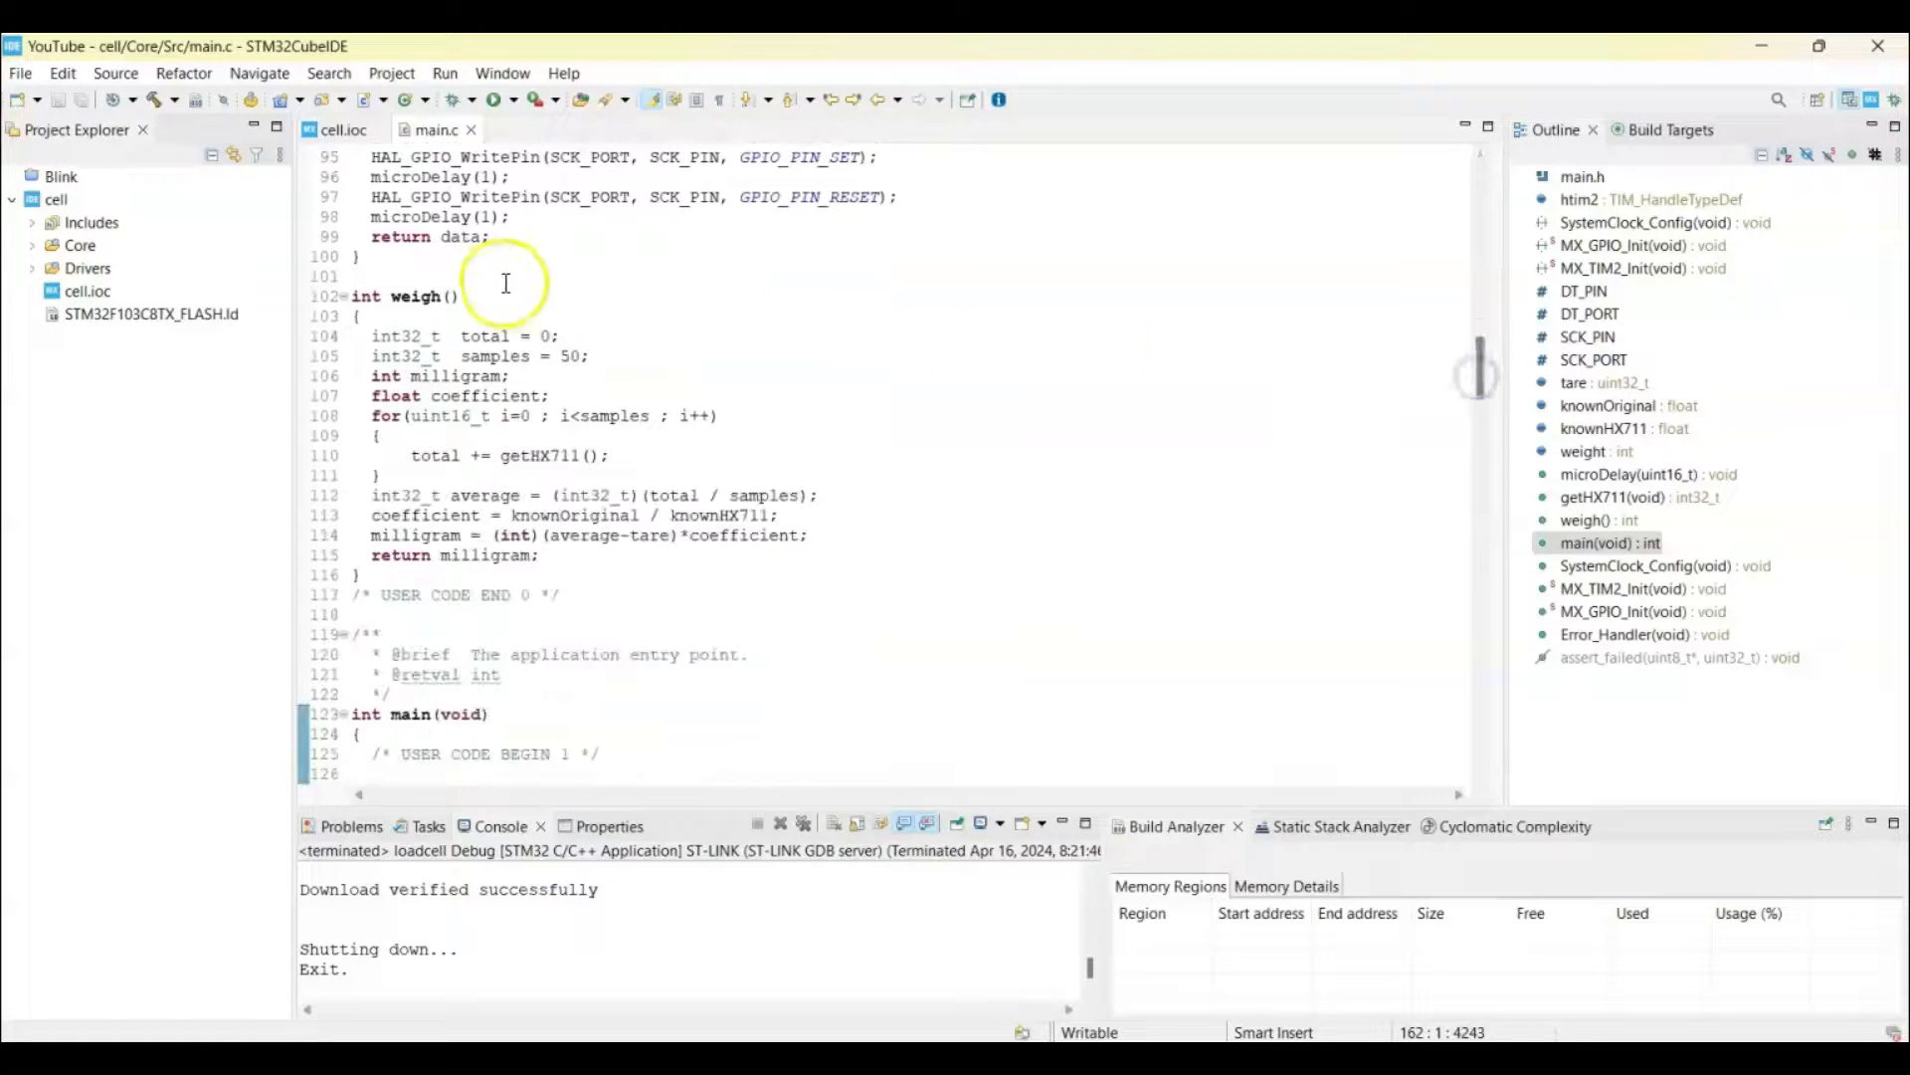
{"action": "mouse_move", "coordinate": [445, 346]}
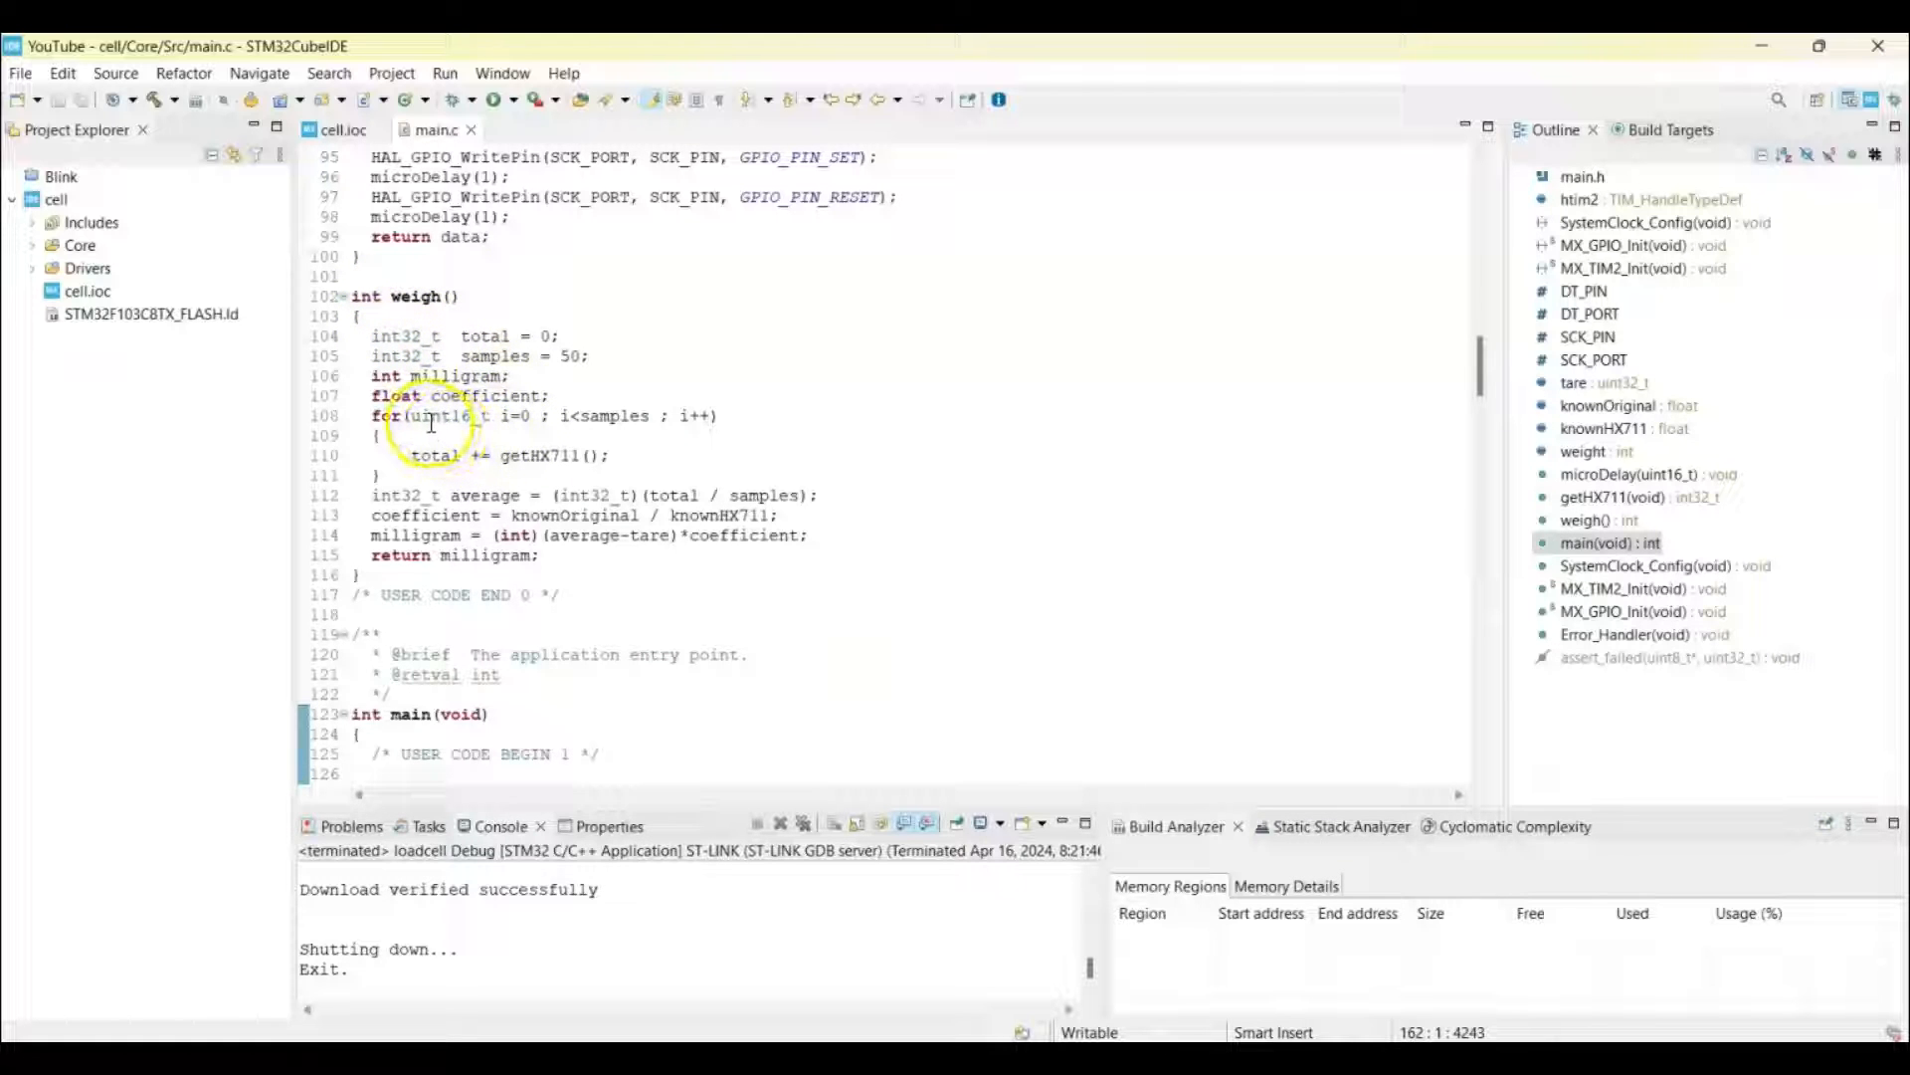
{"action": "mouse_move", "coordinate": [588, 414]}
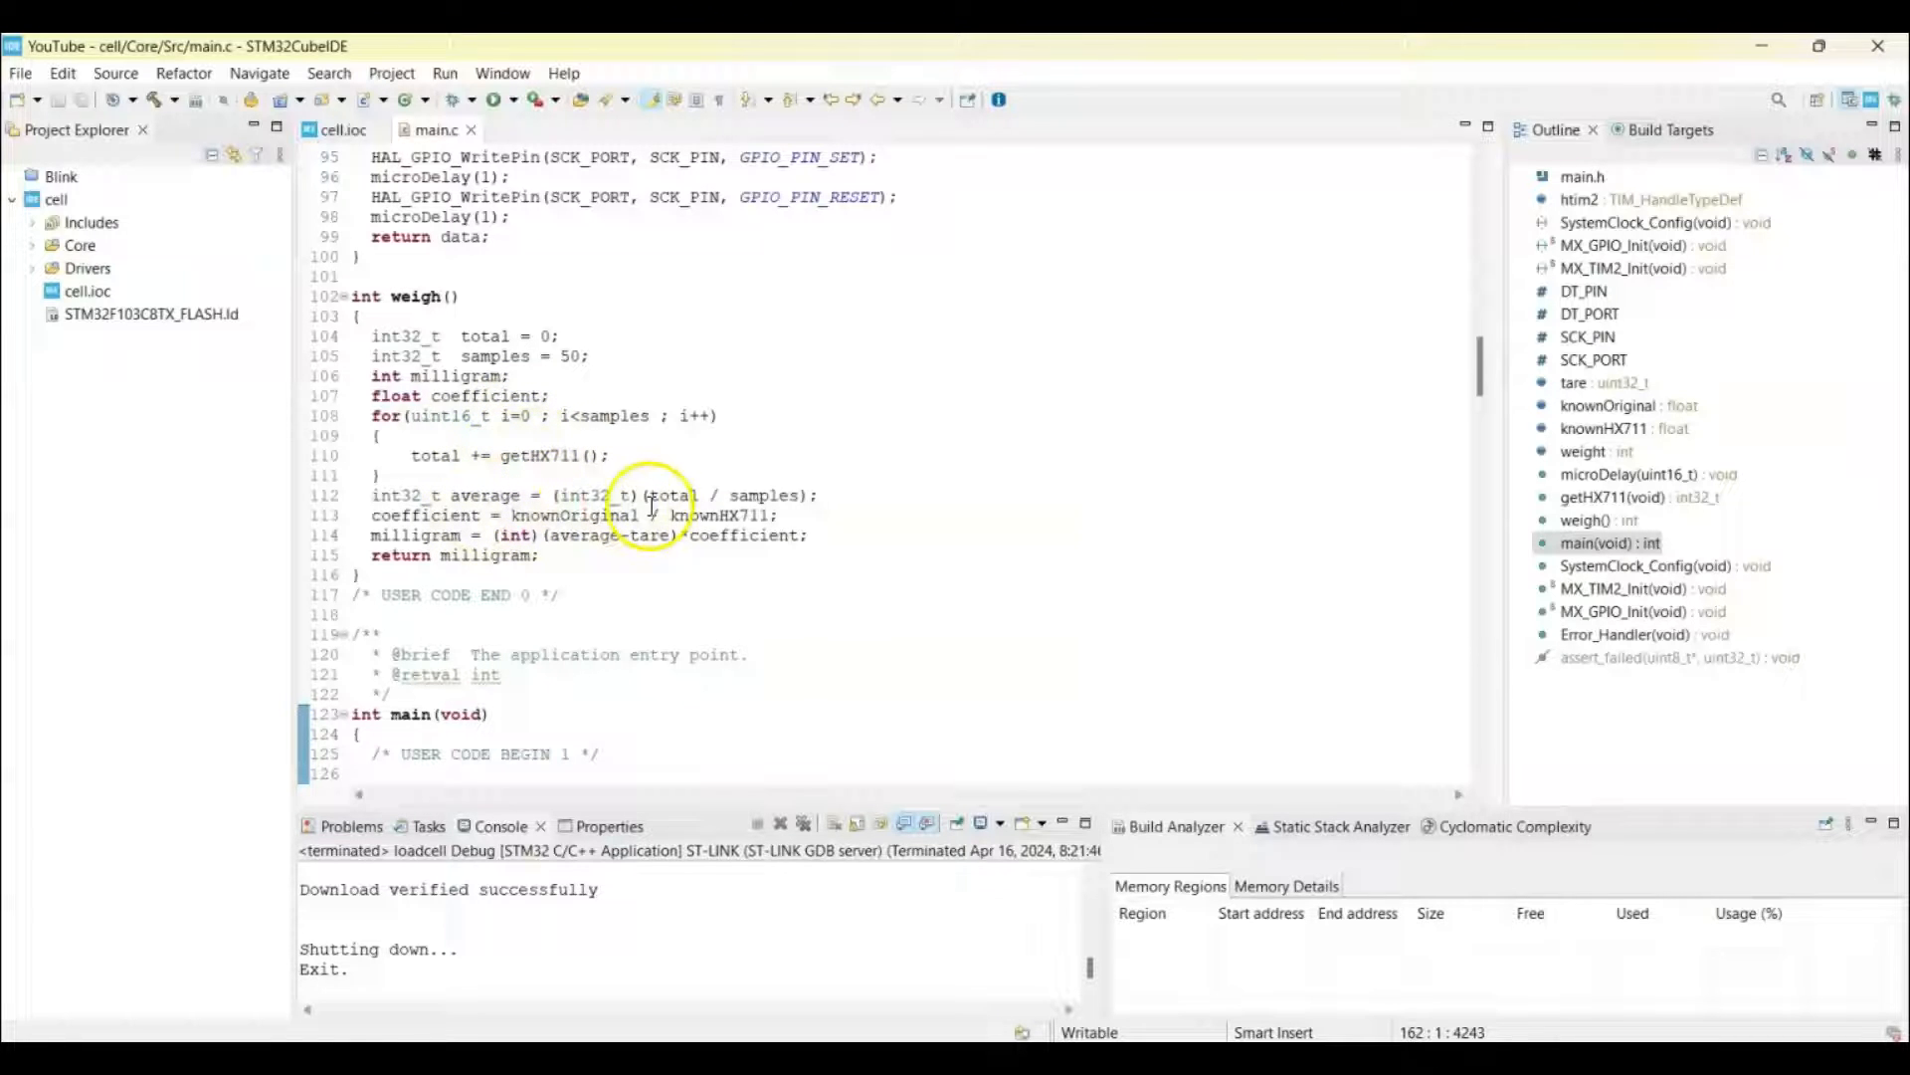
{"action": "mouse_move", "coordinate": [764, 494]}
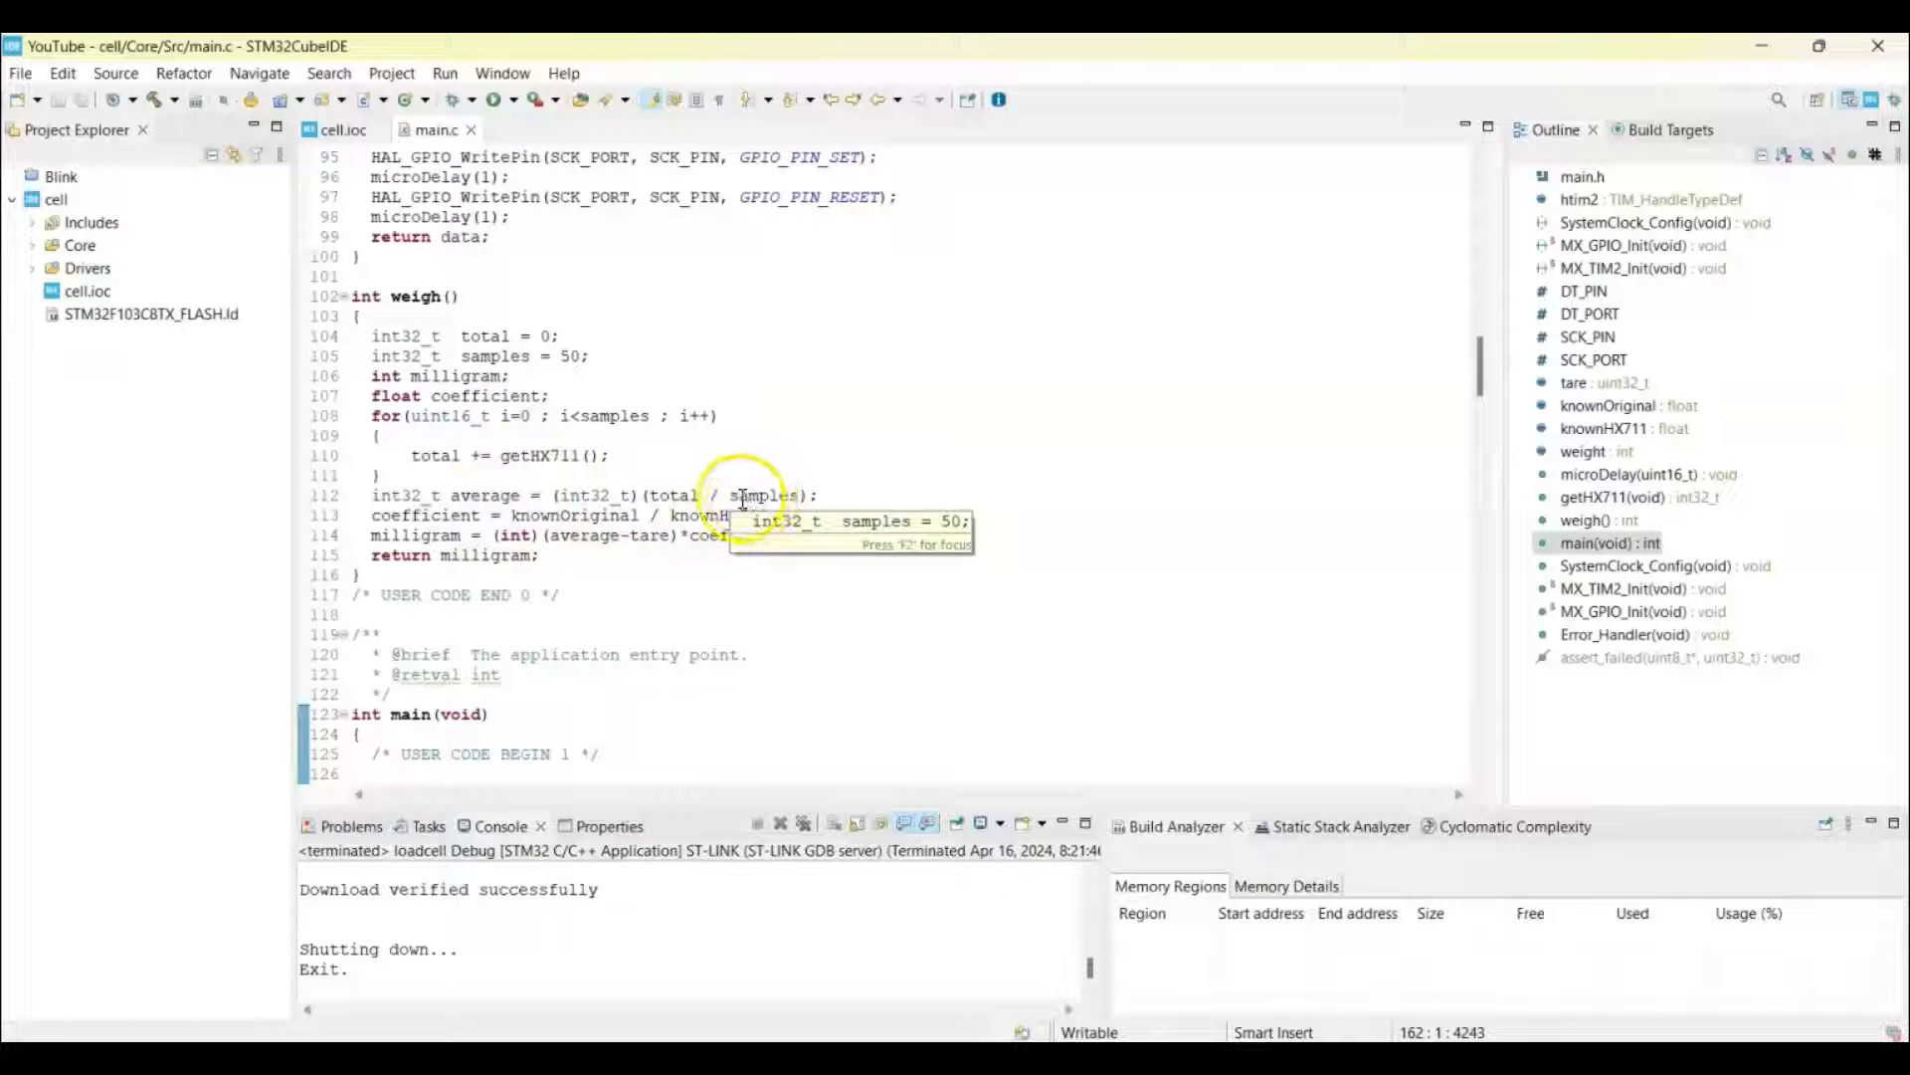
{"action": "mouse_move", "coordinate": [469, 536]}
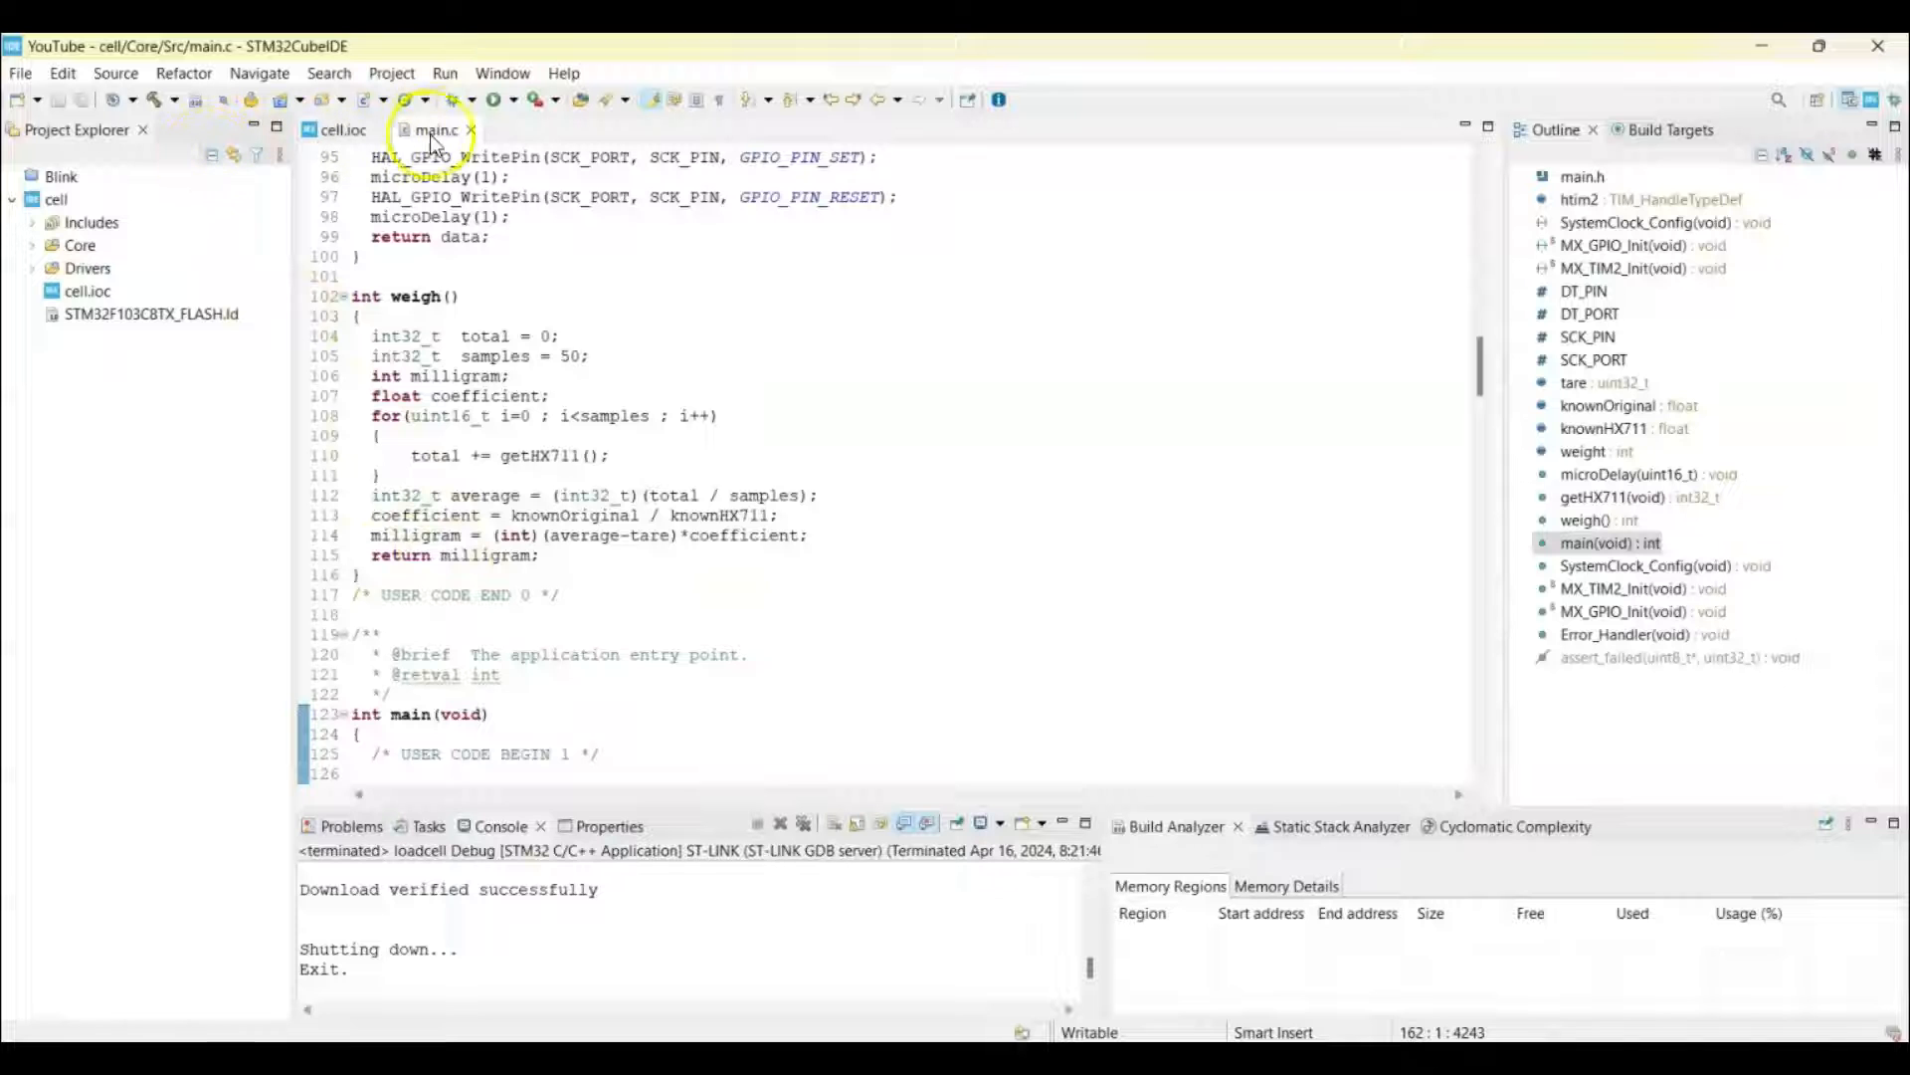
Build, then verify 'Enable live expressions' is checked on the cell Debugger tab
{"action": "left_click", "coordinate": [444, 99]}
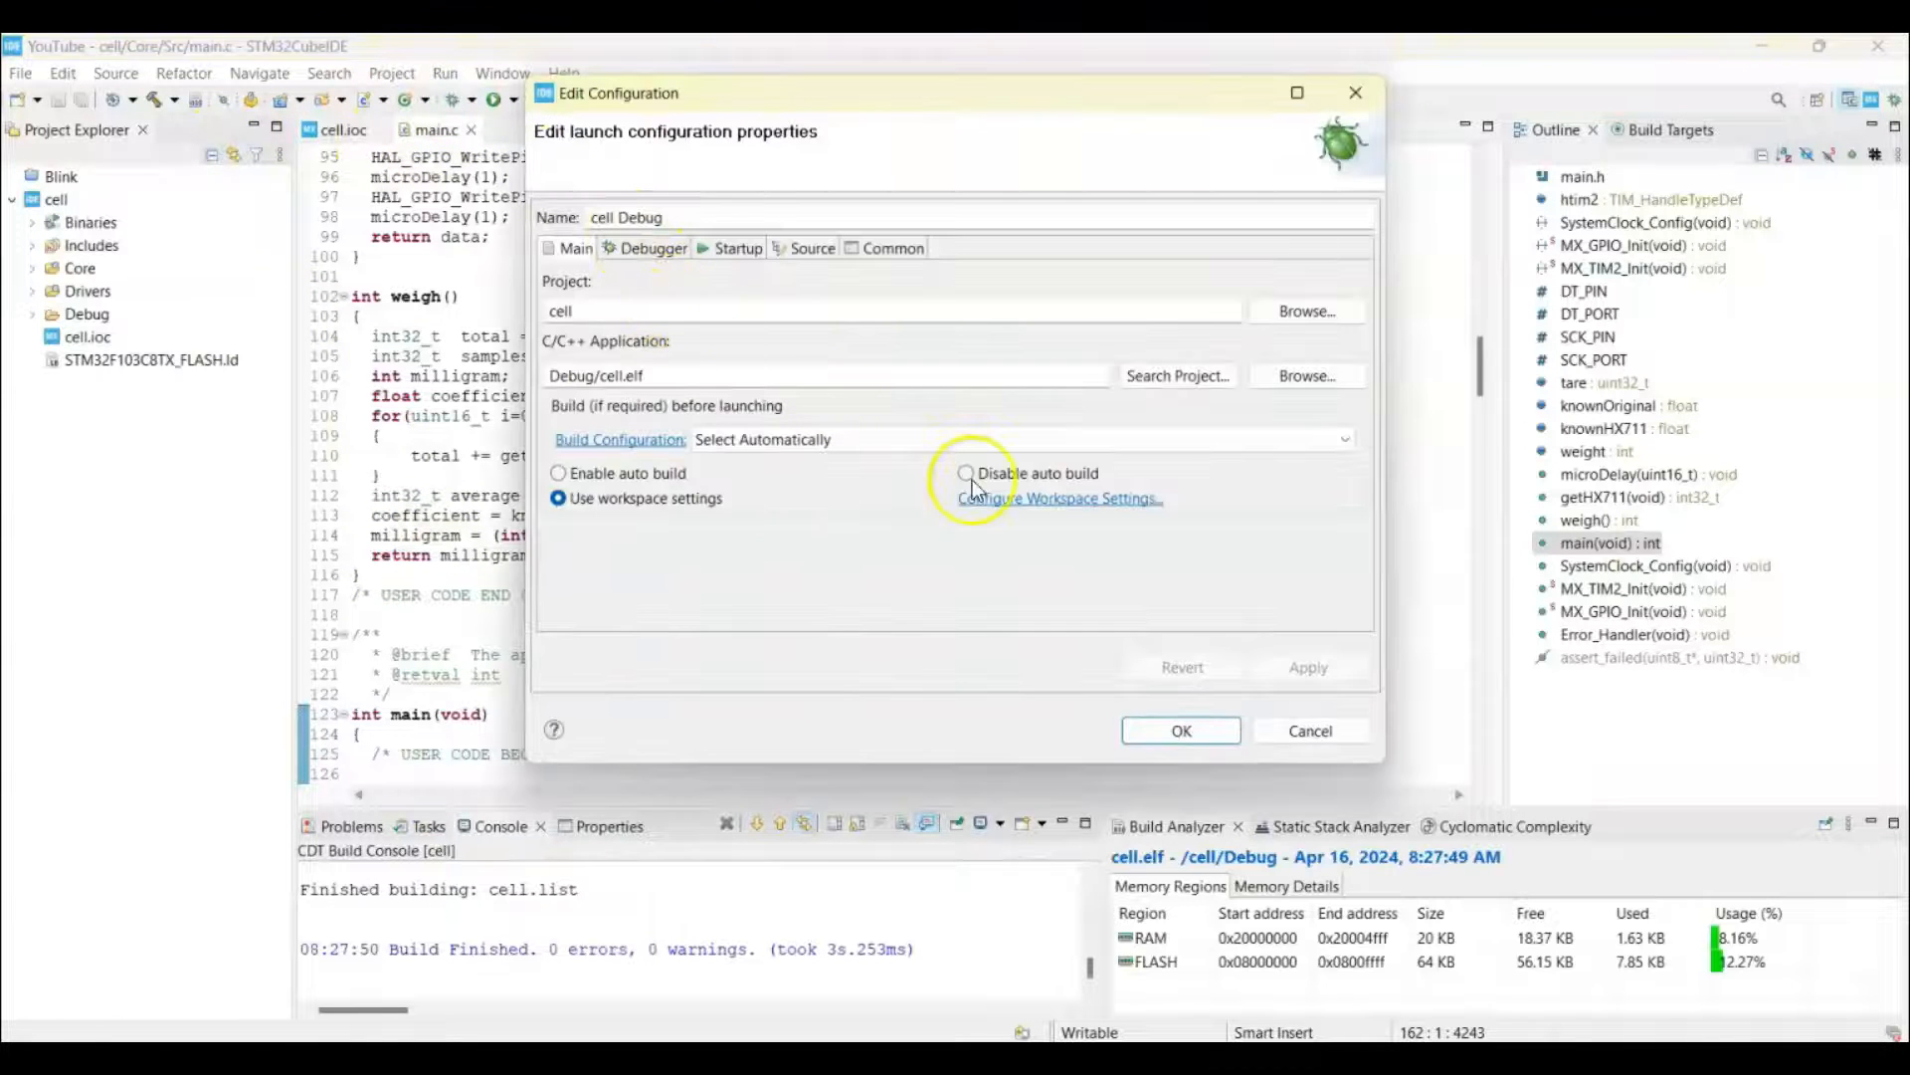
{"action": "left_click", "coordinate": [656, 248]}
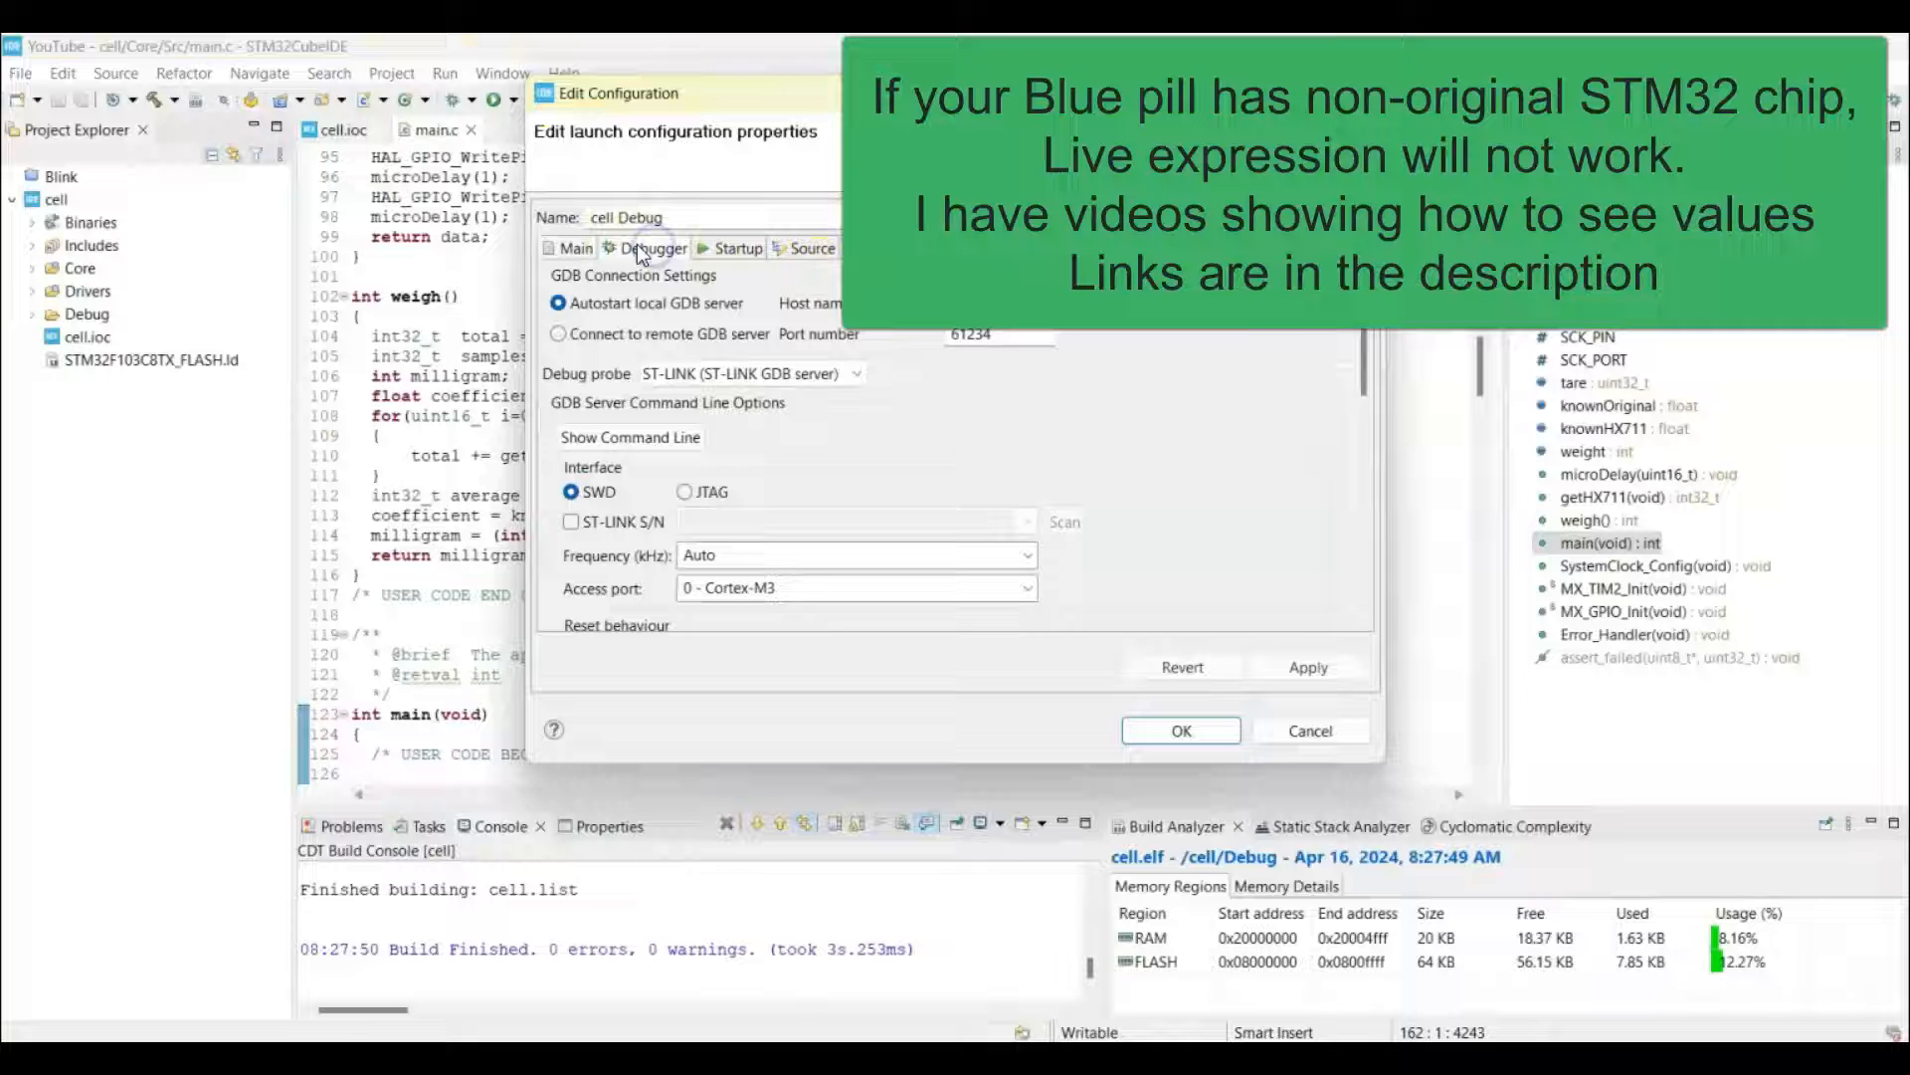
{"action": "scroll", "scroll_direction": "down", "scroll_amount": 3}
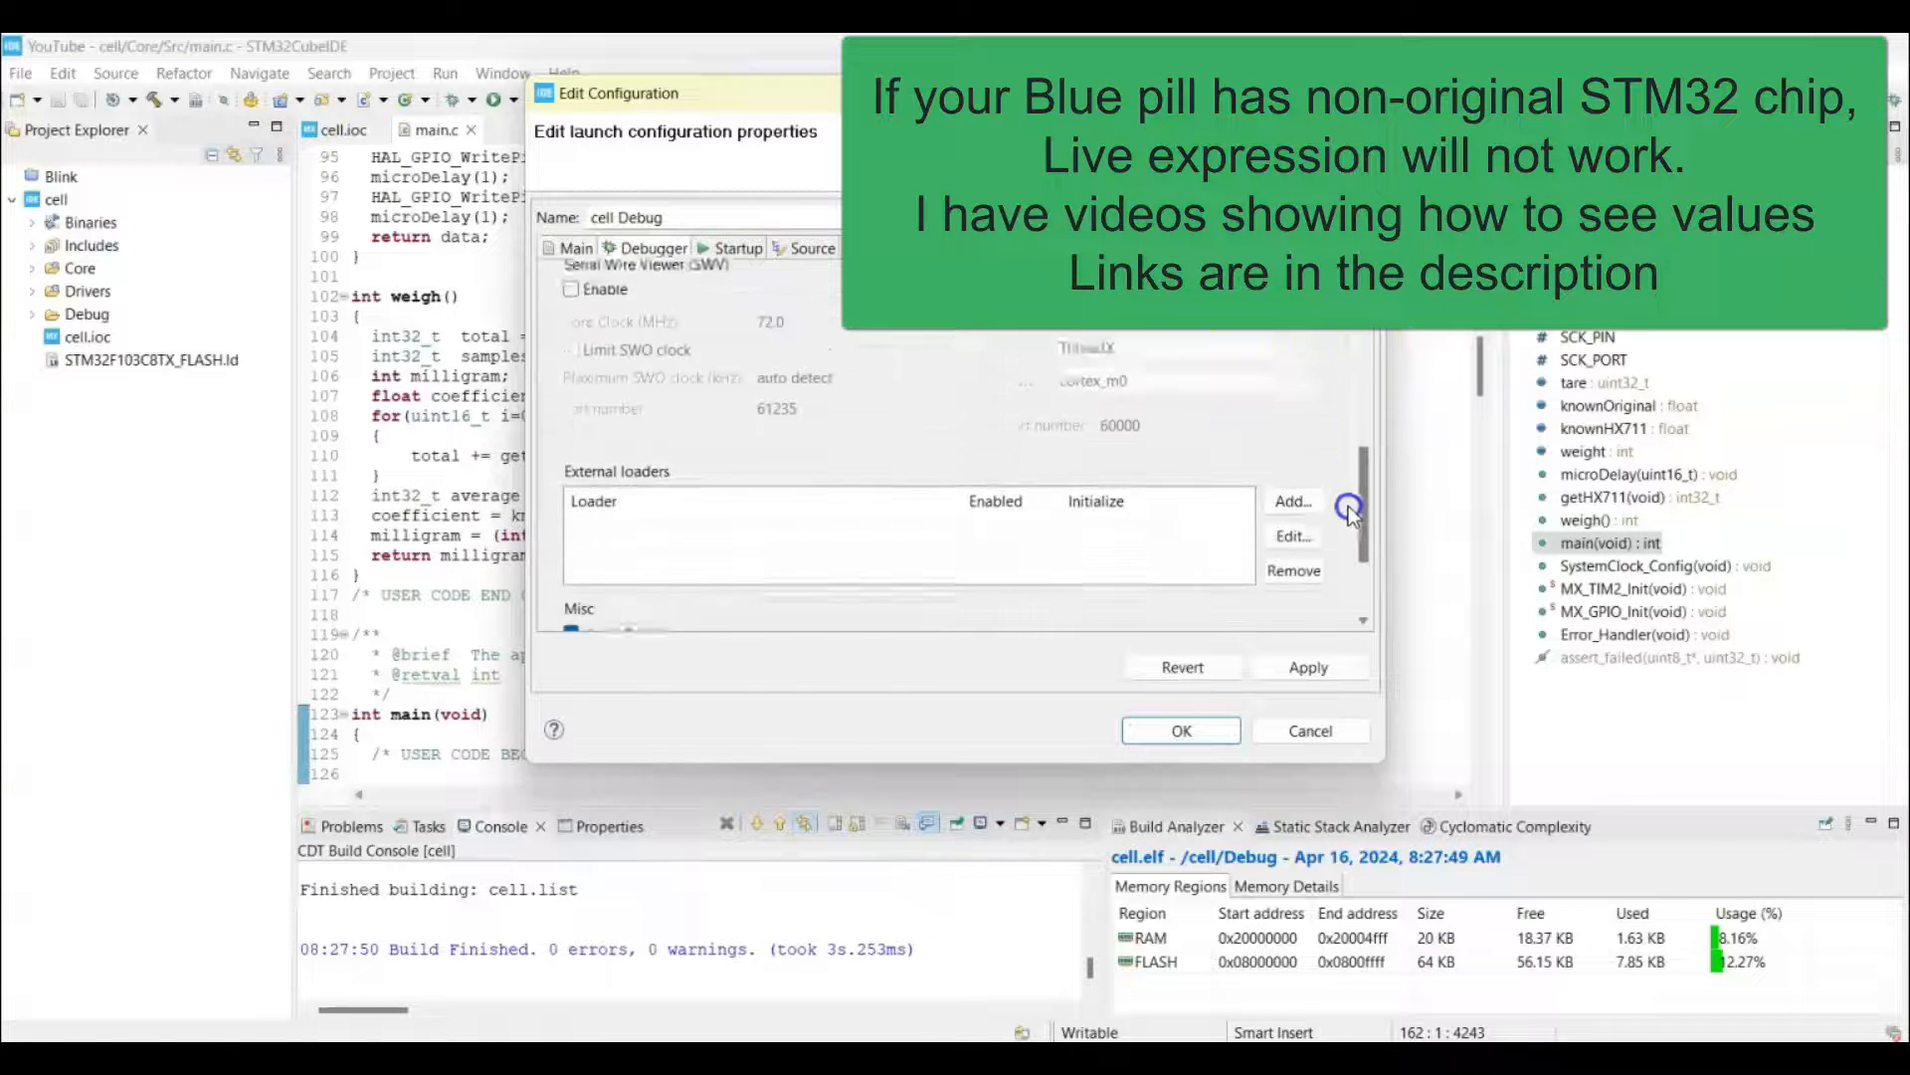
{"action": "scroll", "scroll_direction": "down", "scroll_amount": 3}
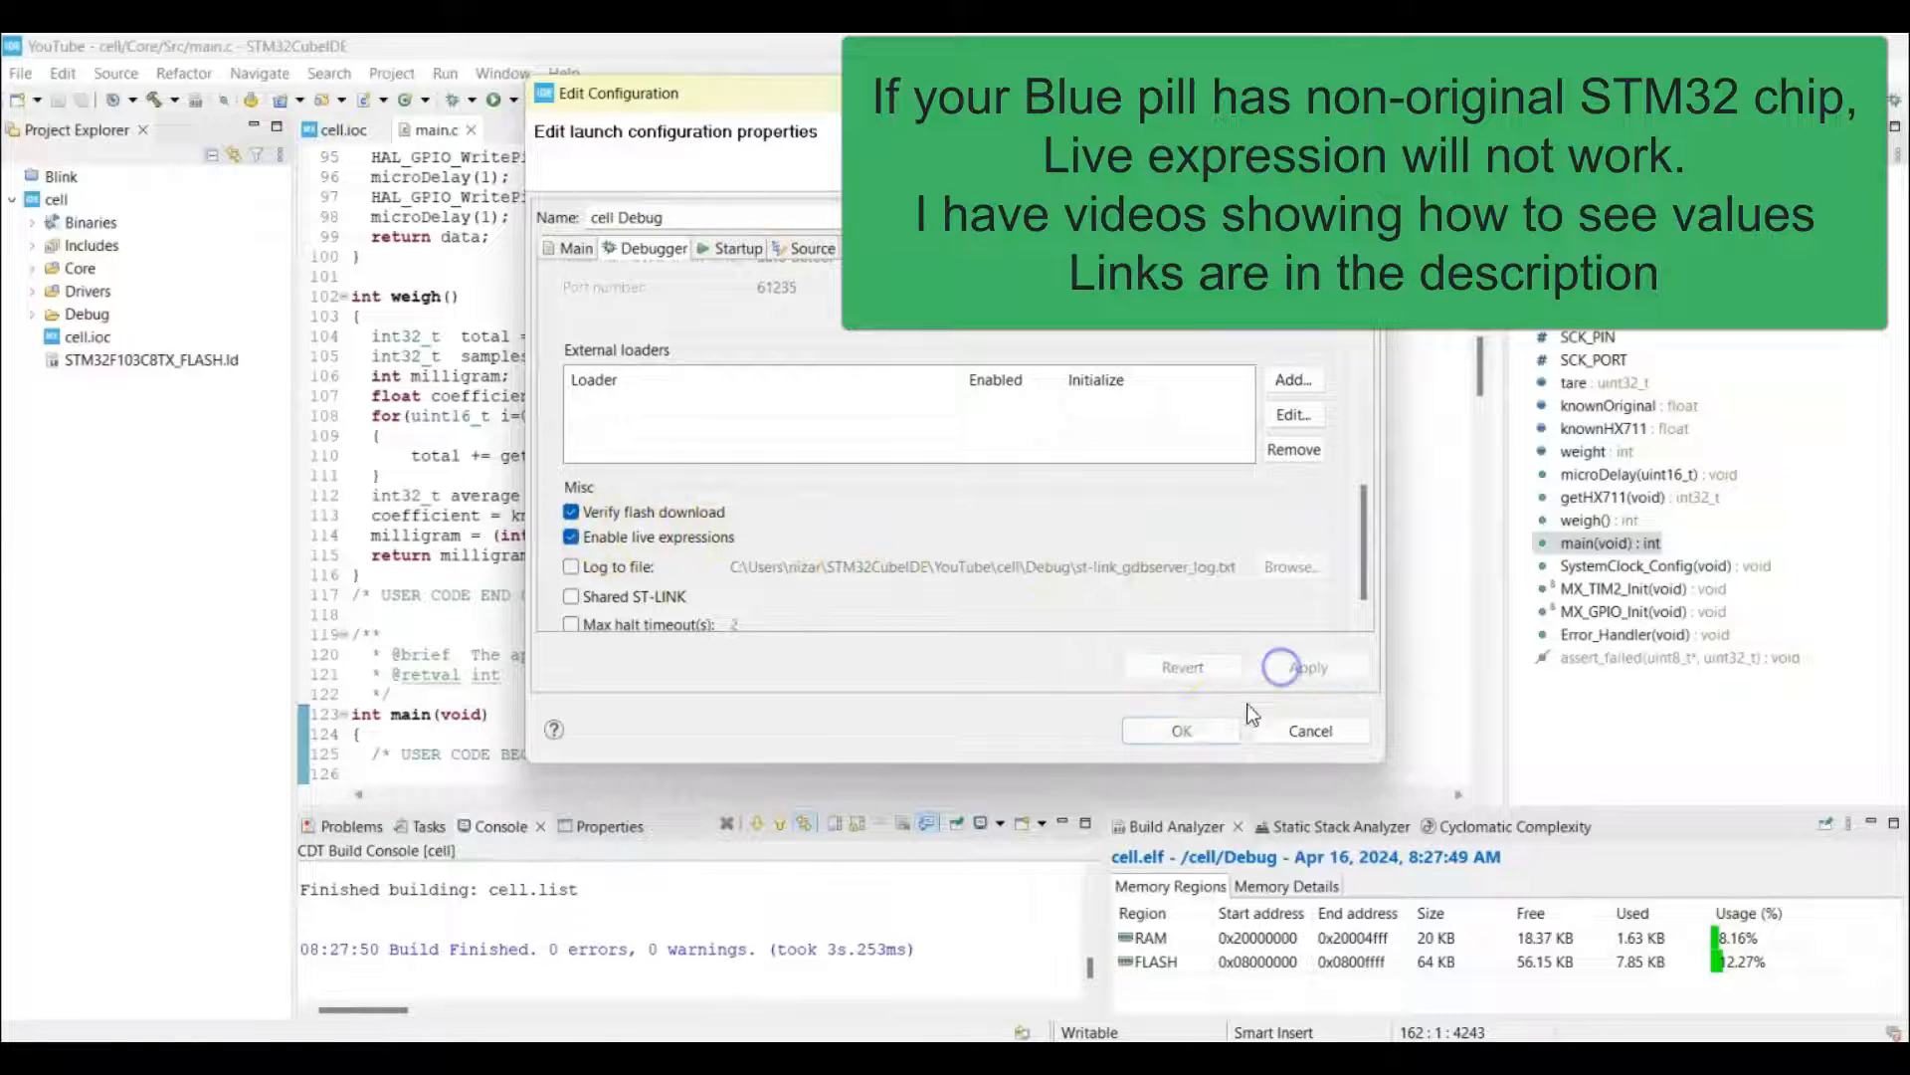
{"action": "left_click", "coordinate": [1178, 729]}
{"action": "type", "text": "weig"}
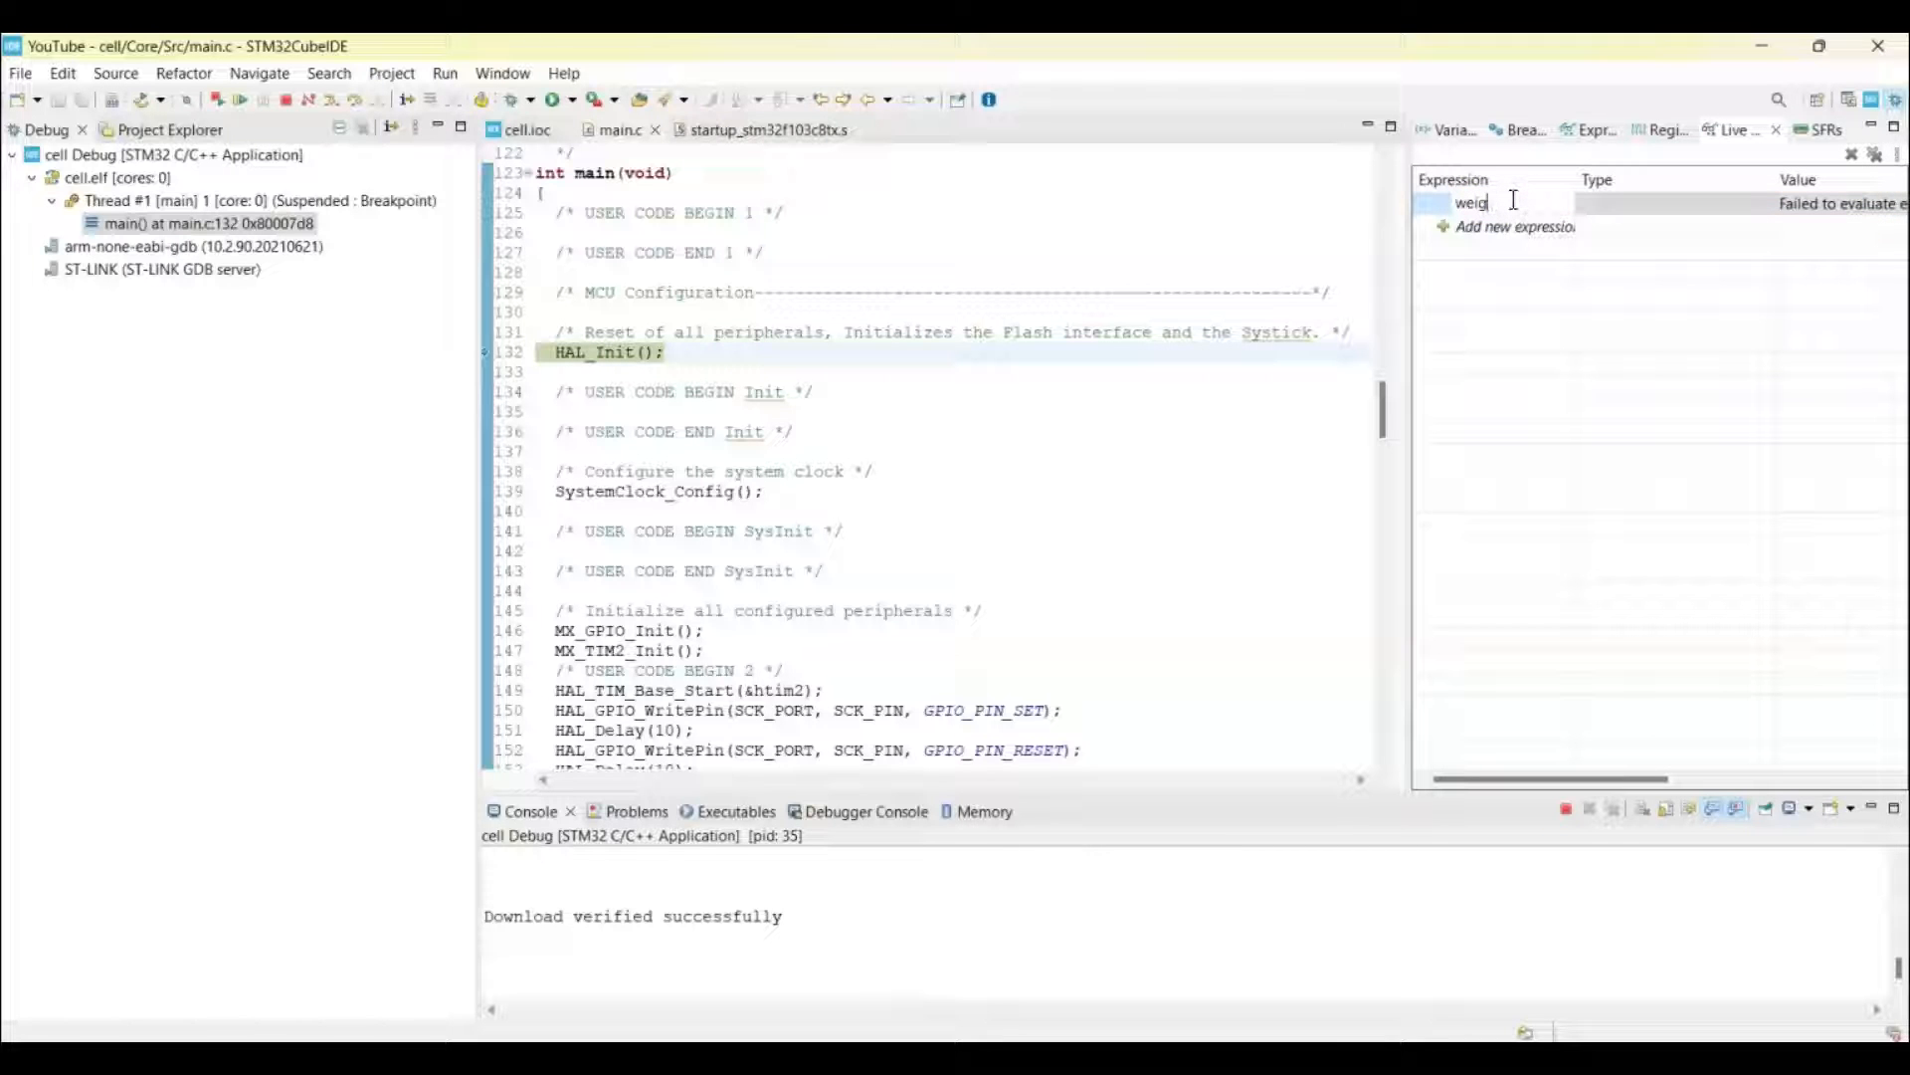
Add 'weight' as a live expression, resume, observe about 8452117, then find the tare declaration
{"action": "type", "text": "ht"}
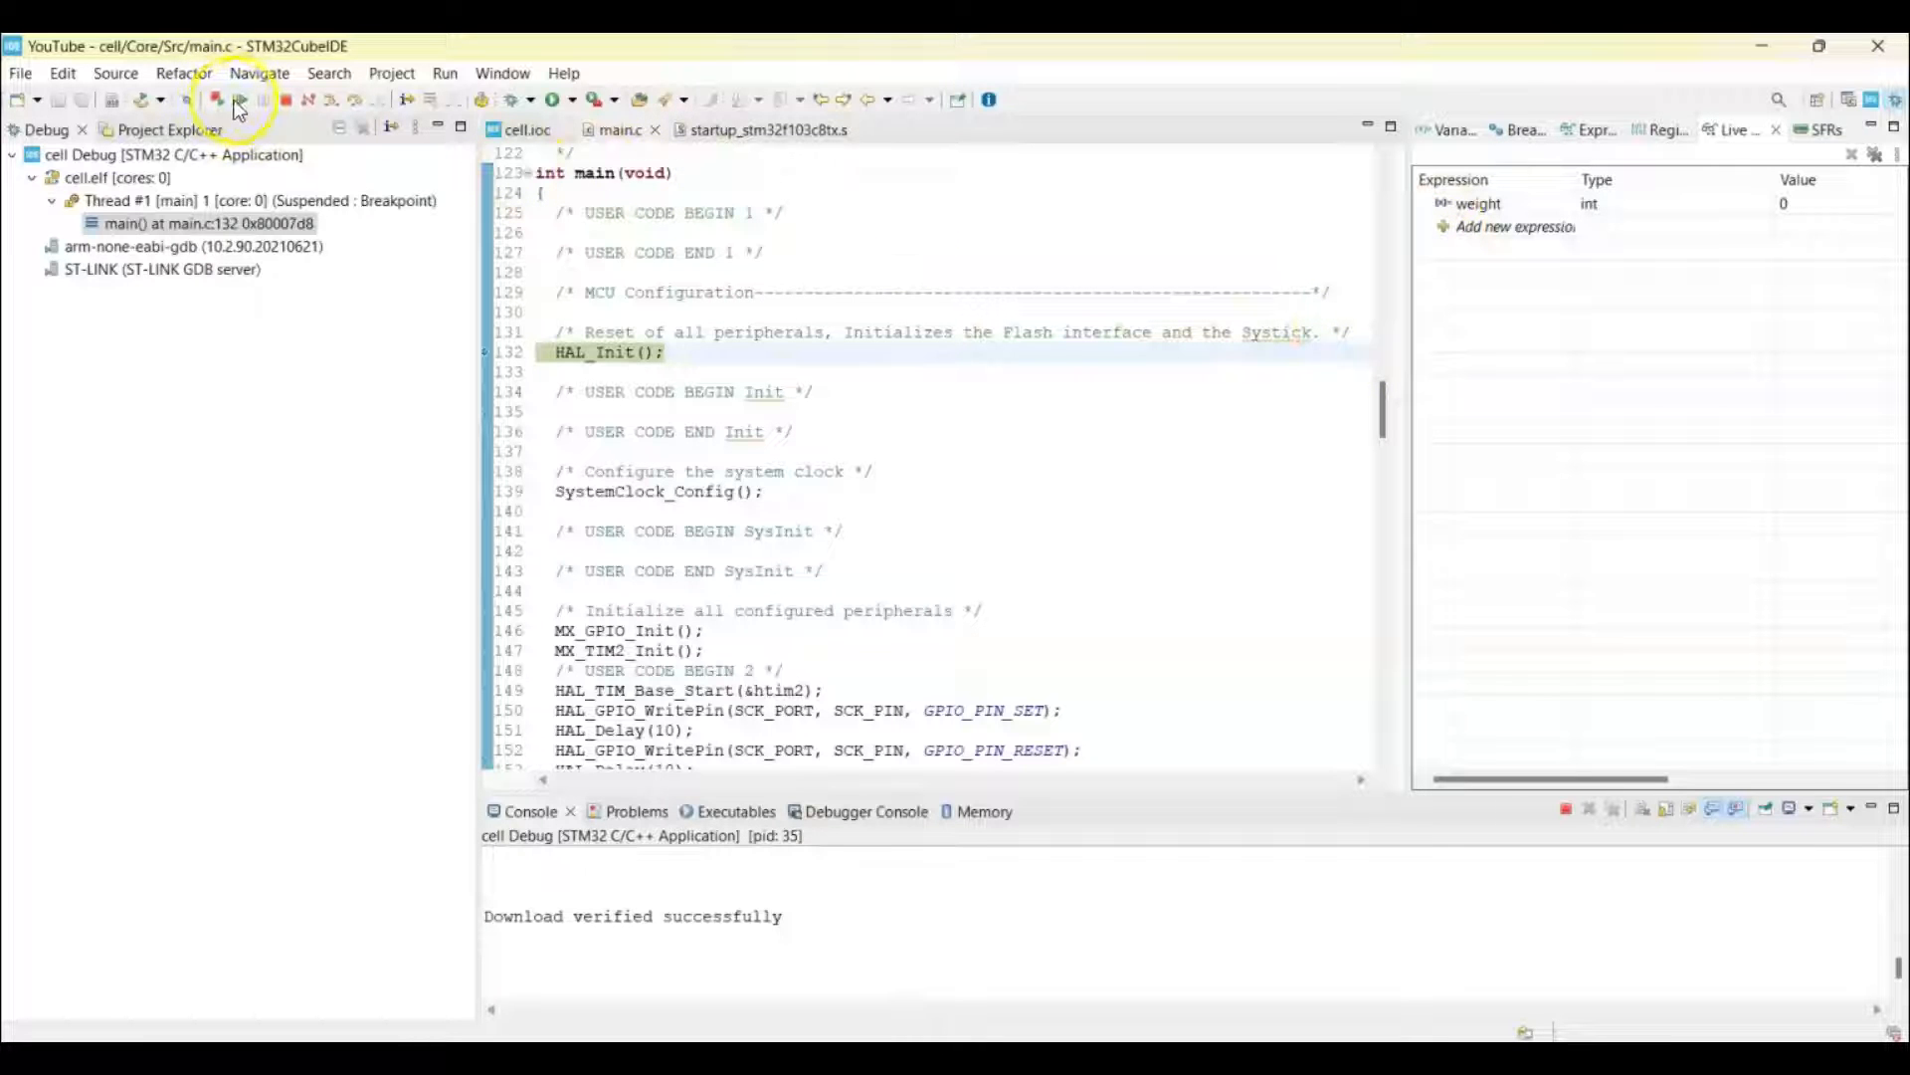
{"action": "left_click", "coordinate": [238, 100]}
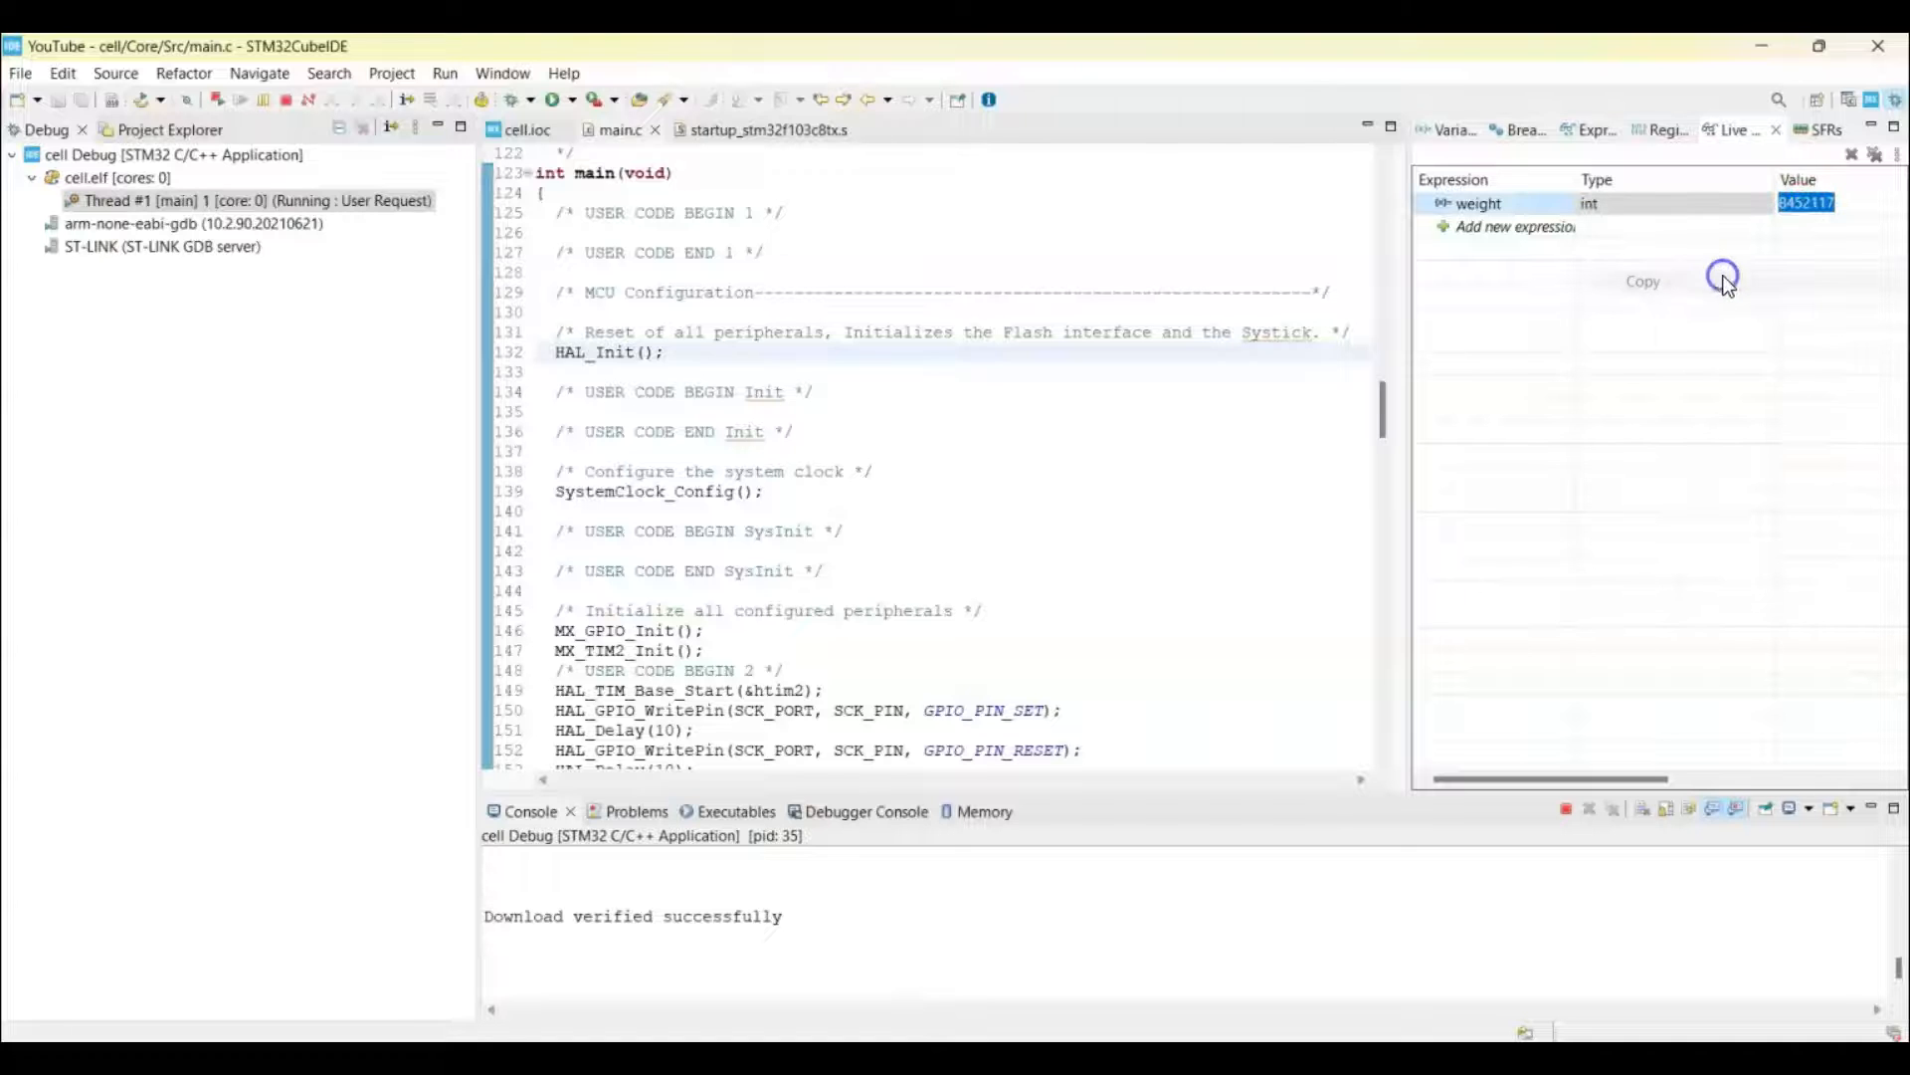
{"action": "scroll", "scroll_direction": "up", "scroll_amount": 3}
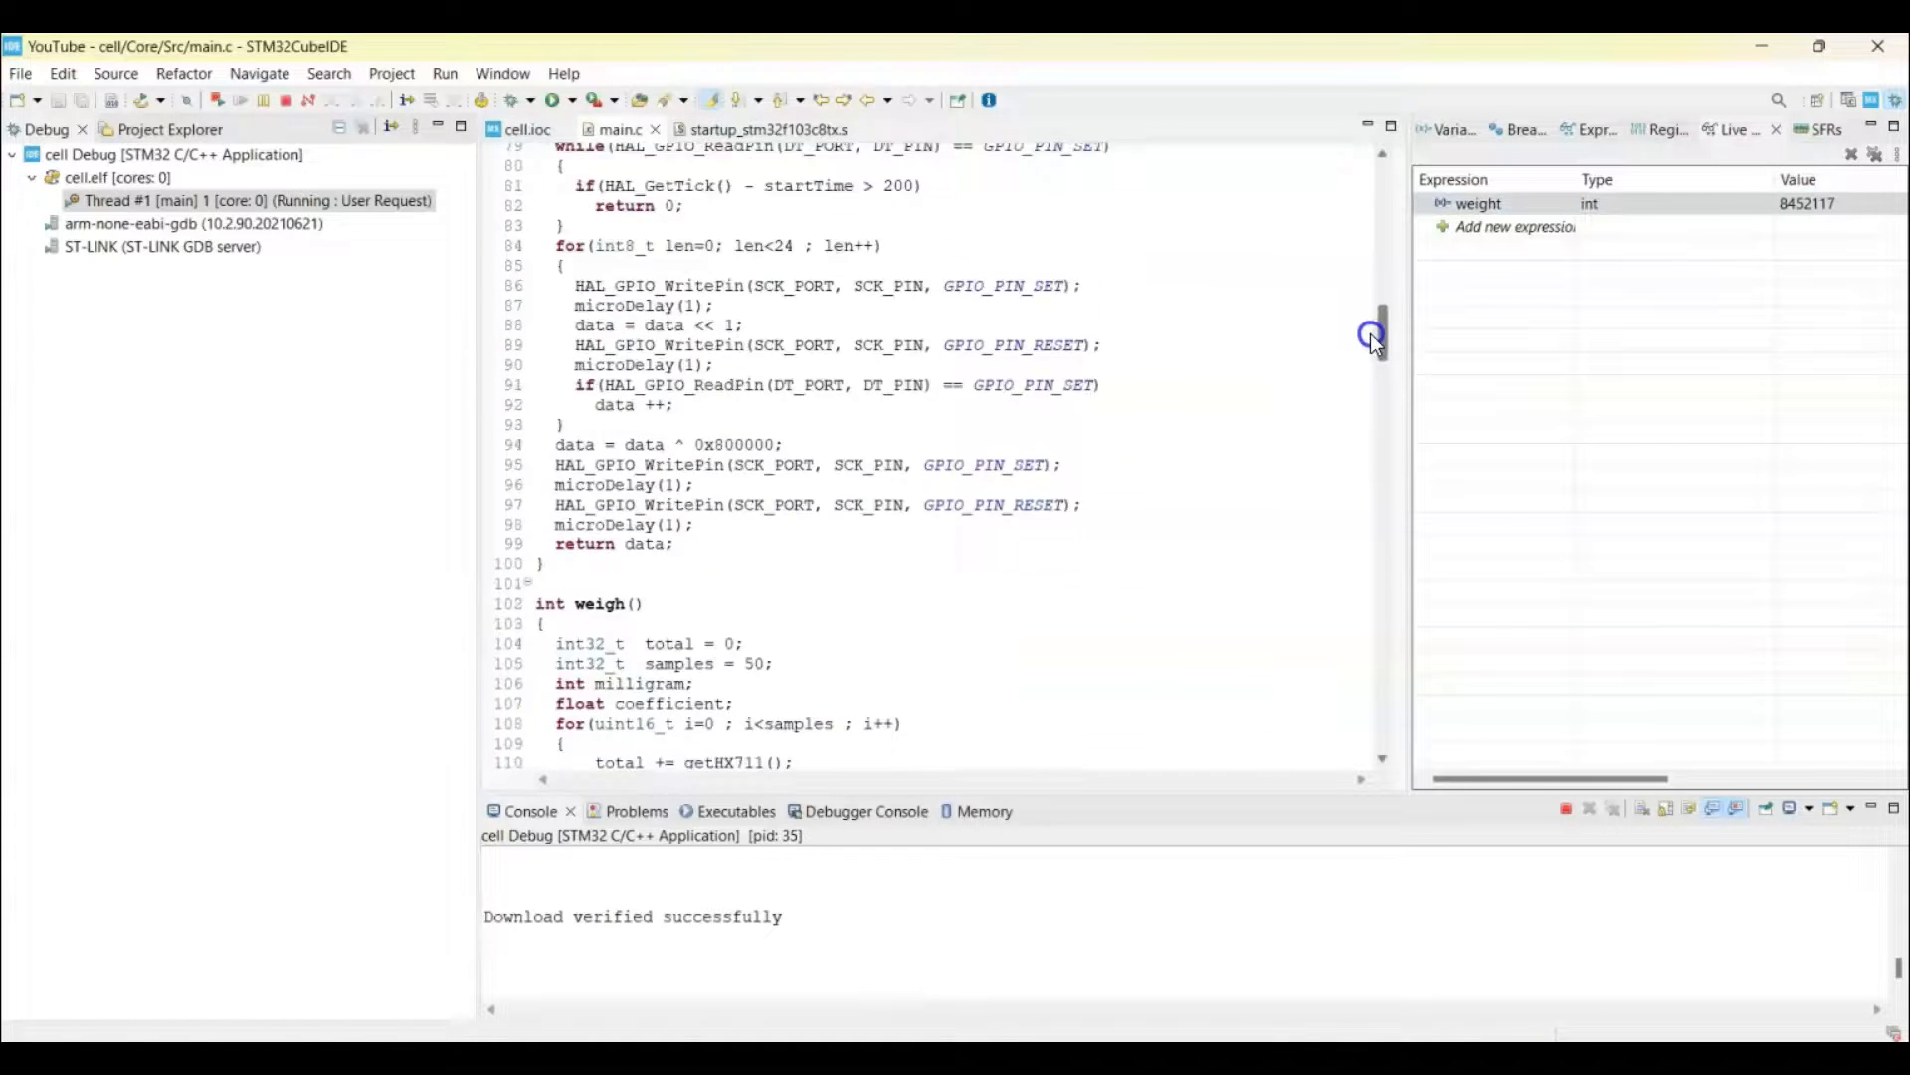
{"action": "scroll", "scroll_direction": "up", "scroll_amount": 3}
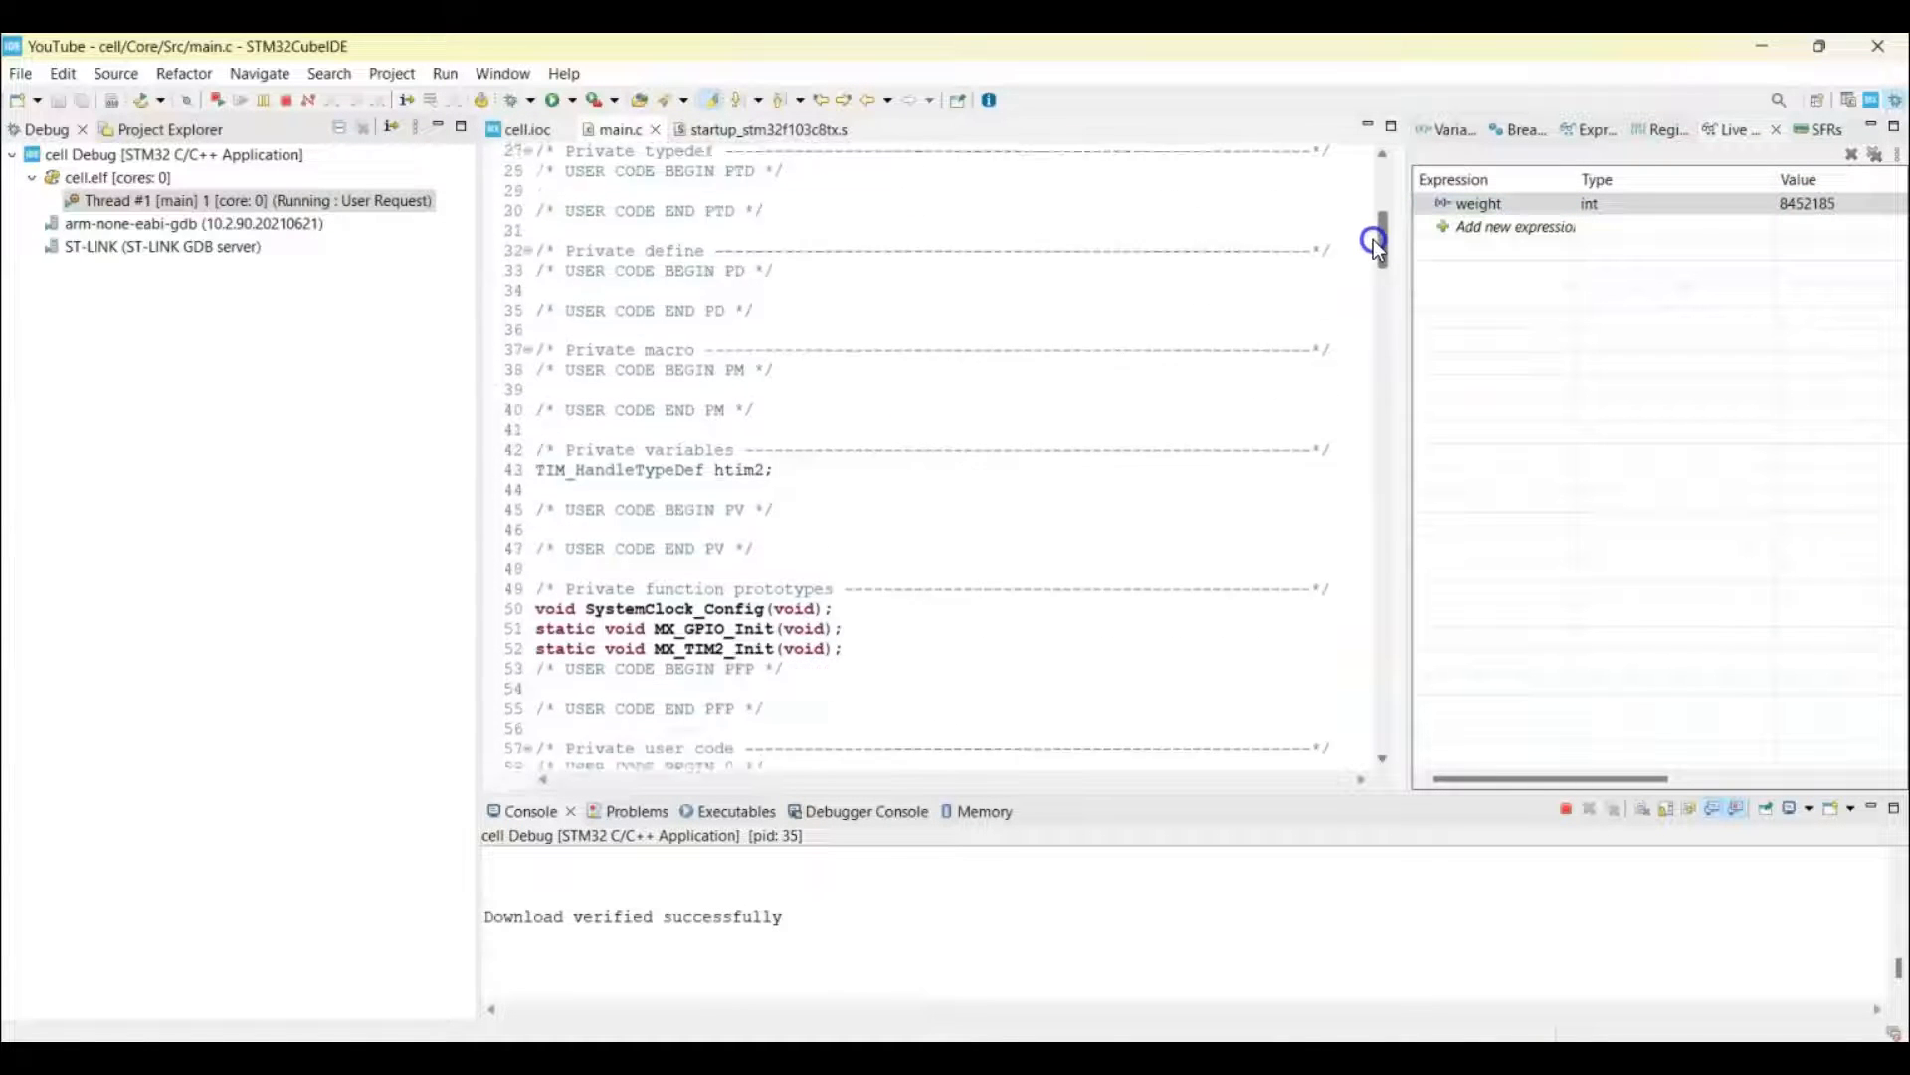
{"action": "scroll", "scroll_direction": "down", "scroll_amount": 3}
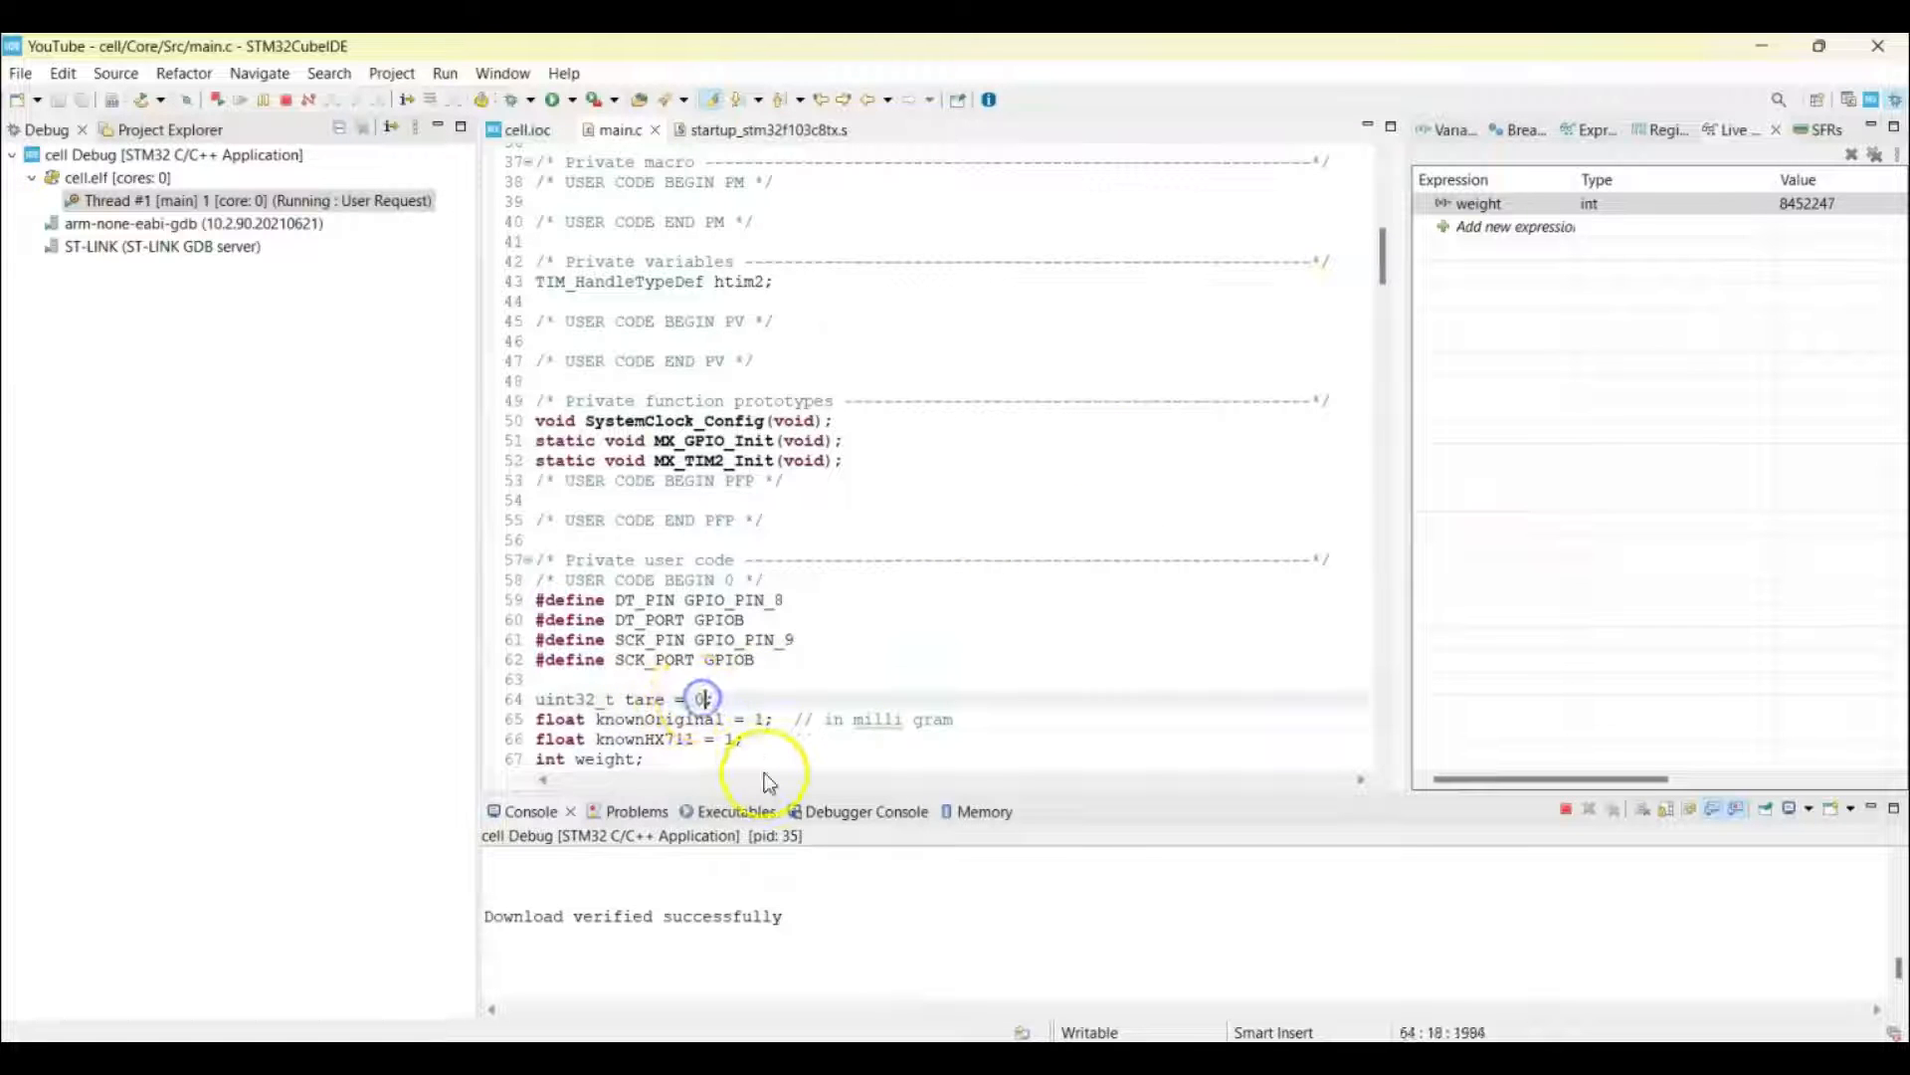
Enter 8452117 as the tare value in main.c
{"action": "type", "text": "8452117"}
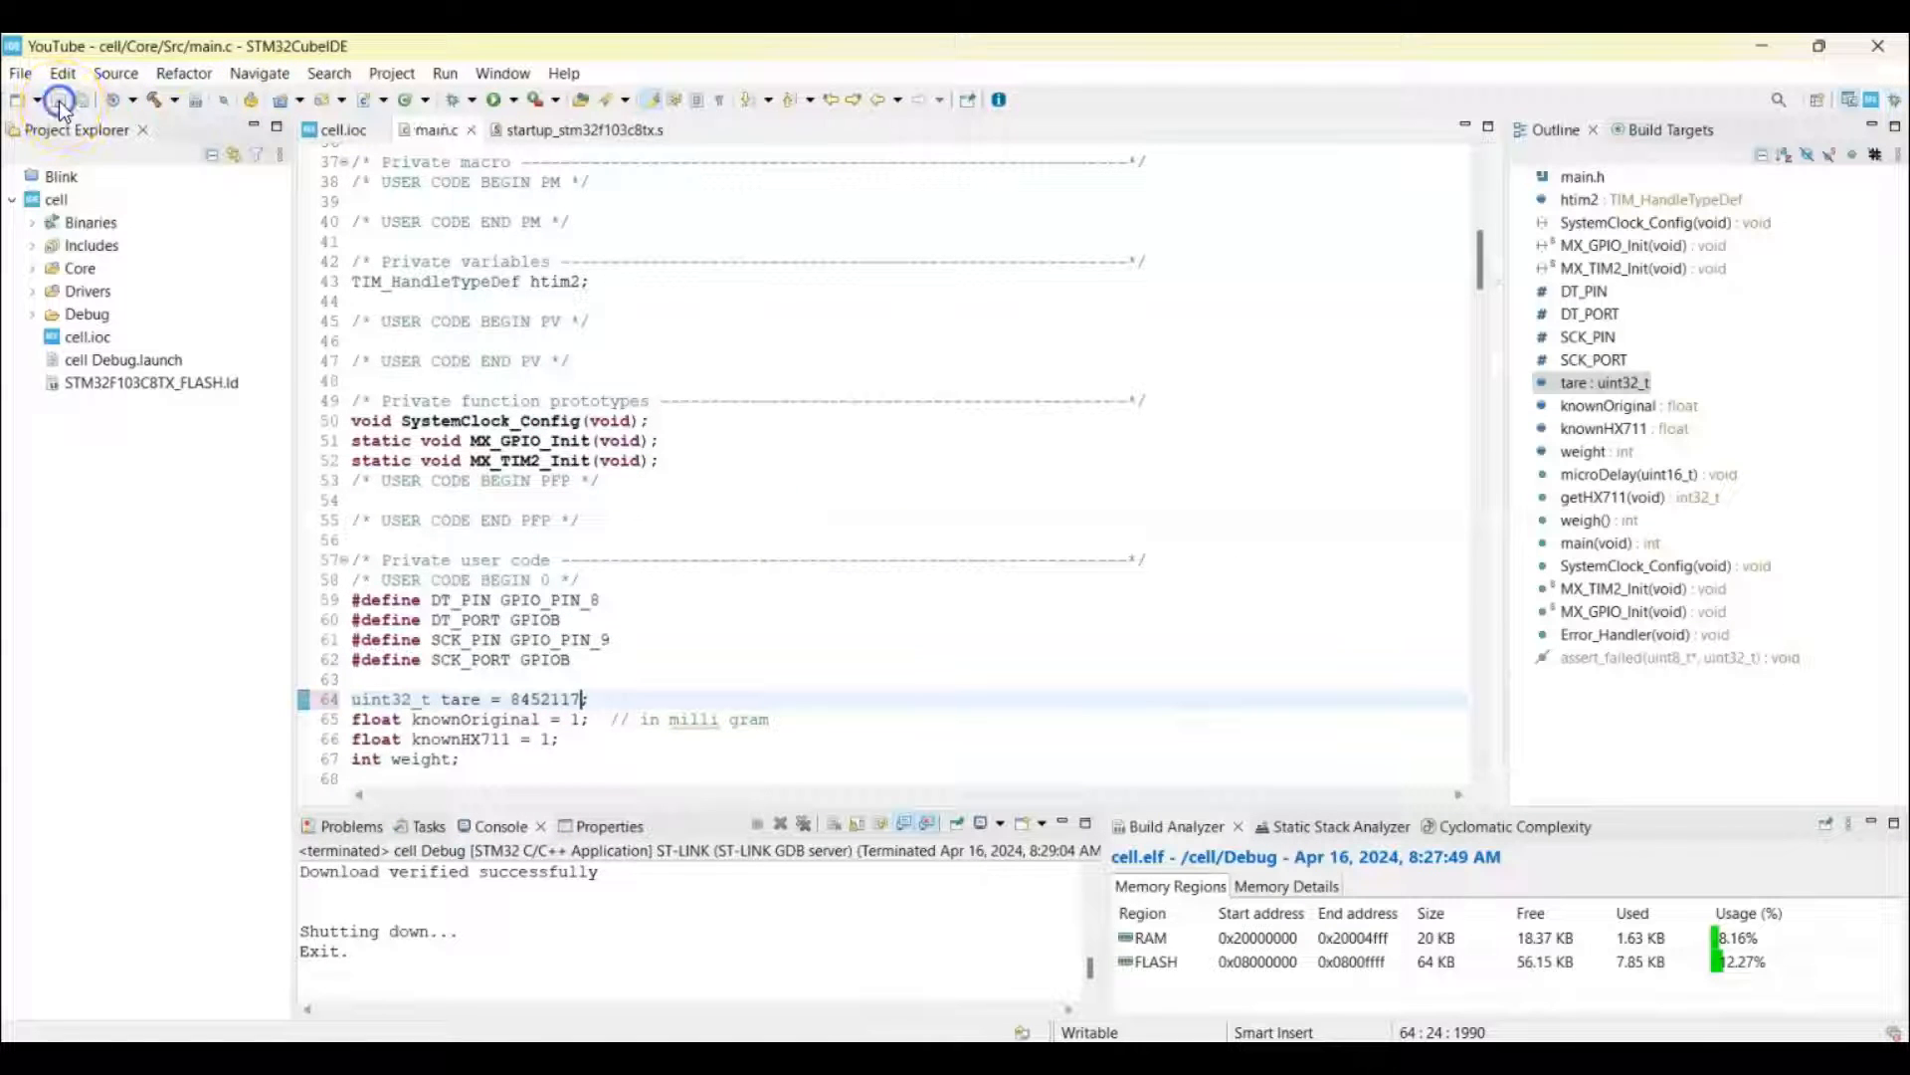
{"action": "mouse_move", "coordinate": [476, 131]}
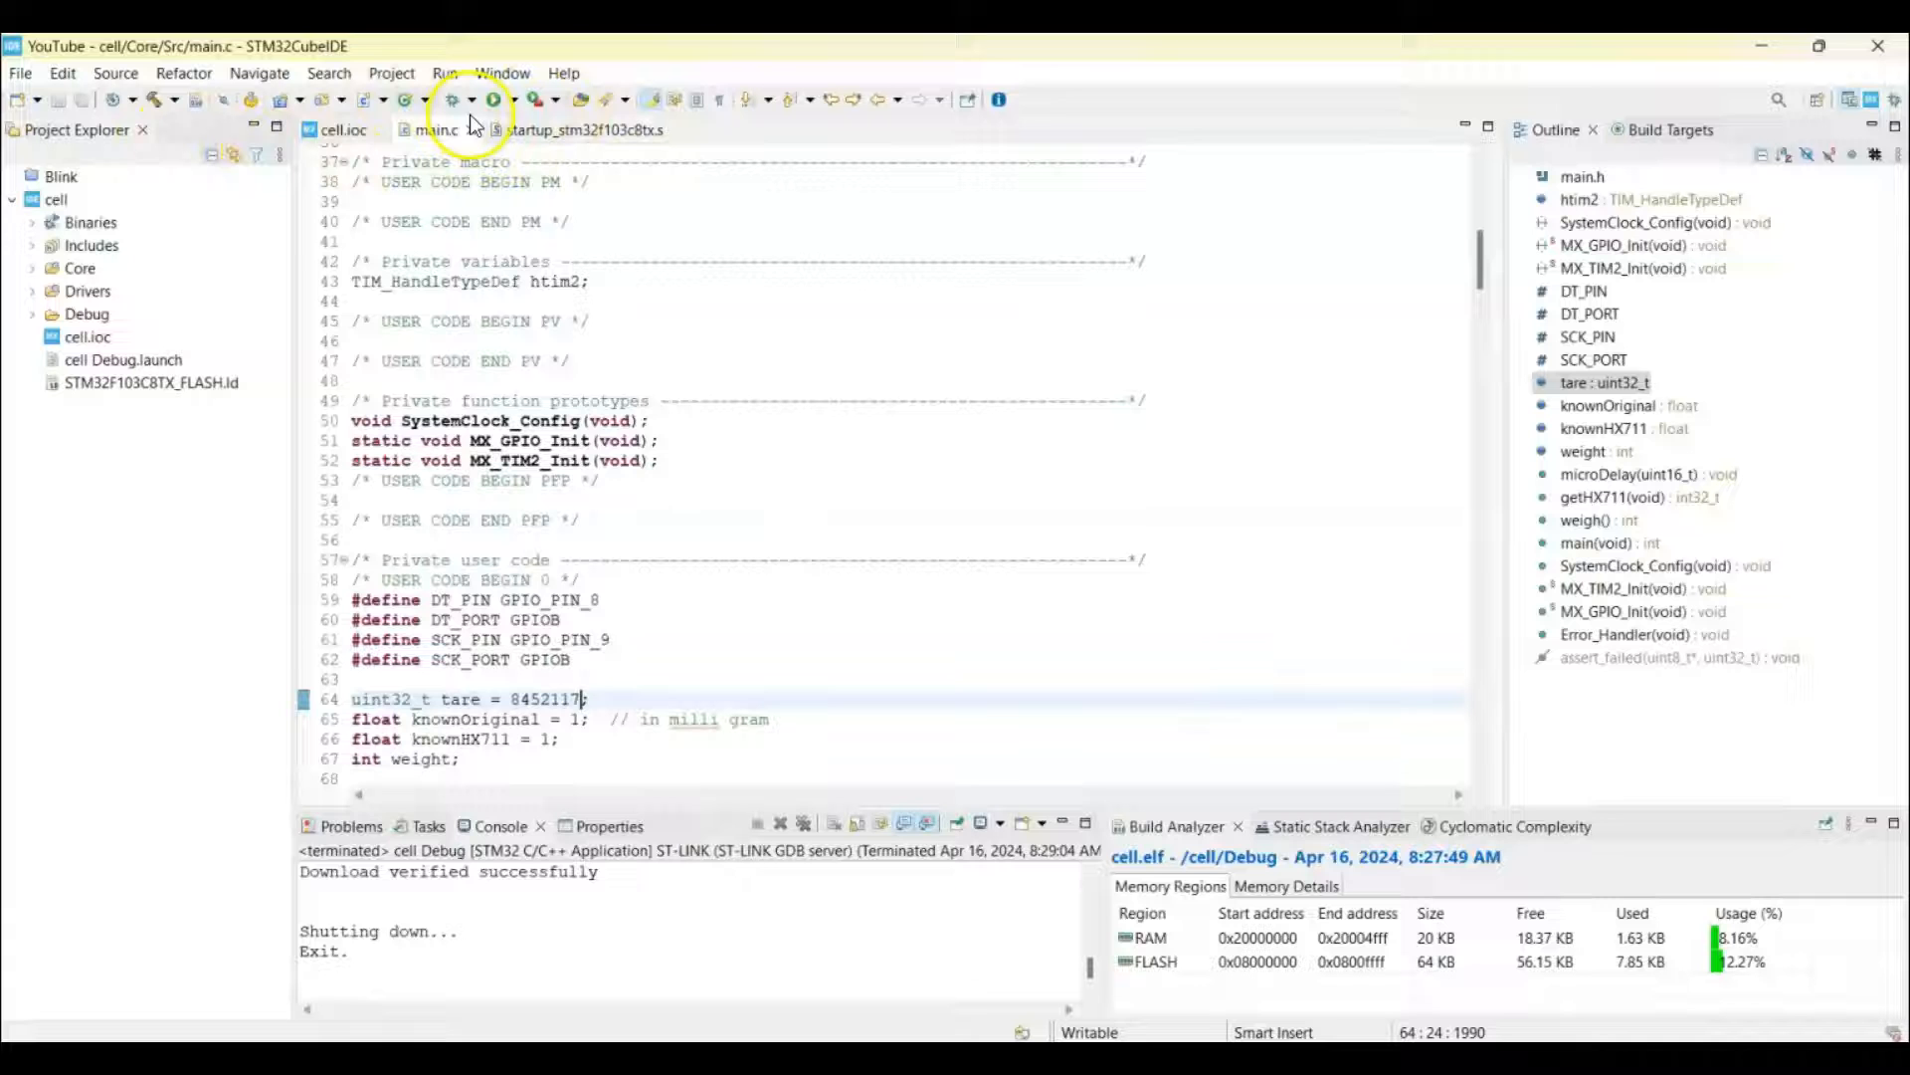
Relaunch the debugger, resume past the main breakpoint, and copy the 71122 weight reading
{"action": "left_click", "coordinate": [453, 99]}
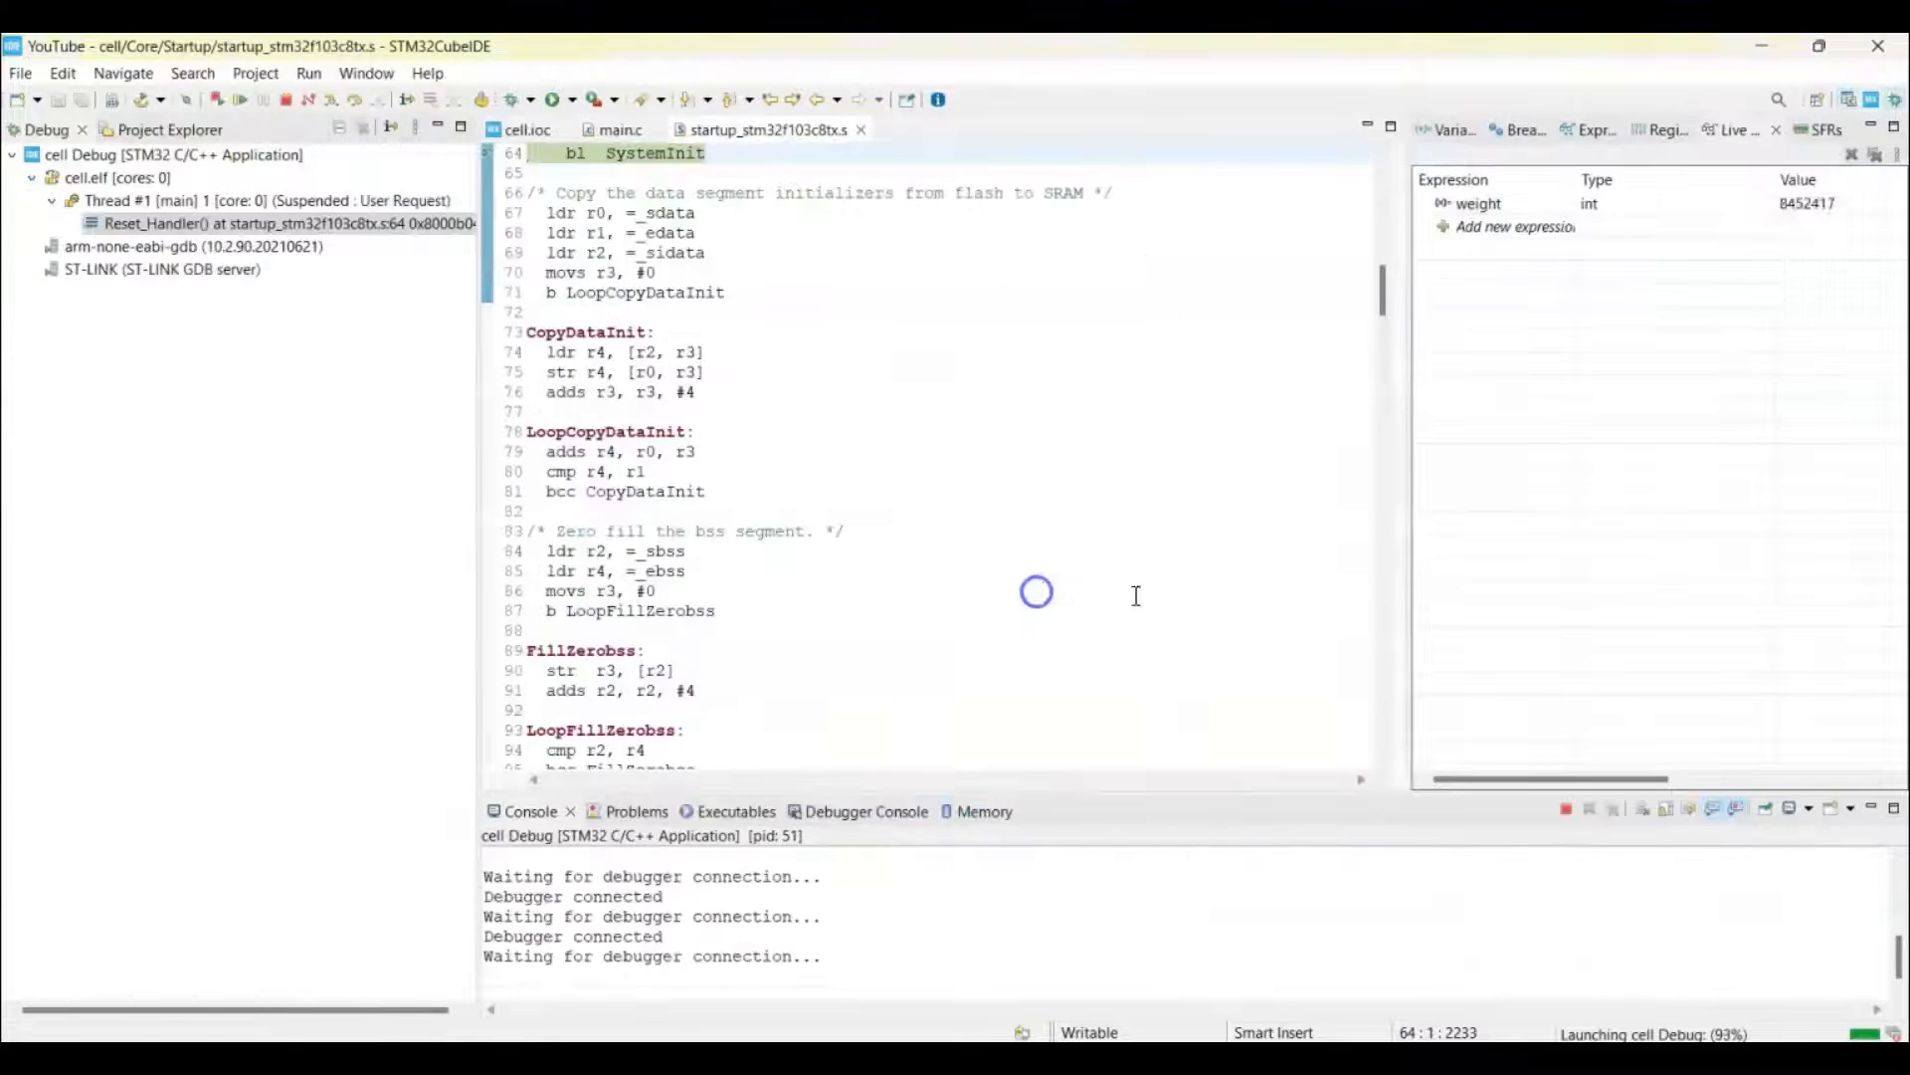
{"action": "left_click", "coordinate": [239, 99]}
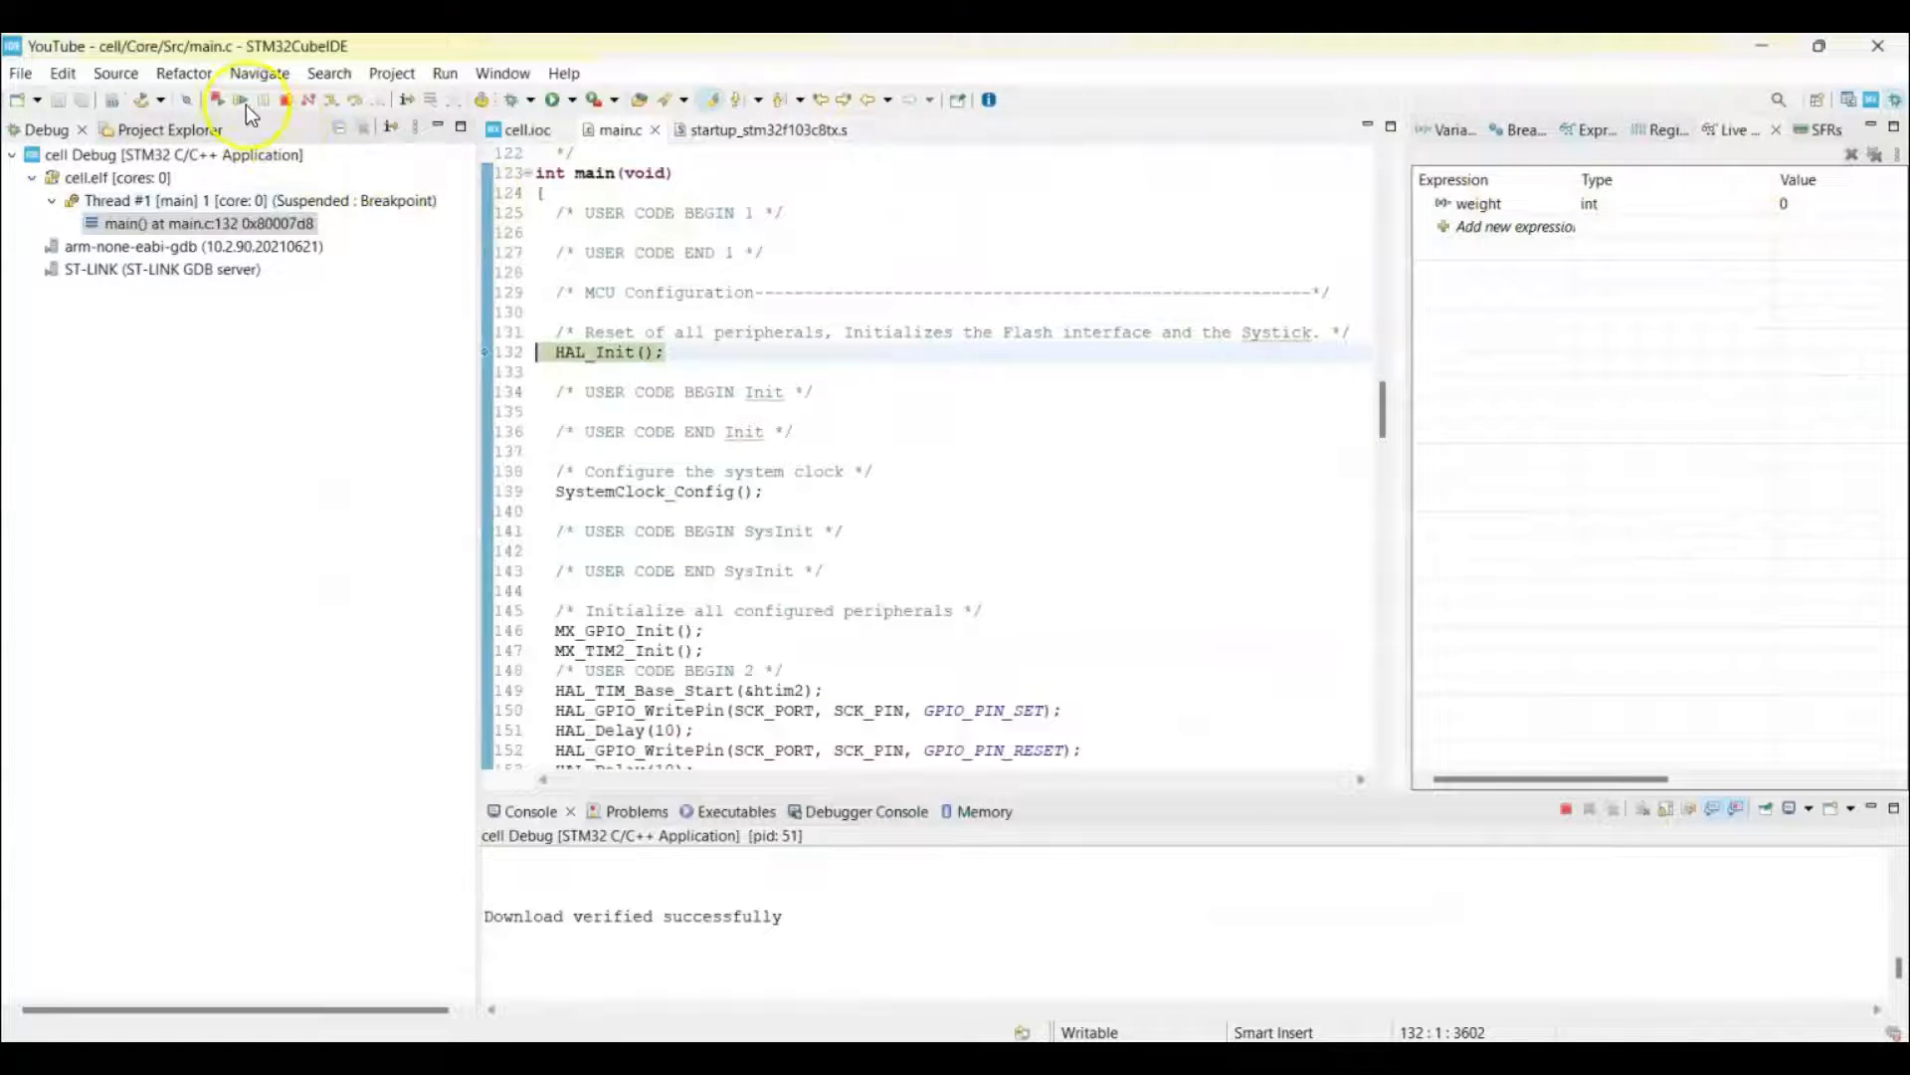
{"action": "left_click", "coordinate": [216, 100]}
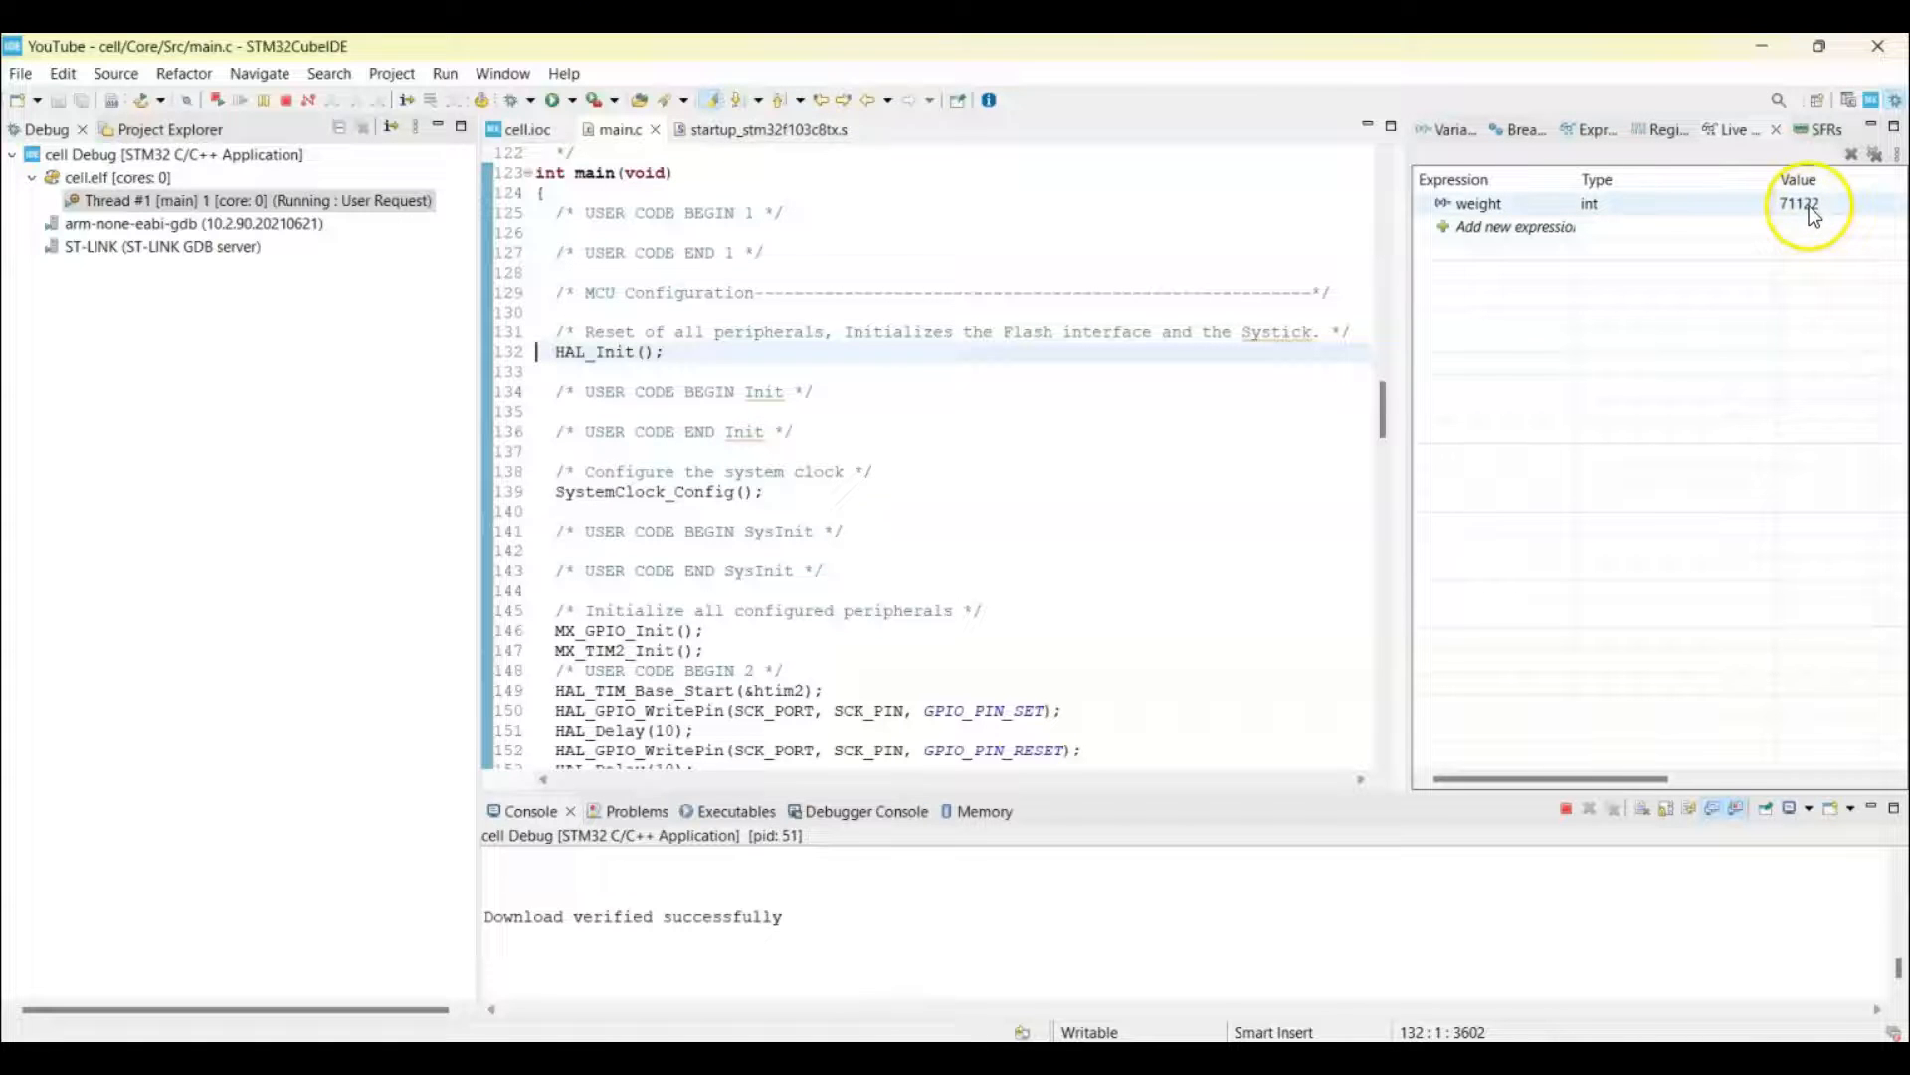
{"action": "right_click", "coordinate": [1800, 202]}
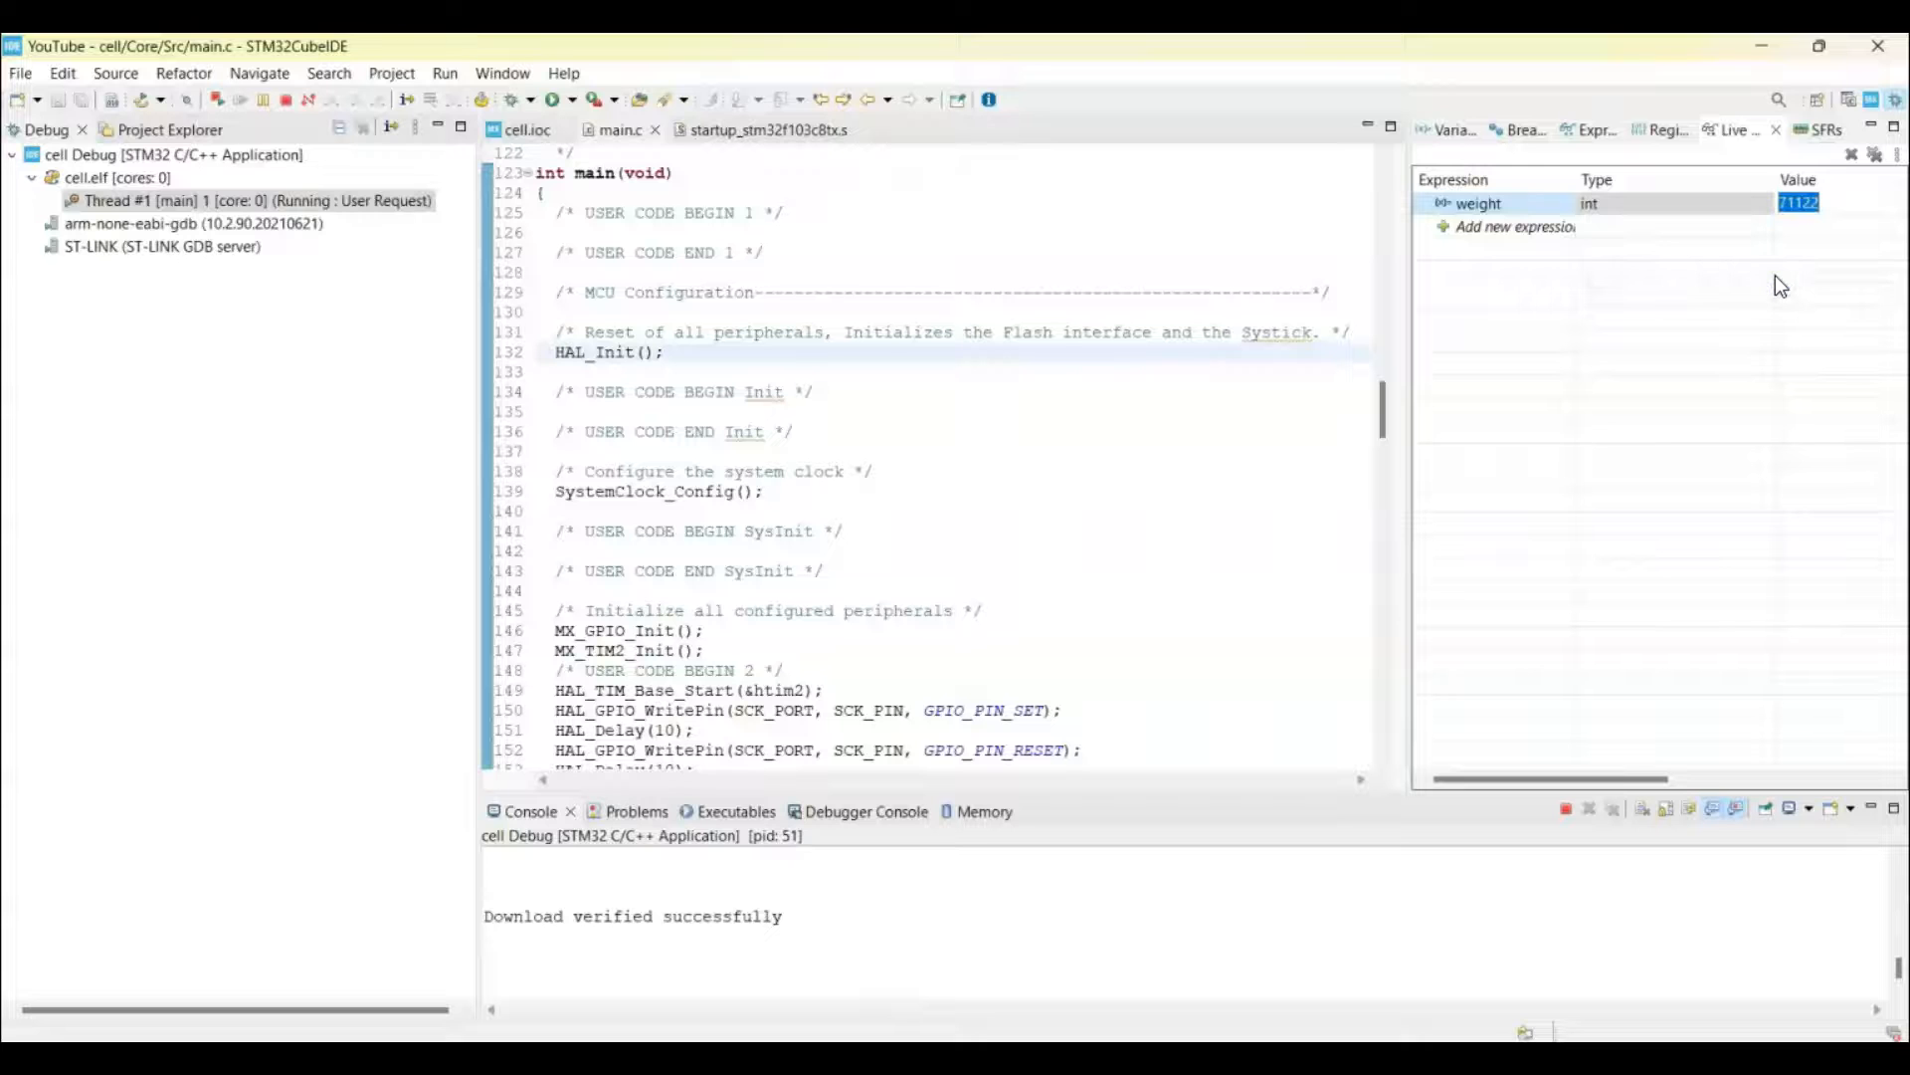
{"action": "mouse_move", "coordinate": [1248, 392]}
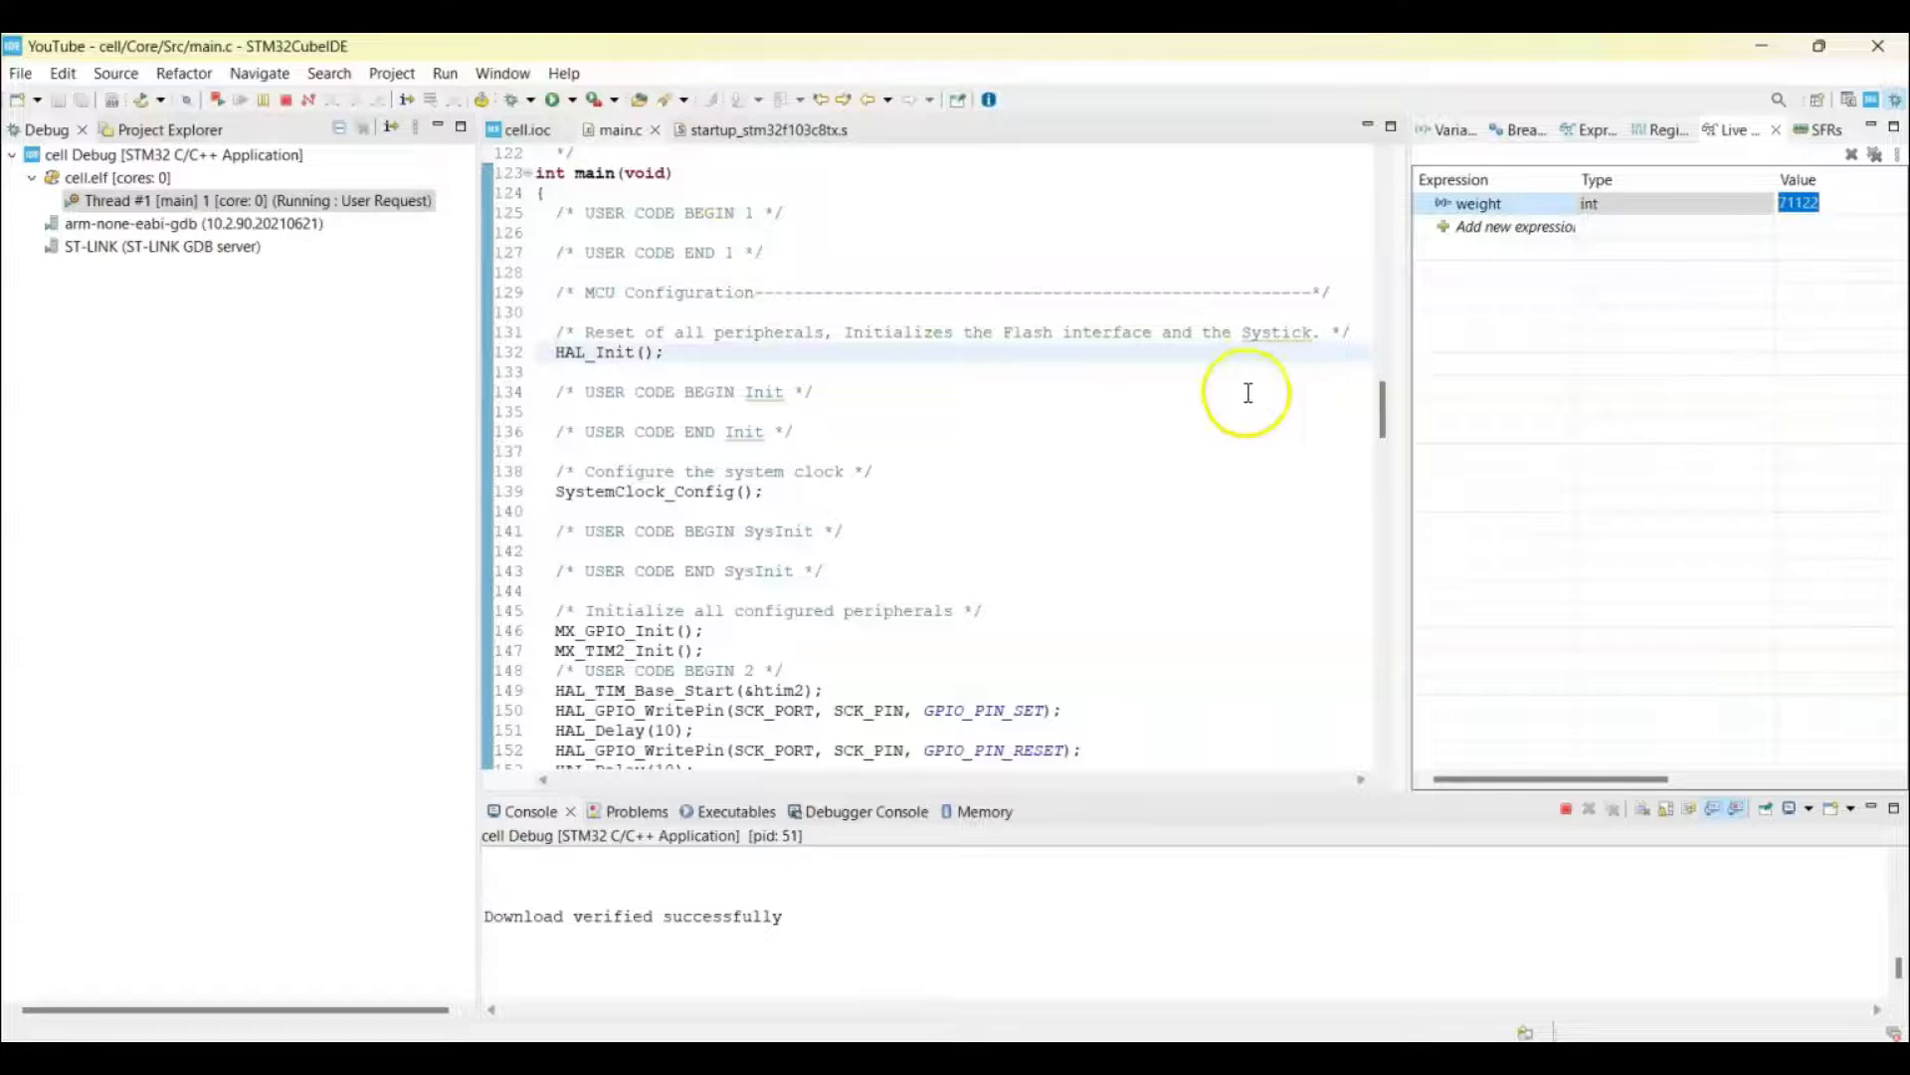
Change knownHX711 to 71122 and knownOriginal to 195000 in main.c, then terminate debugging
{"action": "scroll", "scroll_direction": "up", "scroll_amount": 3}
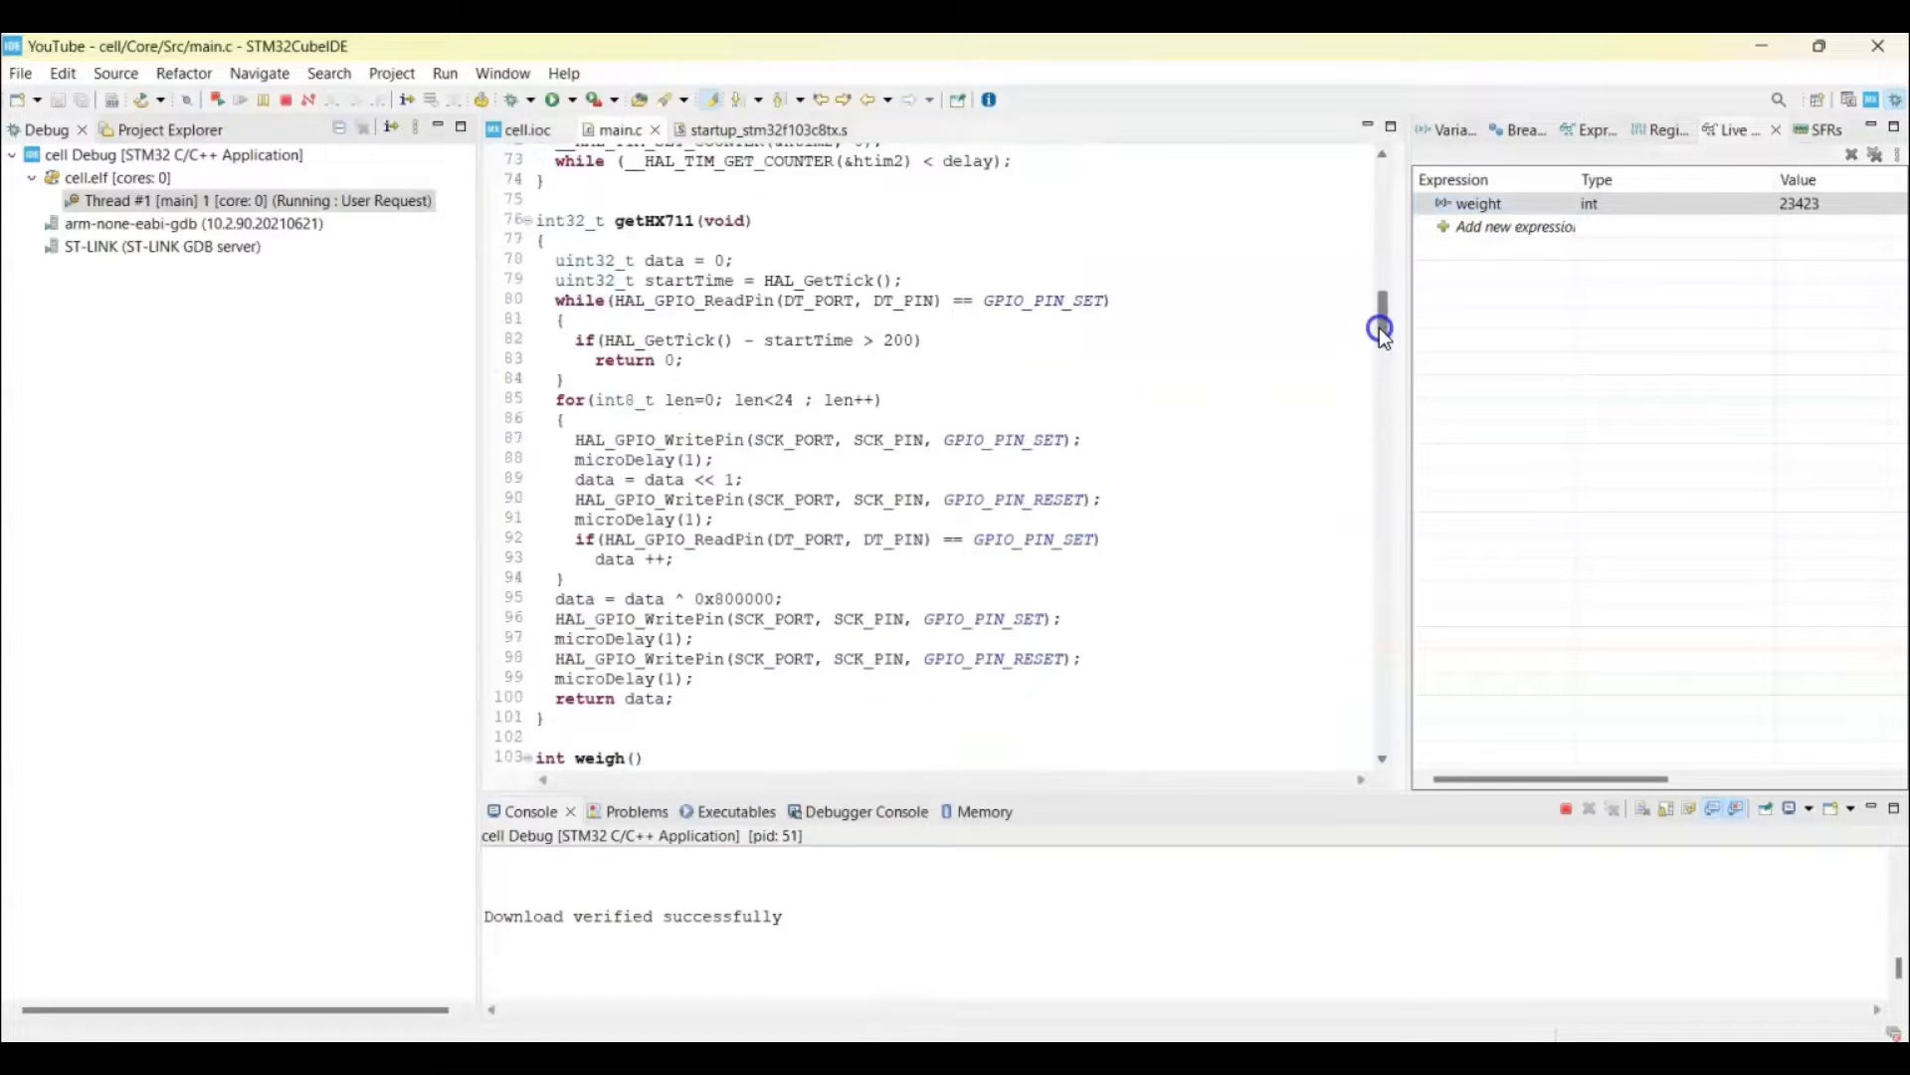
{"action": "scroll", "scroll_direction": "up", "scroll_amount": 3}
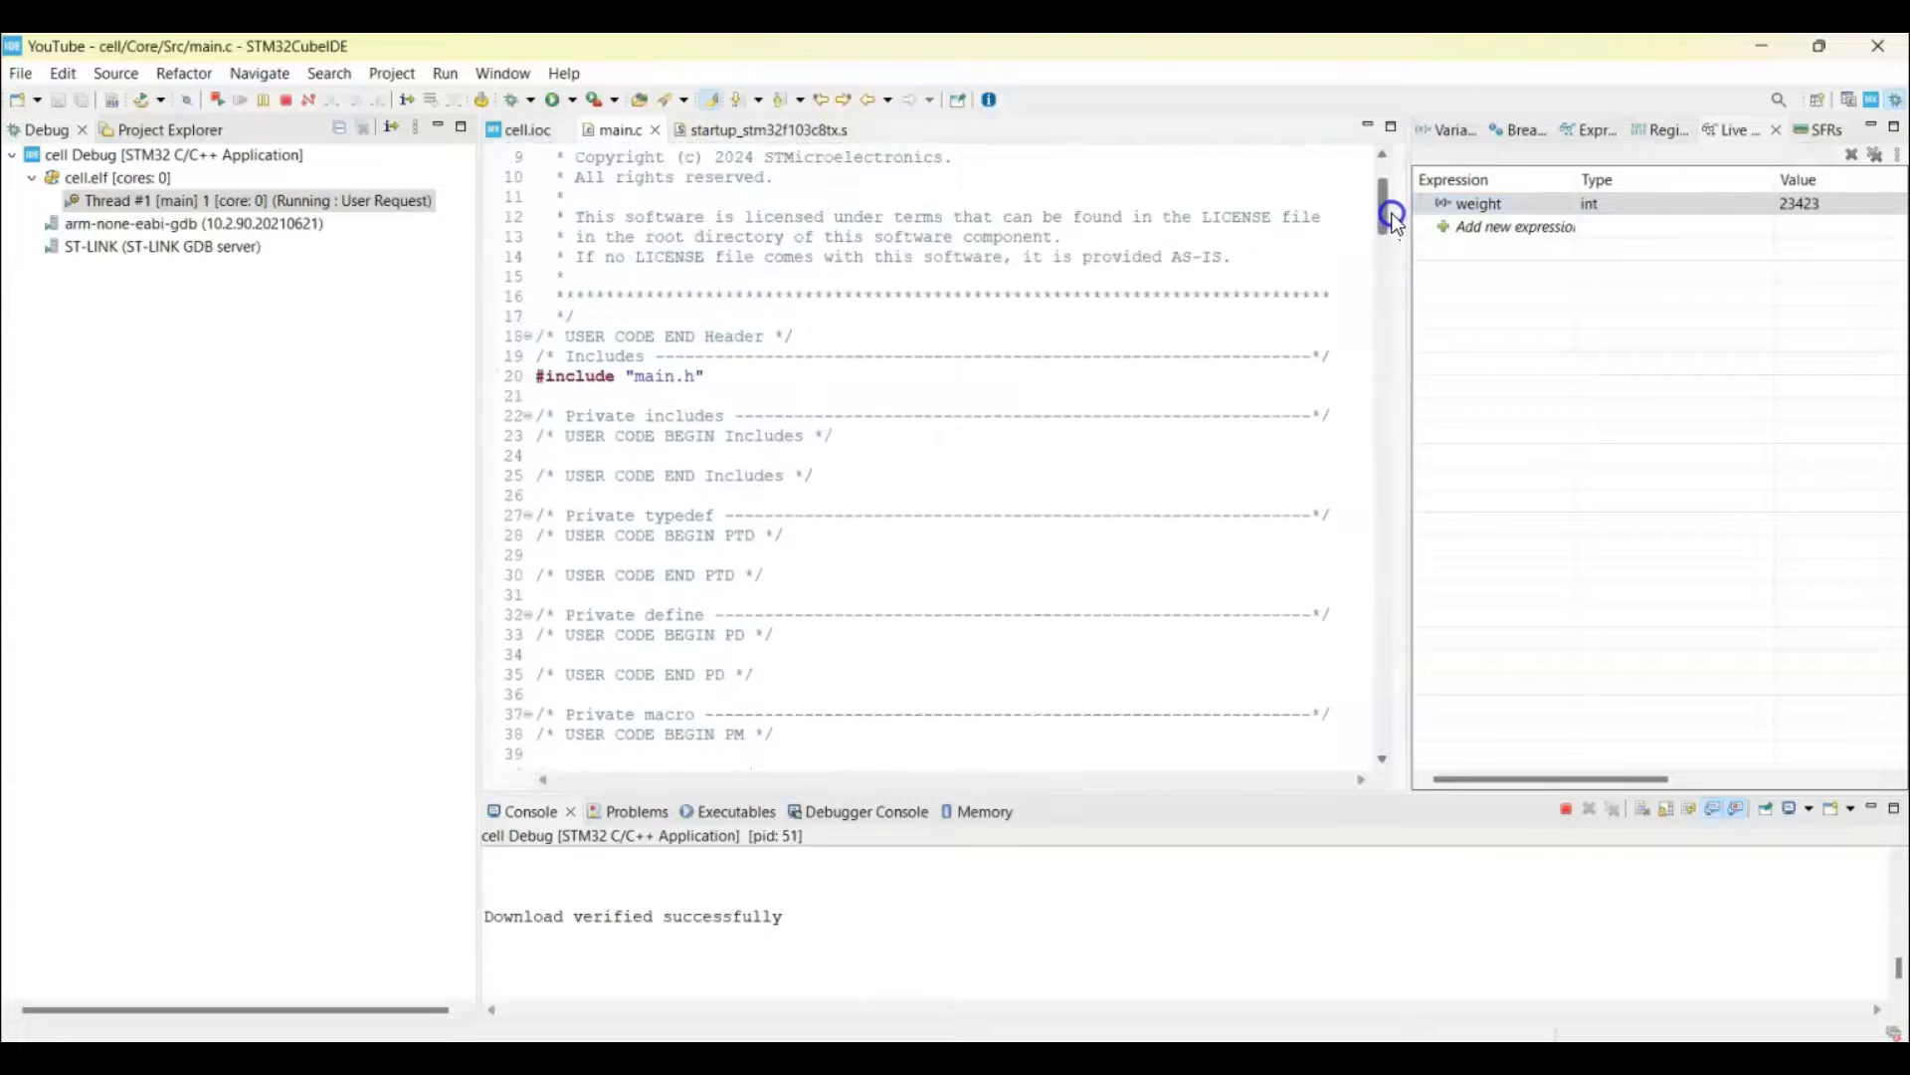
{"action": "scroll", "scroll_direction": "down", "scroll_amount": 3}
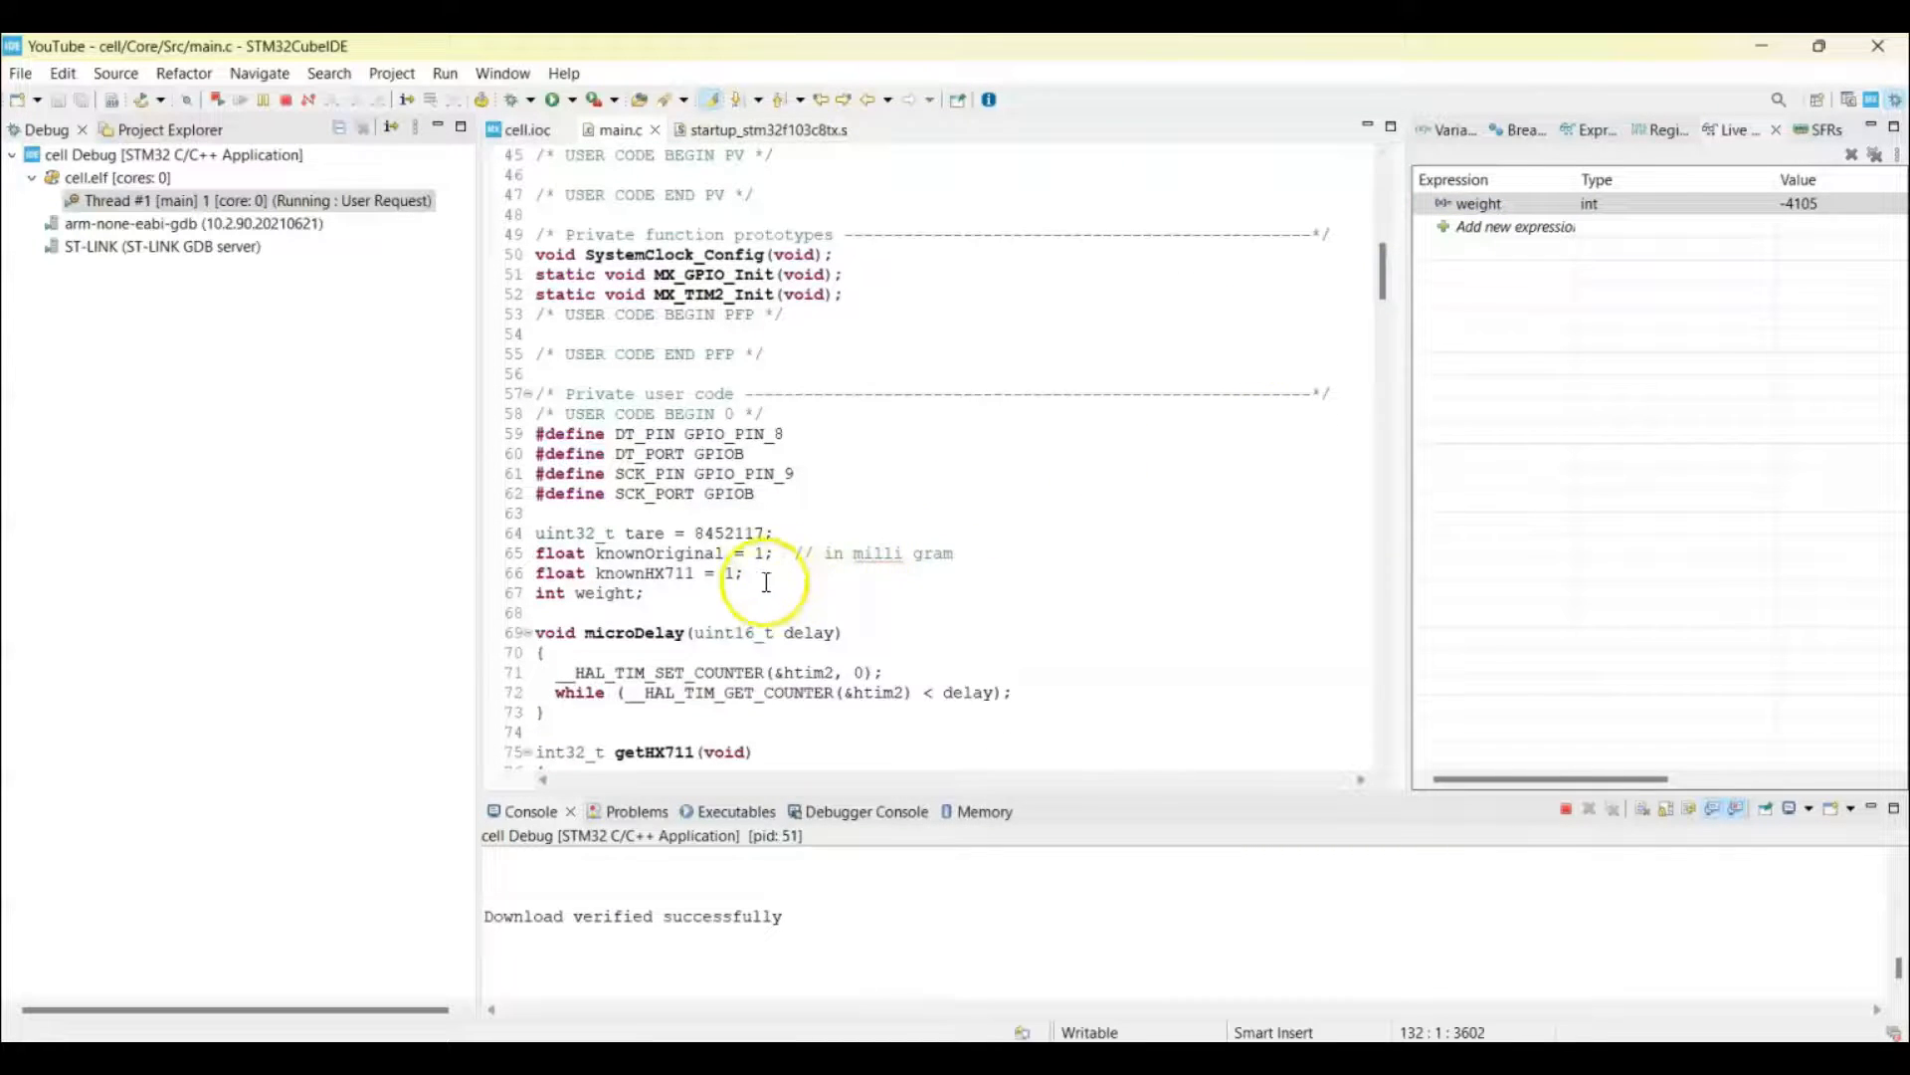
{"action": "left_click", "coordinate": [733, 573]}
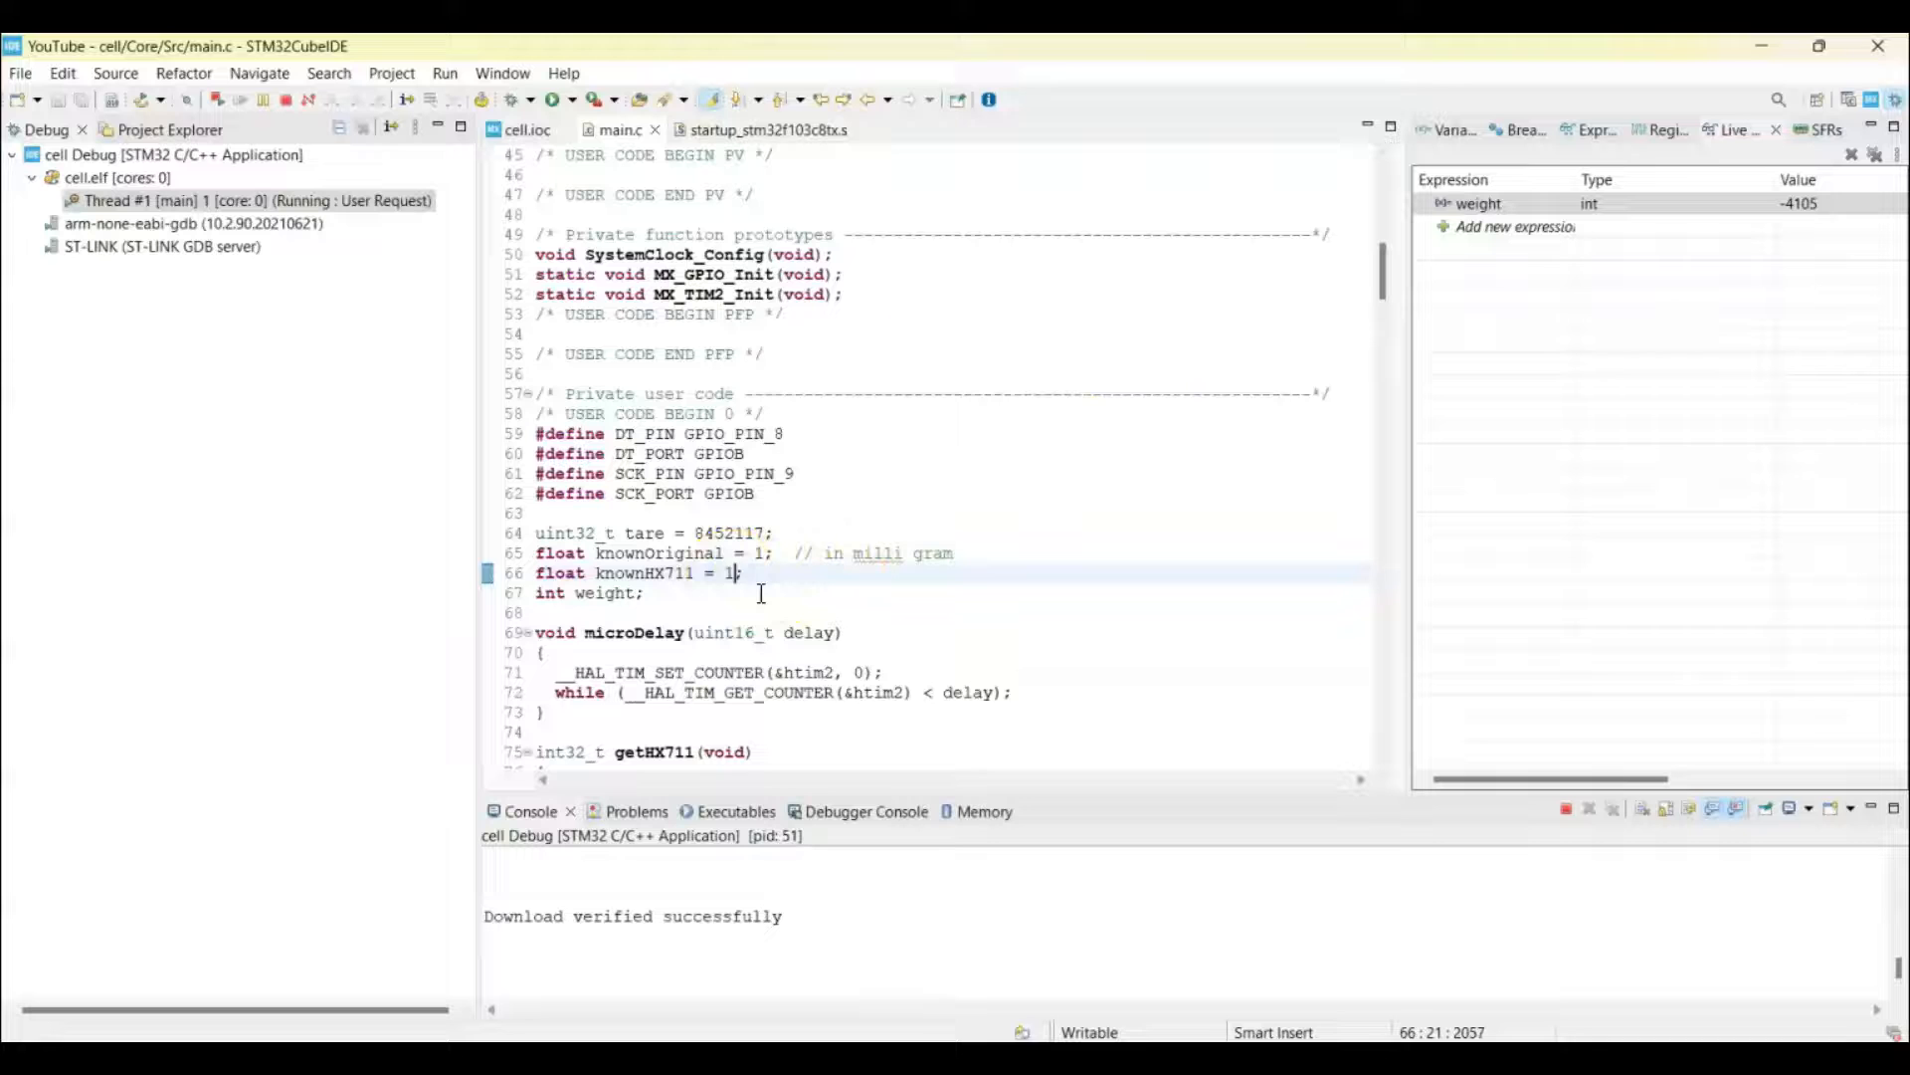
{"action": "type", "text": "1122"}
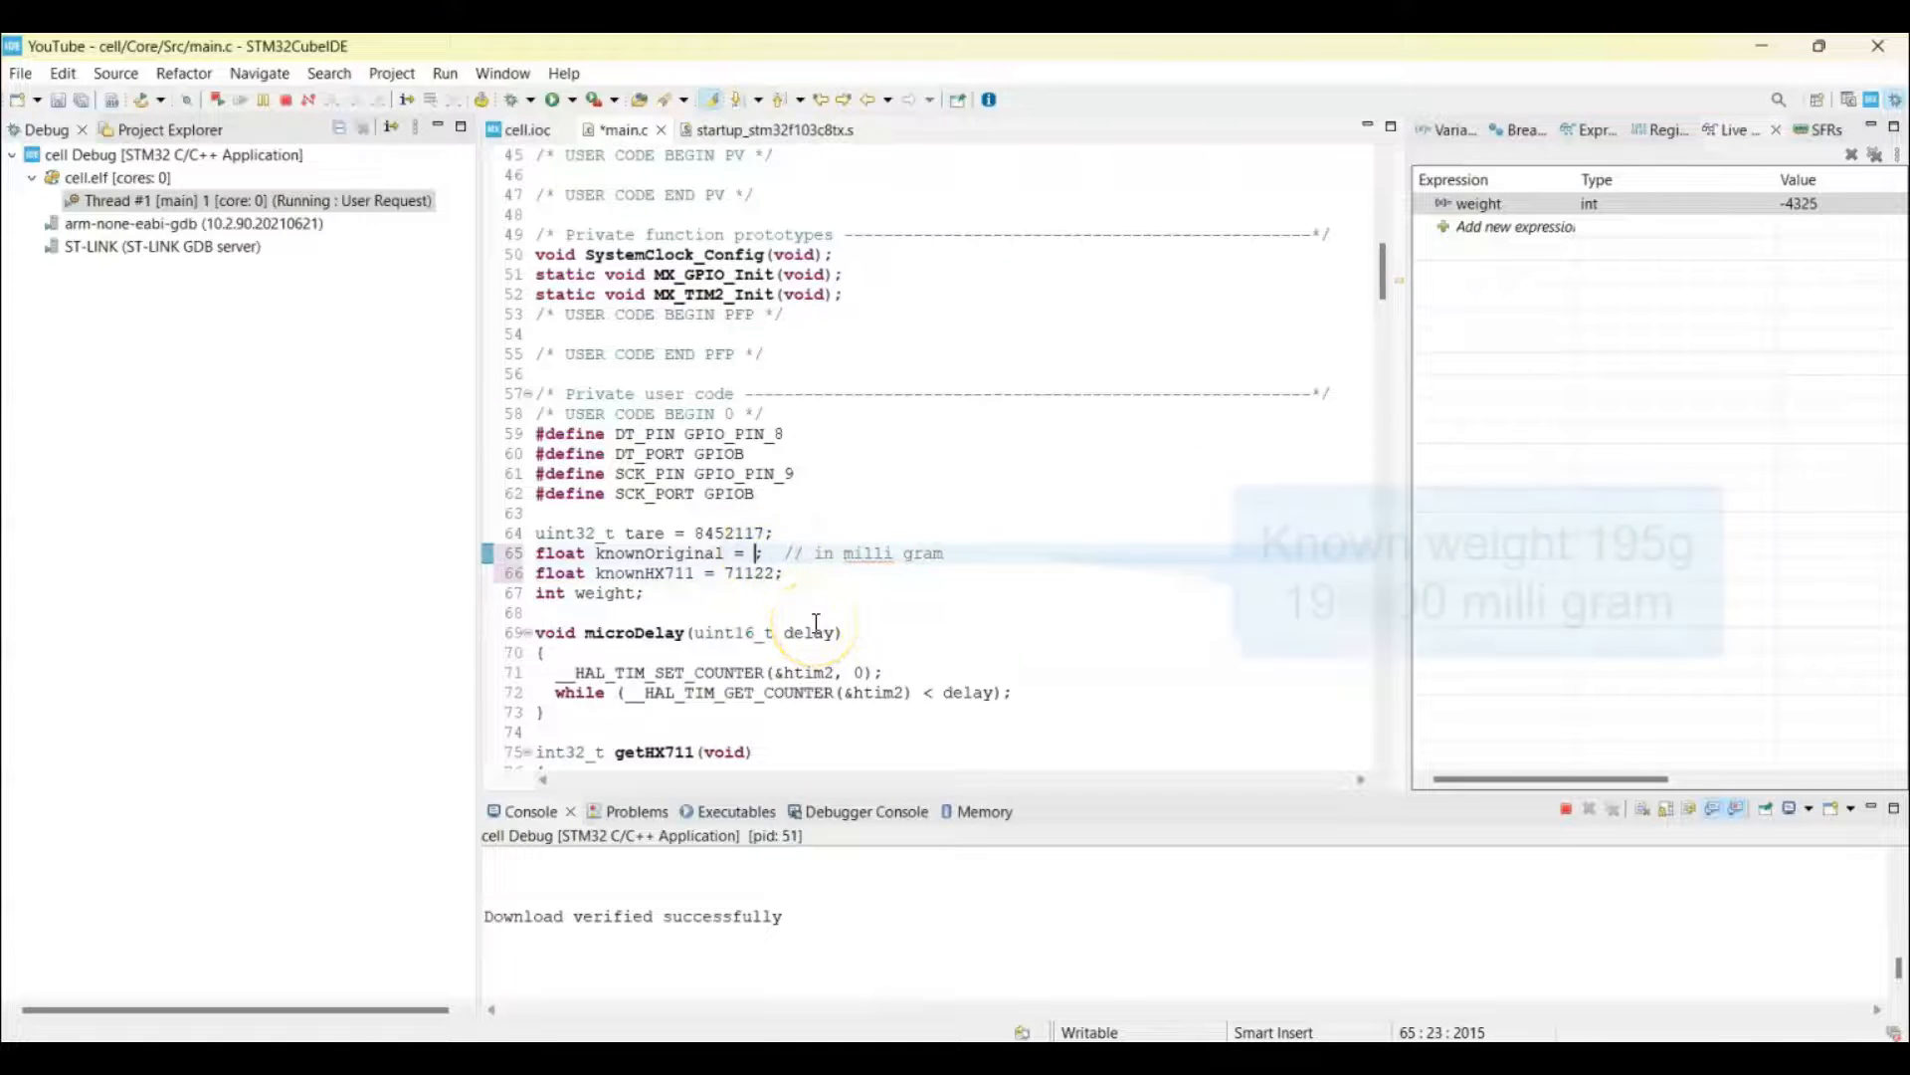
{"action": "type", "text": "195"}
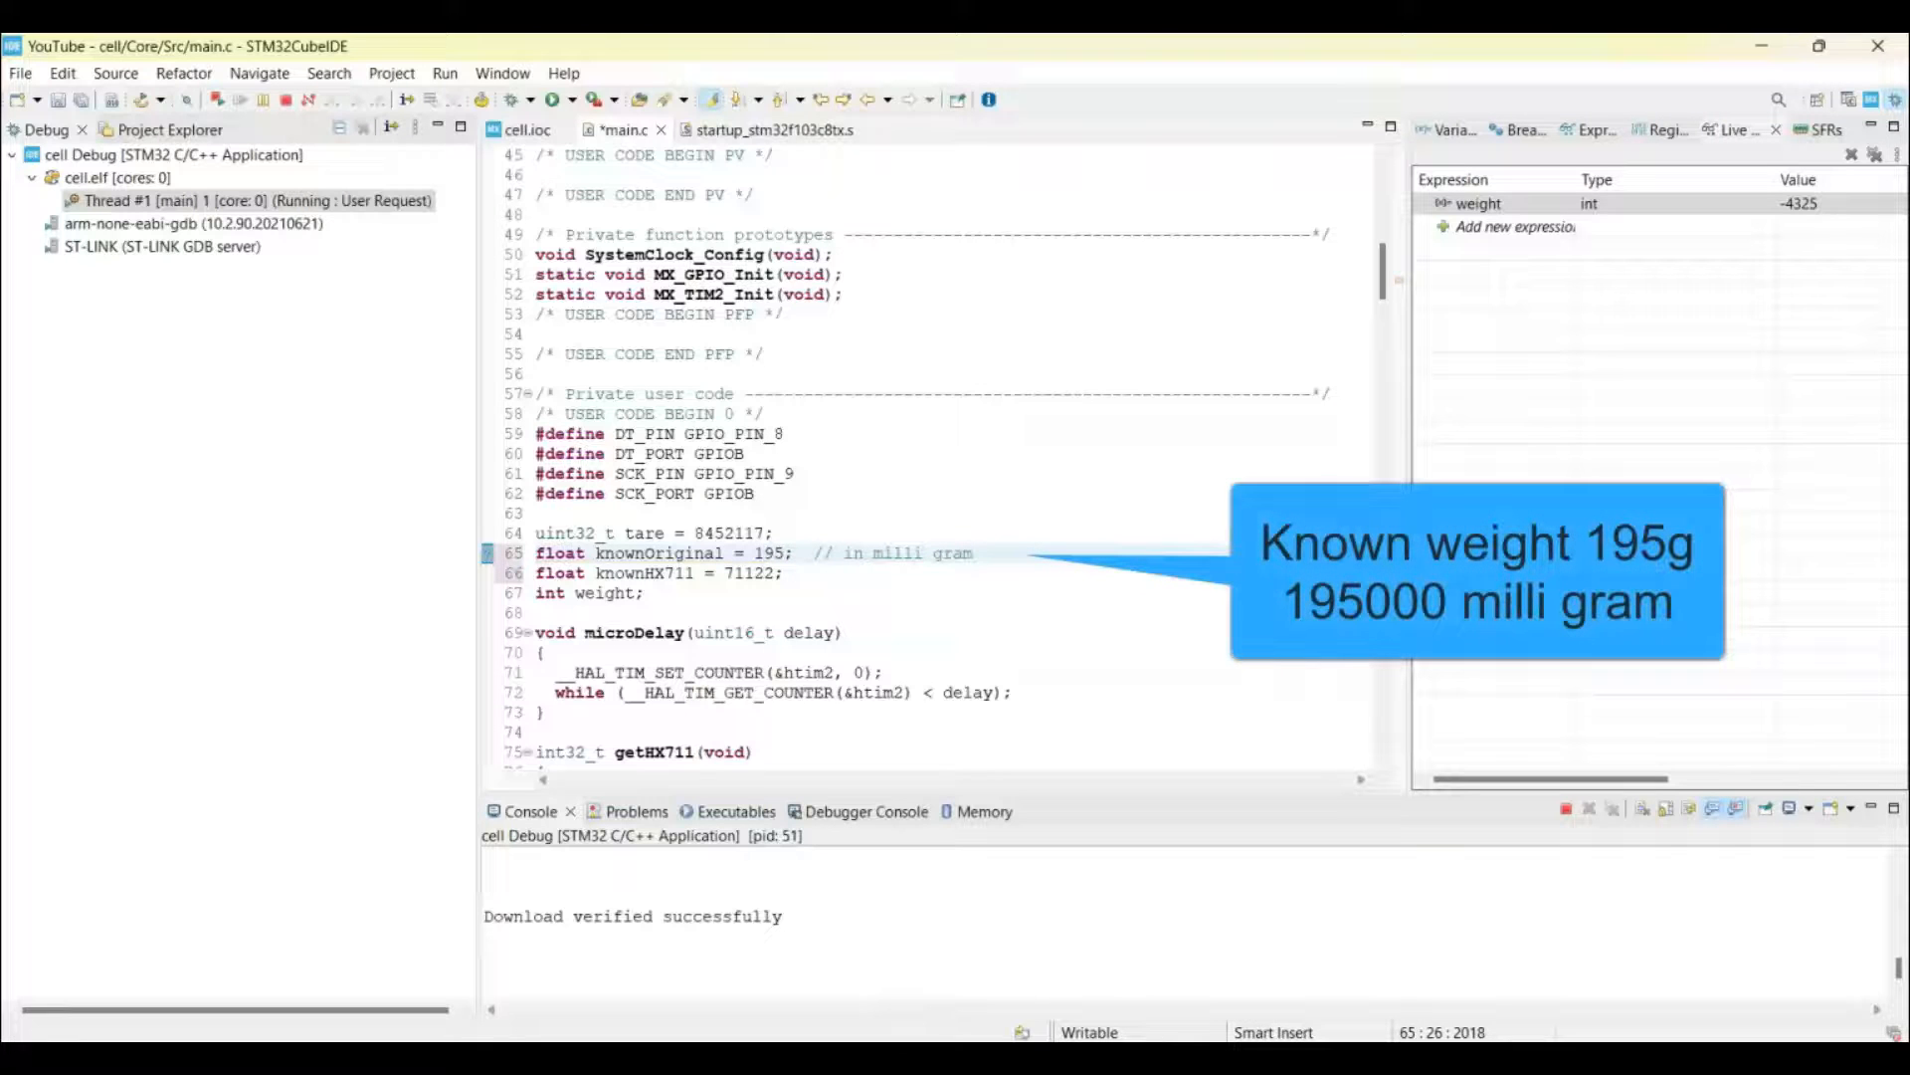
{"action": "type", "text": "000"}
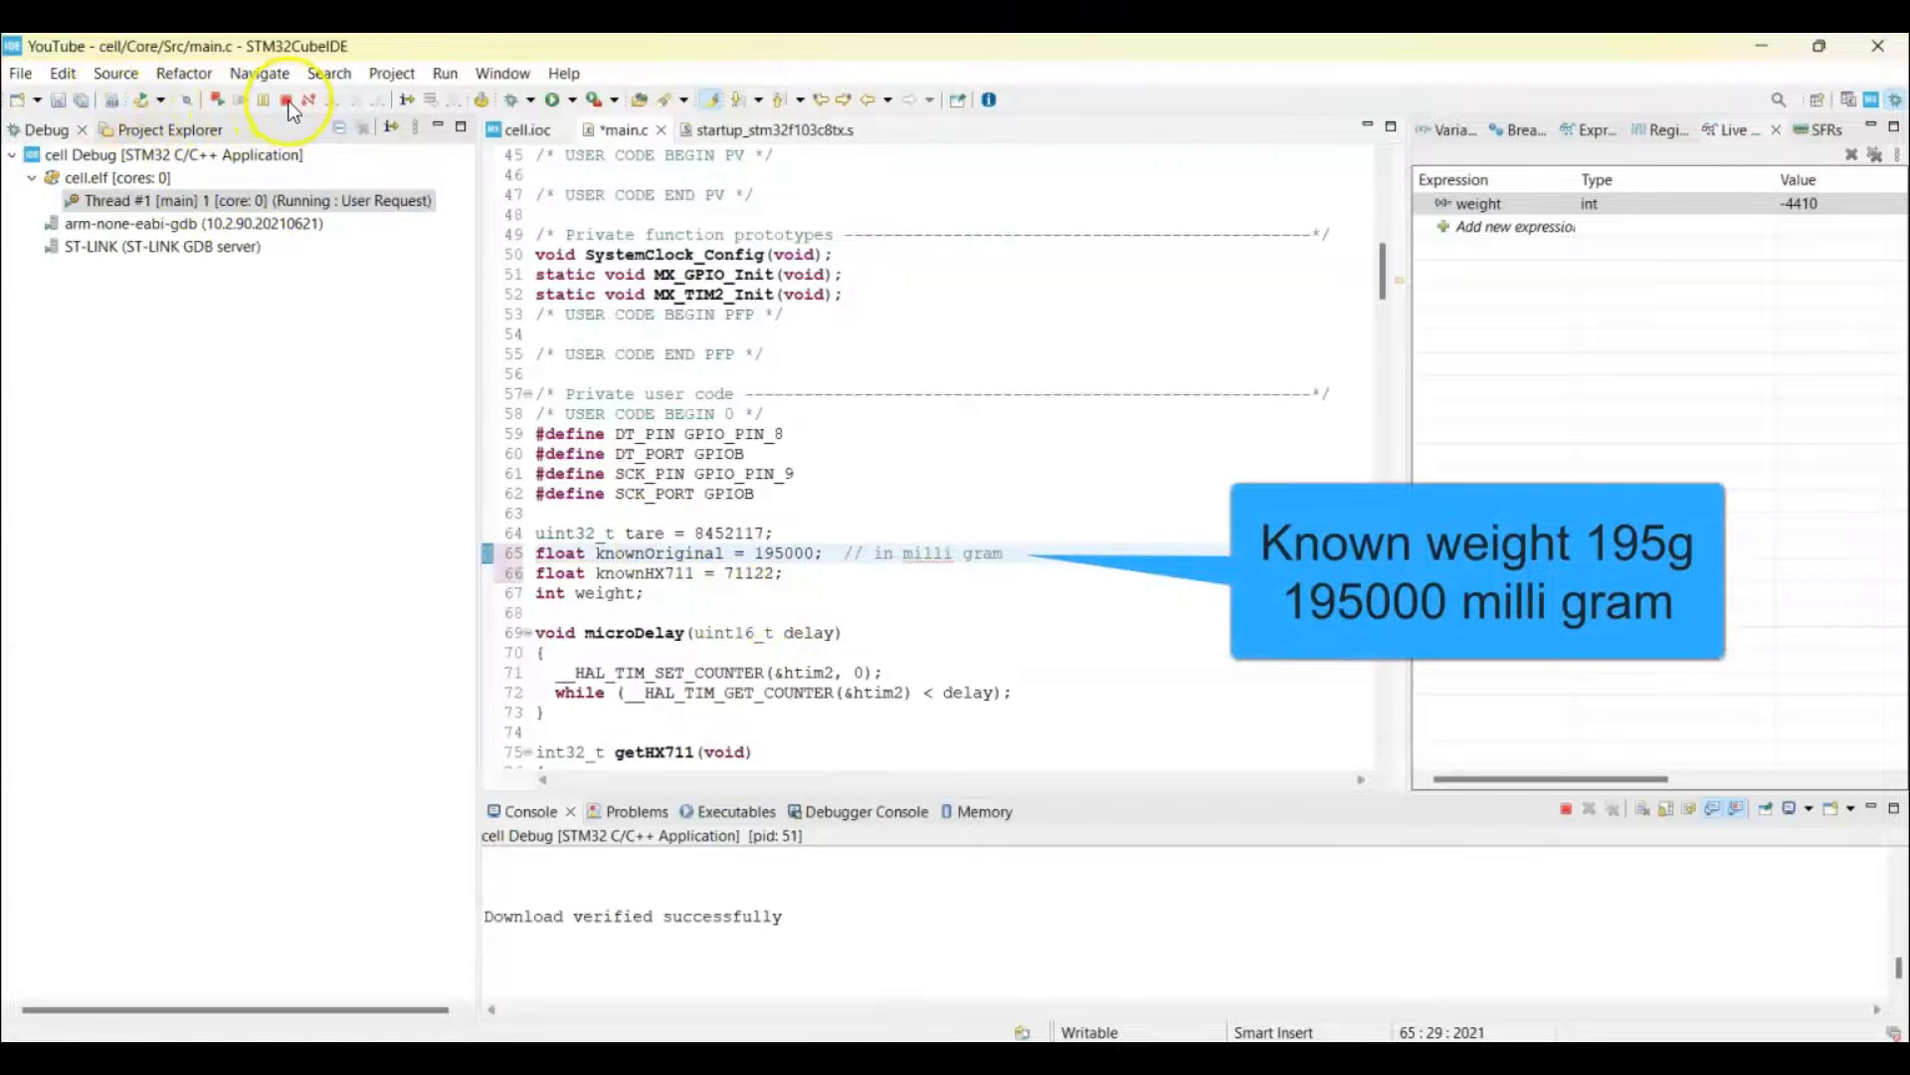
{"action": "left_click", "coordinate": [263, 100]}
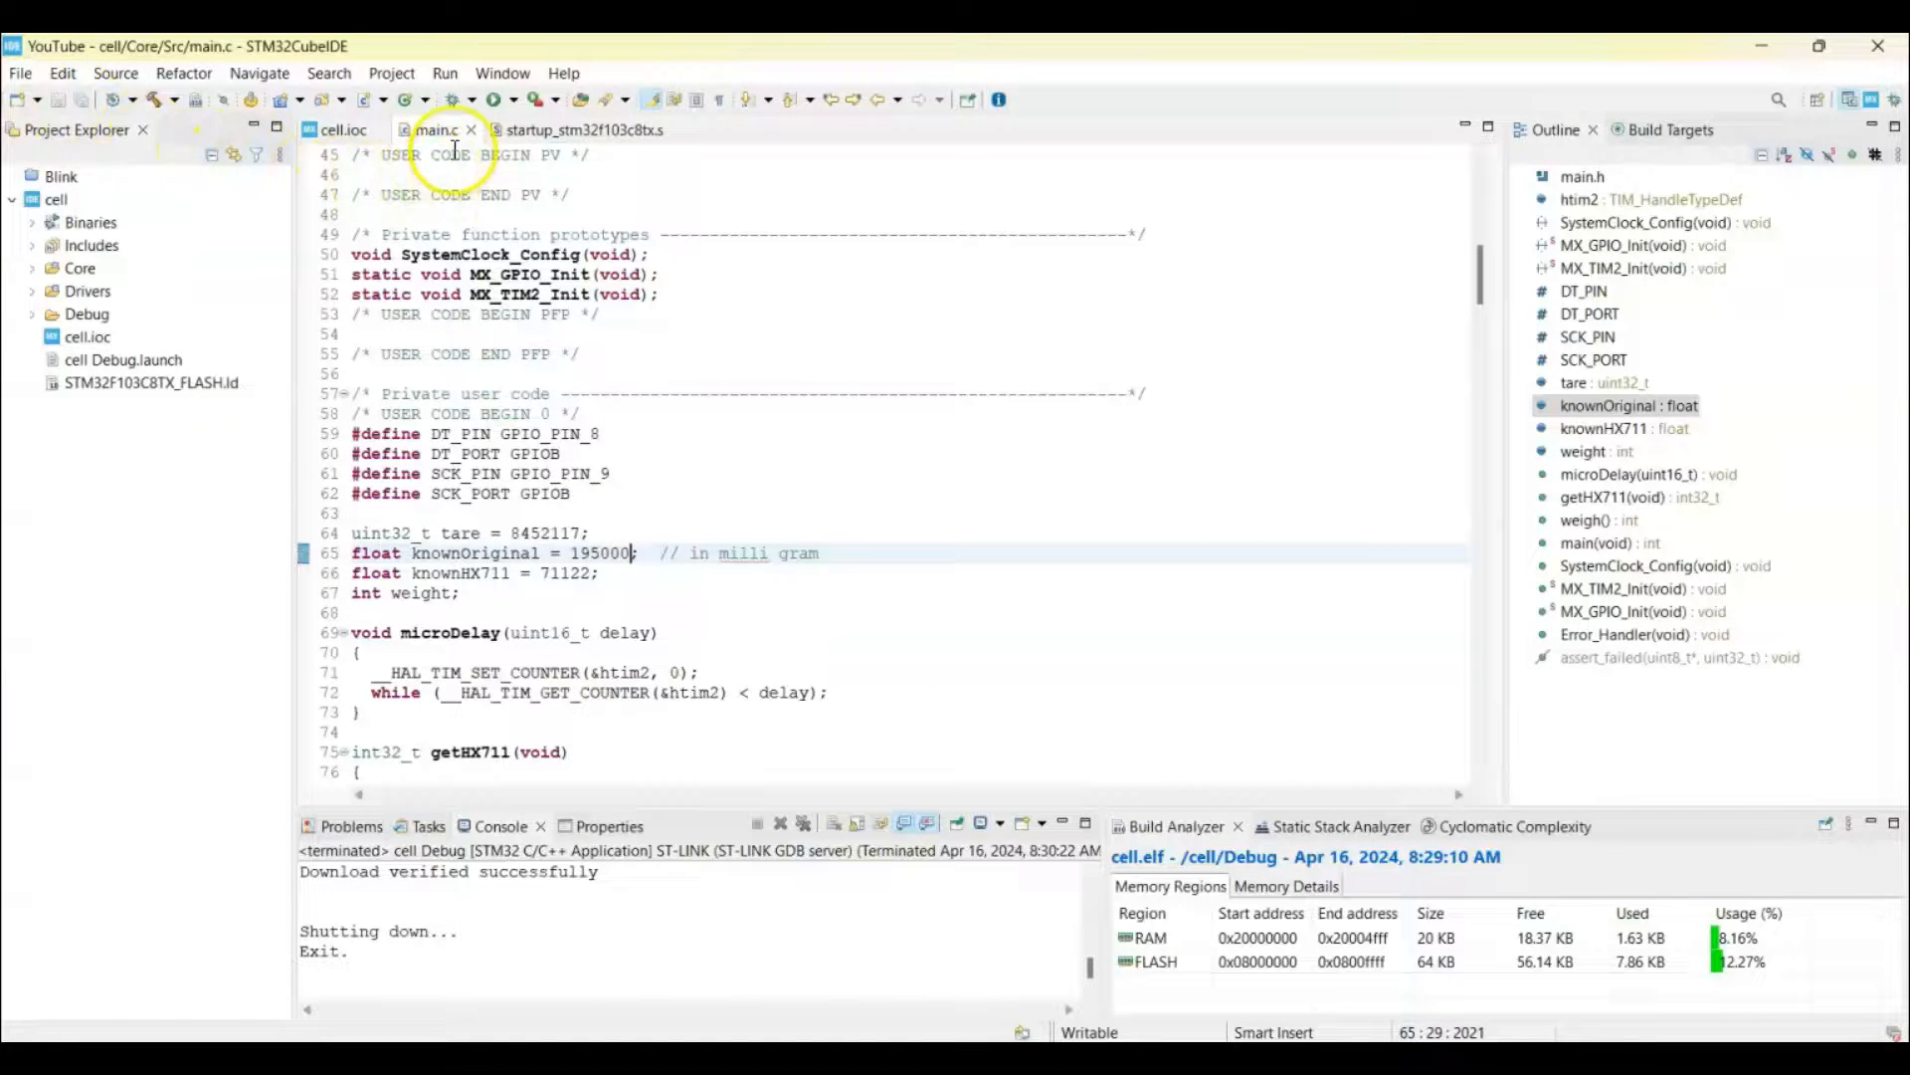
{"action": "mouse_move", "coordinate": [452, 110]}
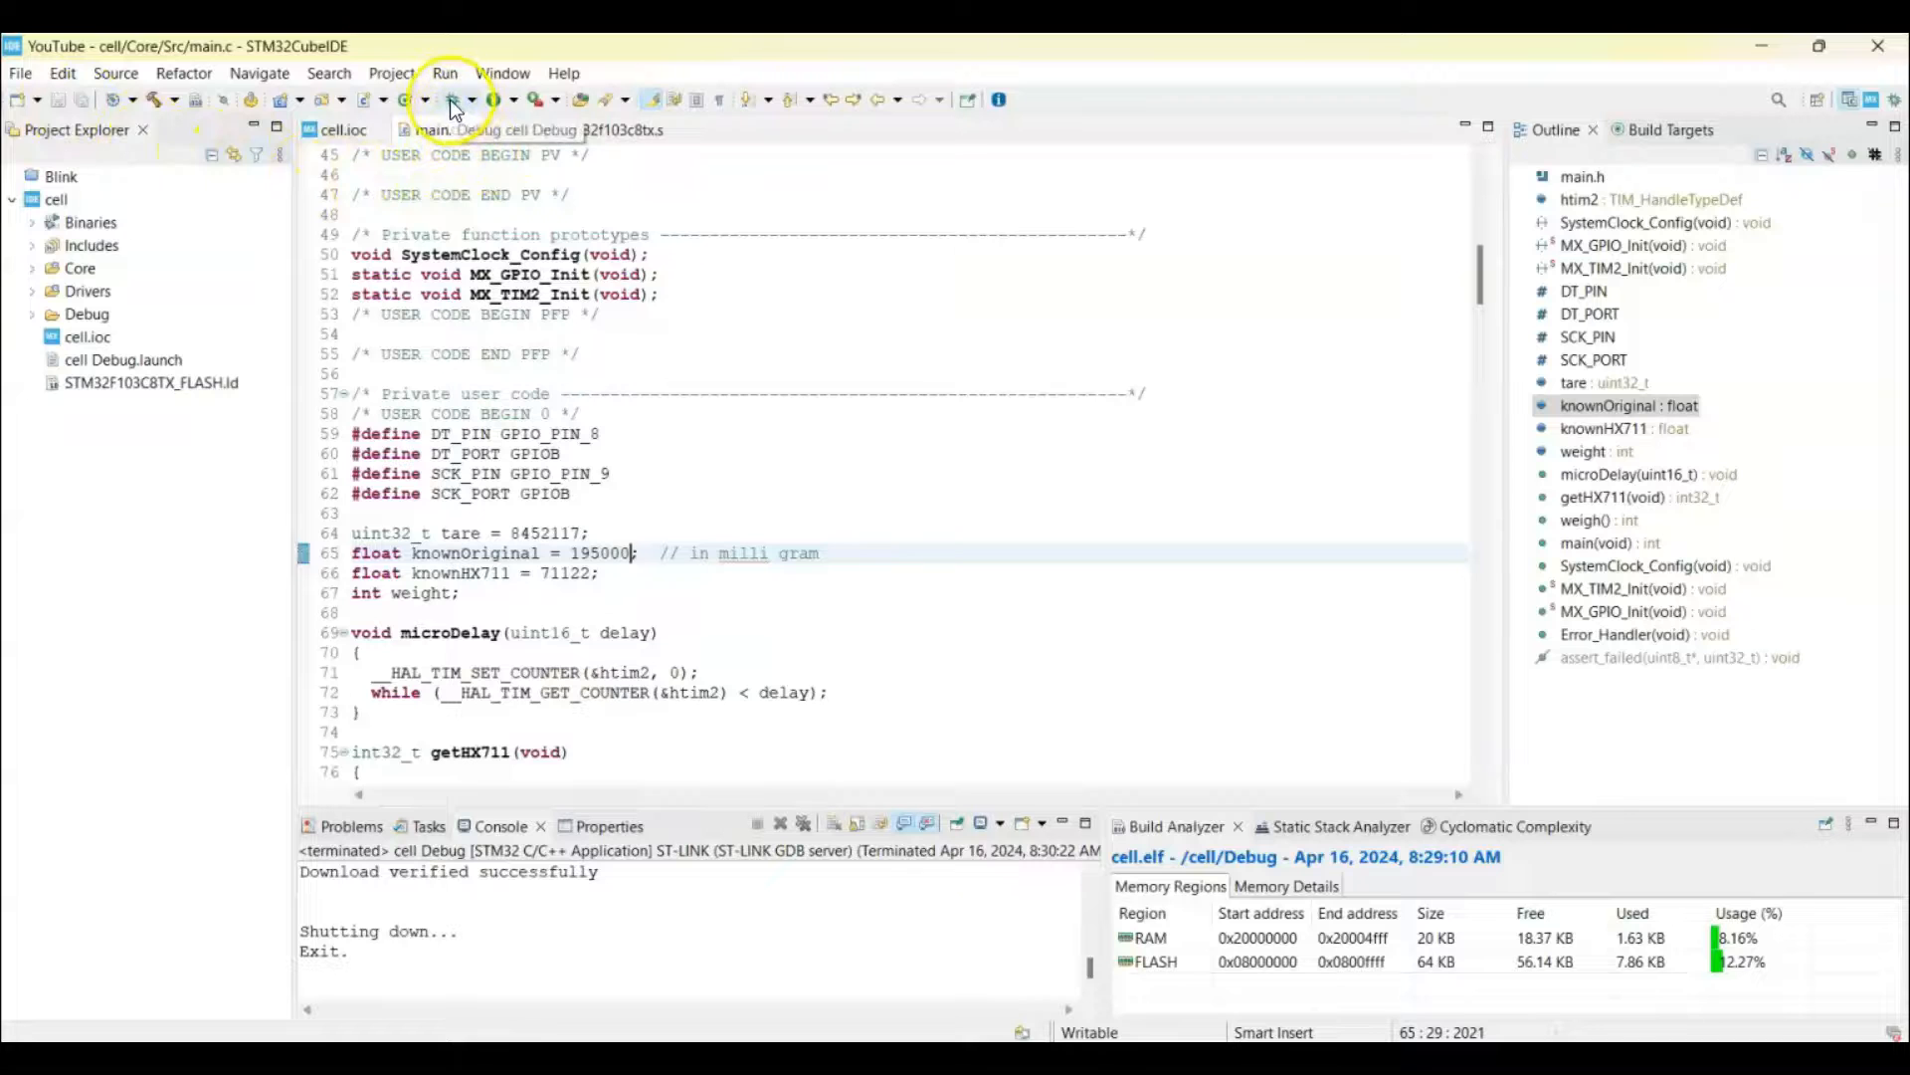
Start a new debug session and accept the Debug perspective switch, pausing at HAL_Init
{"action": "left_click", "coordinate": [451, 99]}
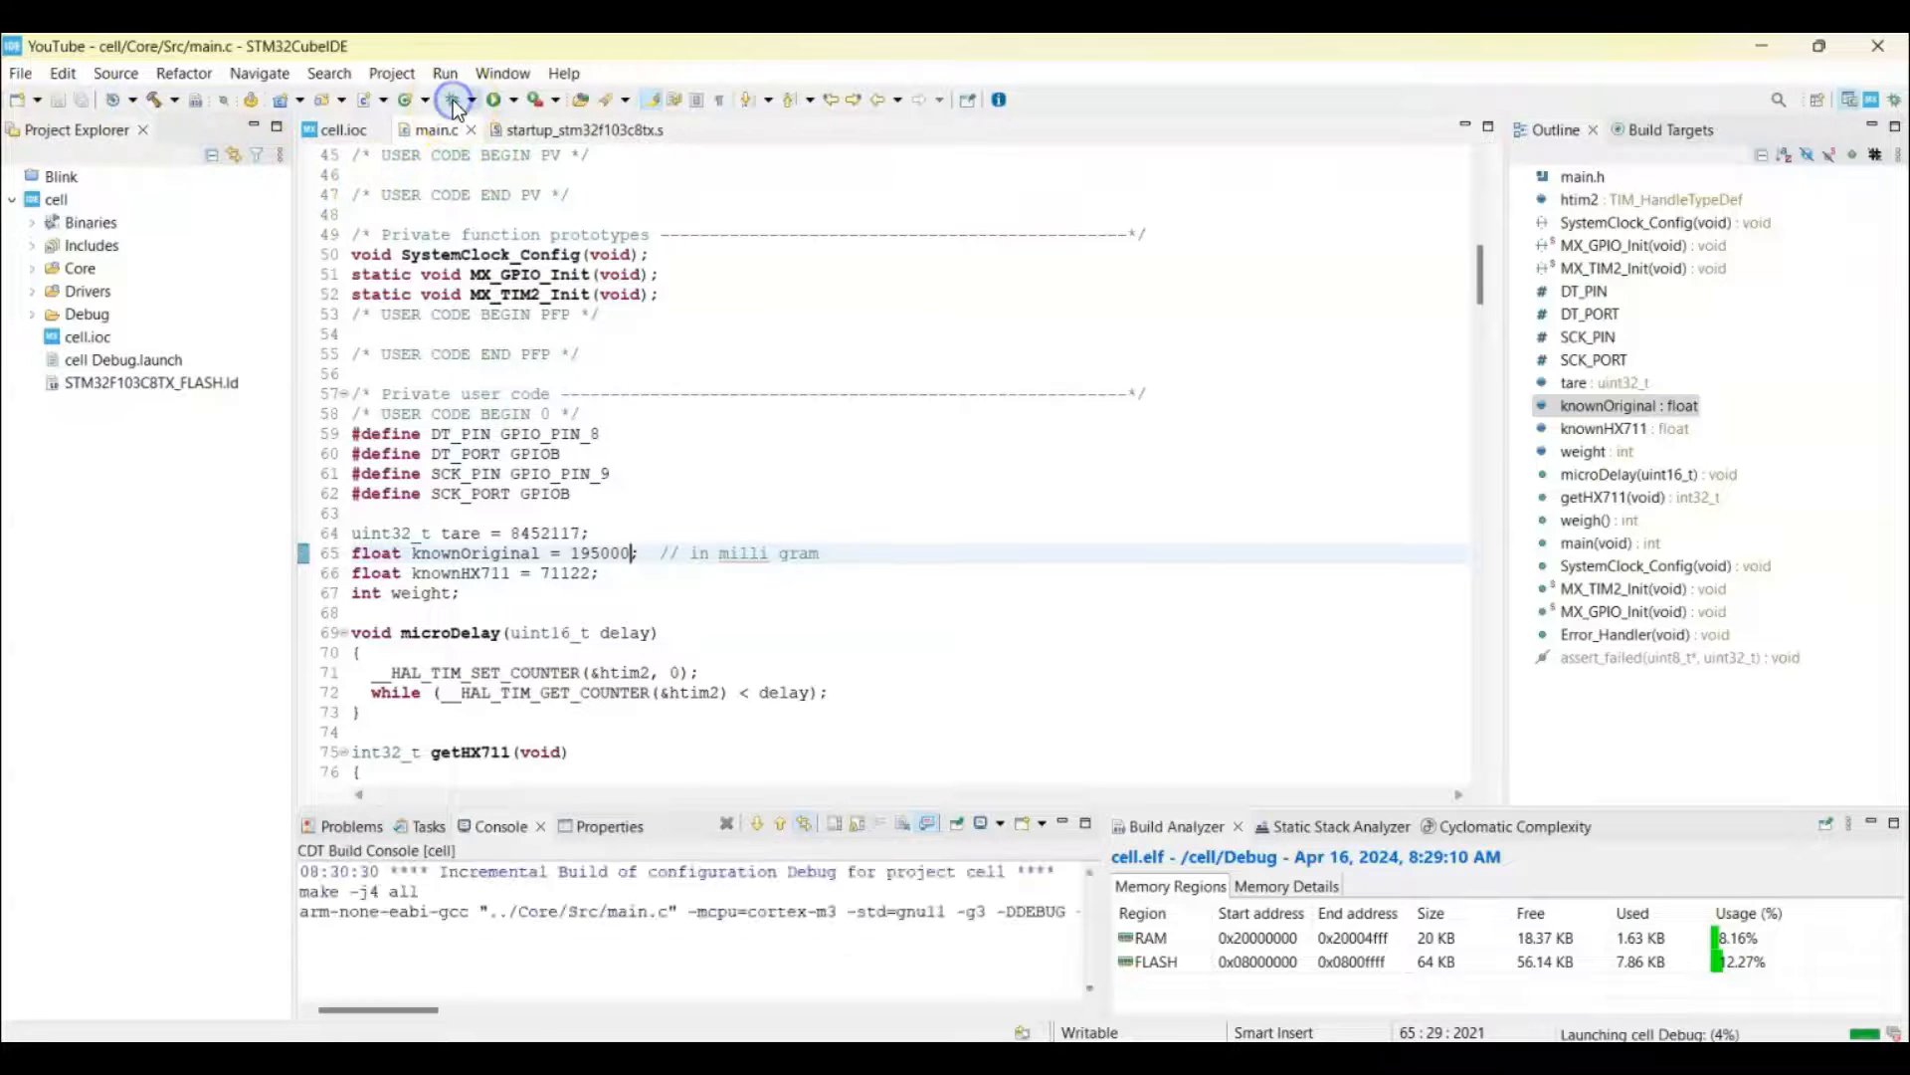
{"action": "left_click", "coordinate": [451, 99]}
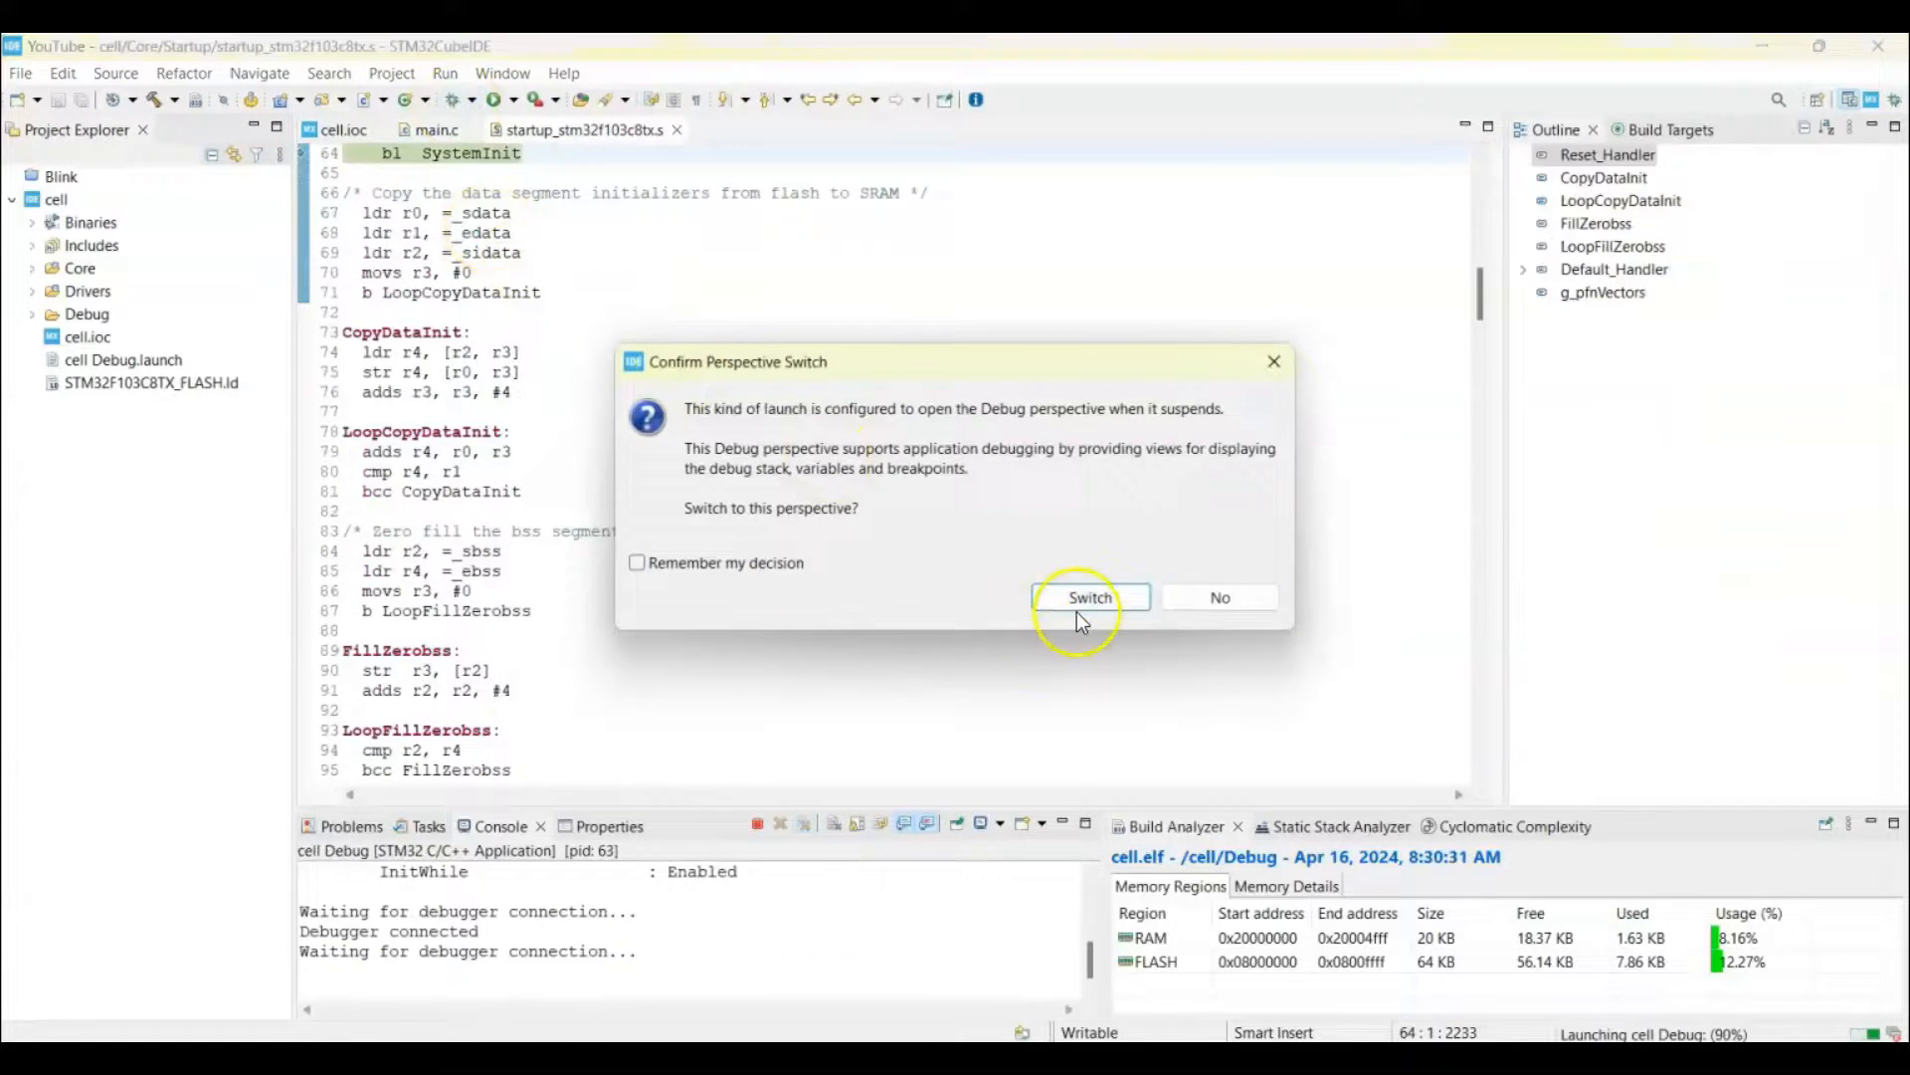
{"action": "left_click", "coordinate": [1088, 597]}
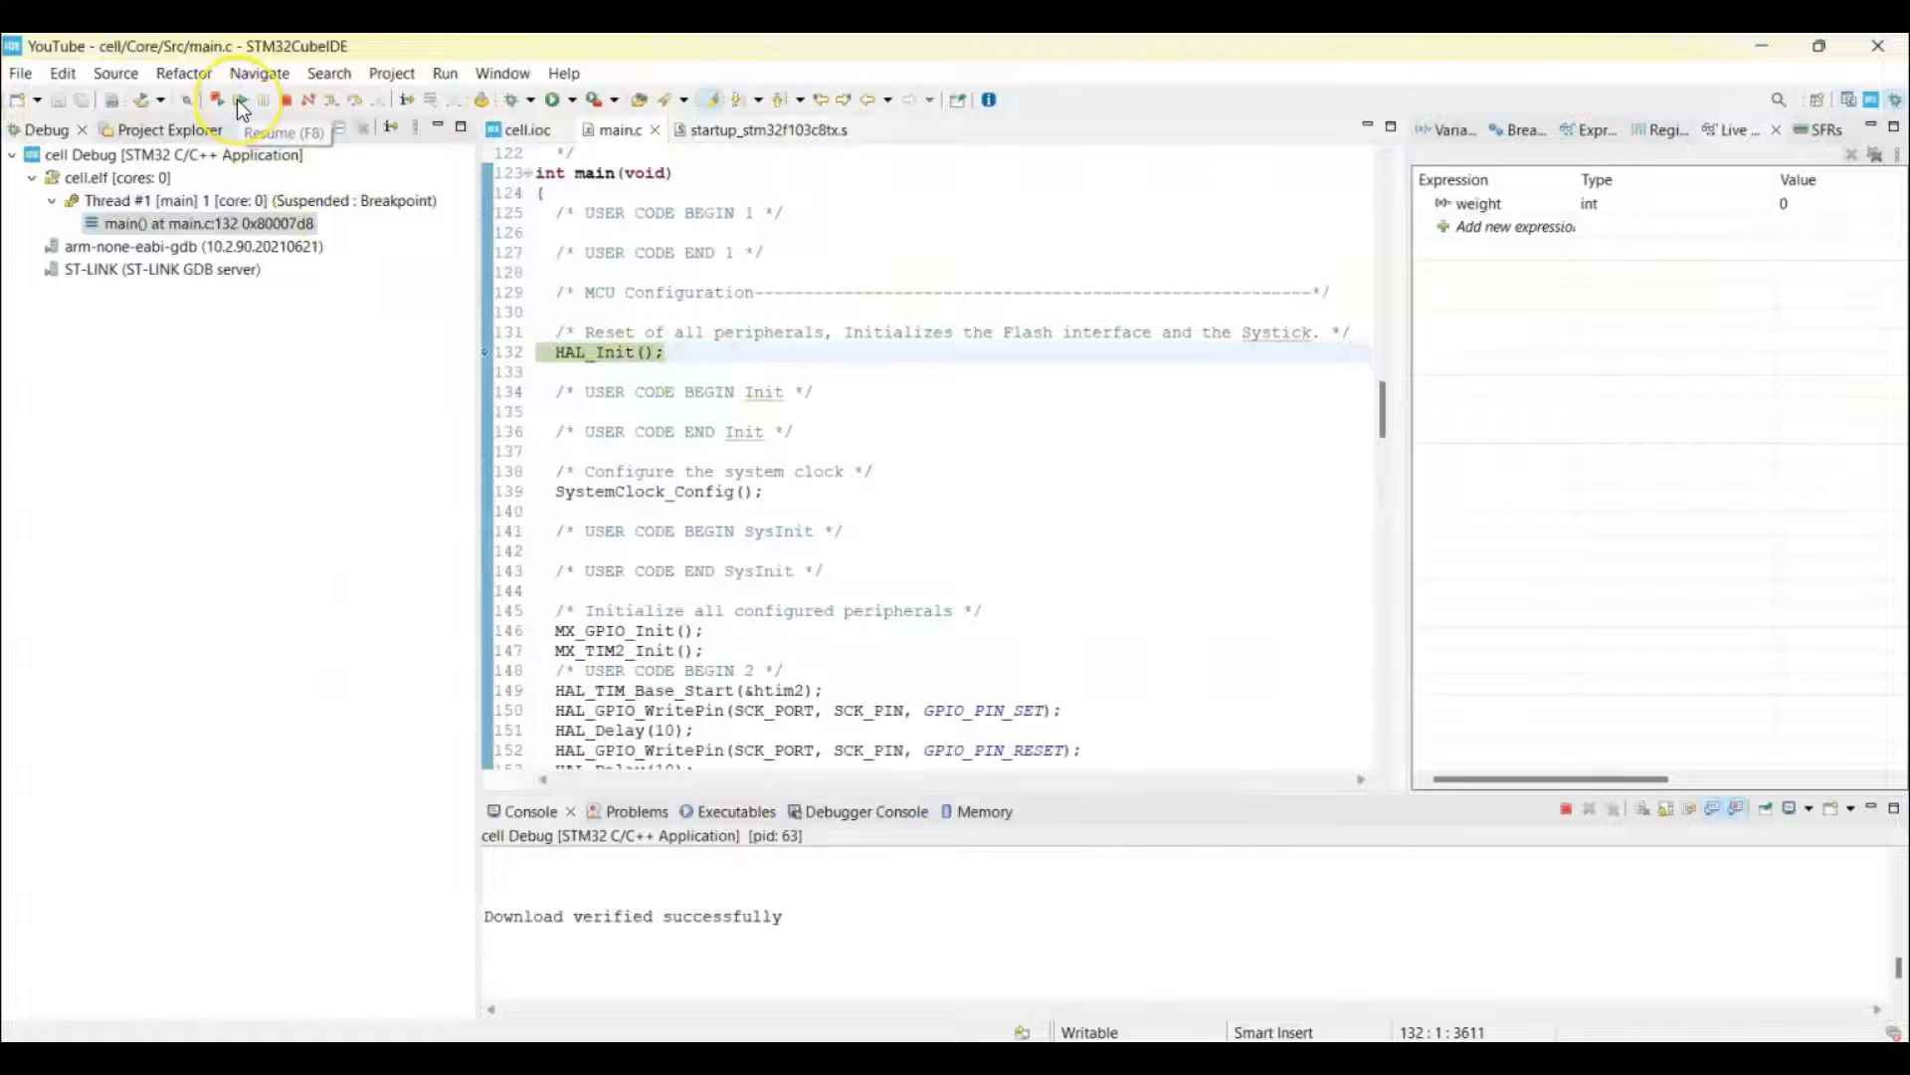
Resume the firmware repeatedly while weight readings change, e.g. 197176 and 16025
{"action": "left_click", "coordinate": [239, 99]}
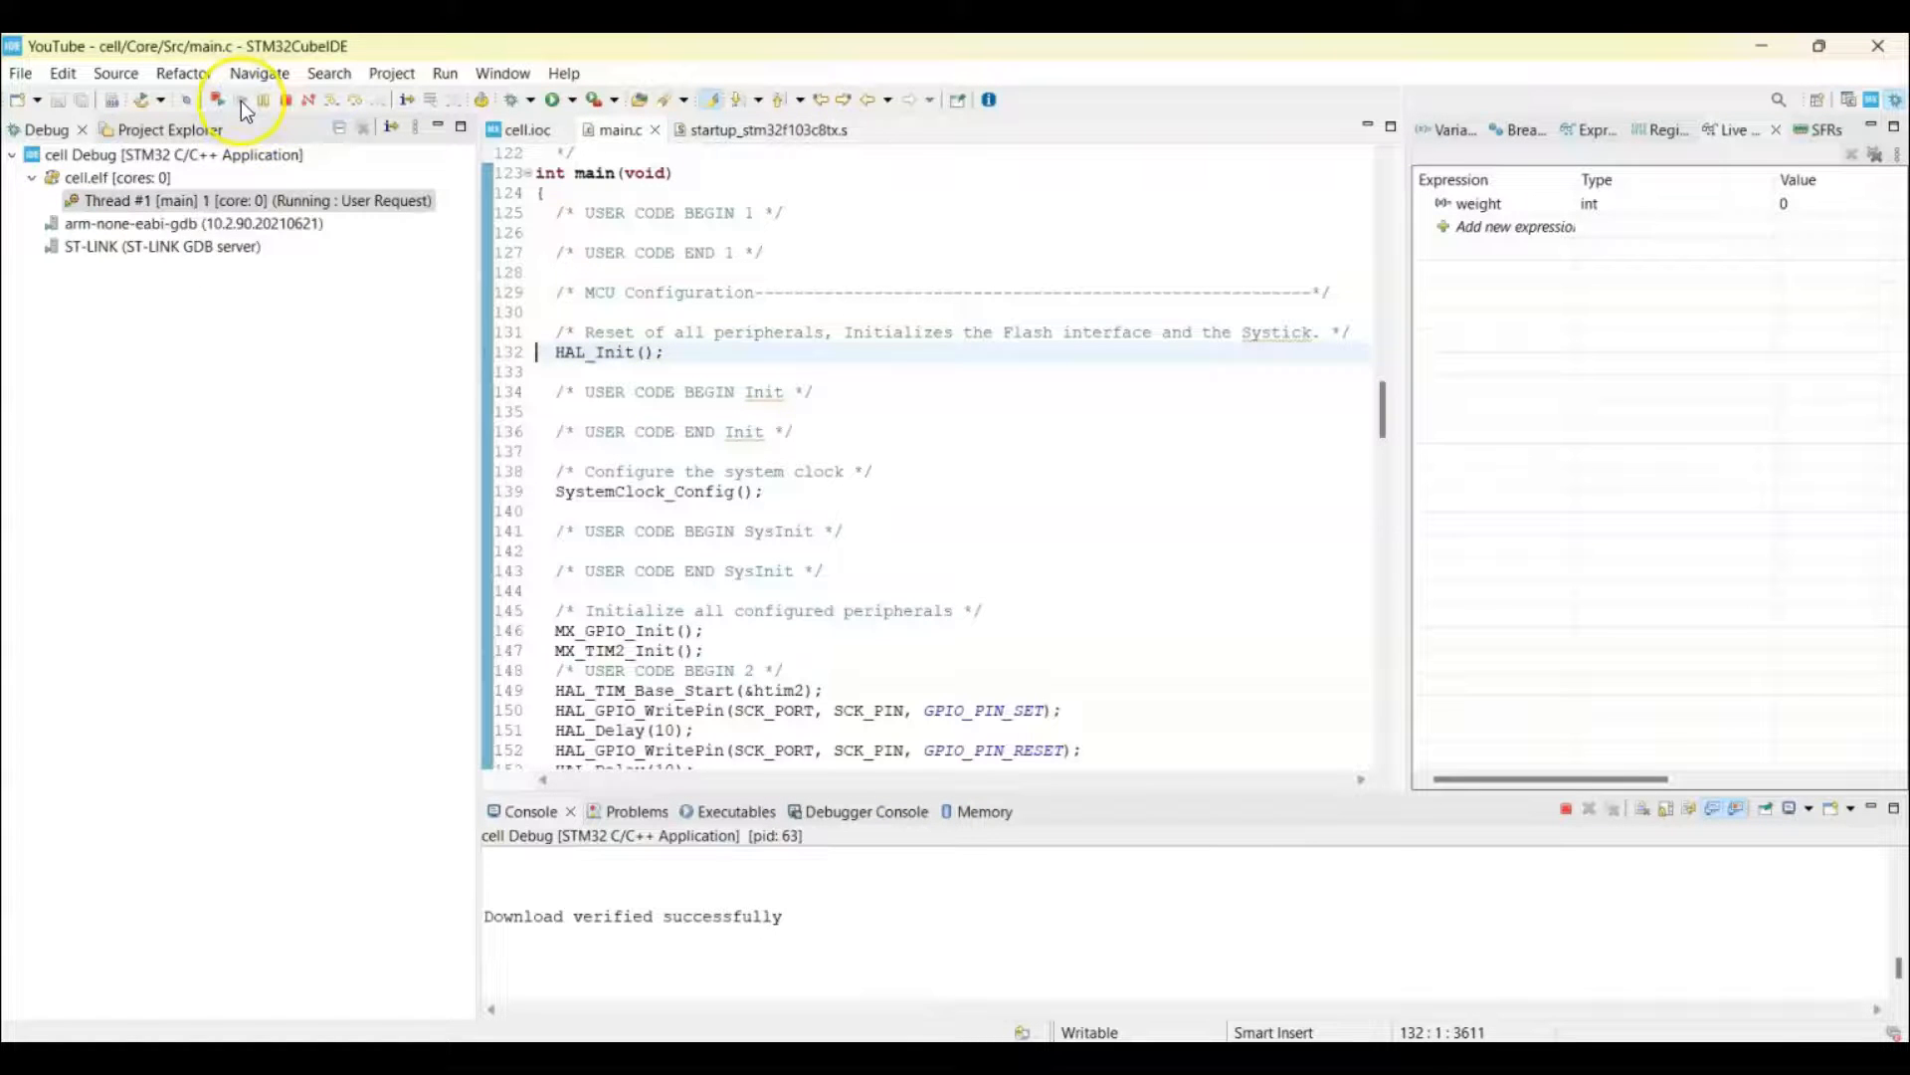
{"action": "mouse_move", "coordinate": [241, 109]}
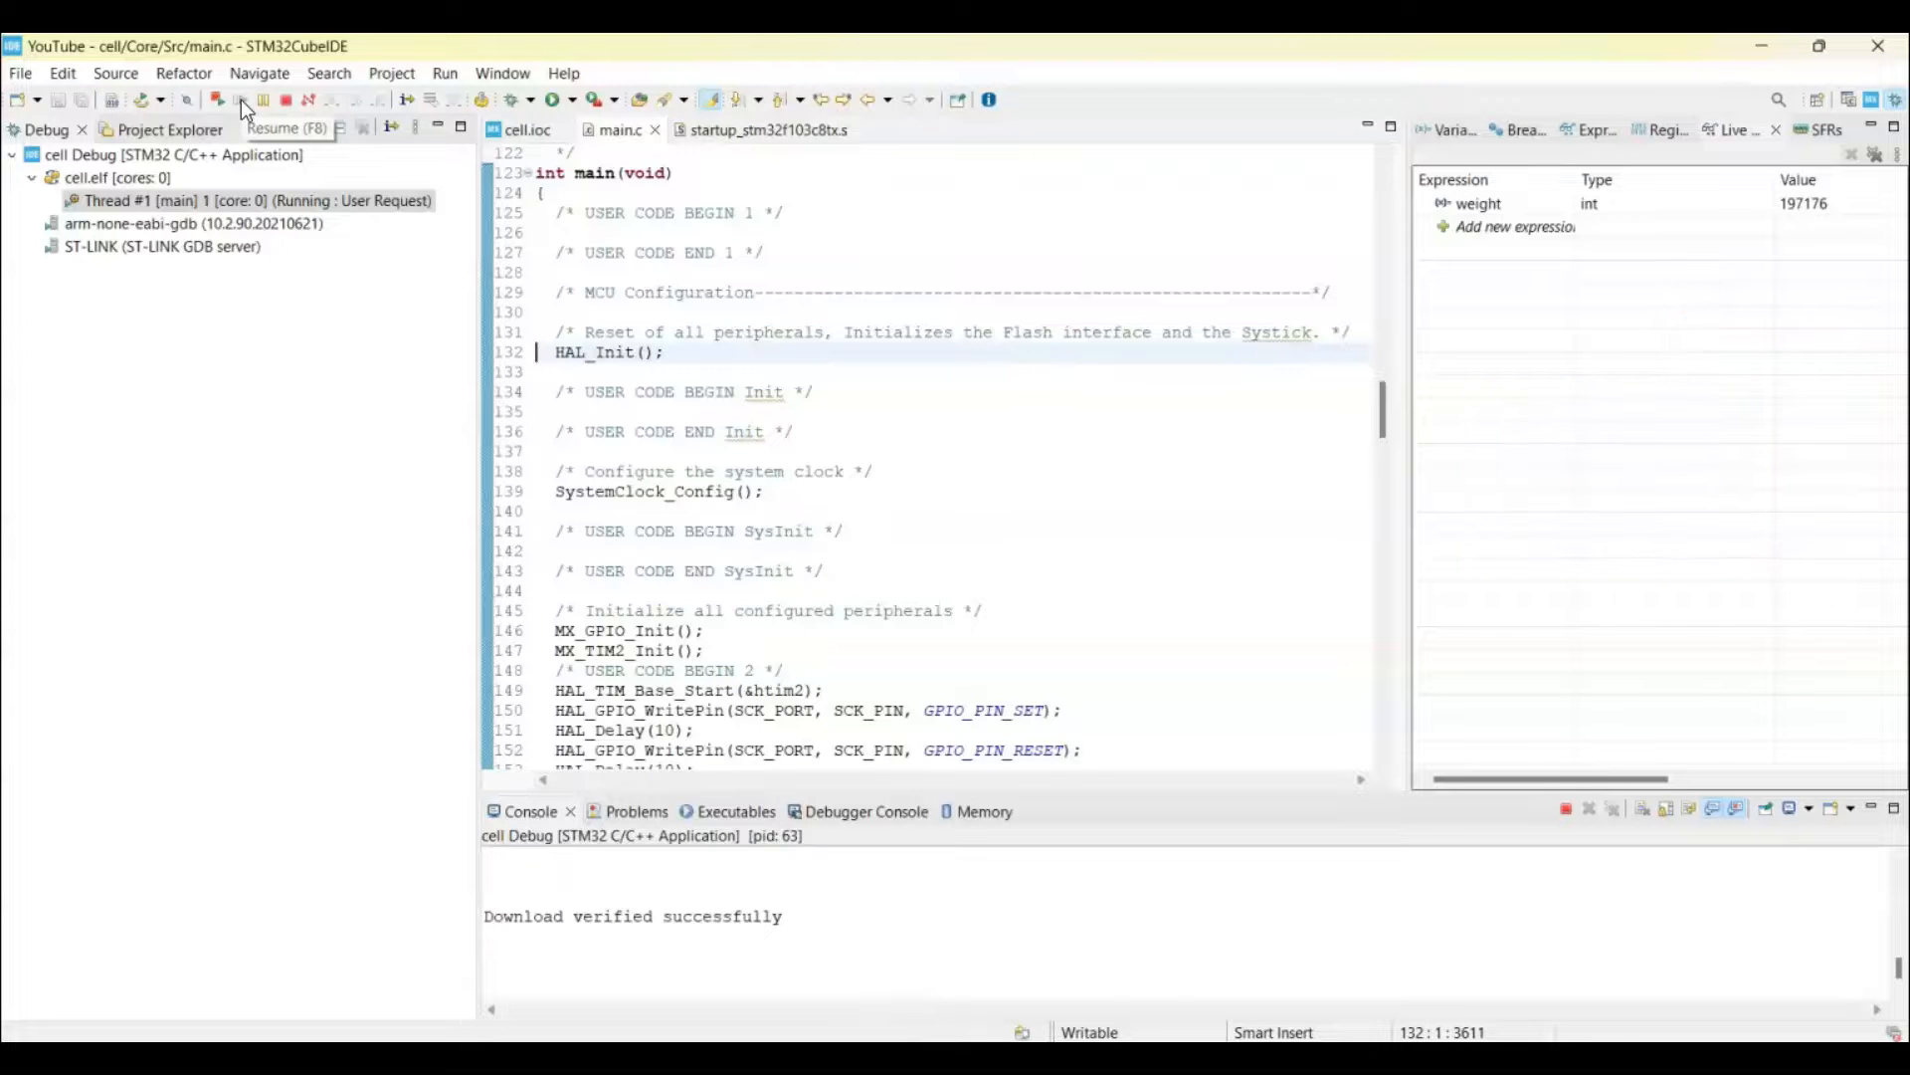
{"action": "left_click", "coordinate": [243, 99]}
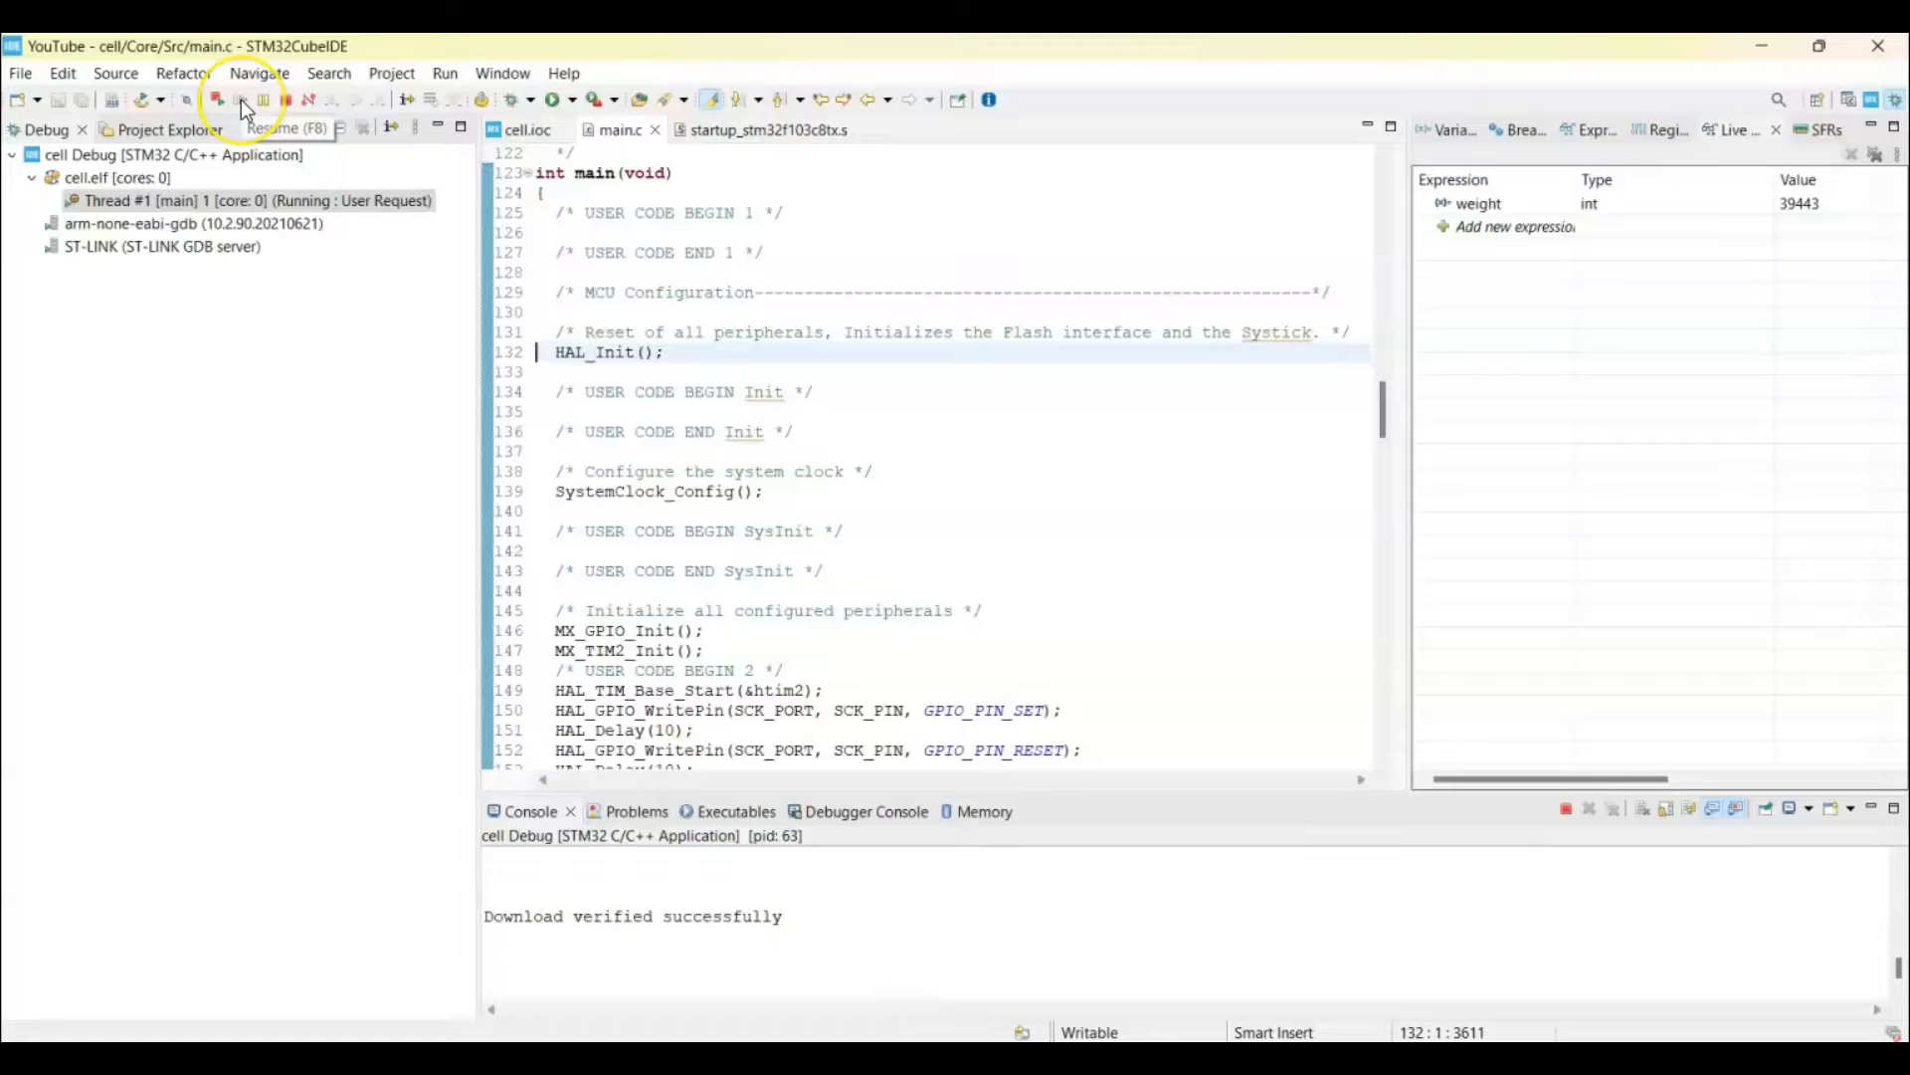
{"action": "left_click", "coordinate": [240, 100]}
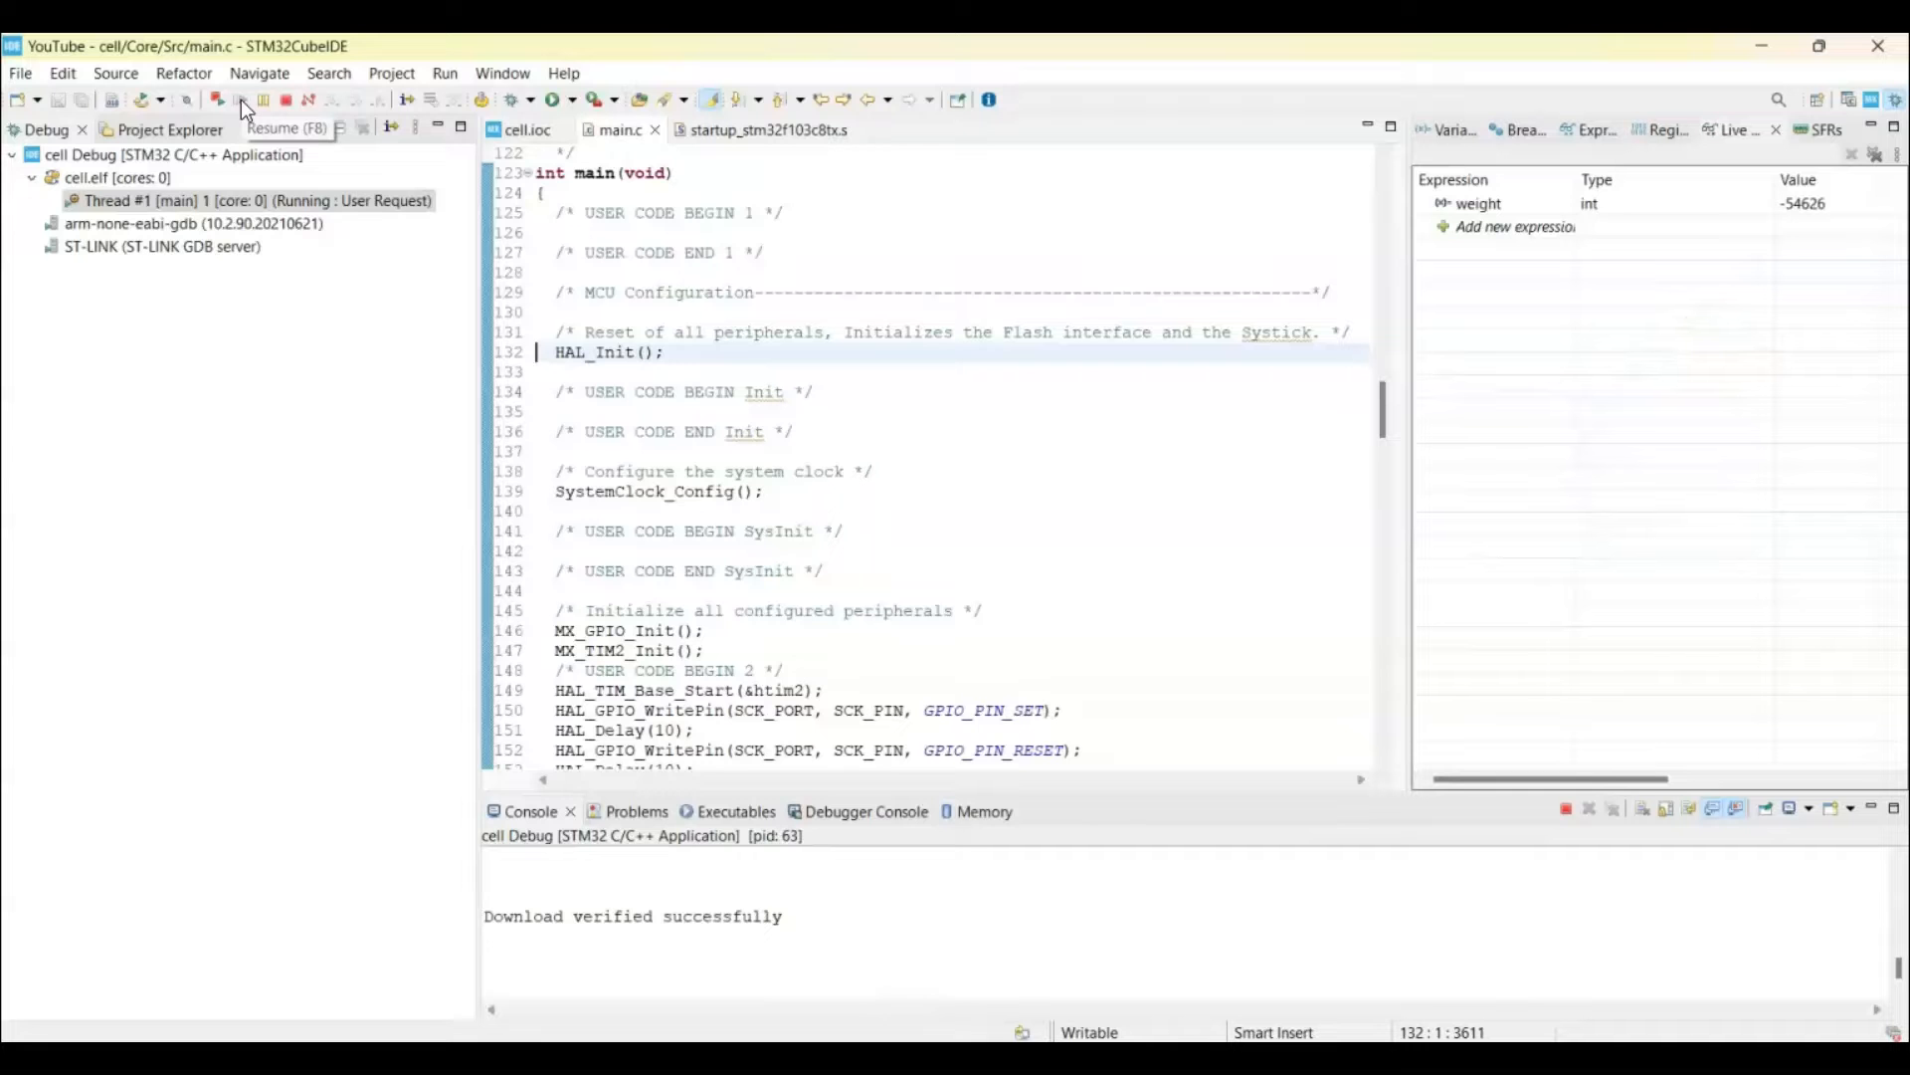
{"action": "left_click", "coordinate": [241, 100]}
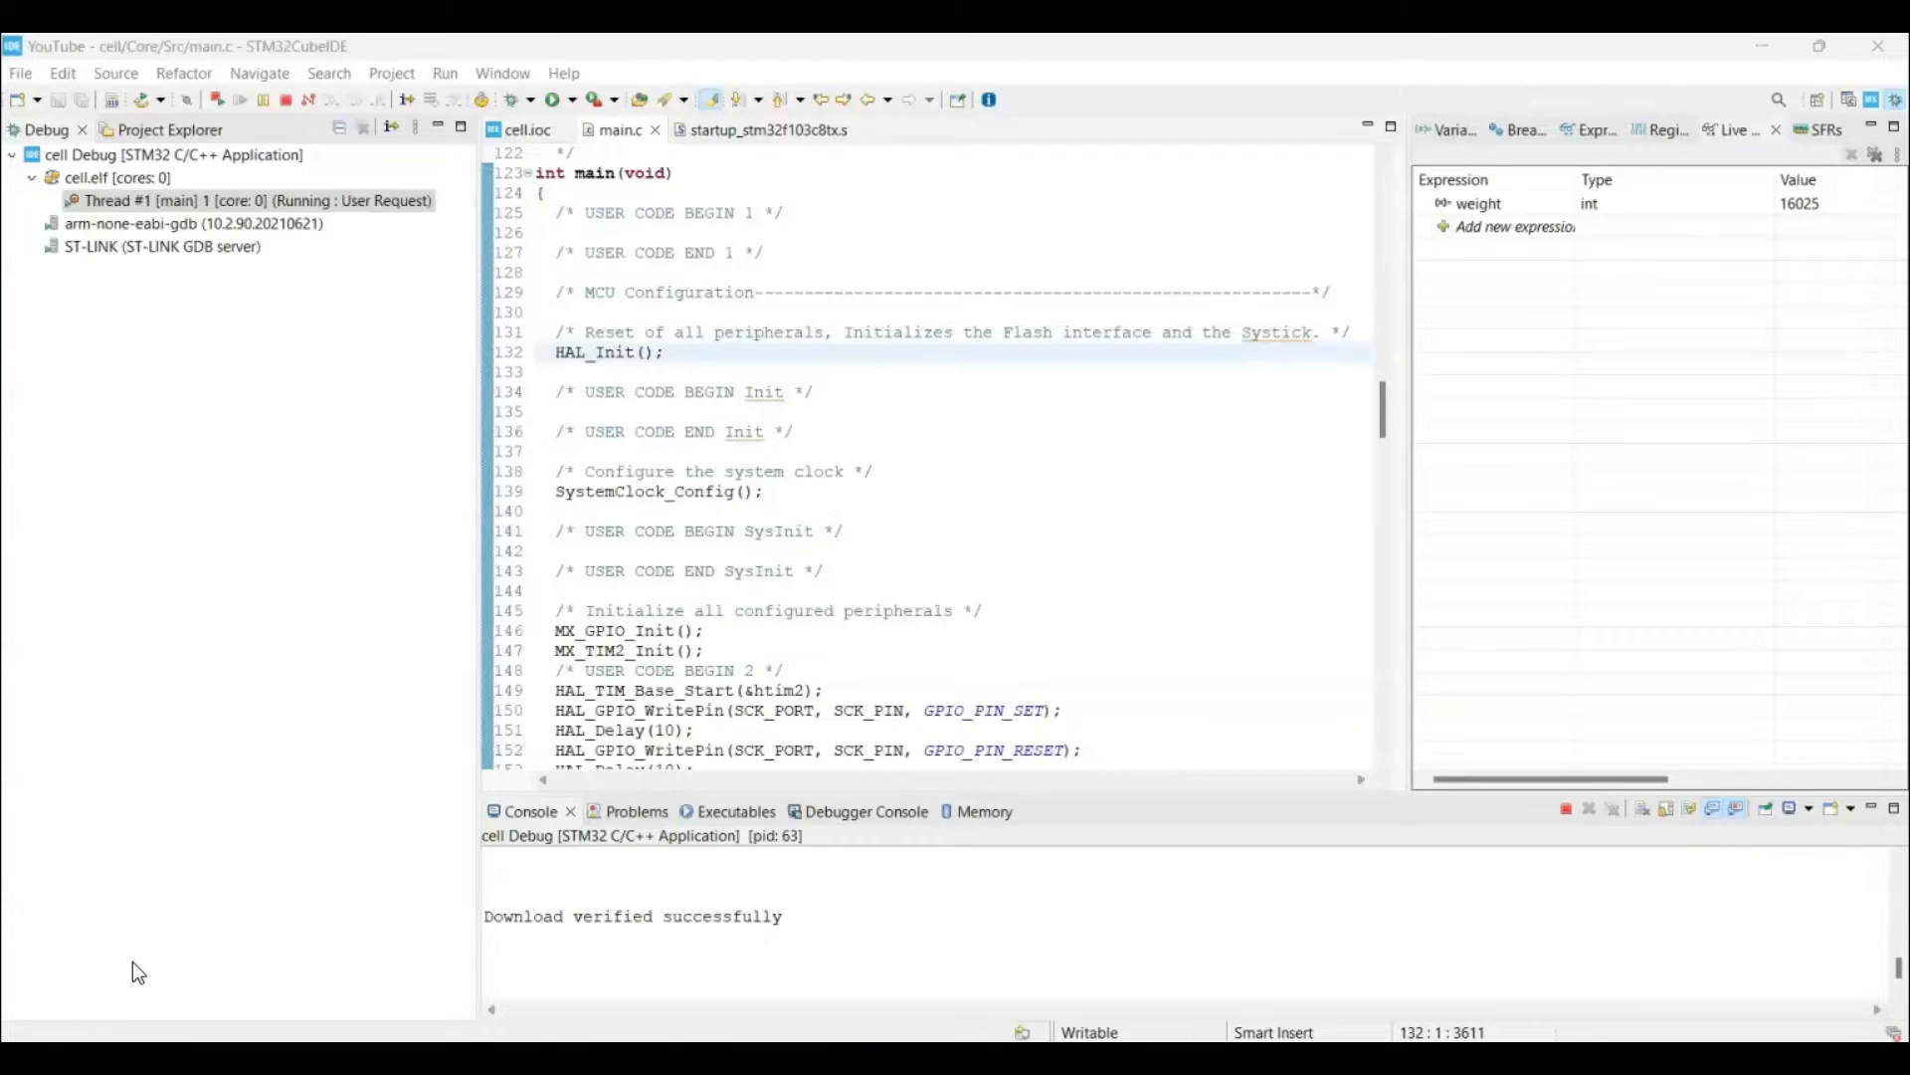